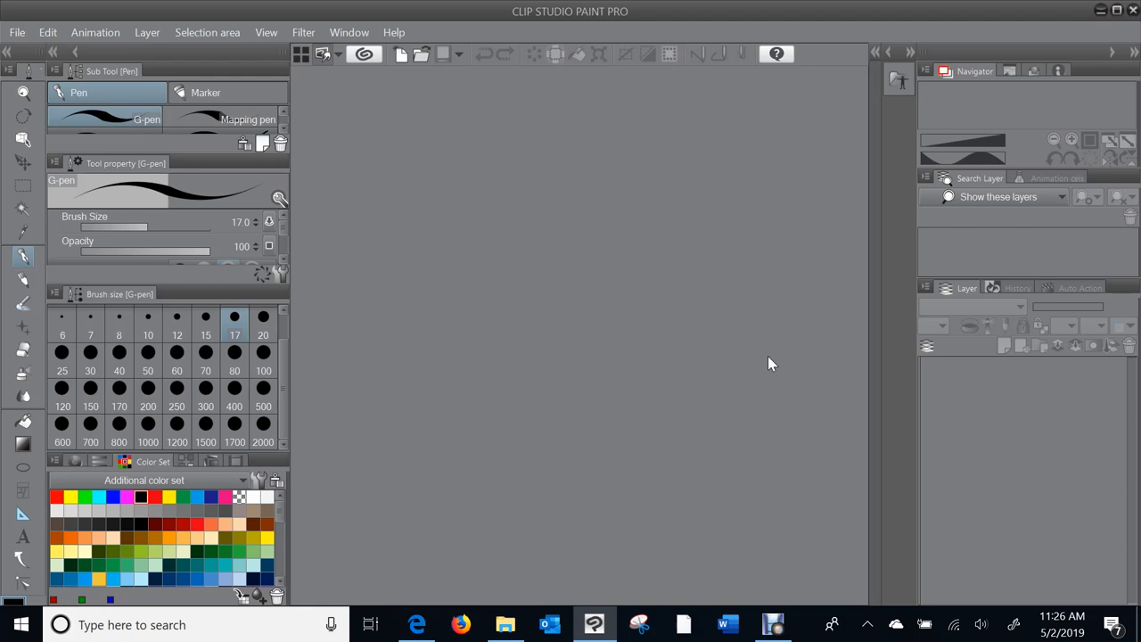
pyautogui.moveTo(89, 45)
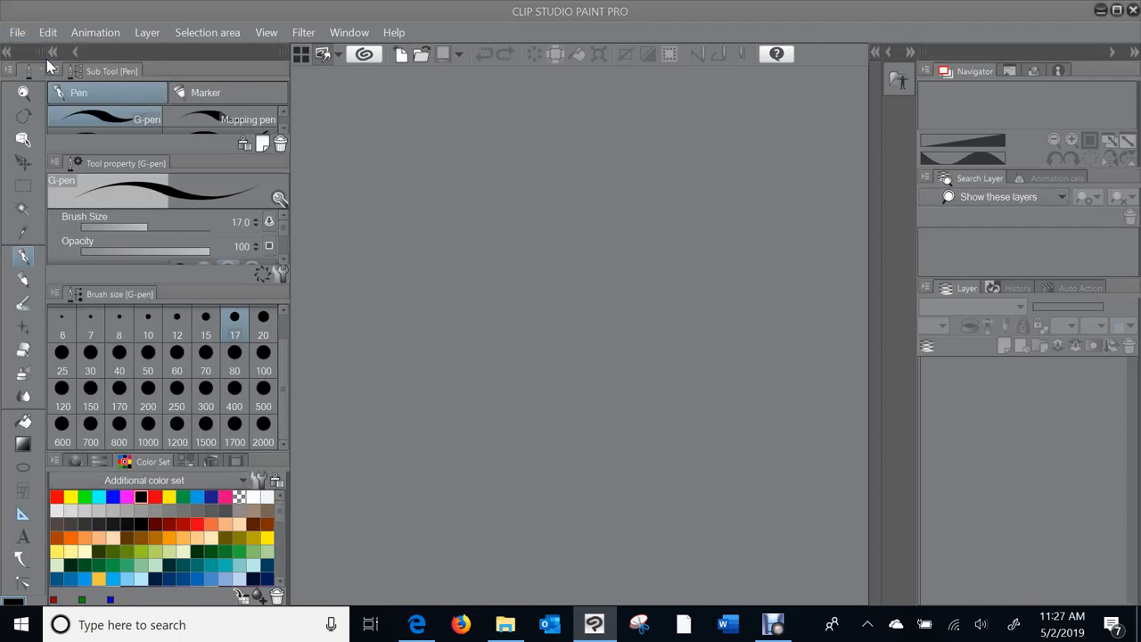
# Step: Bring up the New canvas settings for a 7 × 7 inch, 400 dpi file named Comic
pyautogui.click(12, 32)
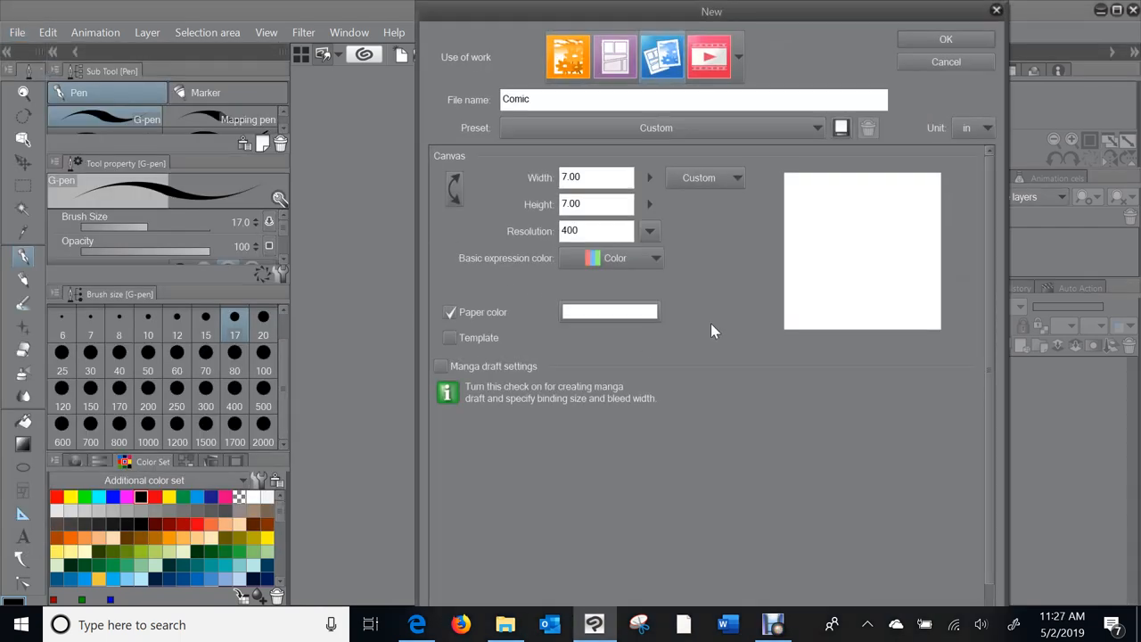
pyautogui.moveTo(732, 372)
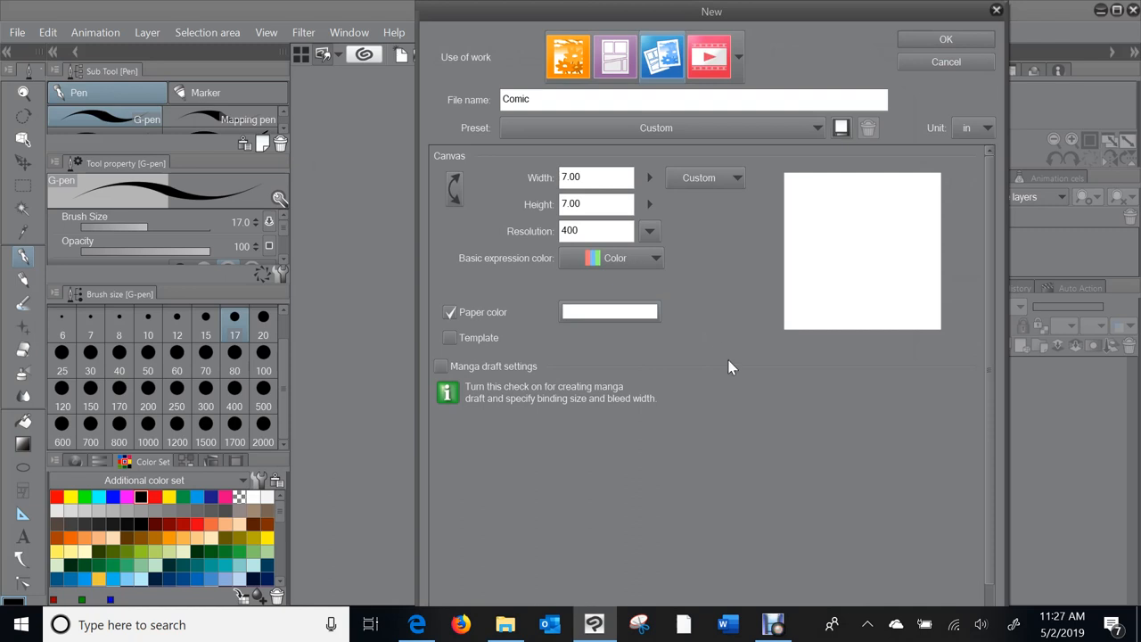
pyautogui.moveTo(716, 326)
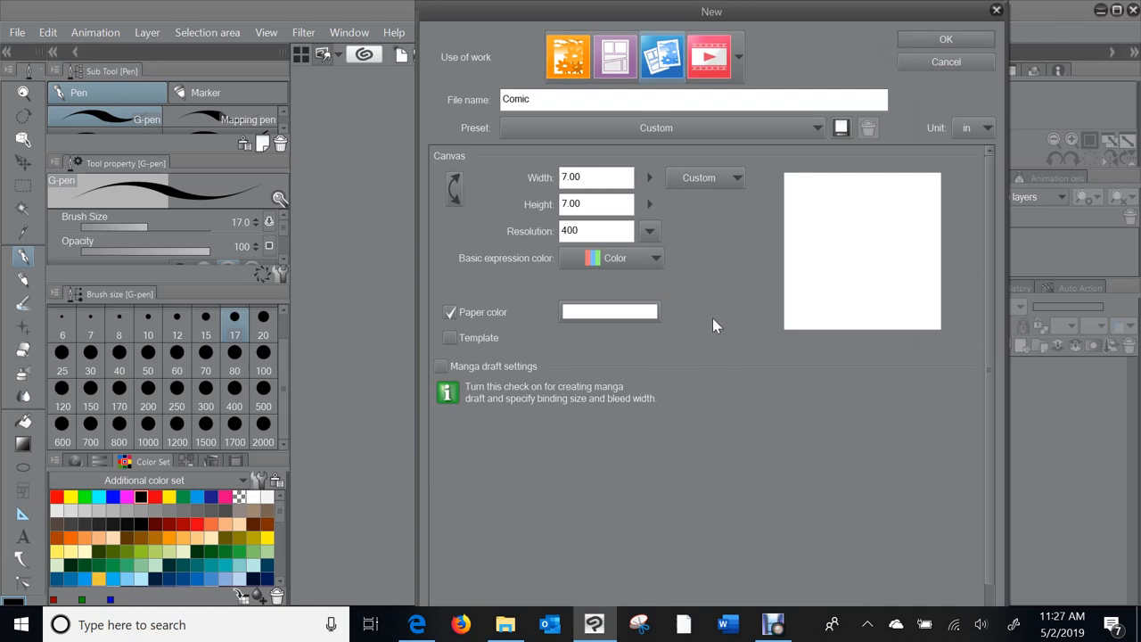
pyautogui.moveTo(712, 244)
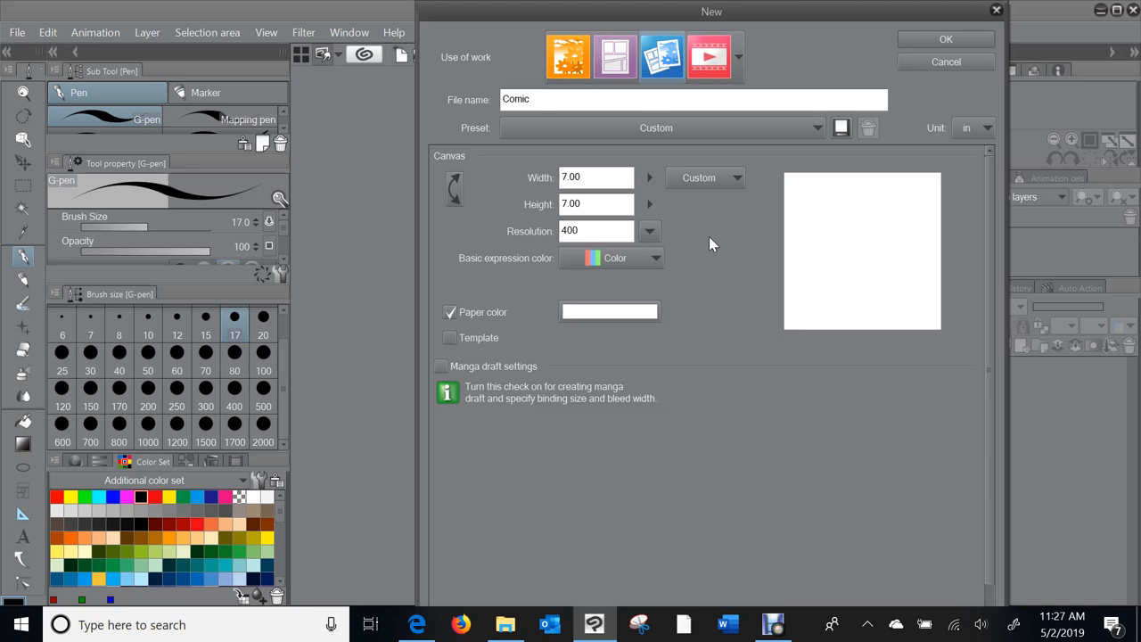
pyautogui.moveTo(940, 47)
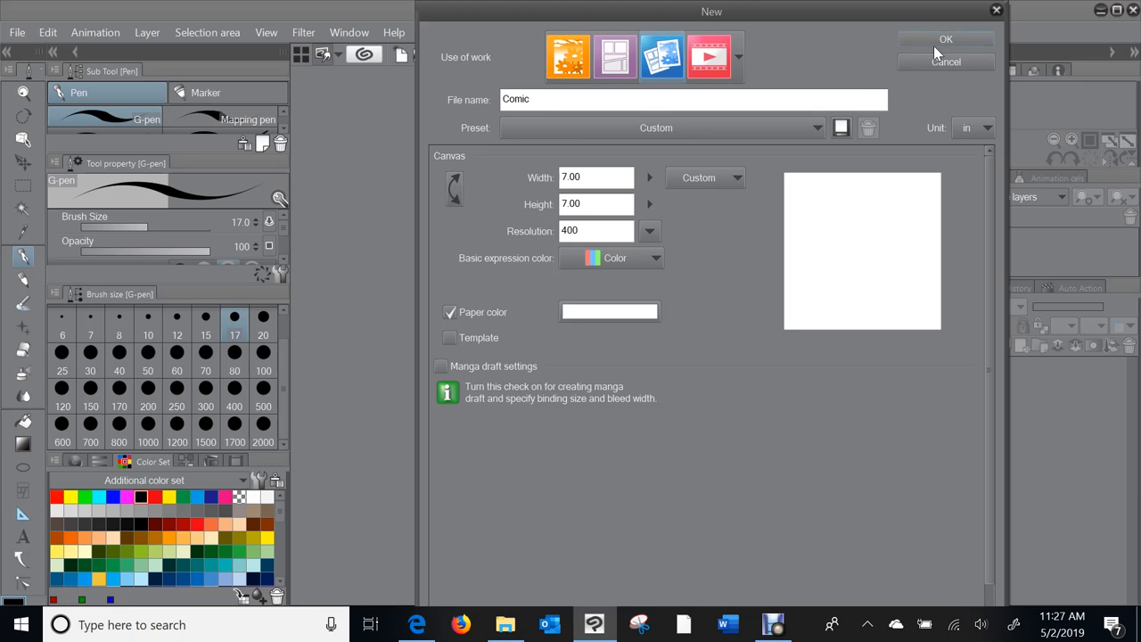
pyautogui.moveTo(941, 92)
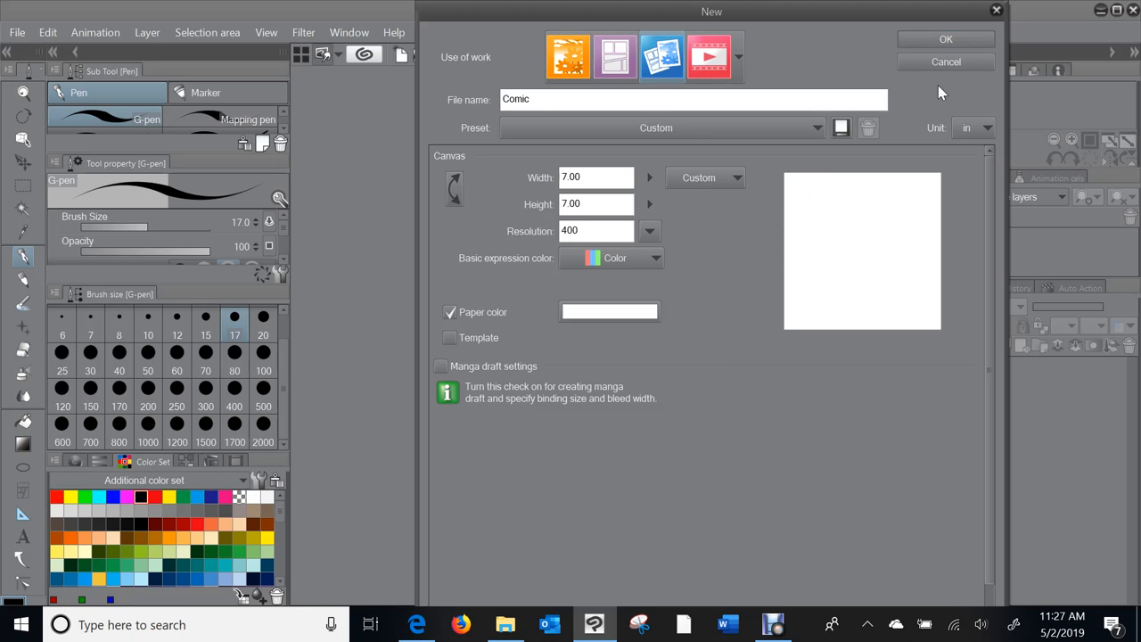
pyautogui.moveTo(935, 91)
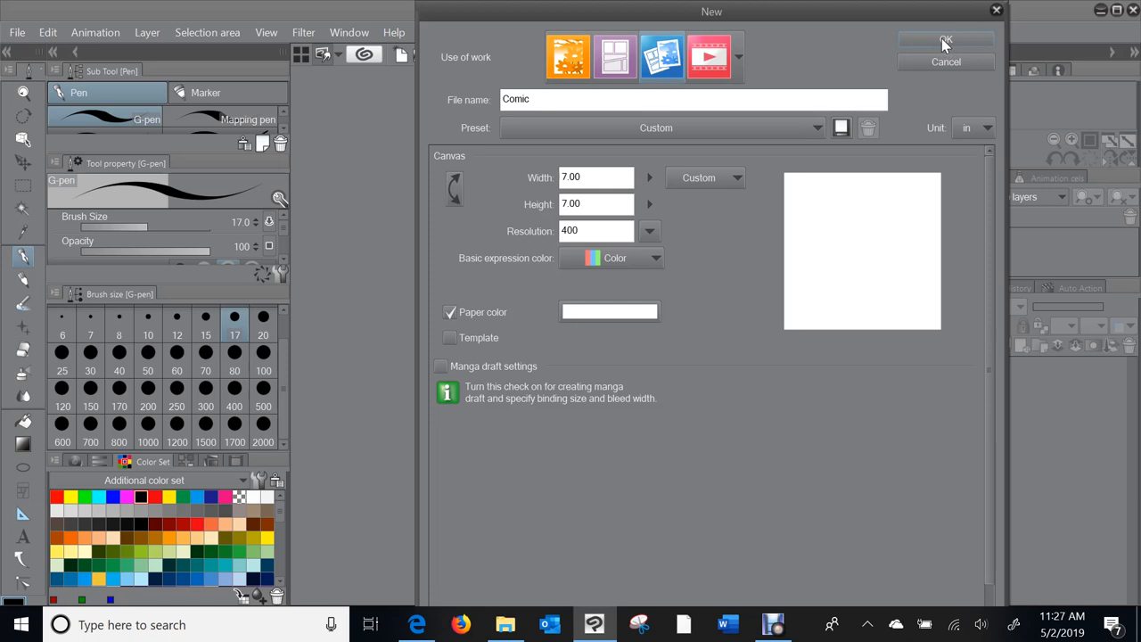
# Step: Create the Comic canvas and rename its first layer to pencil
pyautogui.click(938, 38)
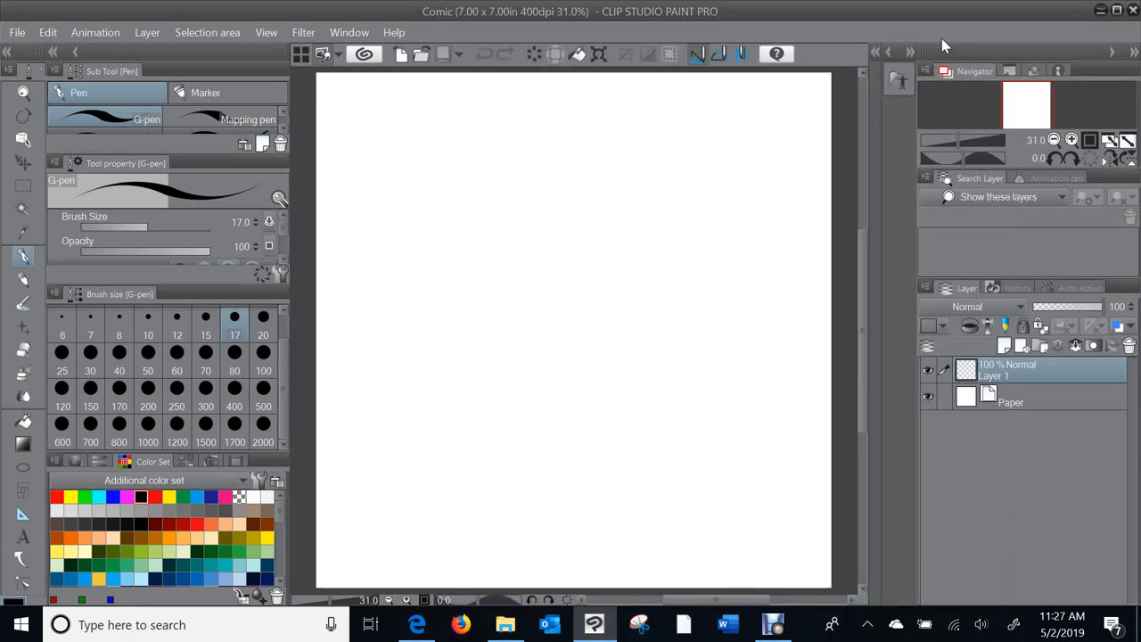
pyautogui.moveTo(876, 281)
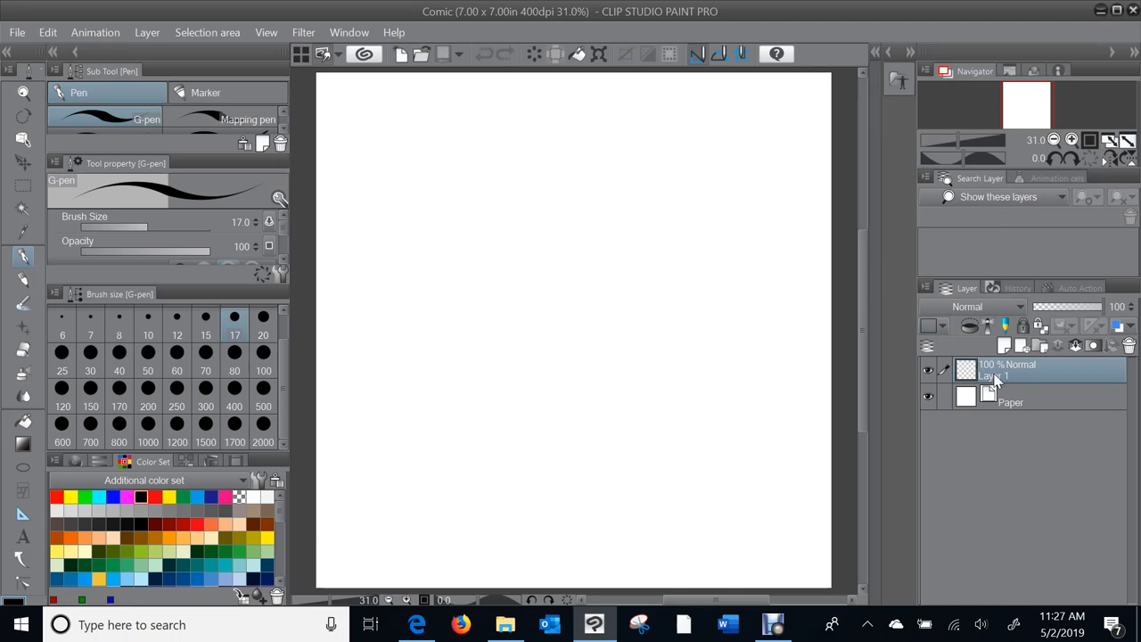
pyautogui.doubleClick(1016, 370)
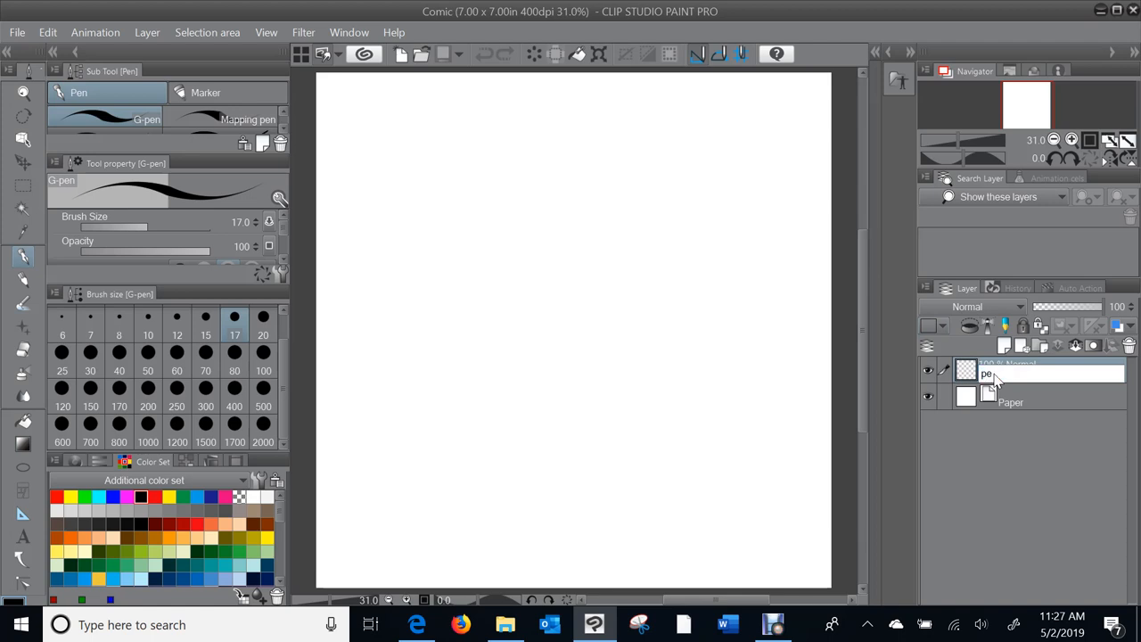
pyautogui.write('pencil')
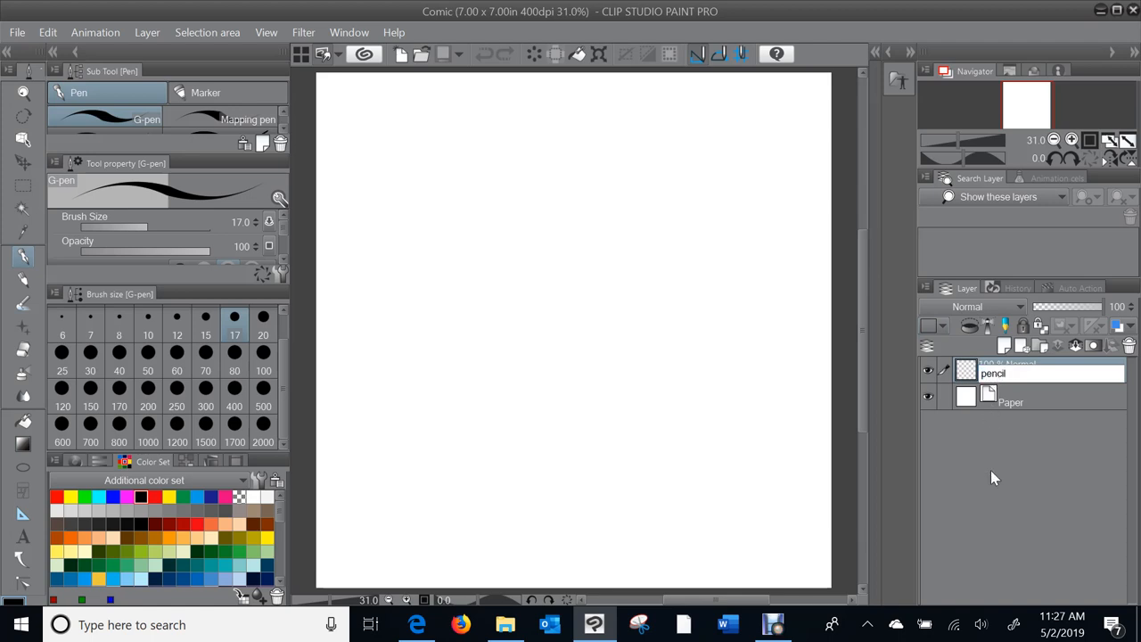
pyautogui.click(1004, 344)
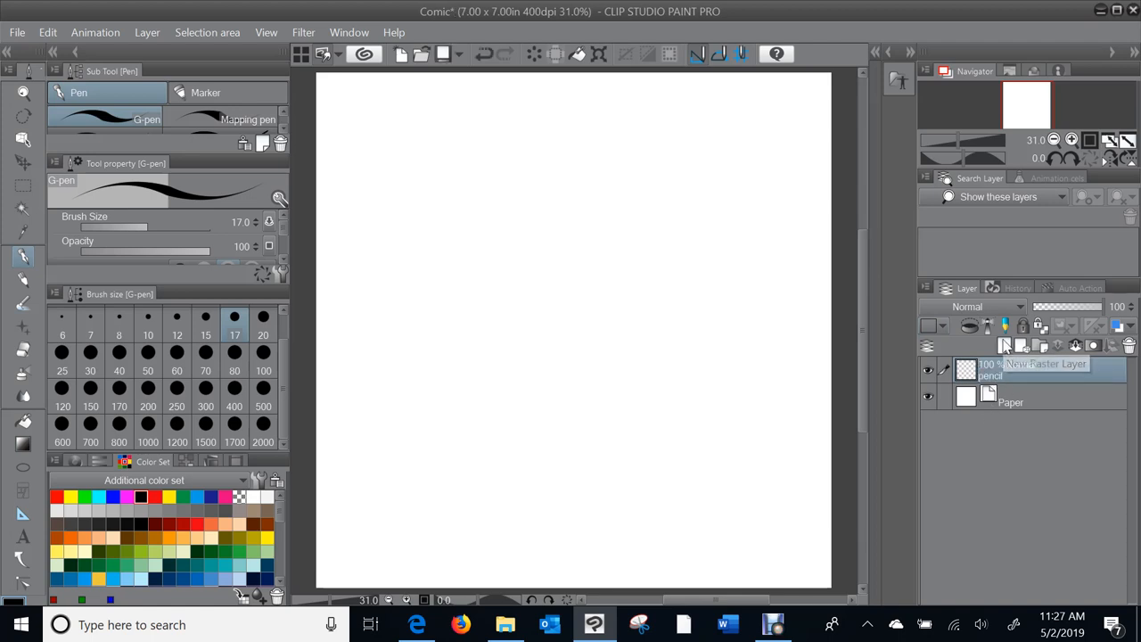
# Step: Add ink and wash raster layers, with the wash layer blending as Multiply
pyautogui.click(1004, 345)
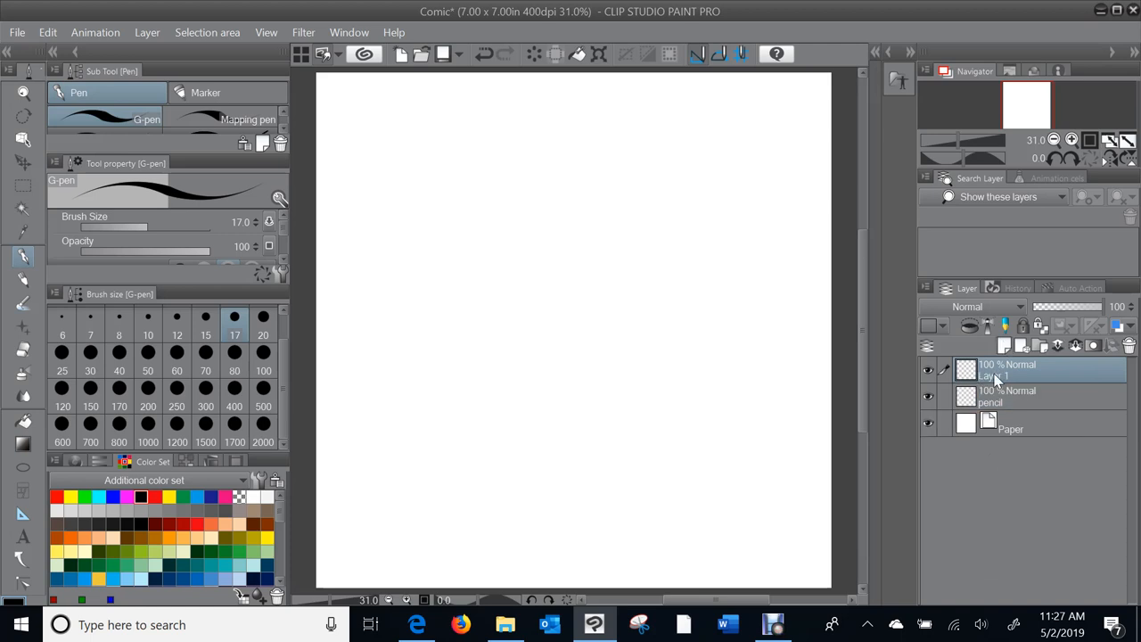
pyautogui.doubleClick(999, 375)
pyautogui.write('wash')
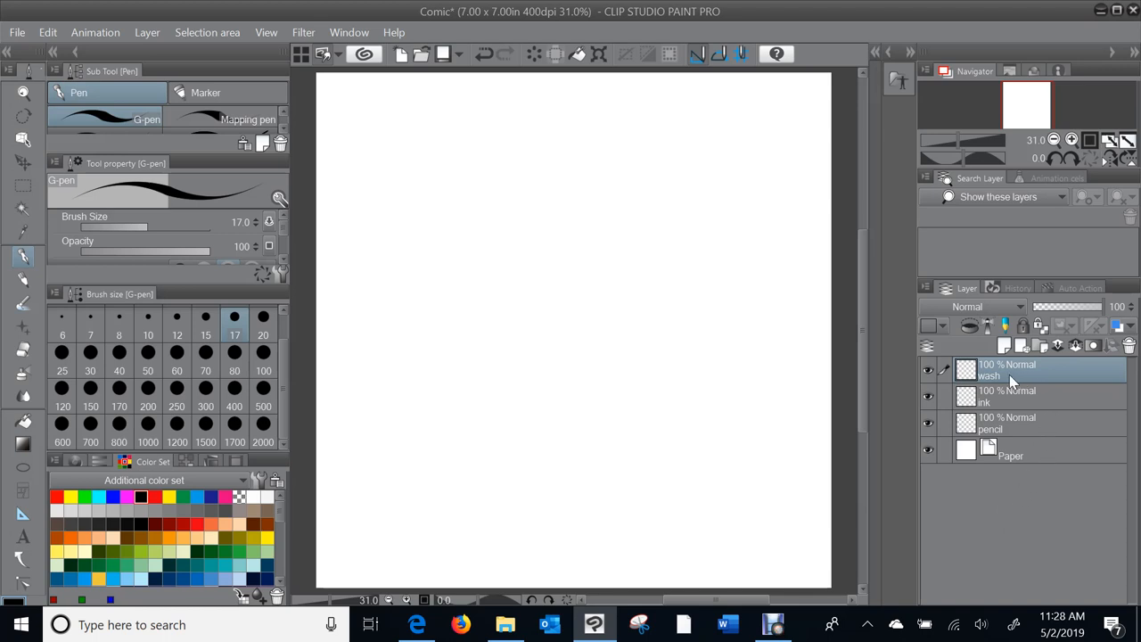
pyautogui.moveTo(1014, 385)
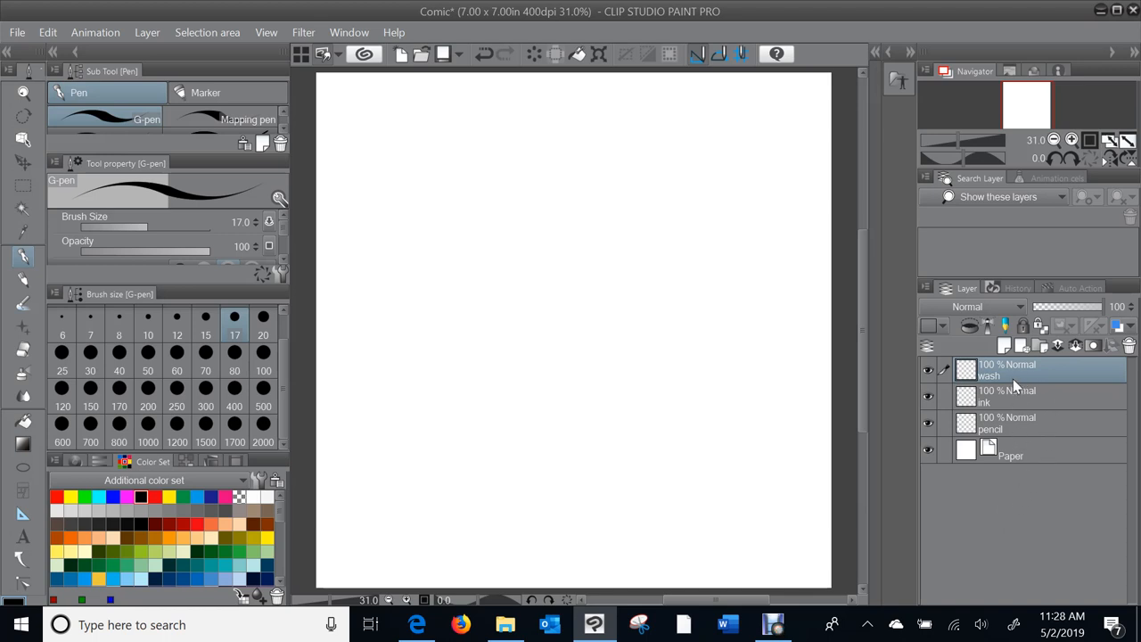
pyautogui.moveTo(1031, 428)
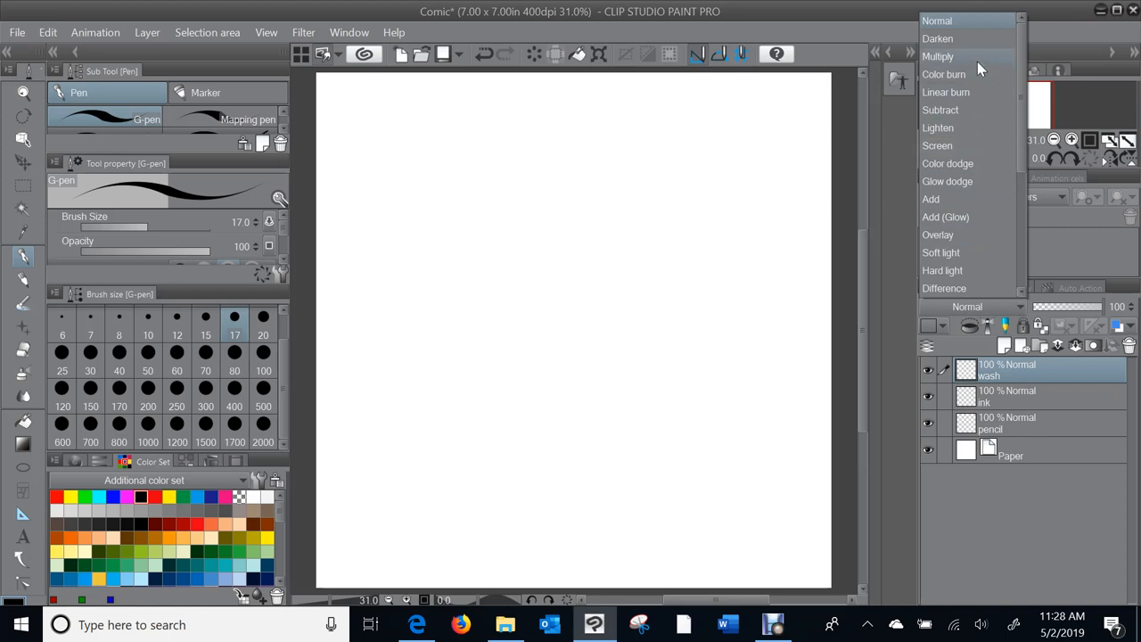
pyautogui.click(946, 56)
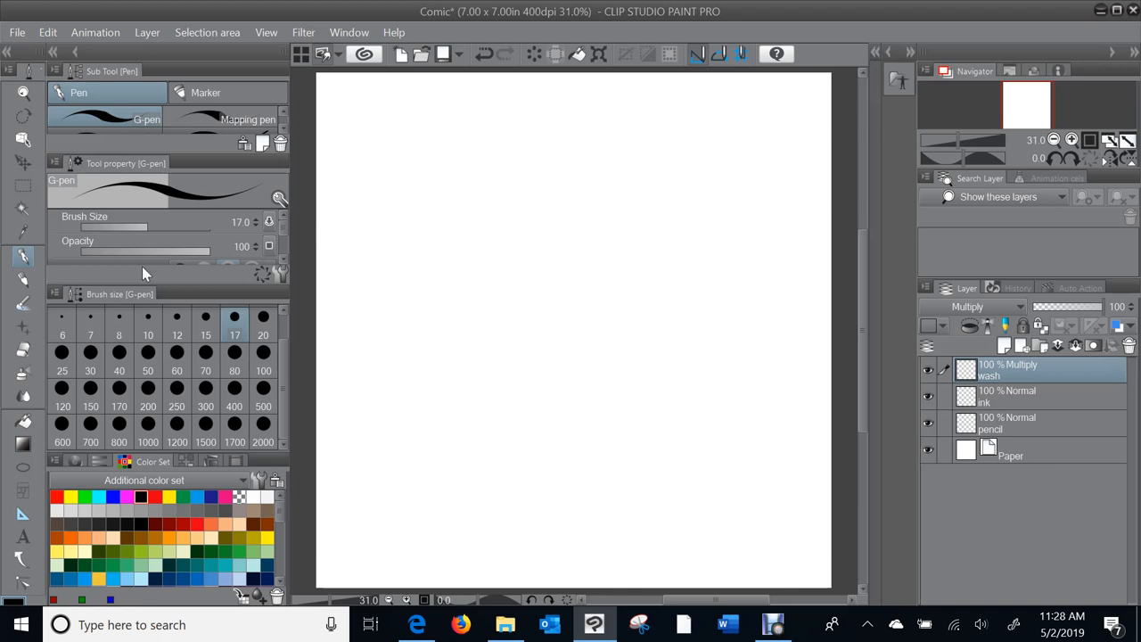
# Step: With the Darker pencil, sketch two oval heads with ears for the left and right men
pyautogui.click(17, 279)
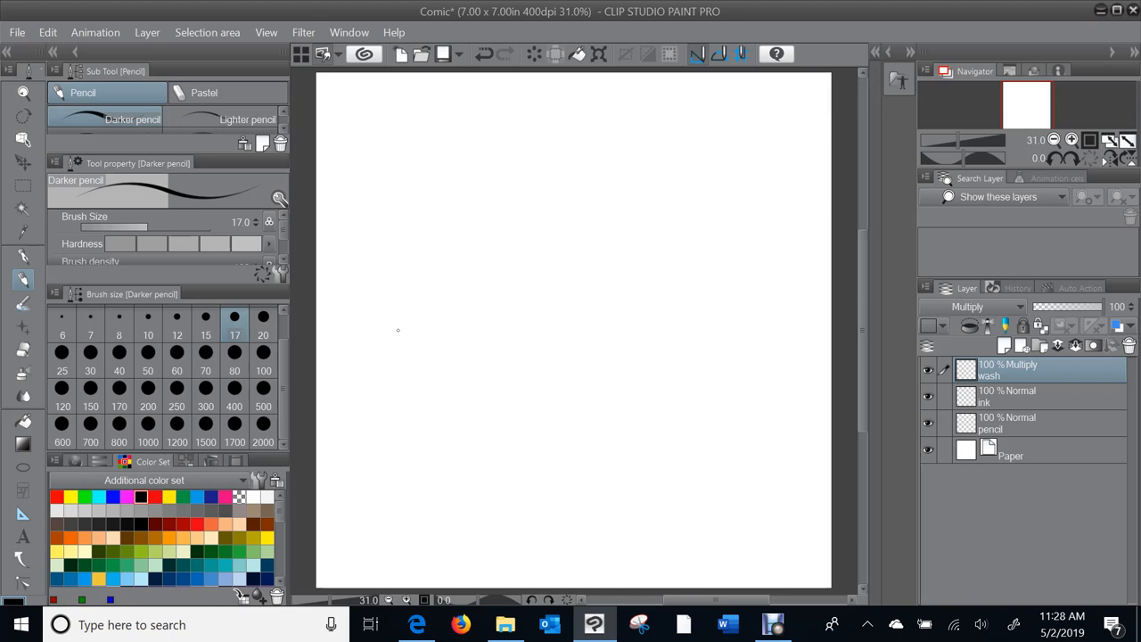
pyautogui.moveTo(399, 353)
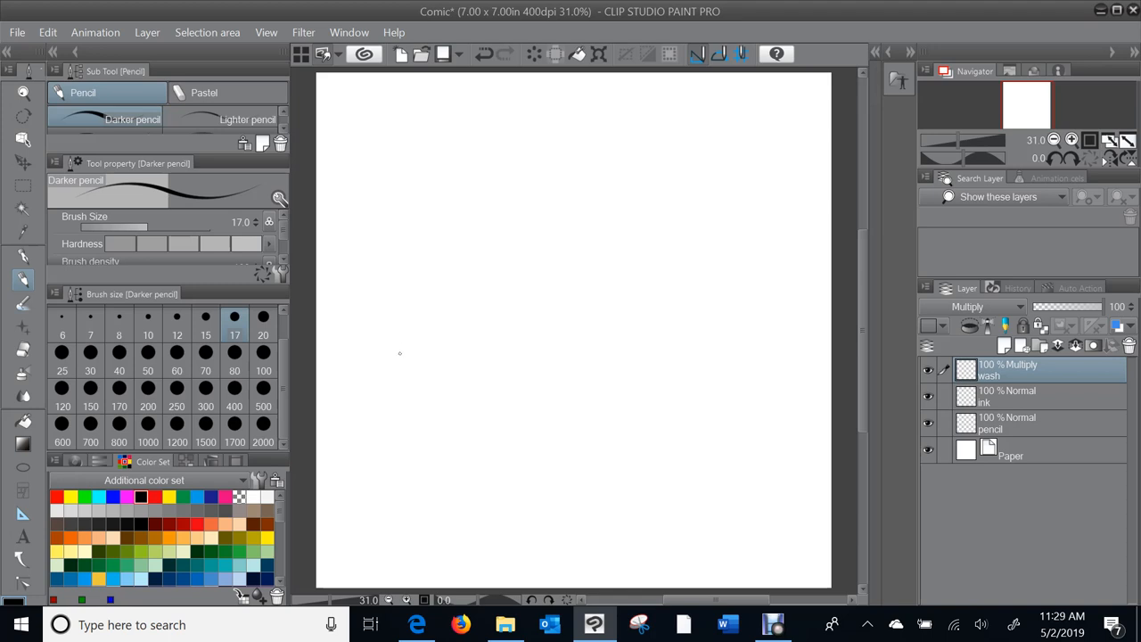
pyautogui.moveTo(396, 361); pyautogui.dragTo(441, 298)
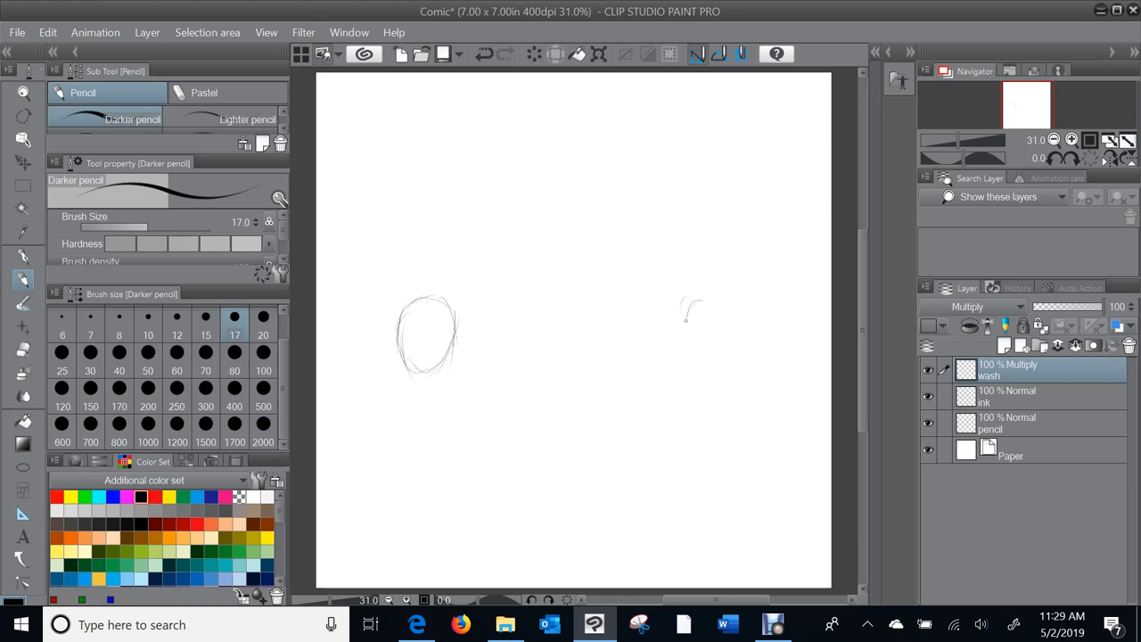
pyautogui.moveTo(687, 308); pyautogui.dragTo(727, 352)
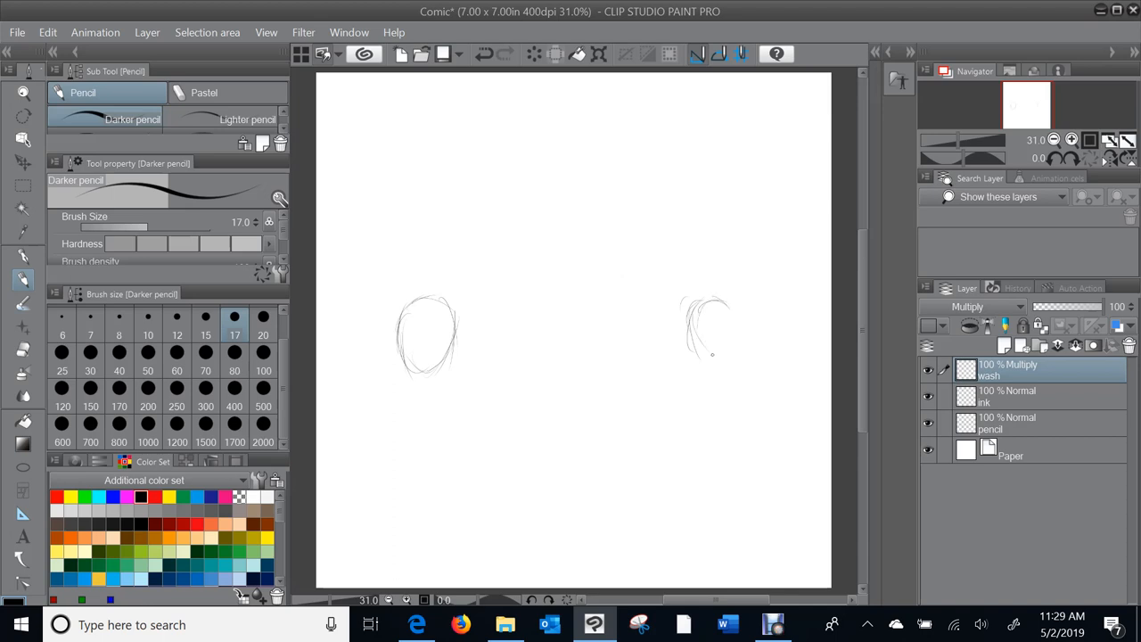
pyautogui.moveTo(696, 348); pyautogui.dragTo(727, 303)
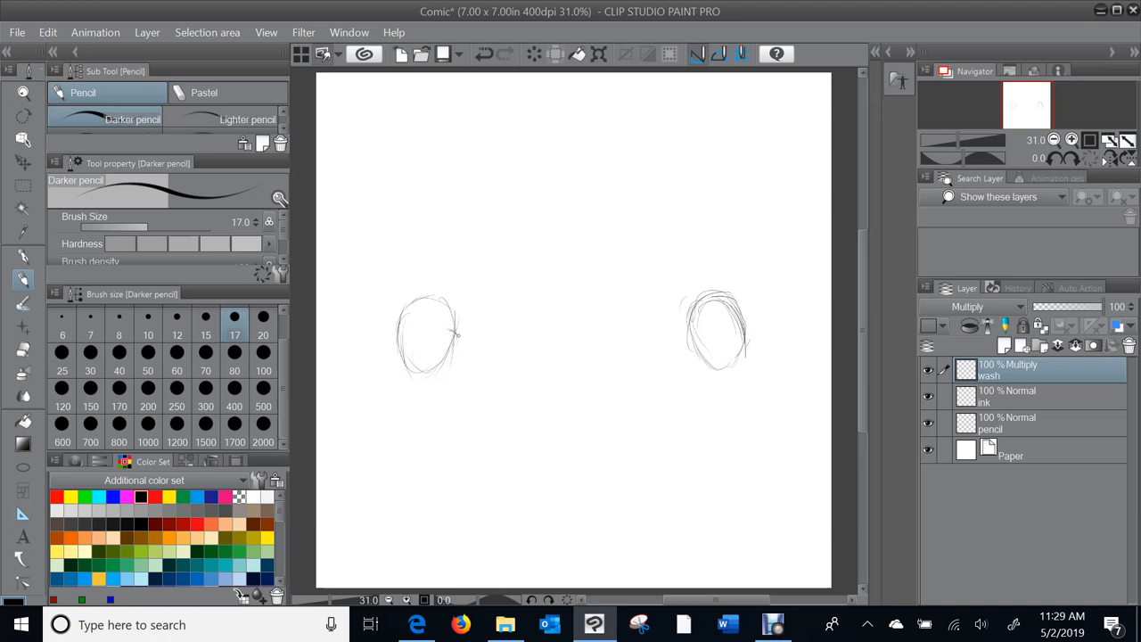
pyautogui.moveTo(415, 348); pyautogui.dragTo(450, 356)
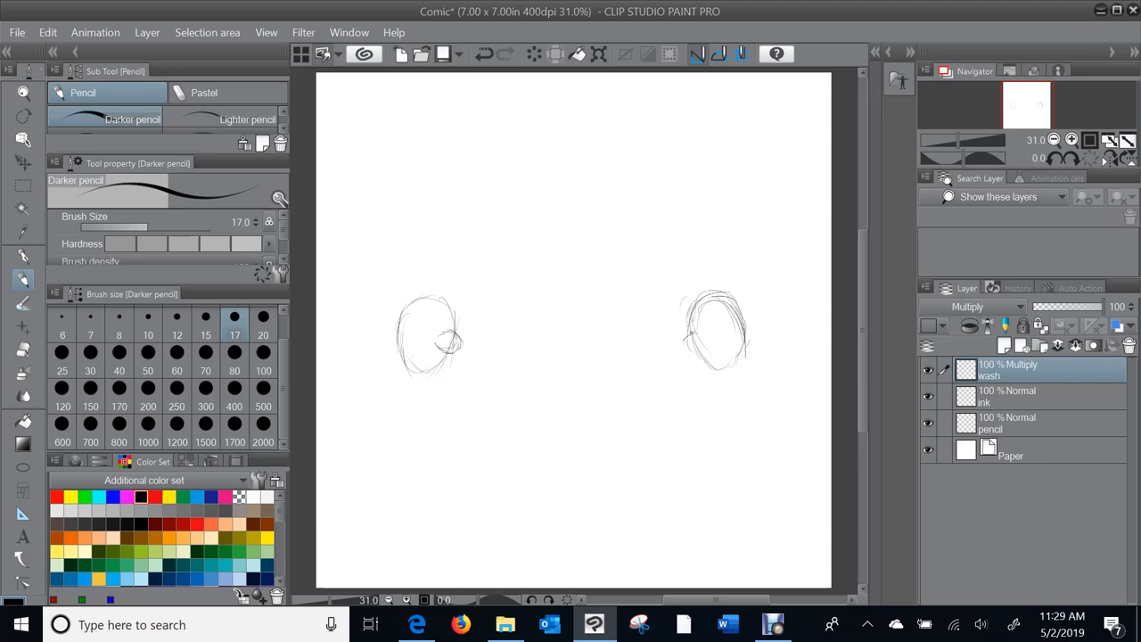
pyautogui.moveTo(700, 316); pyautogui.dragTo(708, 348)
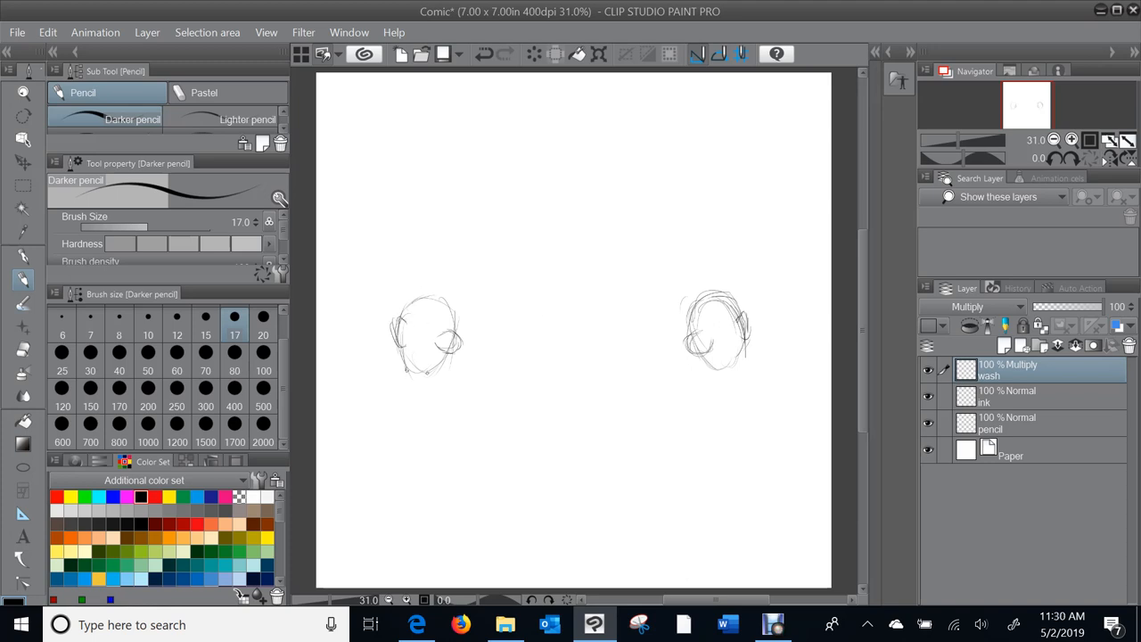
# Step: Rough in shoulder and arm lines beneath both men's heads
pyautogui.moveTo(374, 379); pyautogui.dragTo(433, 374)
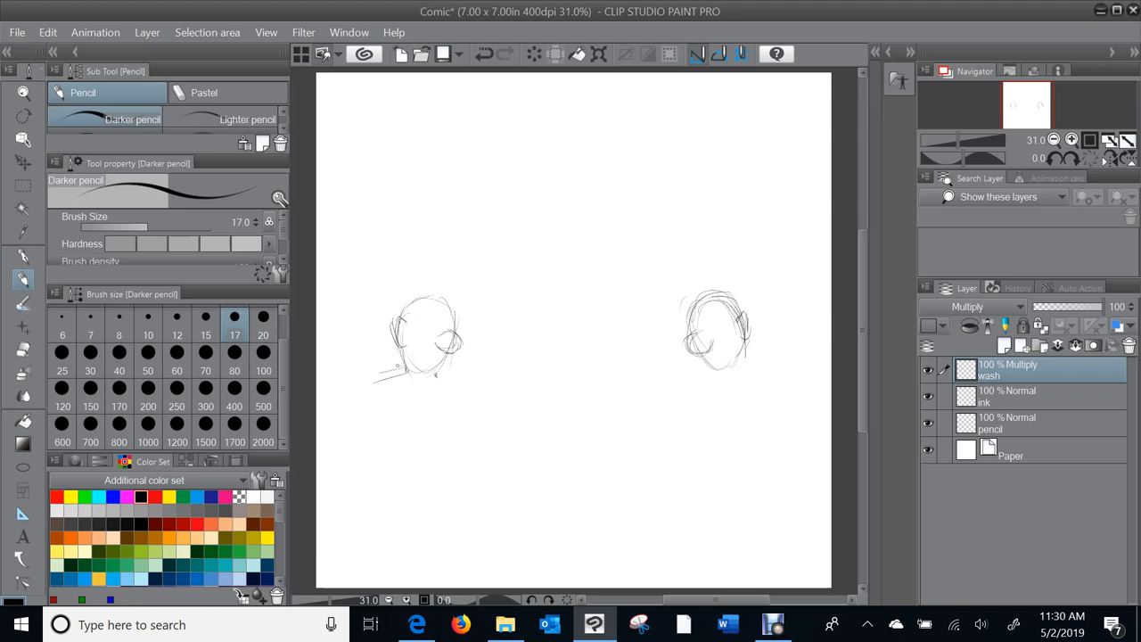
pyautogui.moveTo(384, 370); pyautogui.dragTo(473, 383)
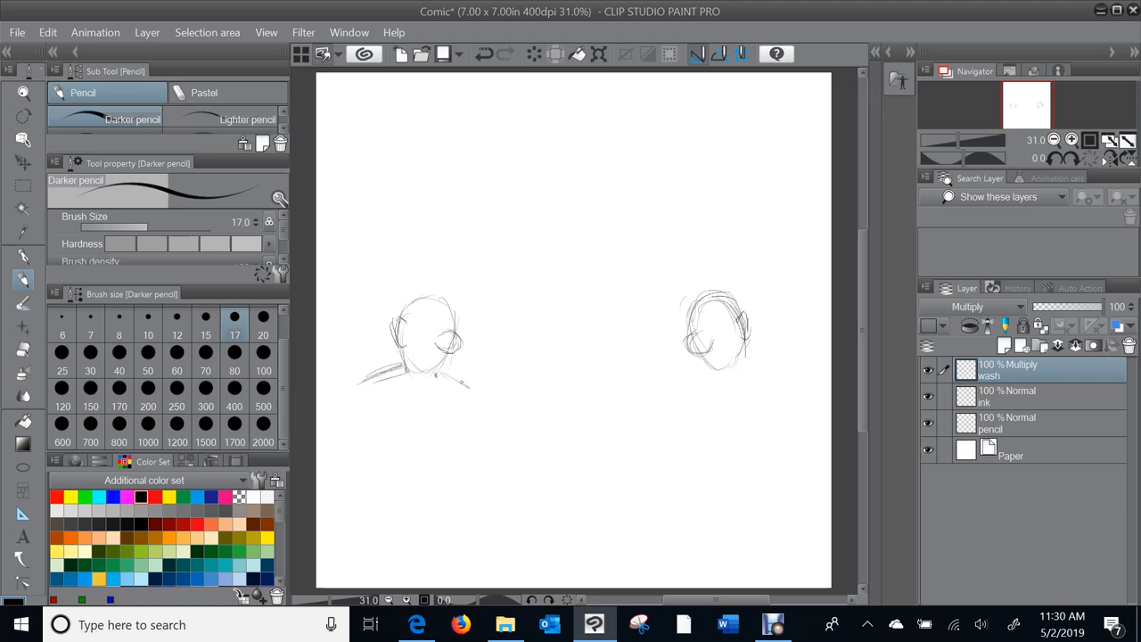
pyautogui.moveTo(437, 384); pyautogui.dragTo(482, 428)
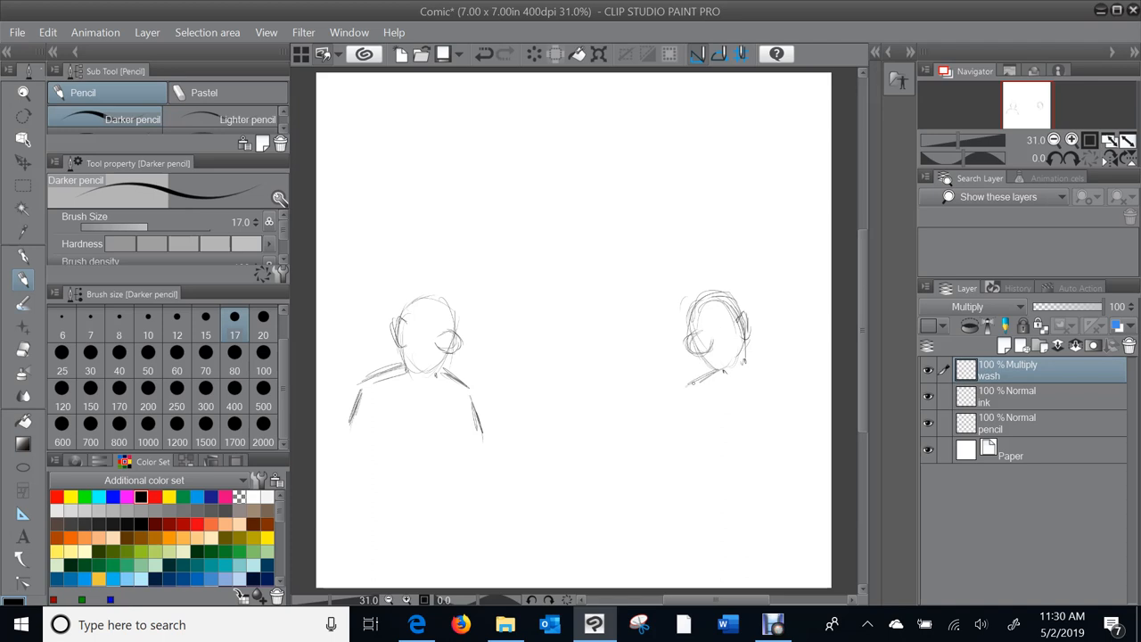
pyautogui.moveTo(705, 375); pyautogui.dragTo(677, 432)
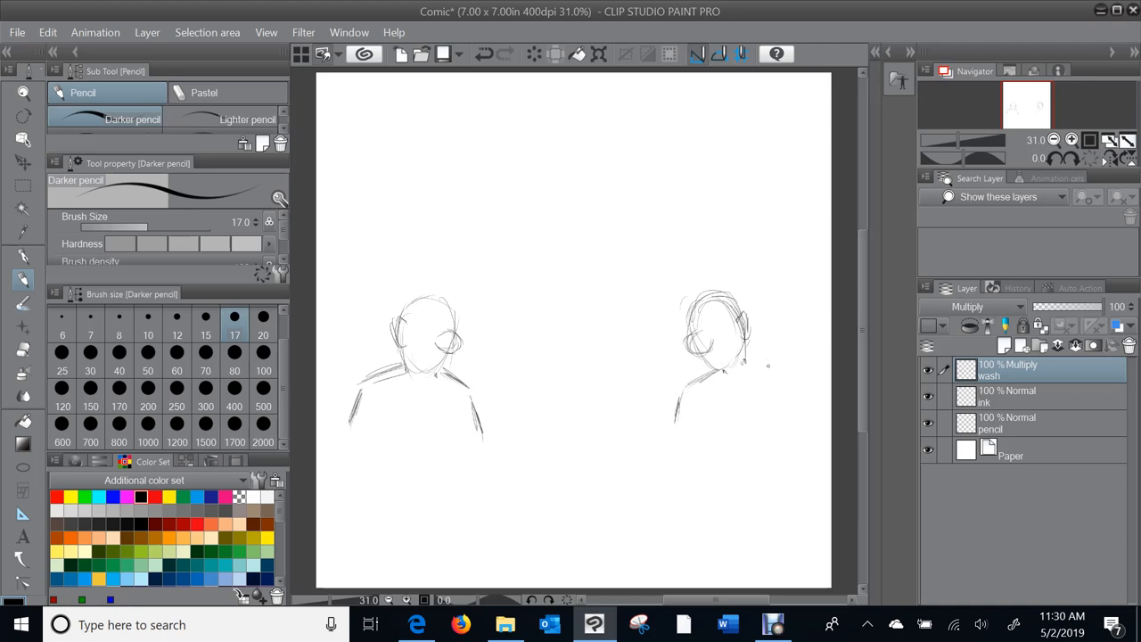
# Step: Finish the right man's body, then sketch the left wall edge and the dome-shaped crowd outline
pyautogui.moveTo(758, 370); pyautogui.dragTo(807, 415)
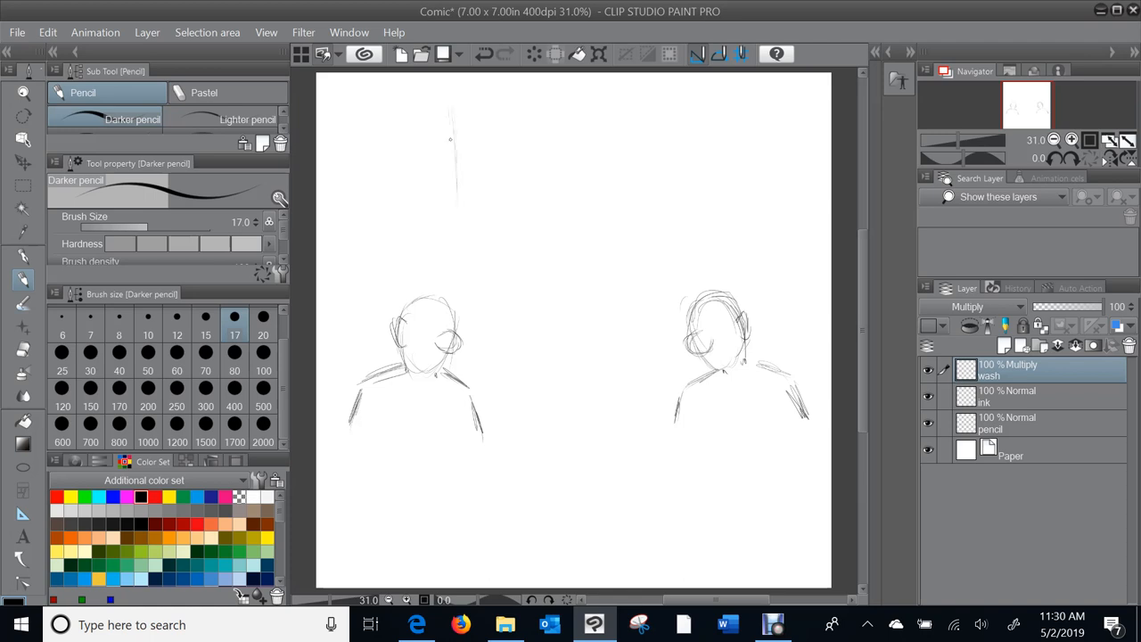
pyautogui.moveTo(450, 116); pyautogui.dragTo(452, 263)
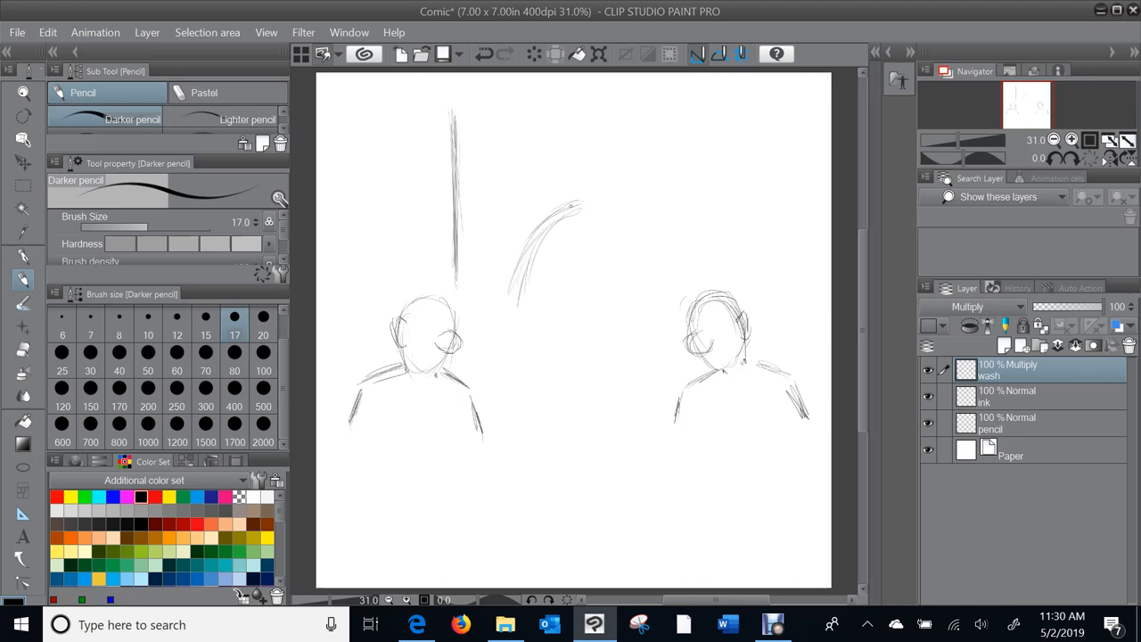
pyautogui.moveTo(579, 200); pyautogui.dragTo(682, 207)
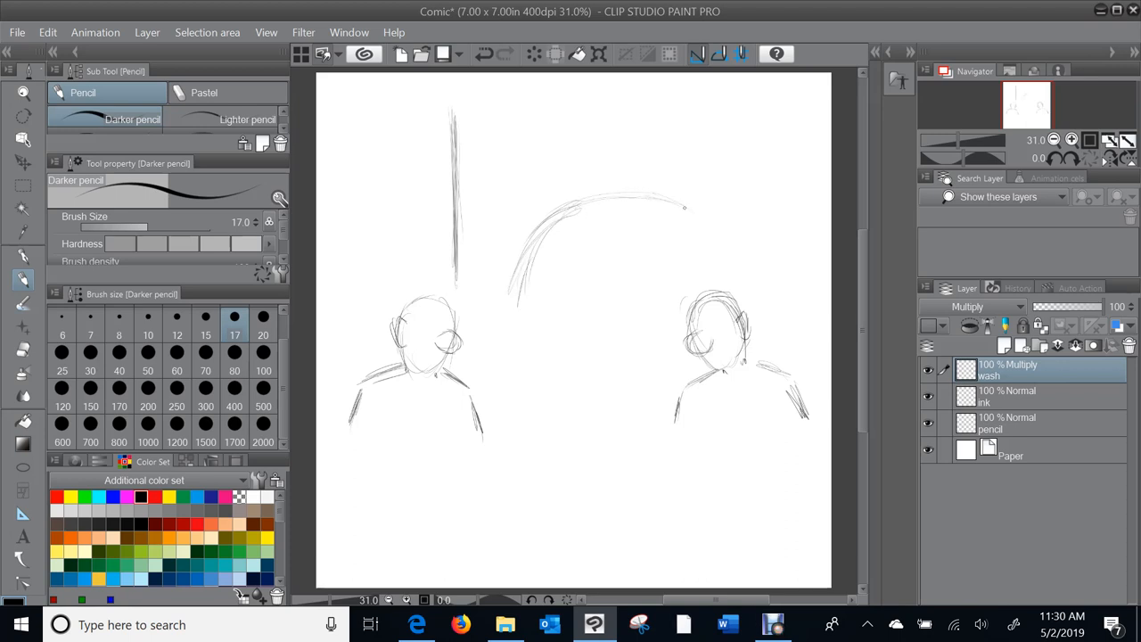
pyautogui.moveTo(685, 207); pyautogui.dragTo(738, 272)
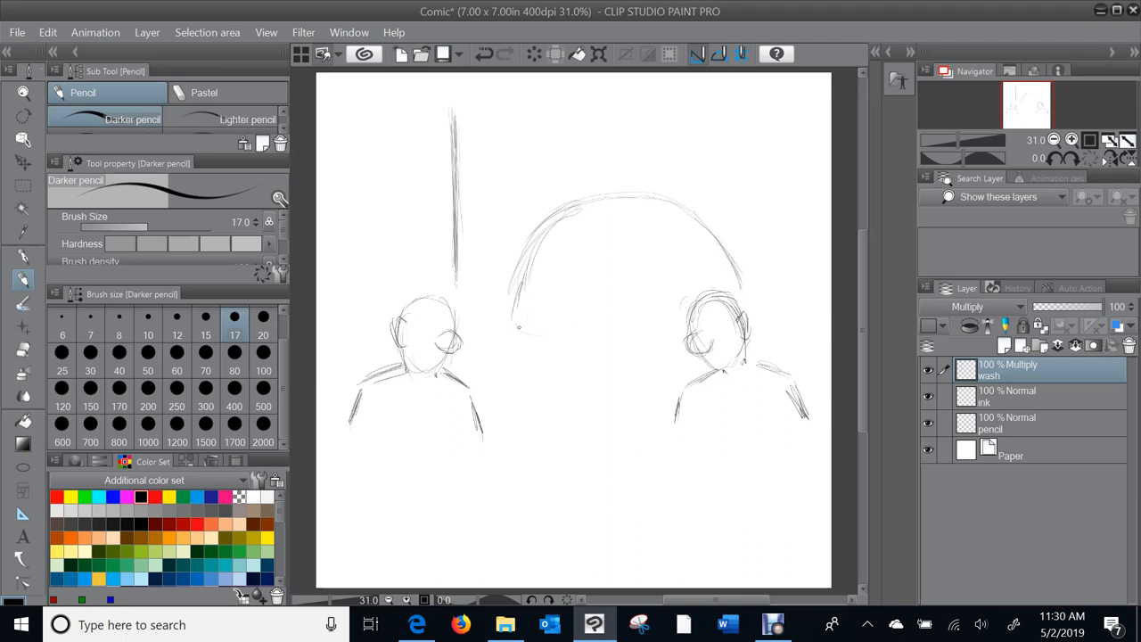
pyautogui.moveTo(526, 334); pyautogui.dragTo(624, 335)
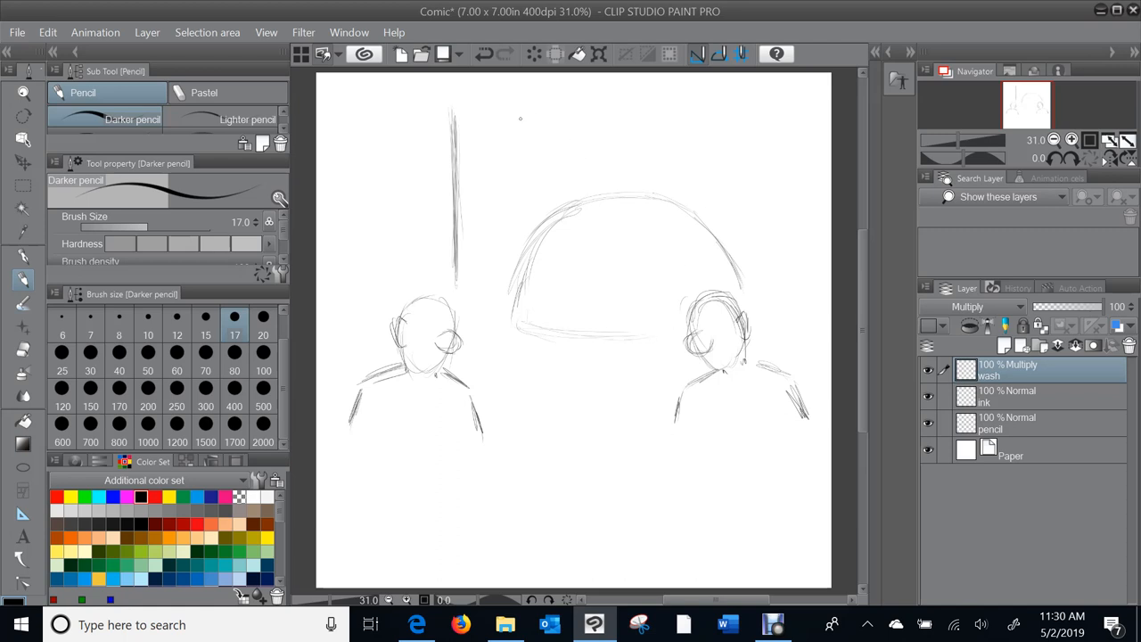
pyautogui.moveTo(510, 102); pyautogui.dragTo(563, 100)
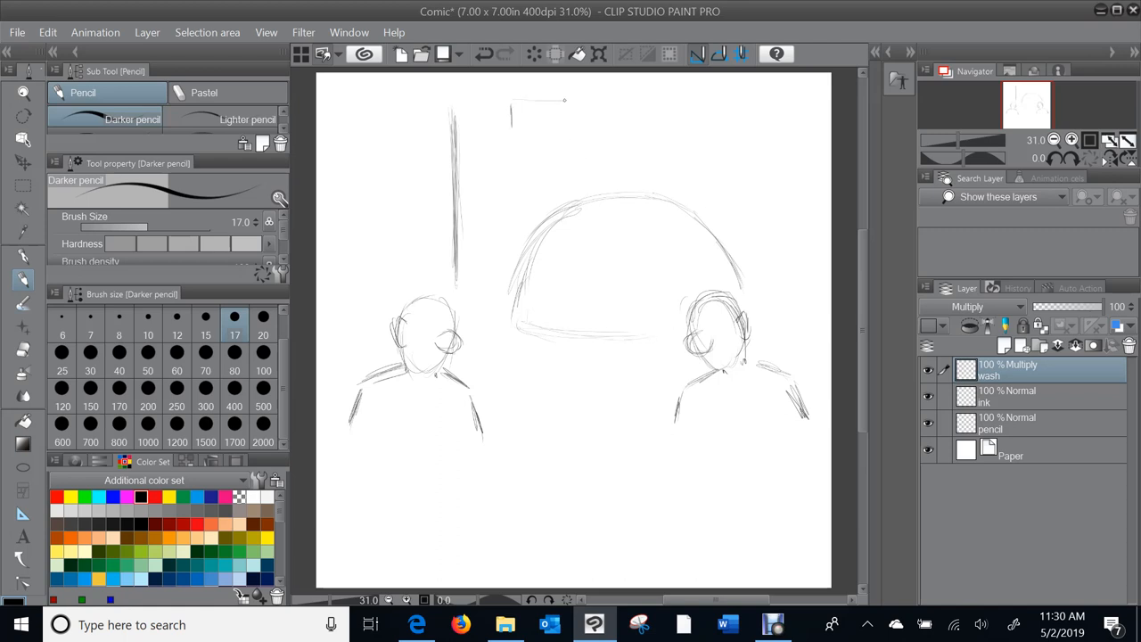
# Step: Draw the rectangular sign board near the top of the page
pyautogui.moveTo(510, 109); pyautogui.dragTo(624, 102)
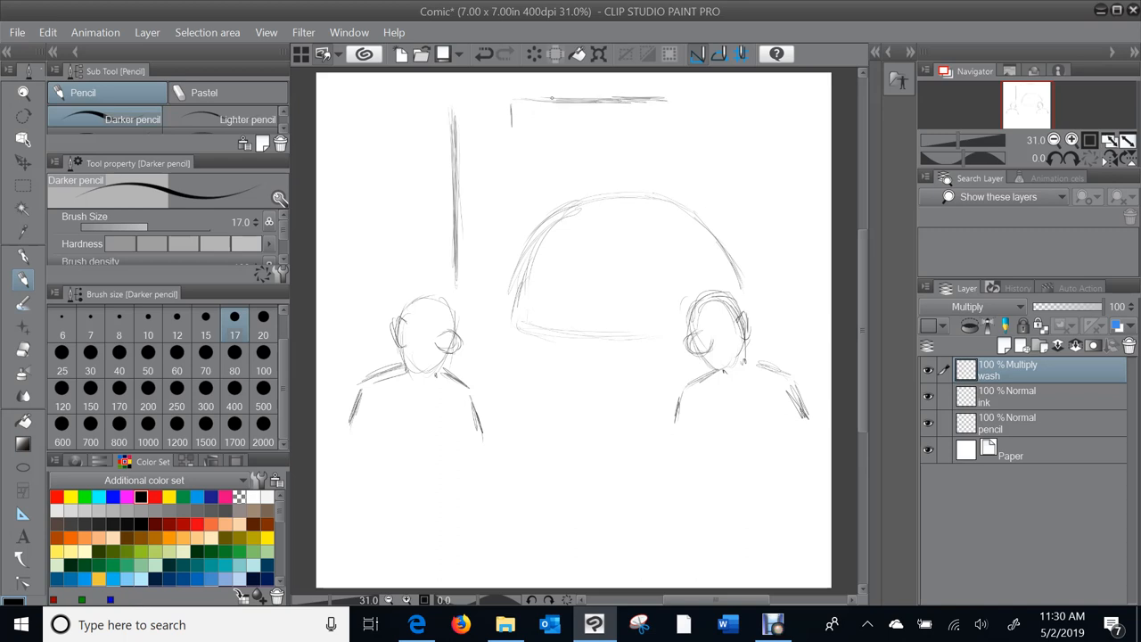
pyautogui.moveTo(513, 129); pyautogui.dragTo(588, 132)
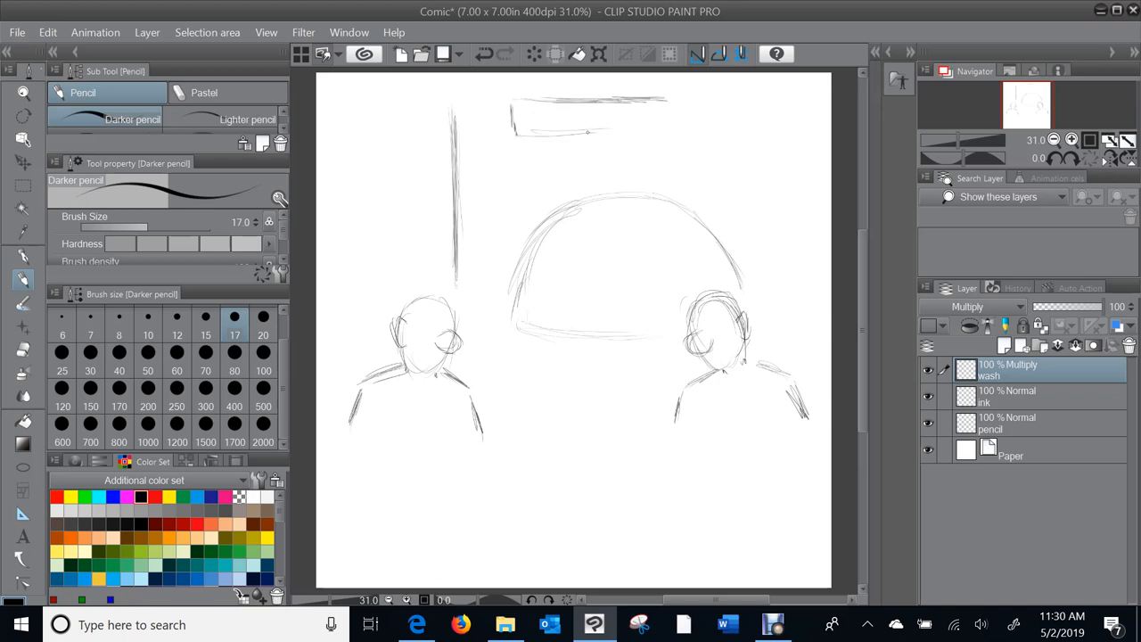
pyautogui.moveTo(513, 134); pyautogui.dragTo(660, 134)
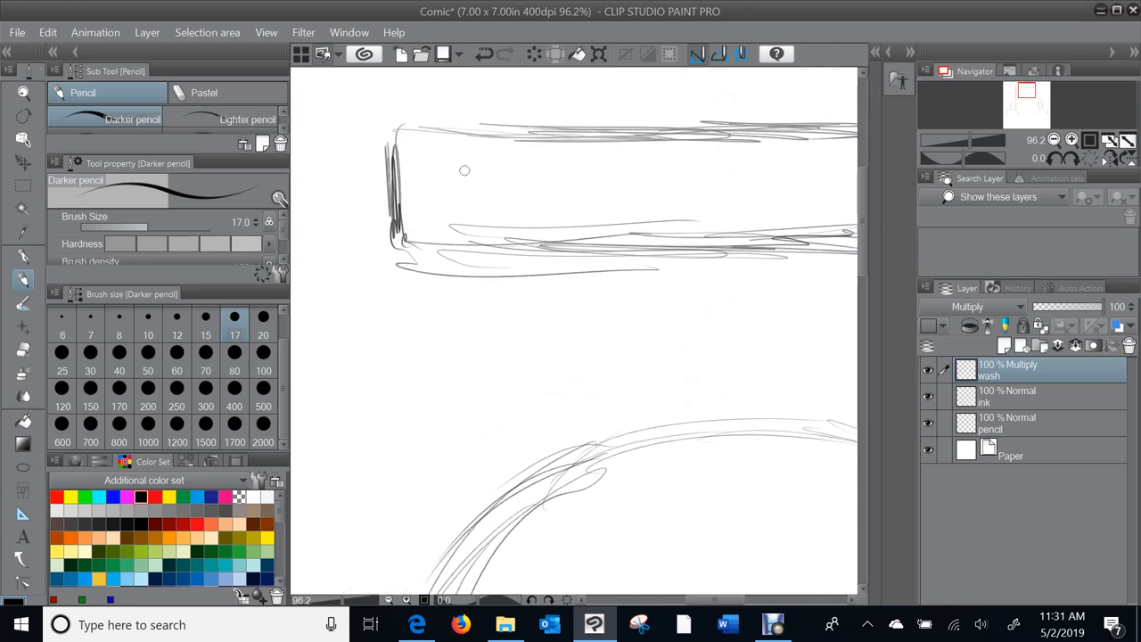
# Step: Letter the words COFFEE AREA onto the sign board
pyautogui.moveTo(463, 165); pyautogui.dragTo(446, 192)
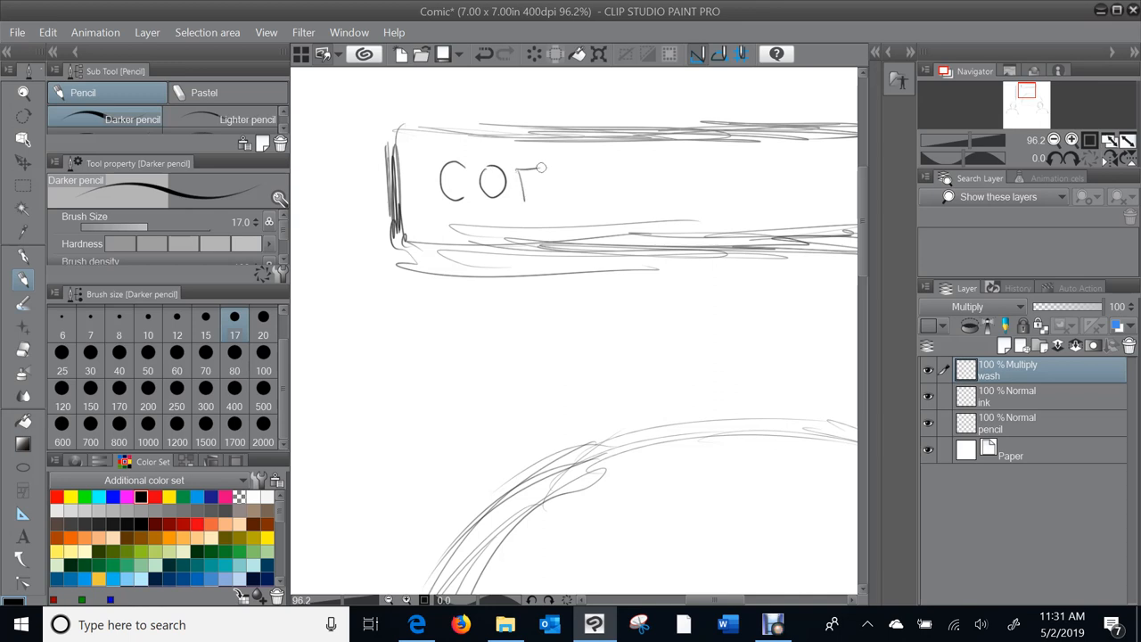
pyautogui.moveTo(535, 178); pyautogui.dragTo(588, 187)
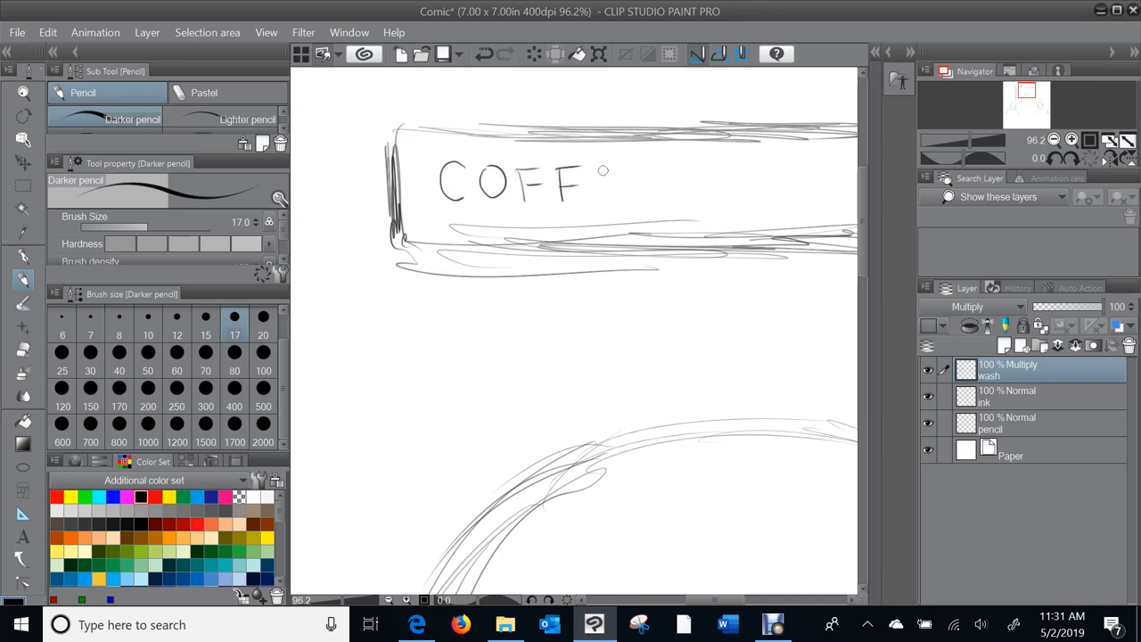
pyautogui.moveTo(589, 178); pyautogui.dragTo(624, 192)
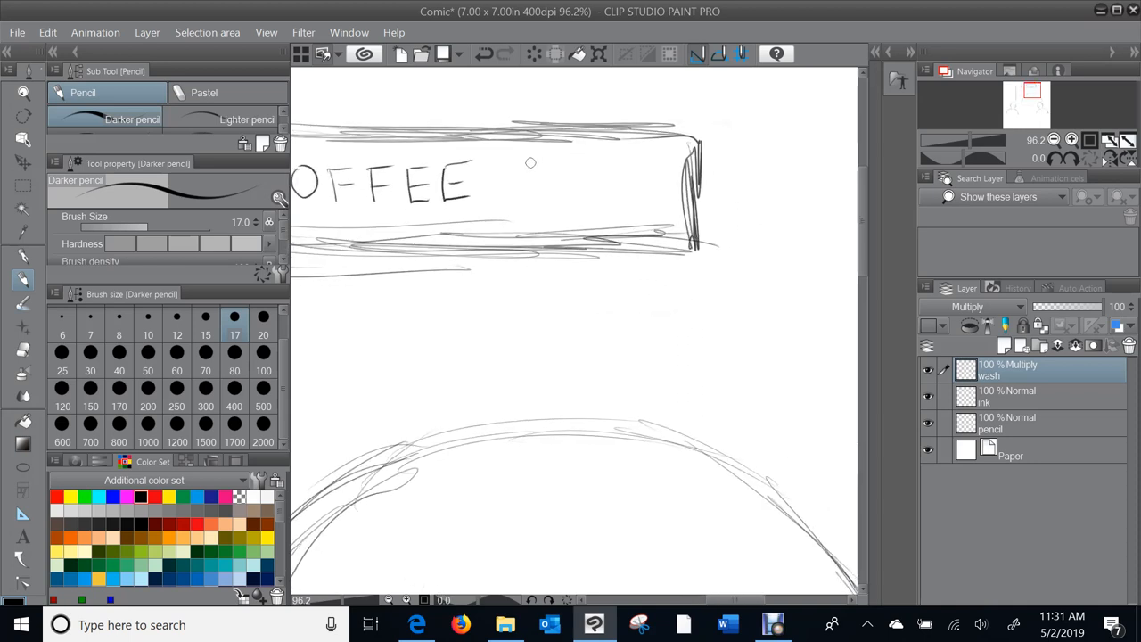
pyautogui.moveTo(517, 187); pyautogui.dragTo(557, 179)
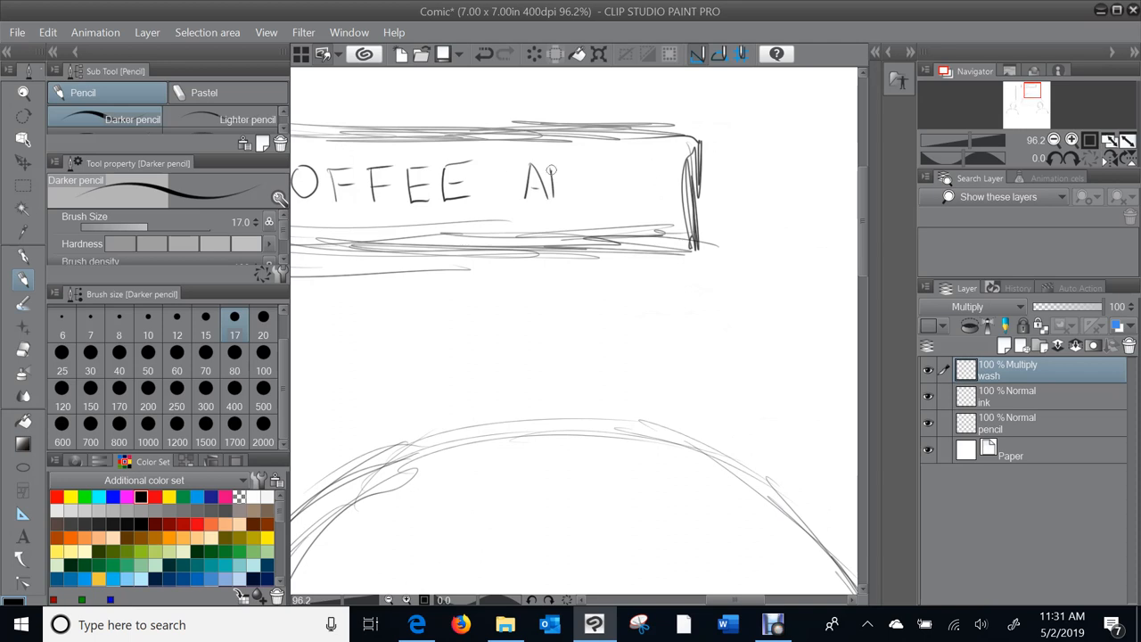
pyautogui.moveTo(544, 187); pyautogui.dragTo(606, 183)
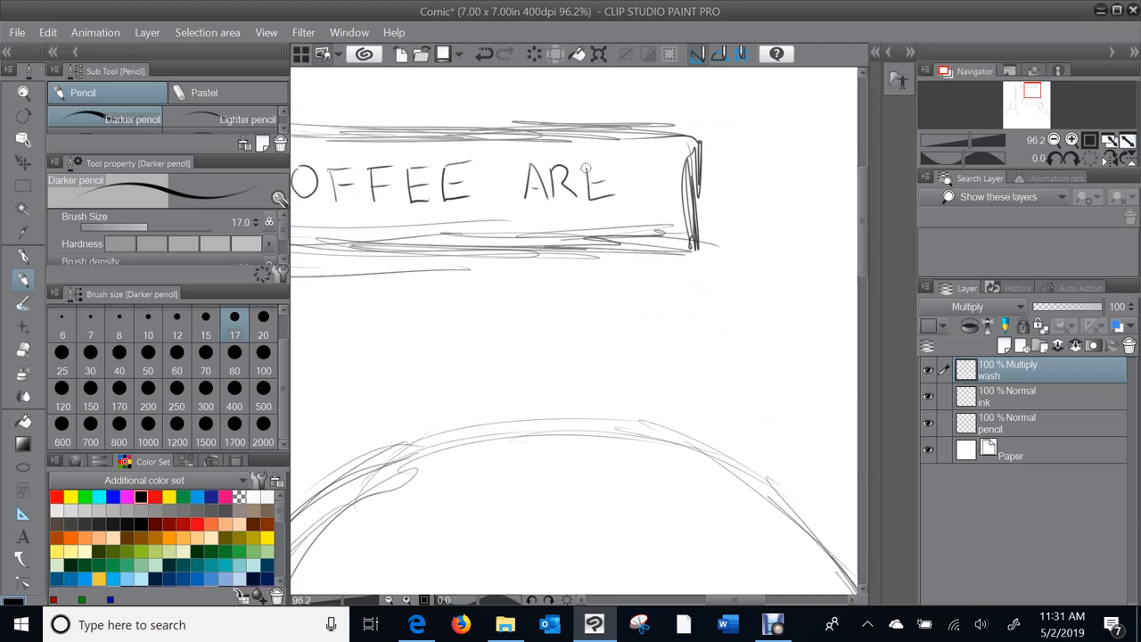
pyautogui.moveTo(615, 188); pyautogui.dragTo(655, 187)
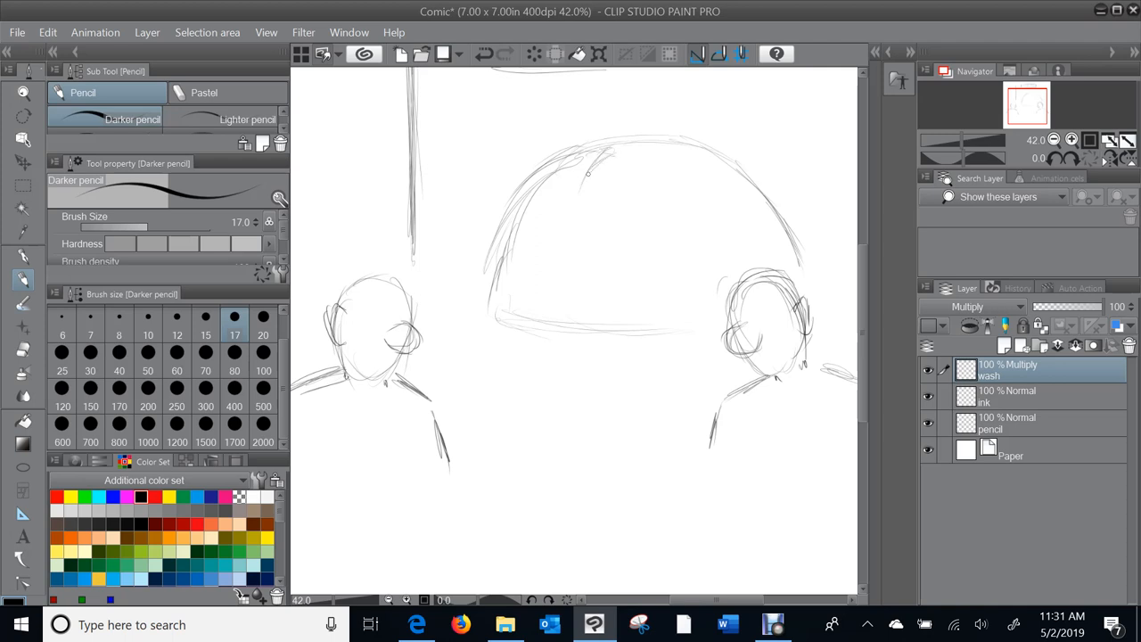
# Step: Divide the crowd dome into huddled figures with vertical strokes and pointed shapes, extending the counter line left
pyautogui.moveTo(584, 174); pyautogui.dragTo(548, 307)
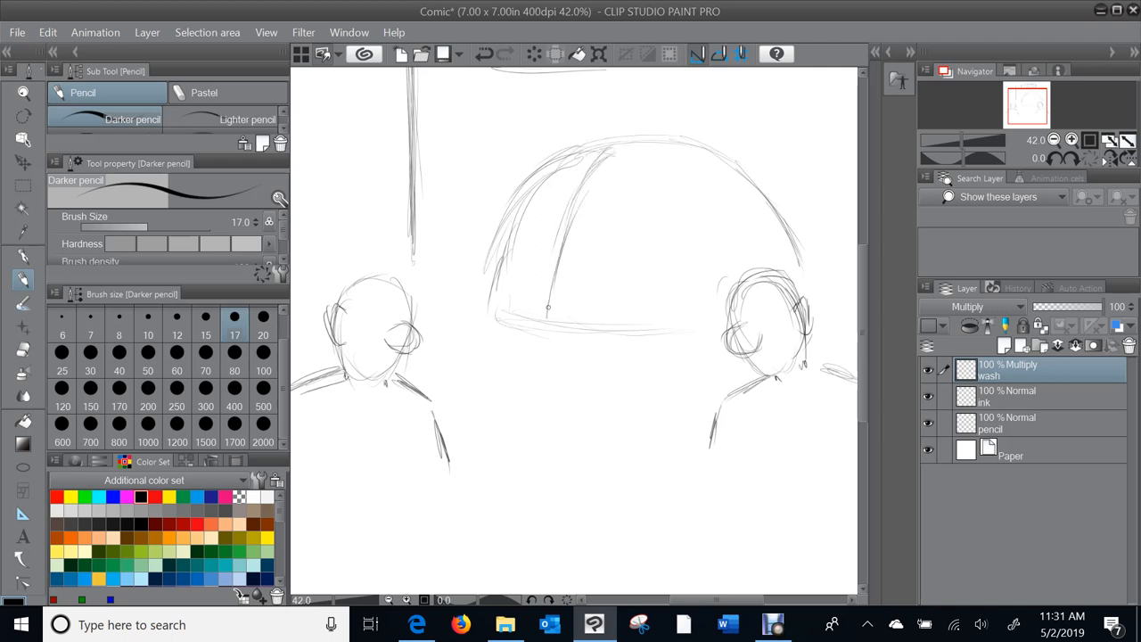
pyautogui.moveTo(549, 308); pyautogui.dragTo(656, 210)
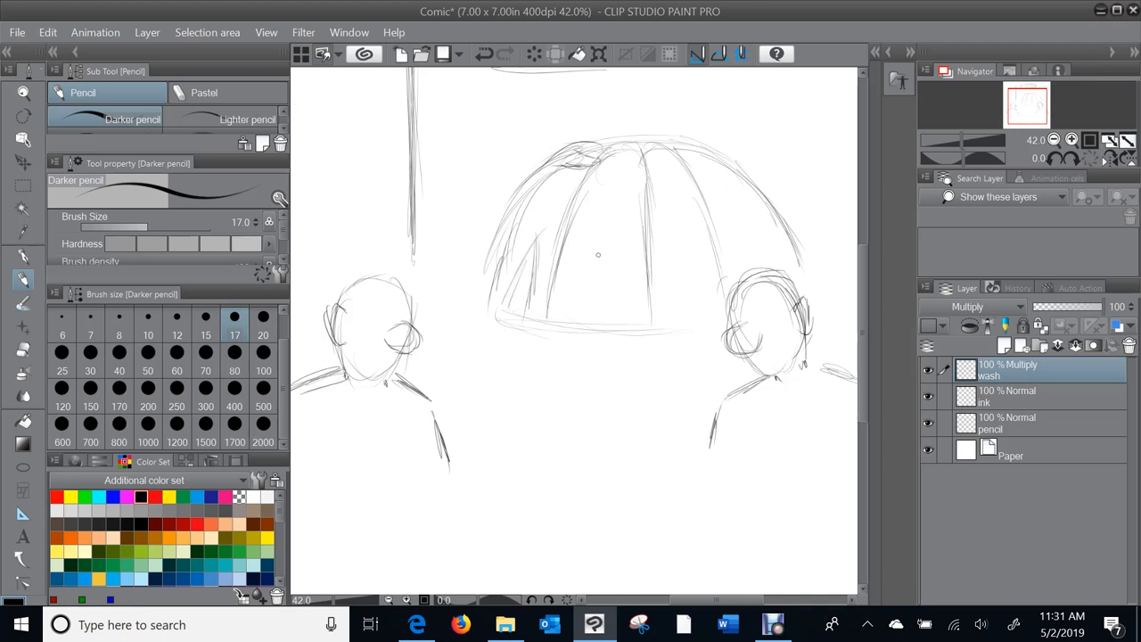
pyautogui.moveTo(571, 249); pyautogui.dragTo(624, 268)
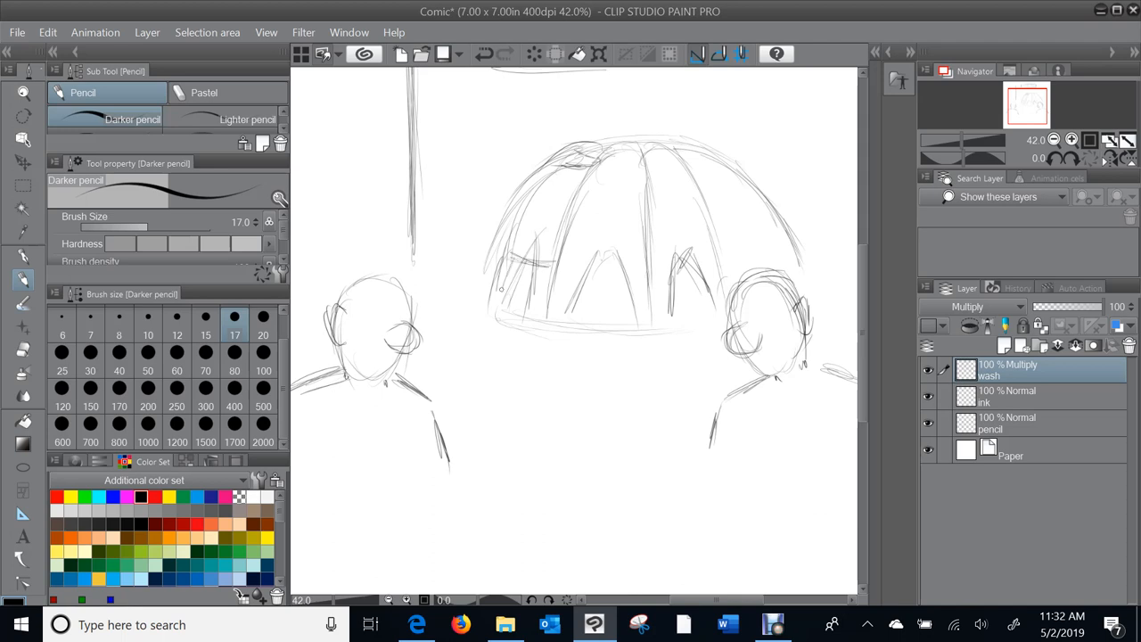
pyautogui.moveTo(500, 267); pyautogui.dragTo(517, 294)
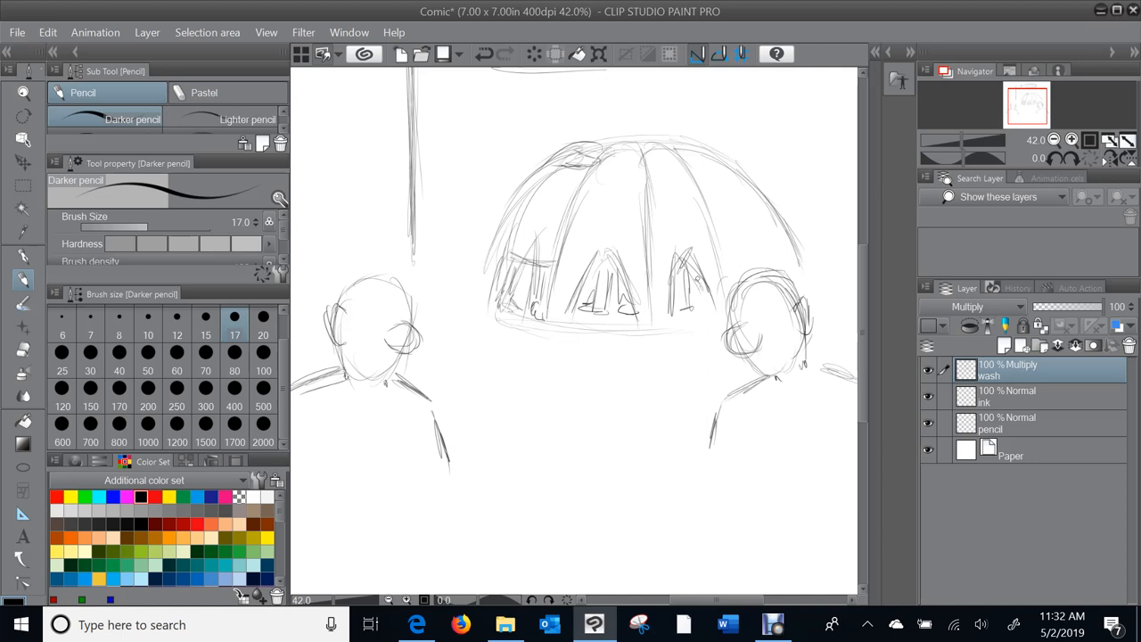
pyautogui.moveTo(678, 258); pyautogui.dragTo(677, 312)
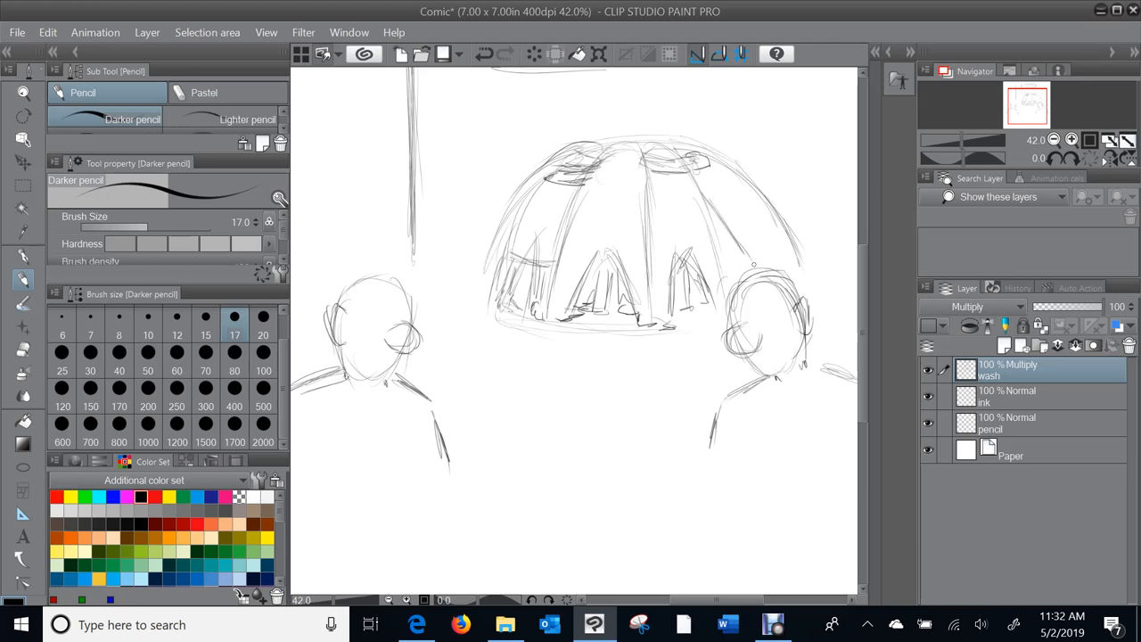
pyautogui.moveTo(722, 236); pyautogui.dragTo(740, 254)
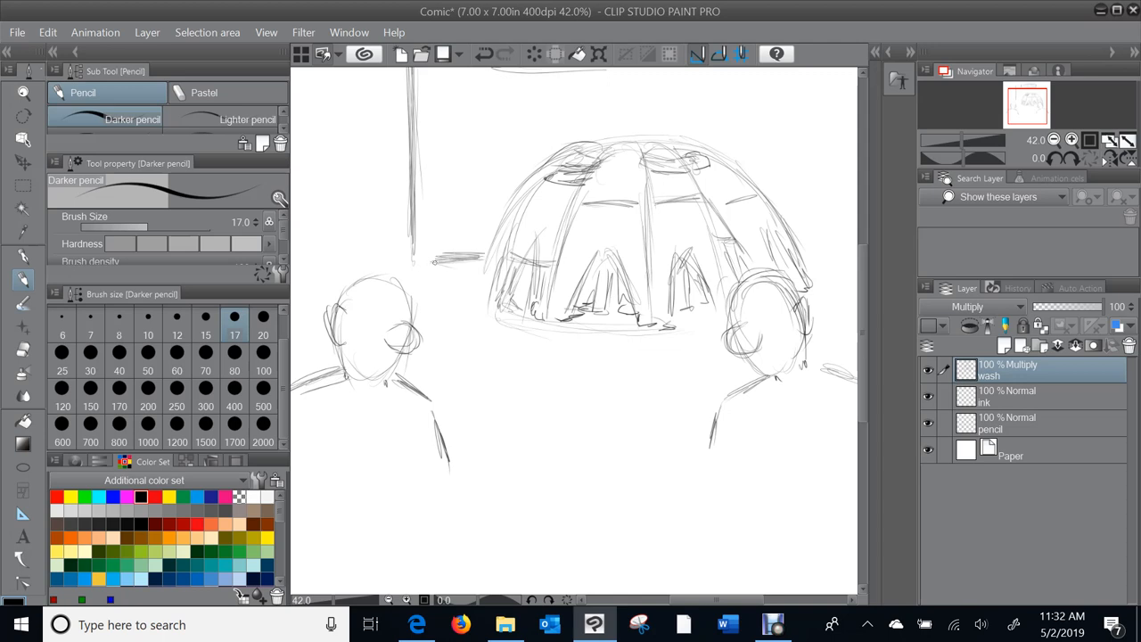
pyautogui.moveTo(432, 261); pyautogui.dragTo(477, 266)
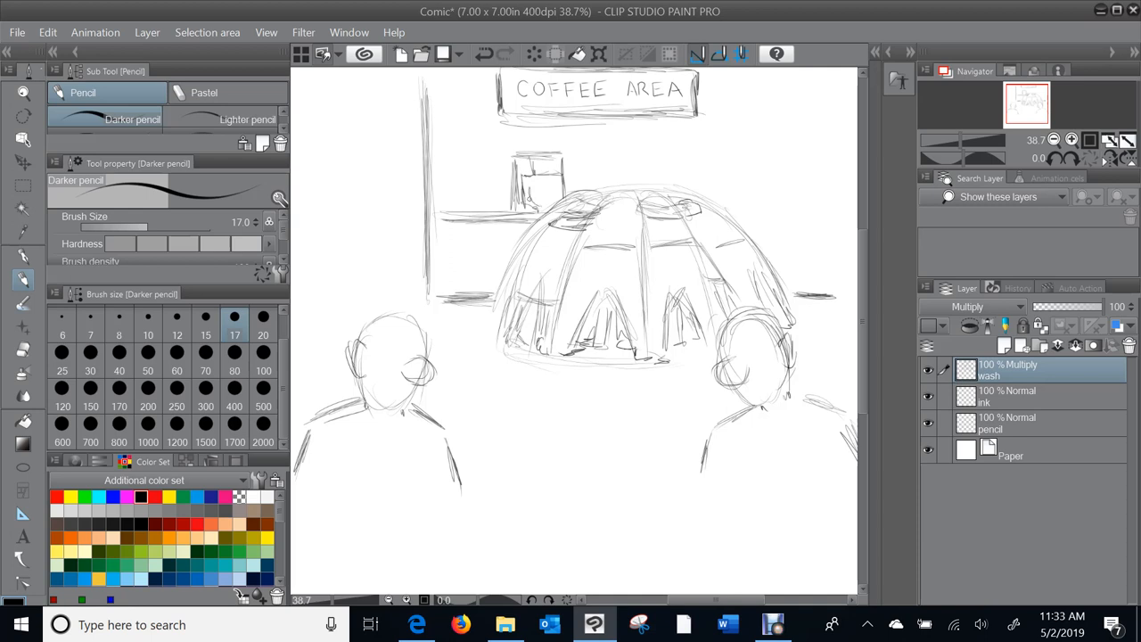
# Step: Pencil a boxy coffee machine and a second appliance on the counter, plus the right wall edge
pyautogui.moveTo(530, 183); pyautogui.dragTo(544, 196)
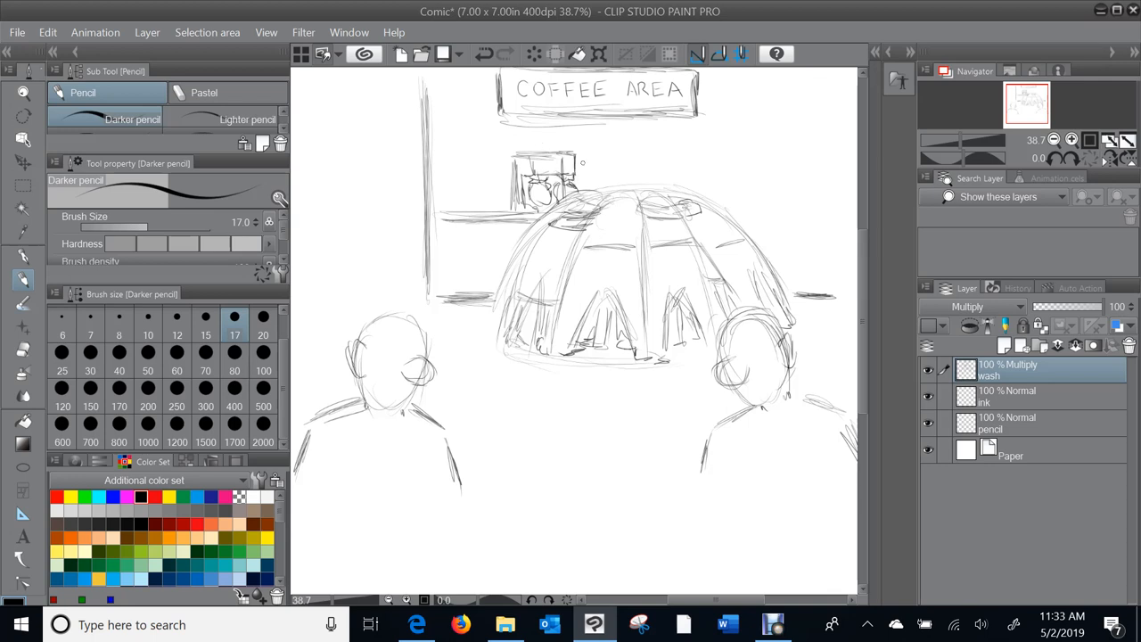
pyautogui.moveTo(615, 142); pyautogui.dragTo(597, 196)
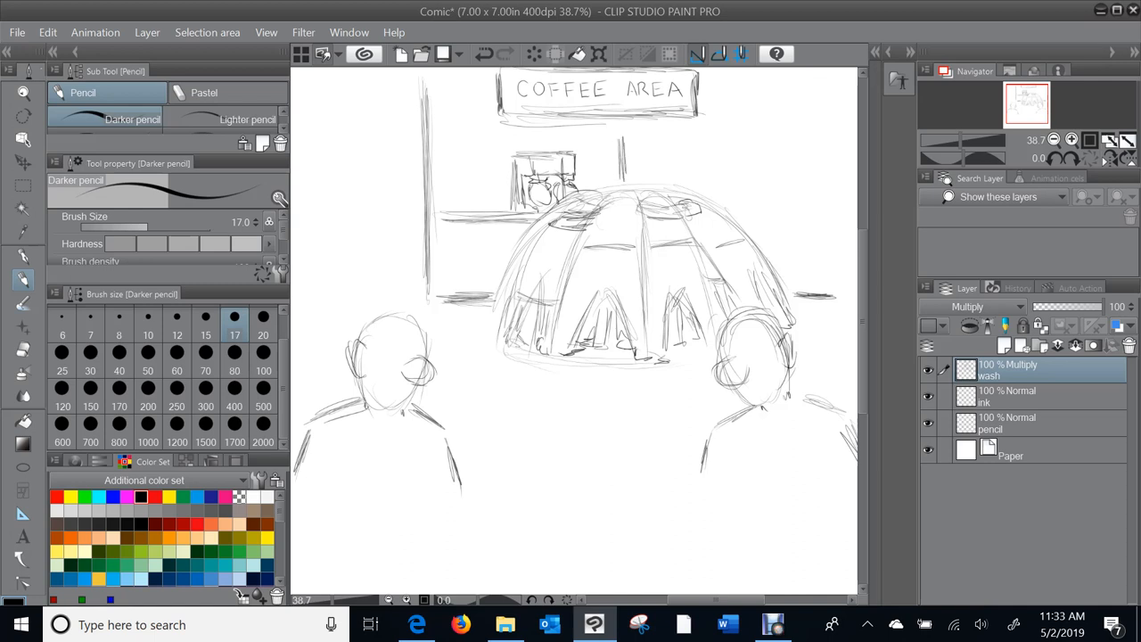
pyautogui.moveTo(611, 139); pyautogui.dragTo(602, 173)
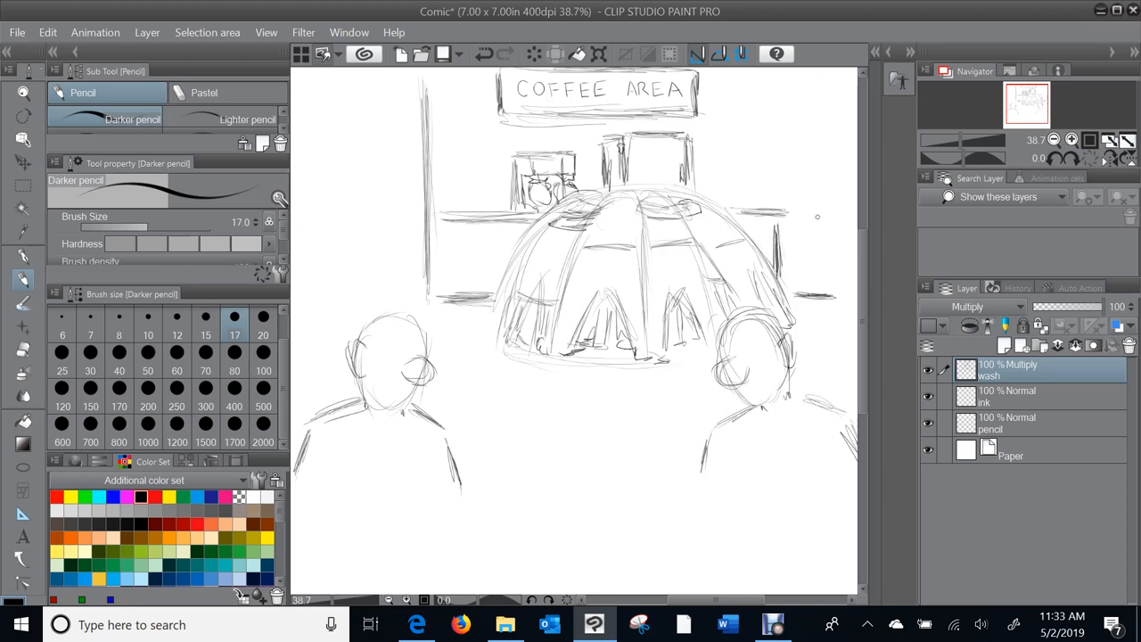
pyautogui.moveTo(803, 89); pyautogui.dragTo(802, 268)
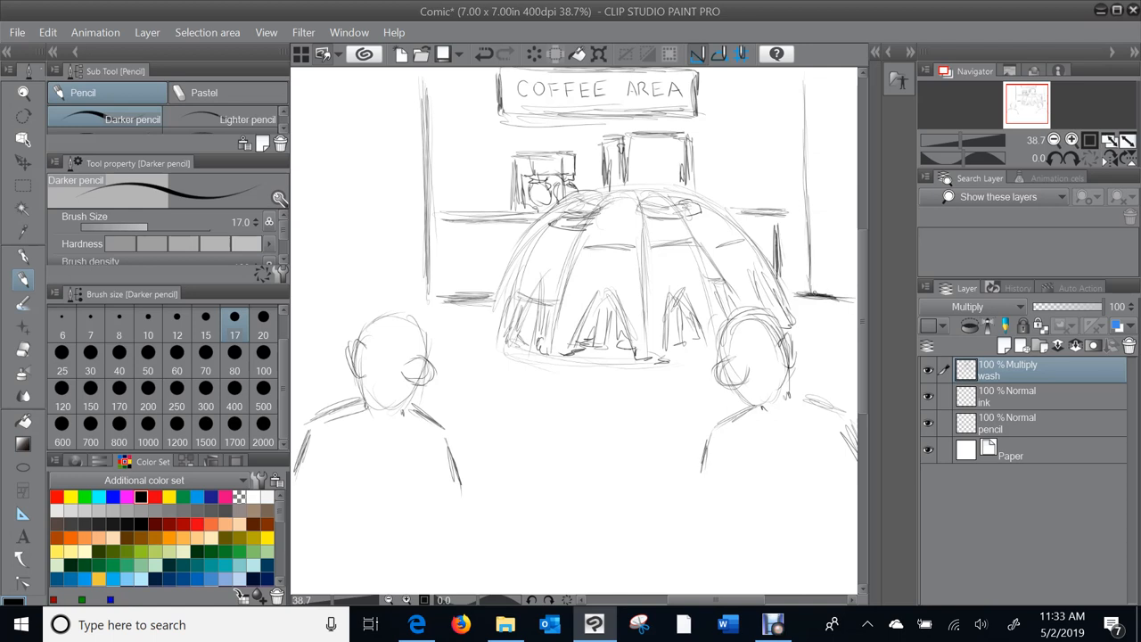
pyautogui.moveTo(776, 50)
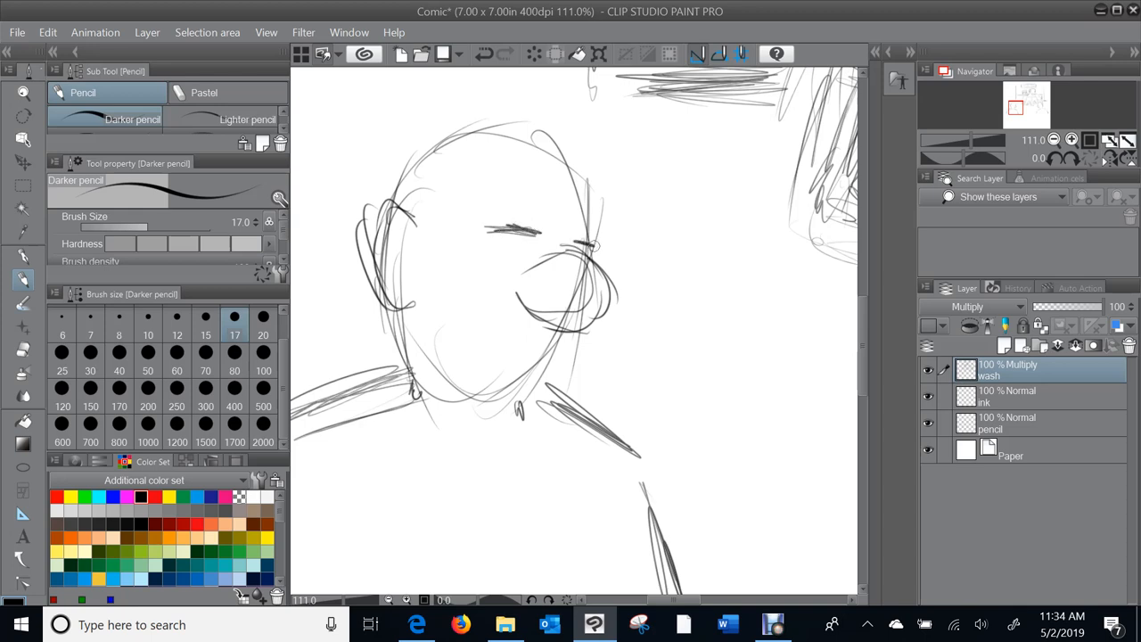
# Step: Draw the left man's eye, big nose and mouth, then refine his shirt collar
pyautogui.moveTo(521, 254); pyautogui.dragTo(519, 285)
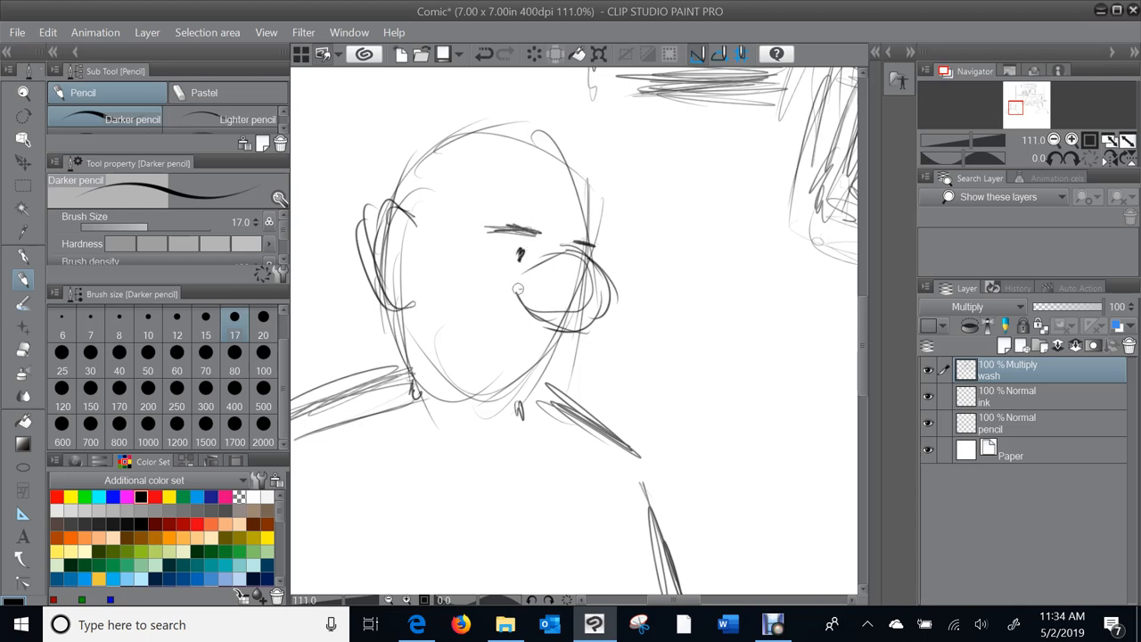
pyautogui.moveTo(512, 285); pyautogui.dragTo(486, 348)
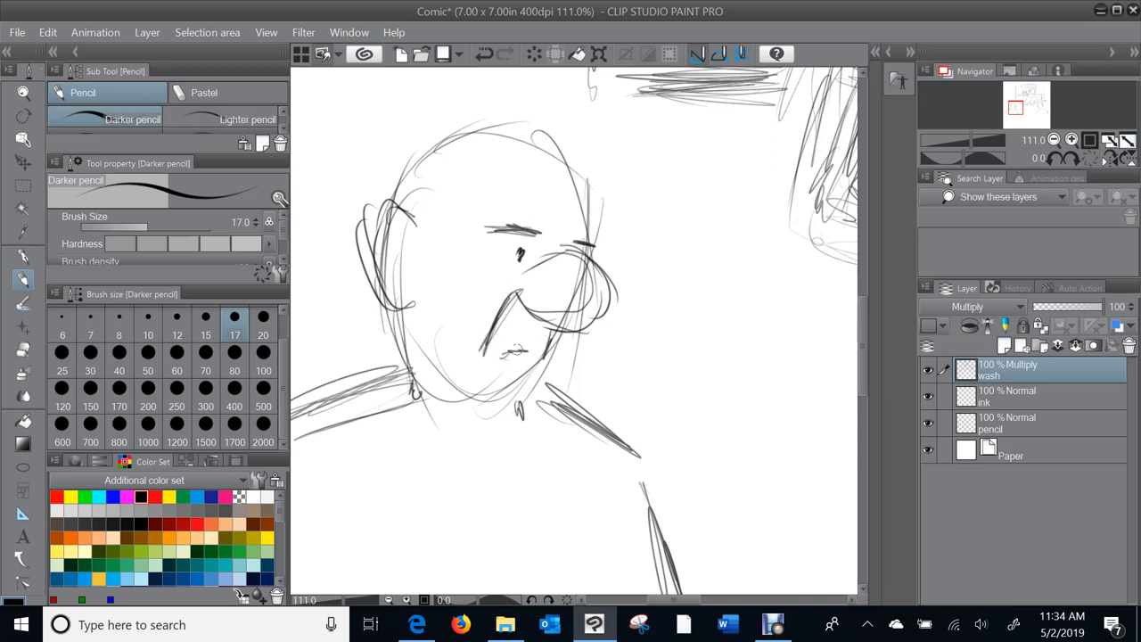
pyautogui.moveTo(508, 355); pyautogui.dragTo(526, 357)
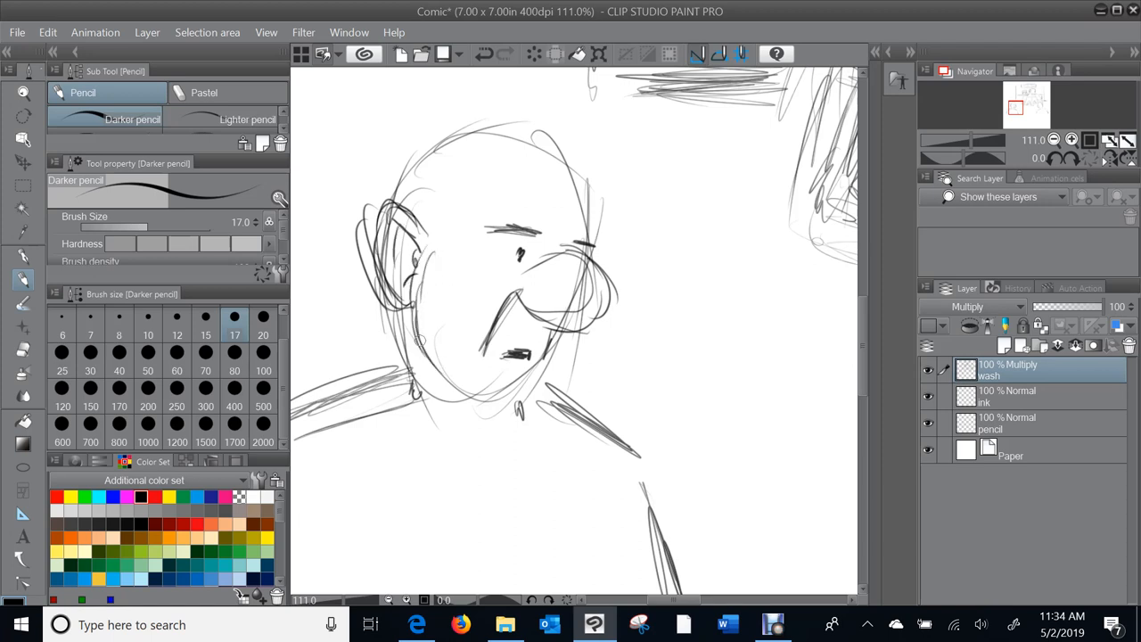
pyautogui.moveTo(488, 187)
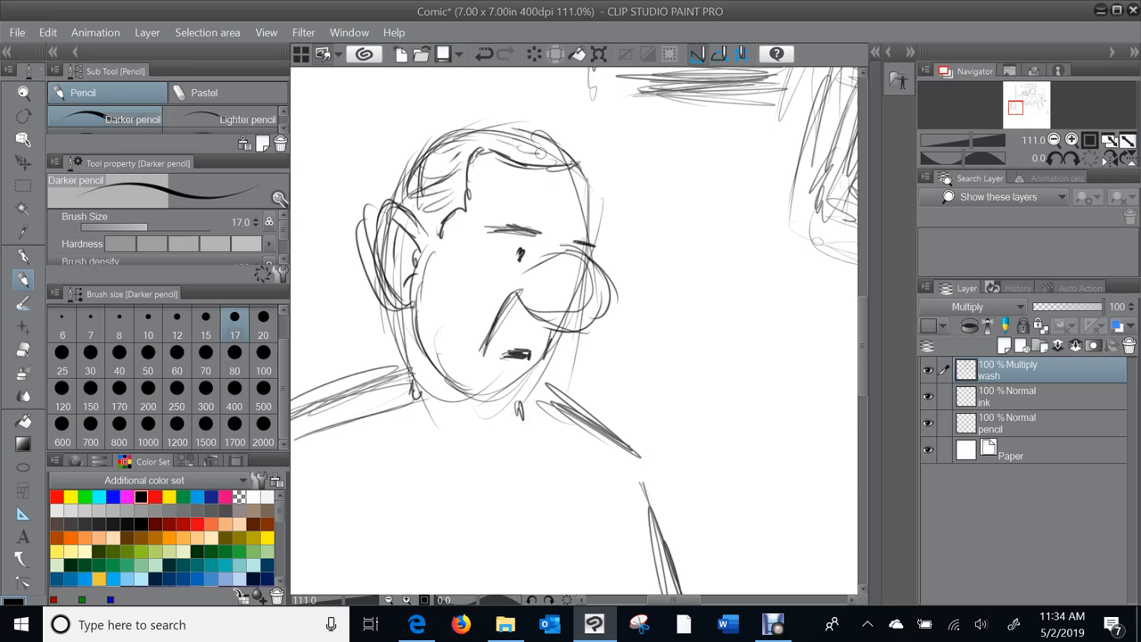
pyautogui.scroll(-3)
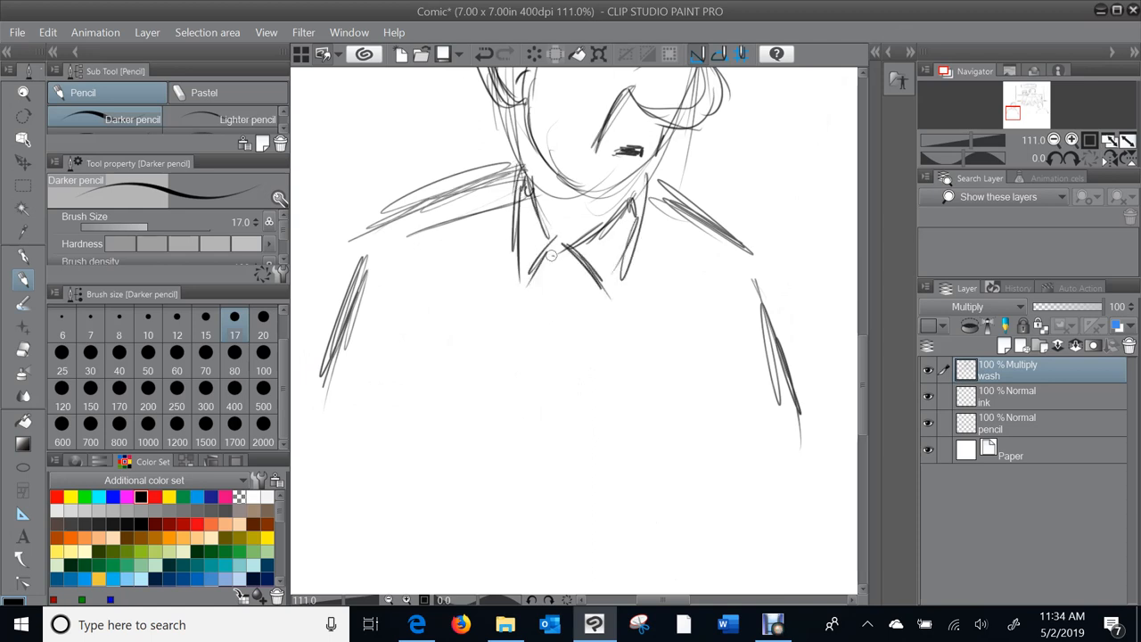
pyautogui.moveTo(544, 267); pyautogui.dragTo(526, 482)
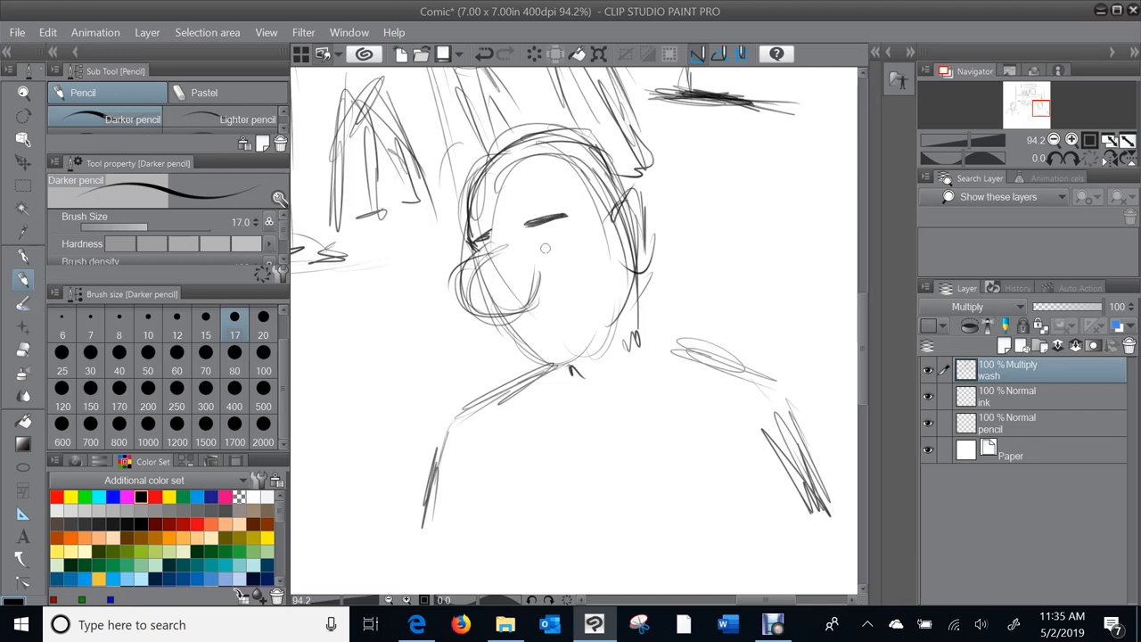
# Step: Add the second man's eye and mouth and darken his head outline
pyautogui.click(541, 247)
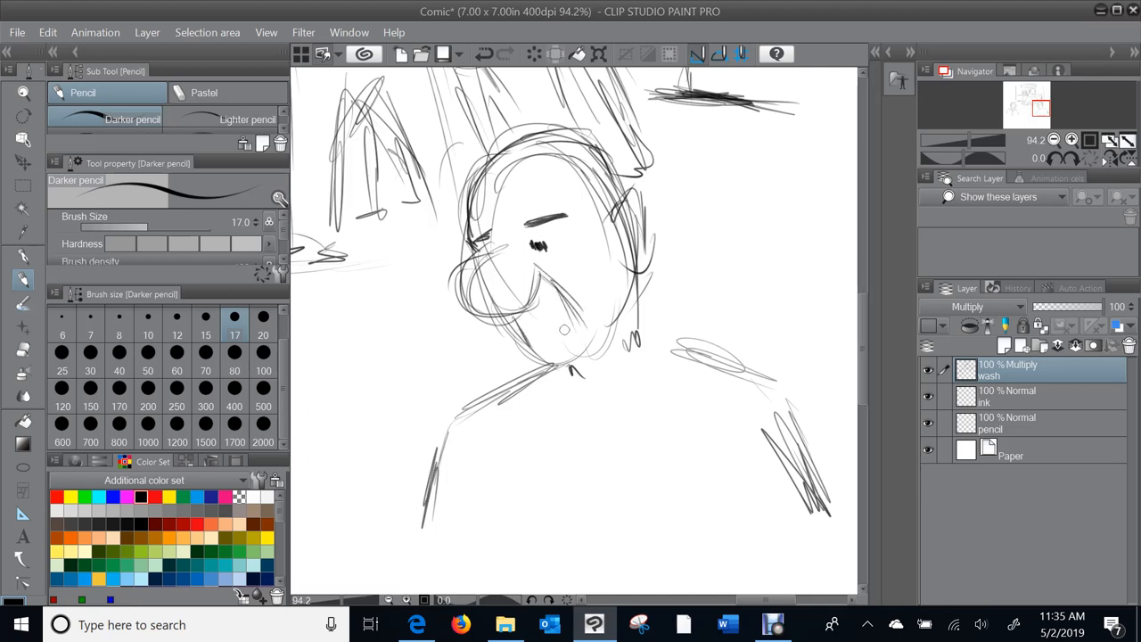
pyautogui.click(557, 334)
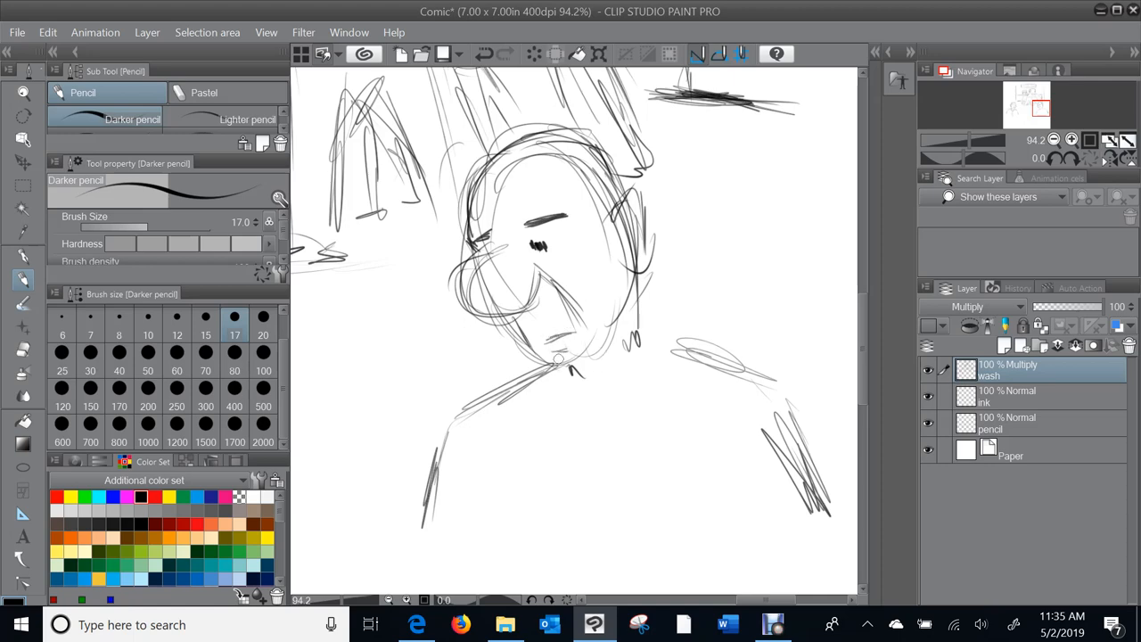
pyautogui.moveTo(535, 343); pyautogui.dragTo(589, 365)
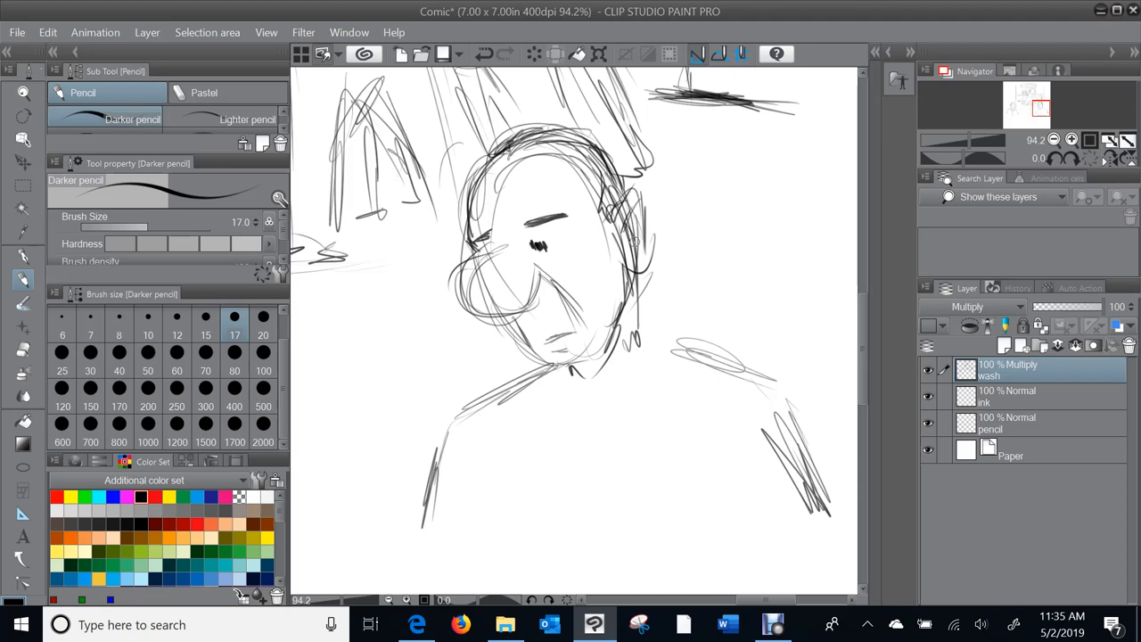
# Step: Sketch the second man's pointed shirt collar and shirt-front lines under his chin
pyautogui.scroll(-3)
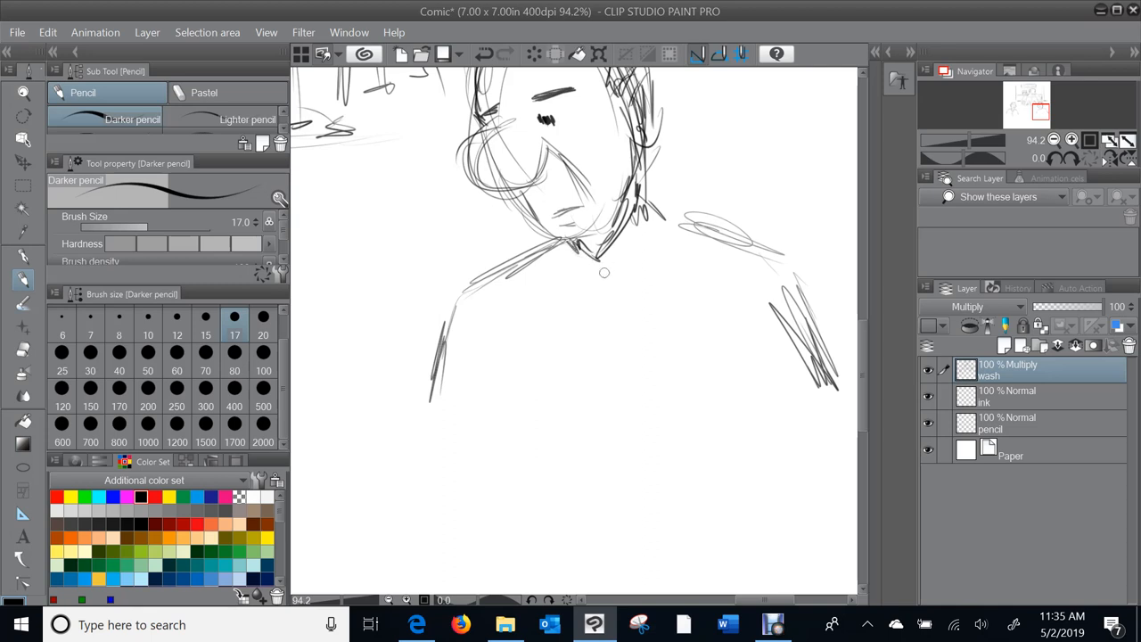
pyautogui.moveTo(562, 259); pyautogui.dragTo(624, 285)
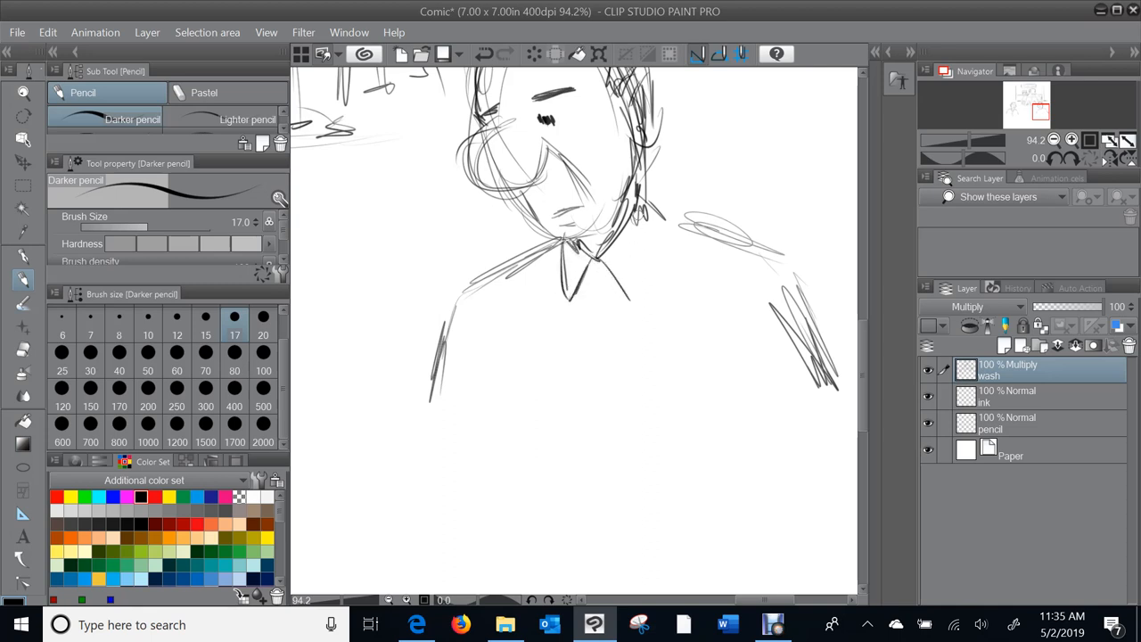
pyautogui.moveTo(593, 285); pyautogui.dragTo(602, 299)
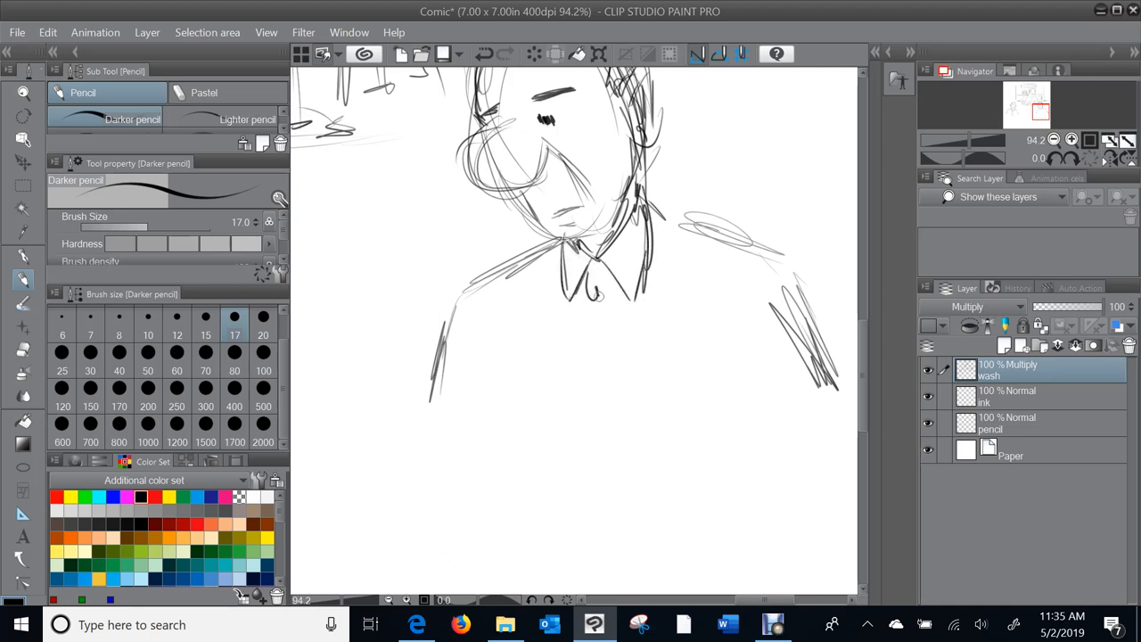
pyautogui.moveTo(588, 285); pyautogui.dragTo(588, 455)
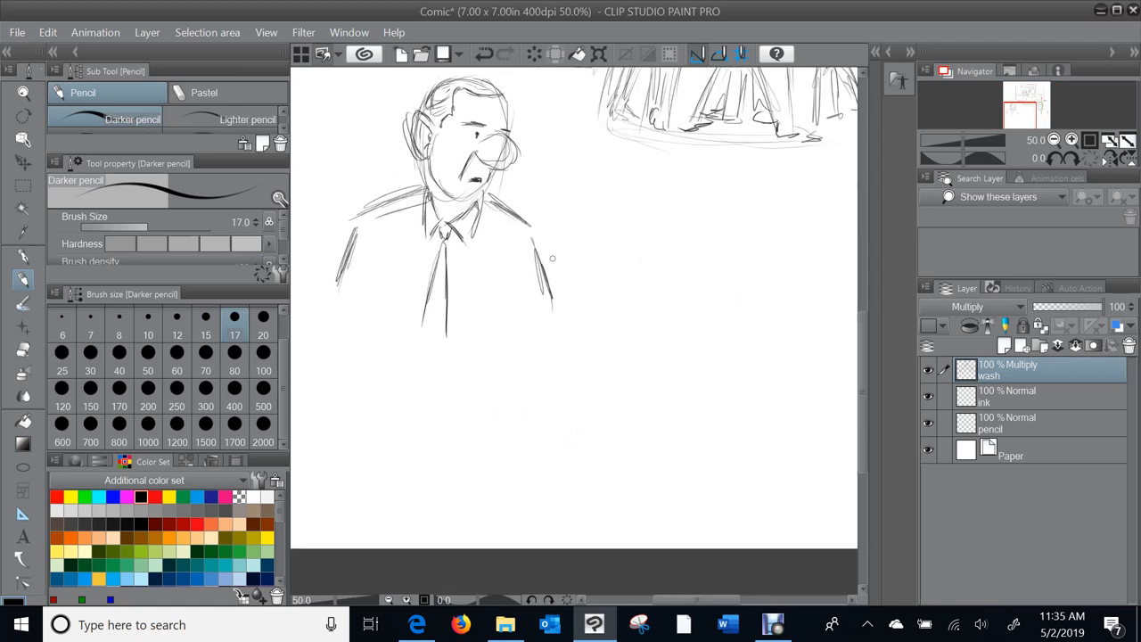
# Step: Draw the first man's bent arm rising to a raised fist with a thumb up
pyautogui.moveTo(548, 247); pyautogui.dragTo(584, 244)
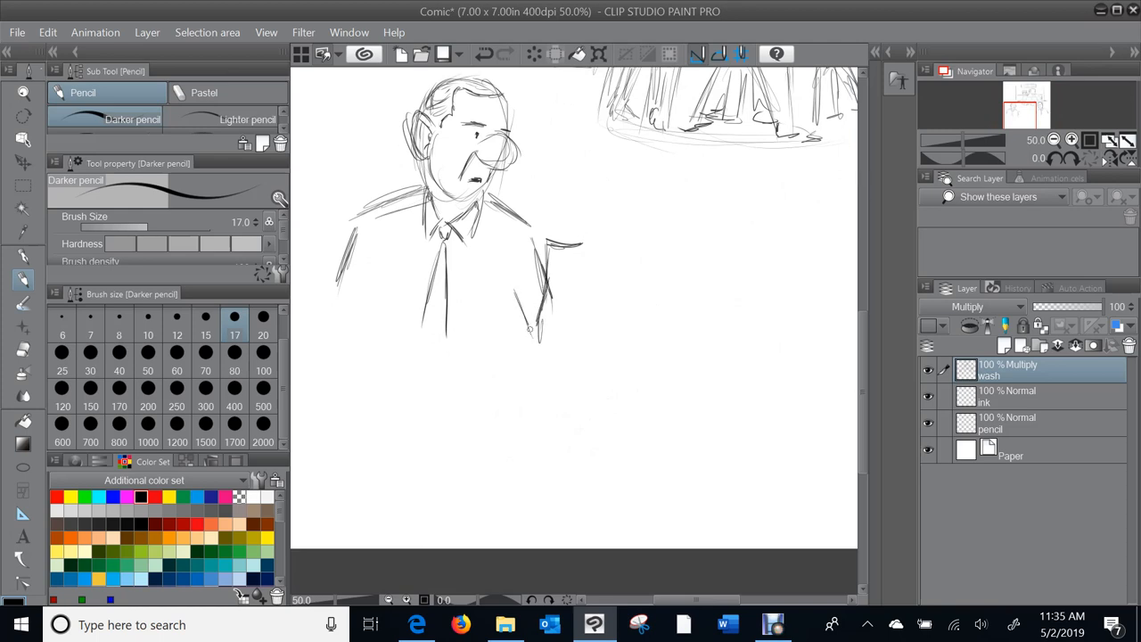
pyautogui.moveTo(535, 312); pyautogui.dragTo(570, 361)
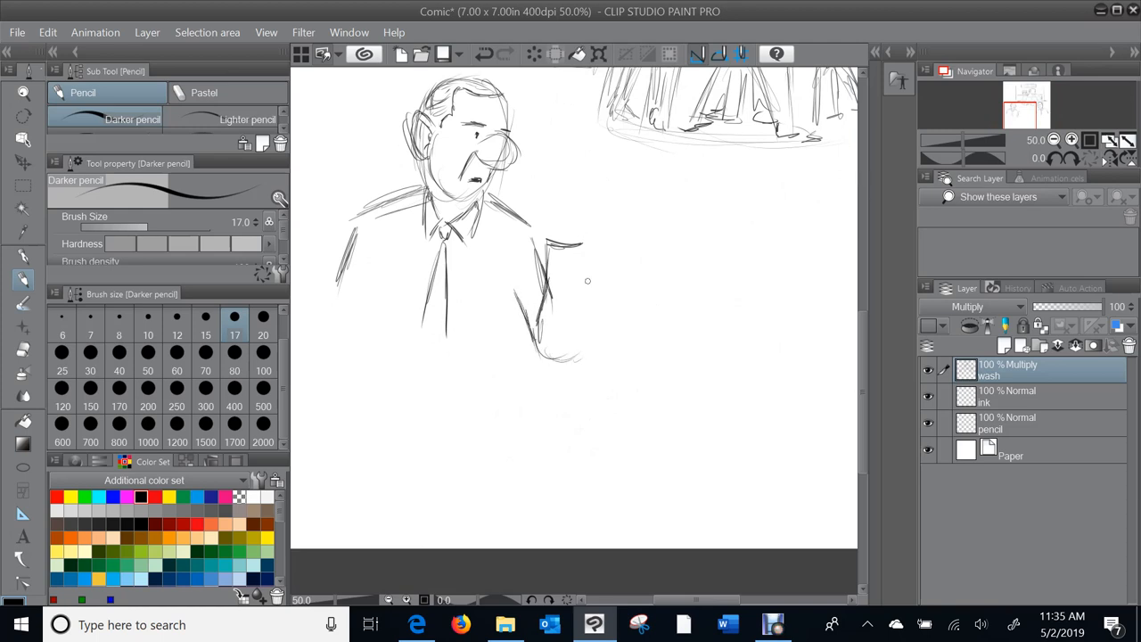
pyautogui.moveTo(579, 249); pyautogui.dragTo(579, 348)
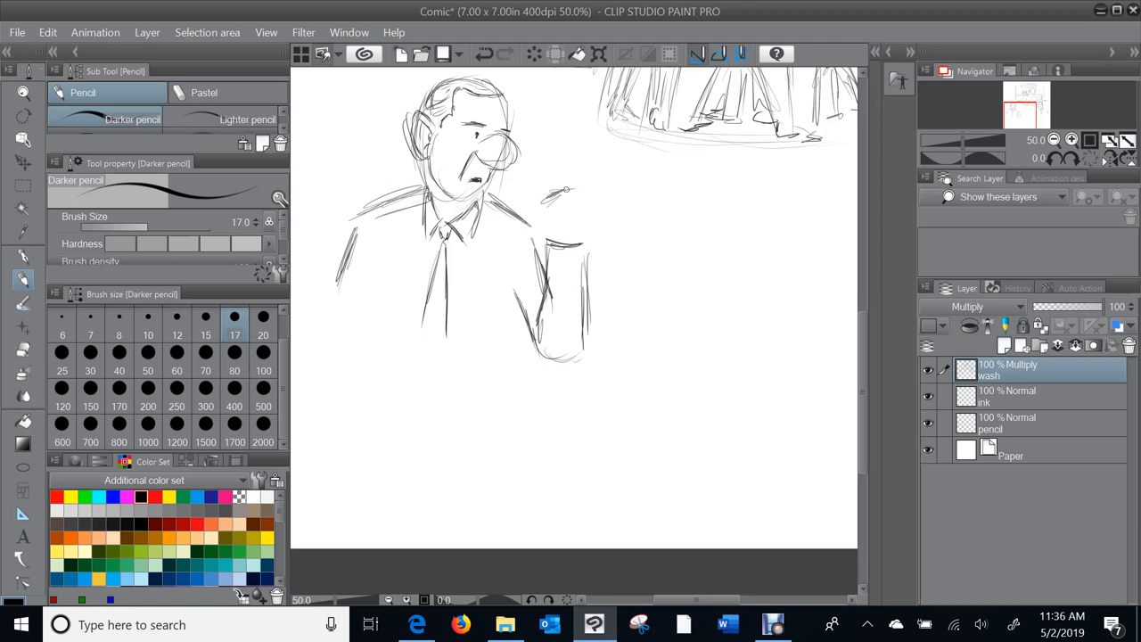
pyautogui.moveTo(562, 191); pyautogui.dragTo(584, 241)
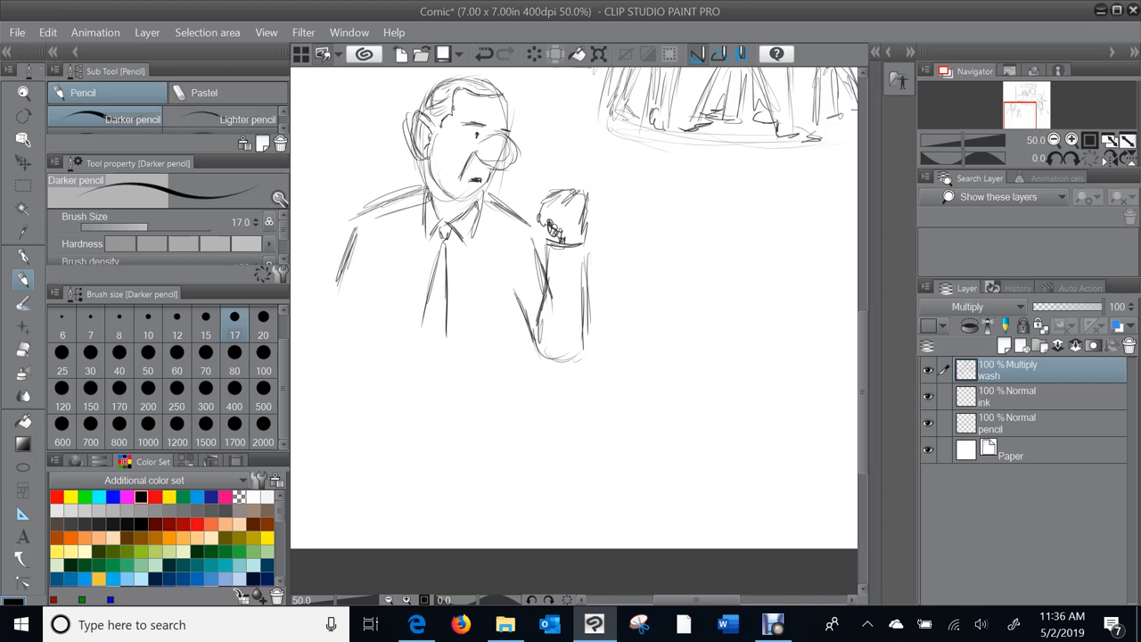
pyautogui.moveTo(562, 187); pyautogui.dragTo(597, 205)
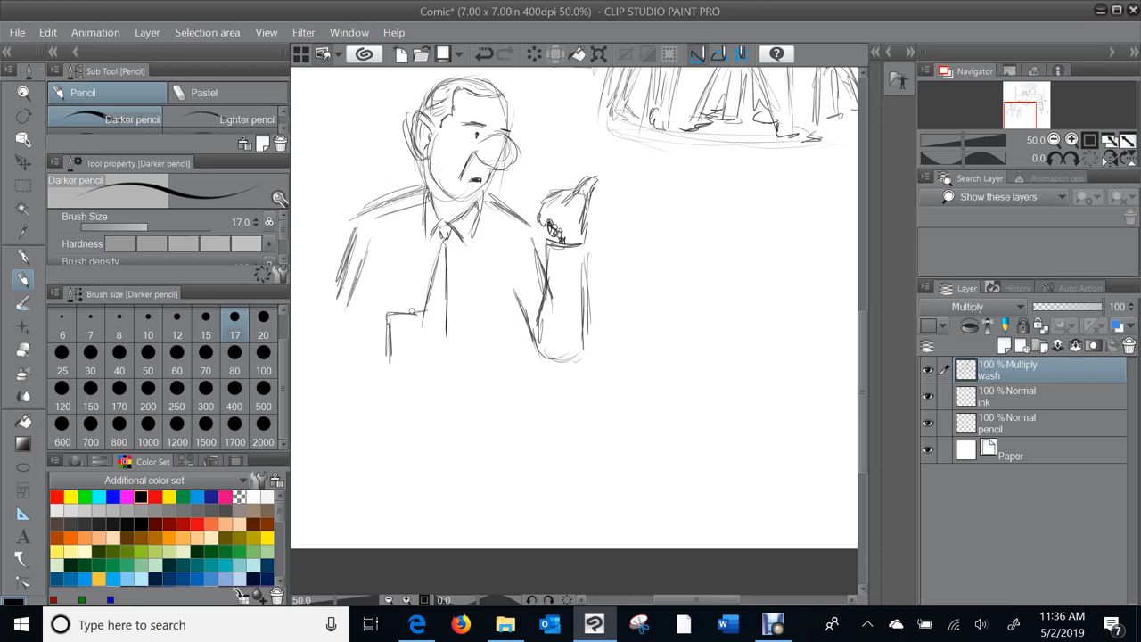
pyautogui.moveTo(387, 321); pyautogui.dragTo(436, 321)
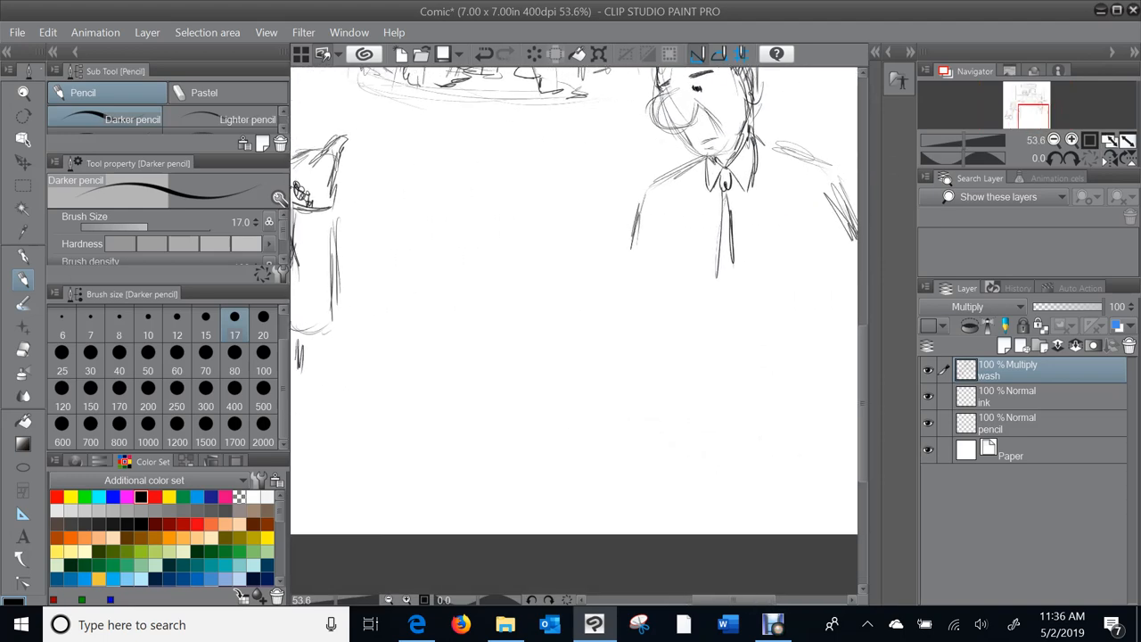
# Step: Sketch coffee mugs with gripping hands for both men
pyautogui.moveTo(602, 277); pyautogui.dragTo(608, 308)
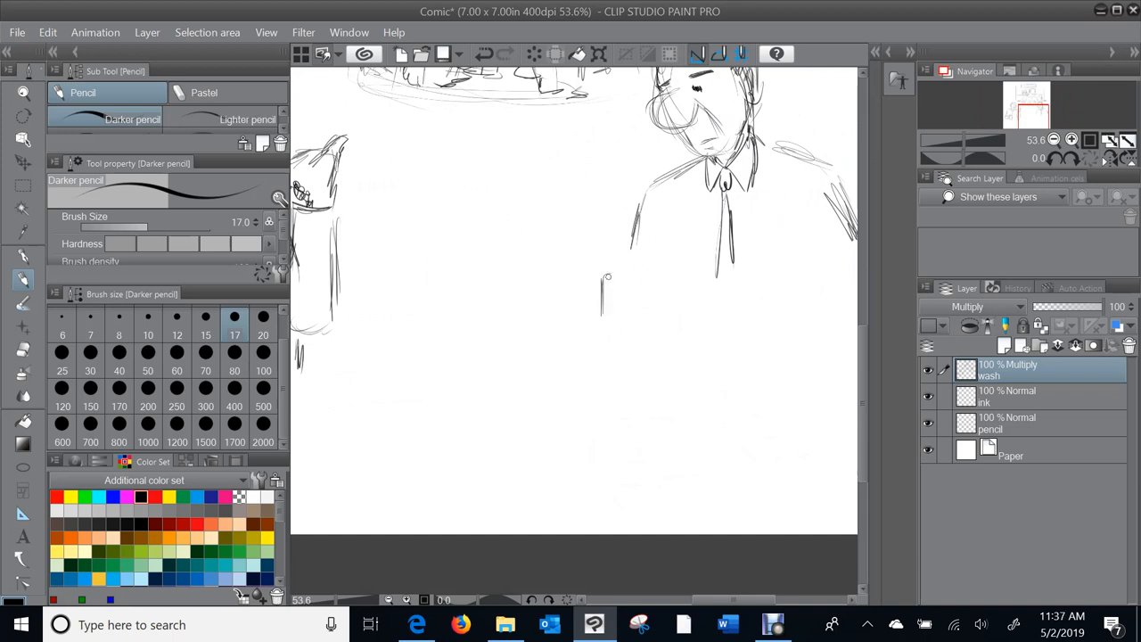
pyautogui.moveTo(607, 281); pyautogui.dragTo(646, 272)
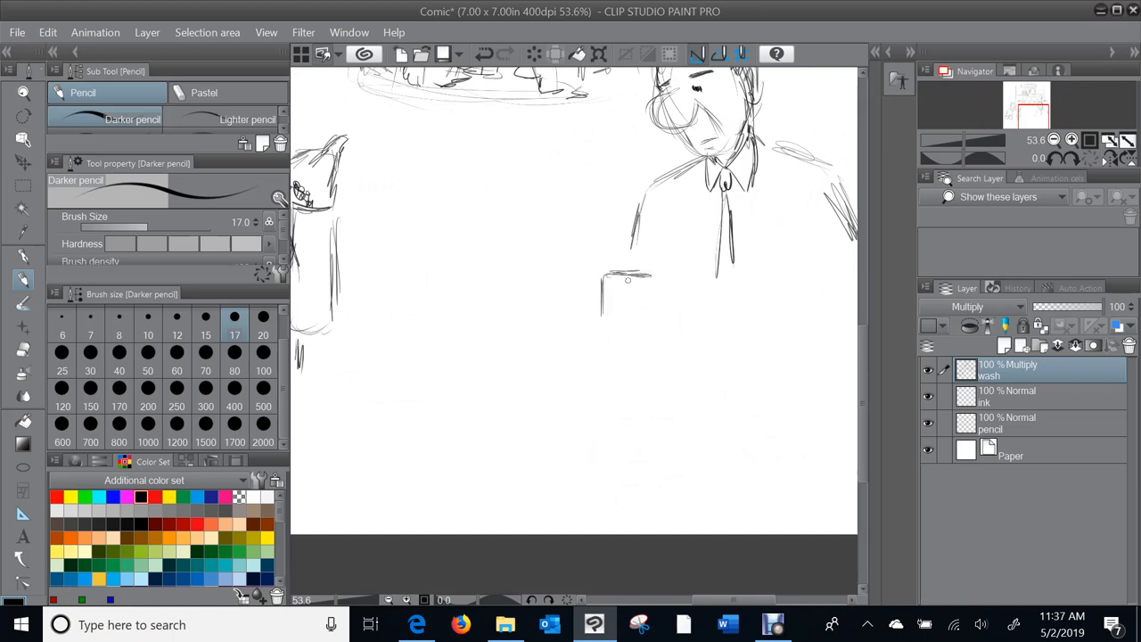
pyautogui.moveTo(602, 276); pyautogui.dragTo(651, 339)
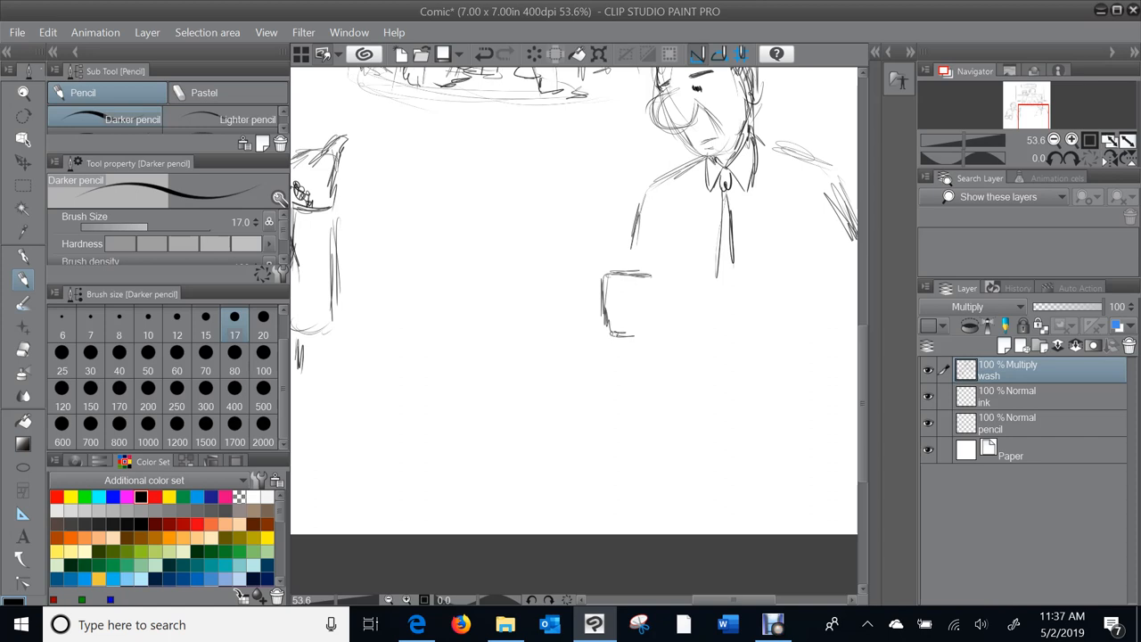
pyautogui.moveTo(609, 277); pyautogui.dragTo(655, 334)
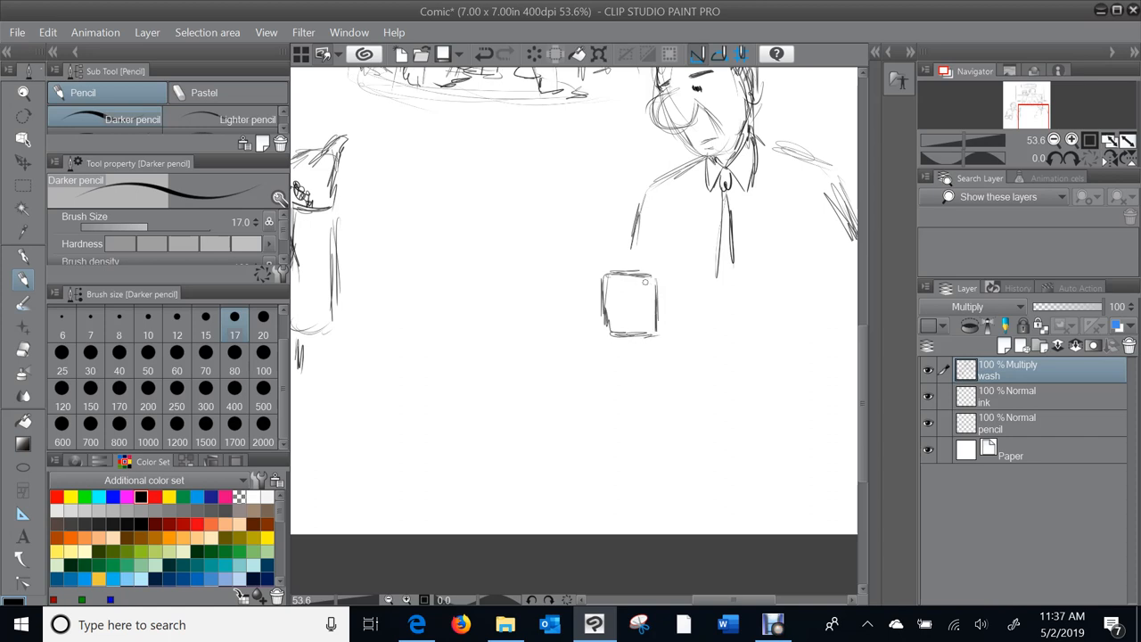
pyautogui.moveTo(611, 268); pyautogui.dragTo(642, 263)
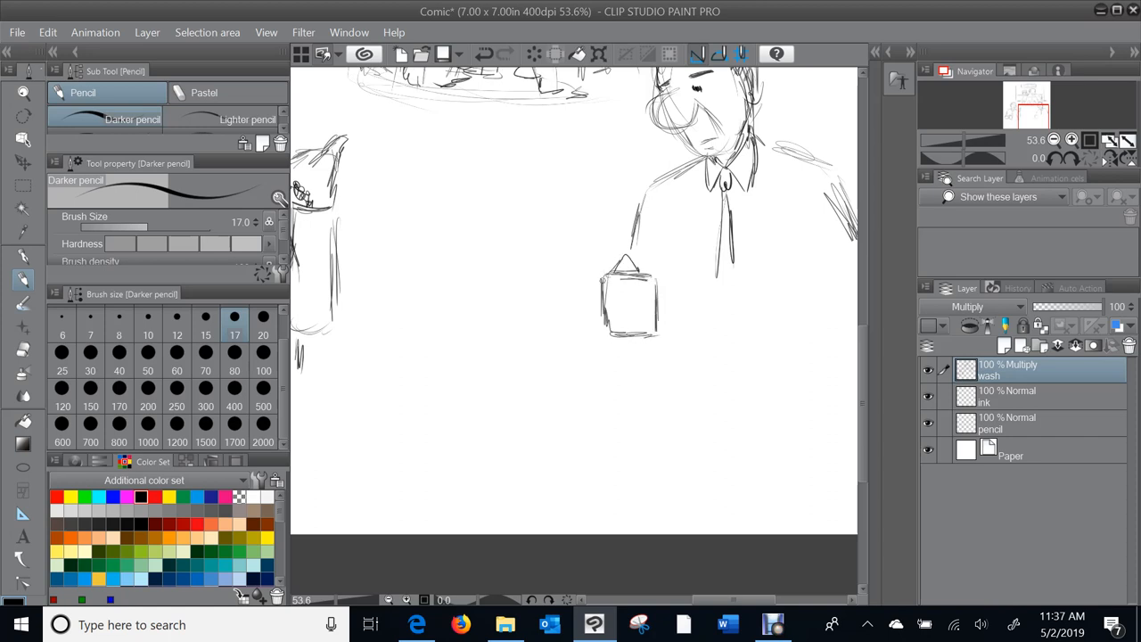
pyautogui.moveTo(602, 286); pyautogui.dragTo(597, 317)
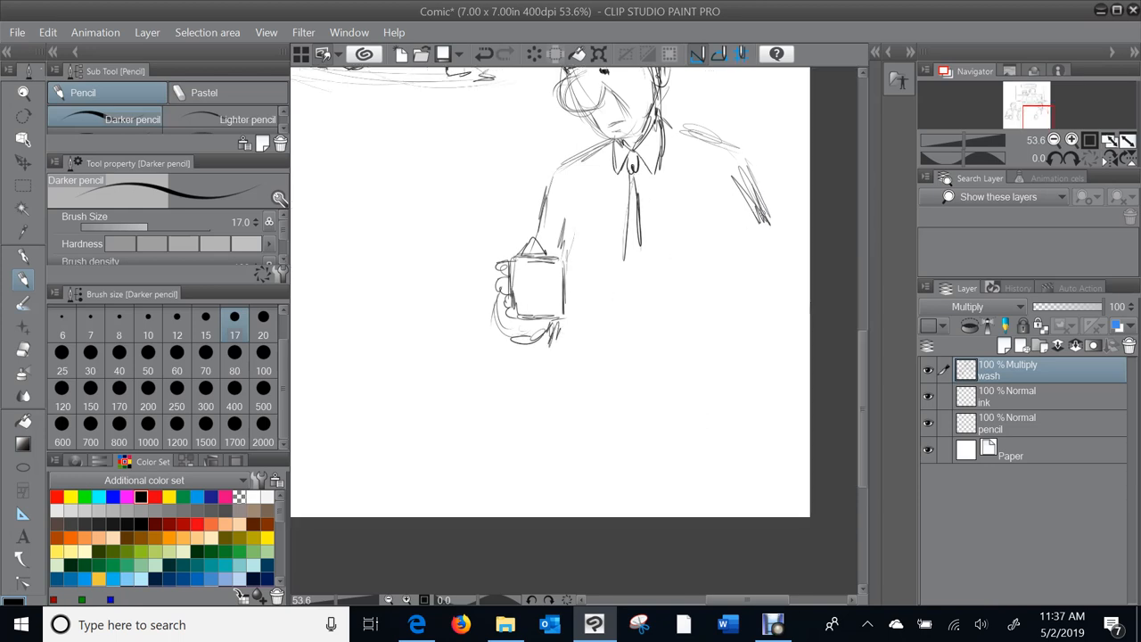
pyautogui.moveTo(740, 178); pyautogui.dragTo(756, 276)
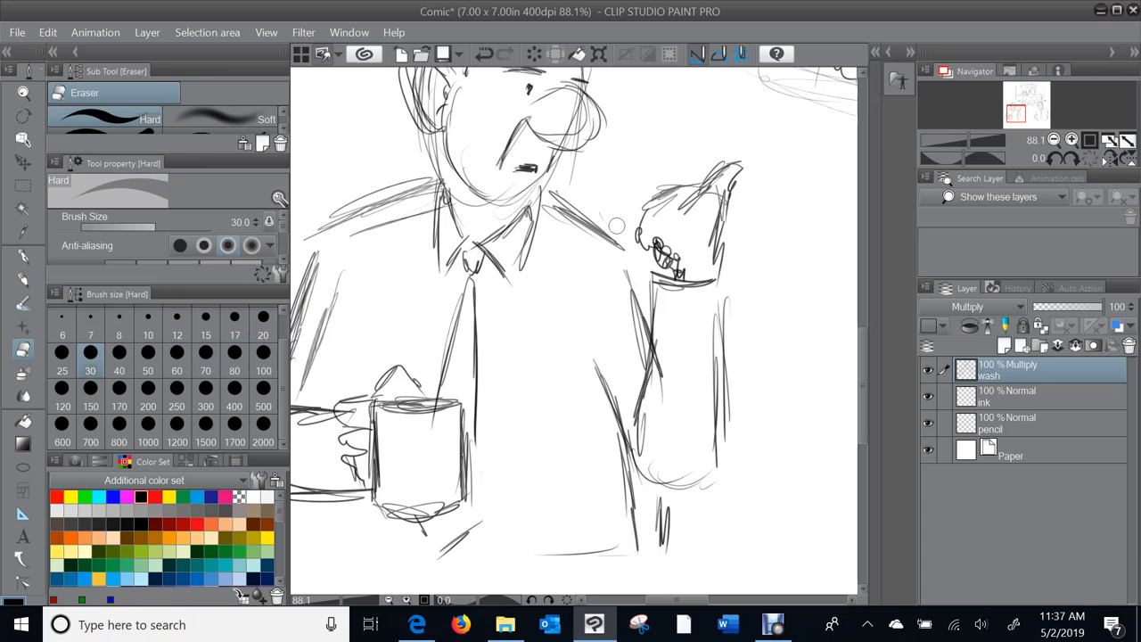
# Step: Zoom out to fit the page before merging the sketch layers into pencil
pyautogui.scroll(-3)
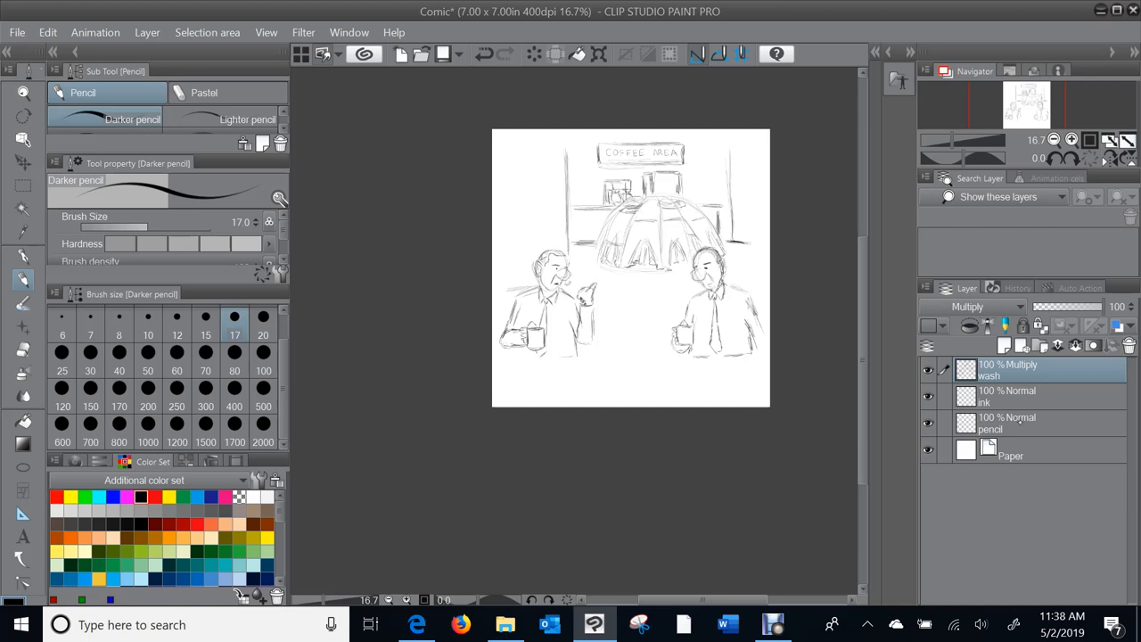
pyautogui.moveTo(731, 376)
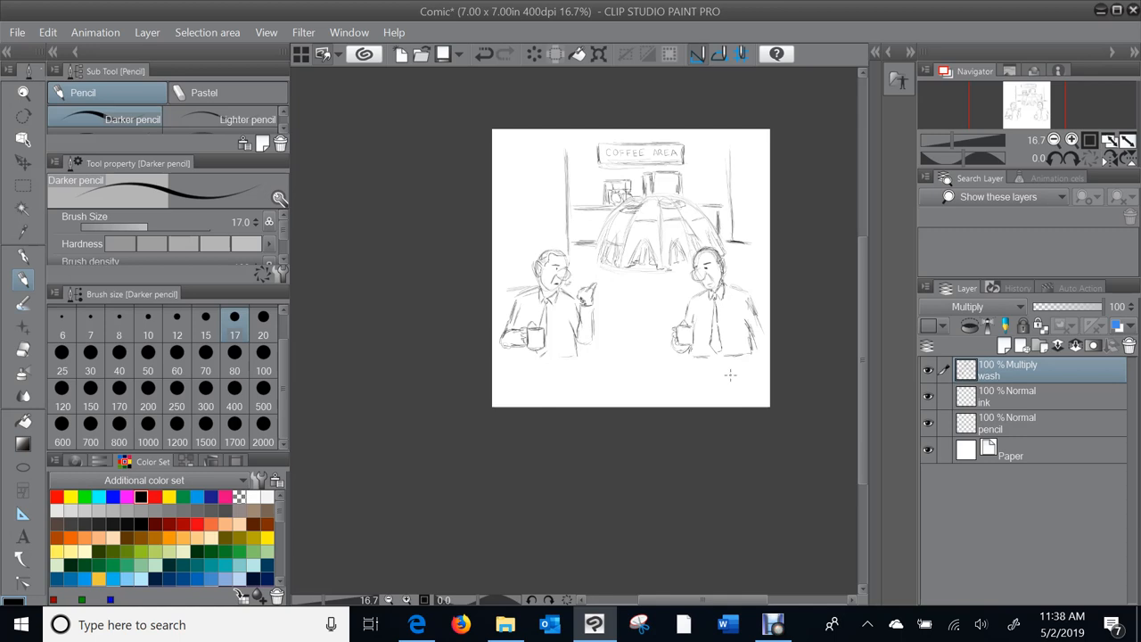
pyautogui.moveTo(718, 371)
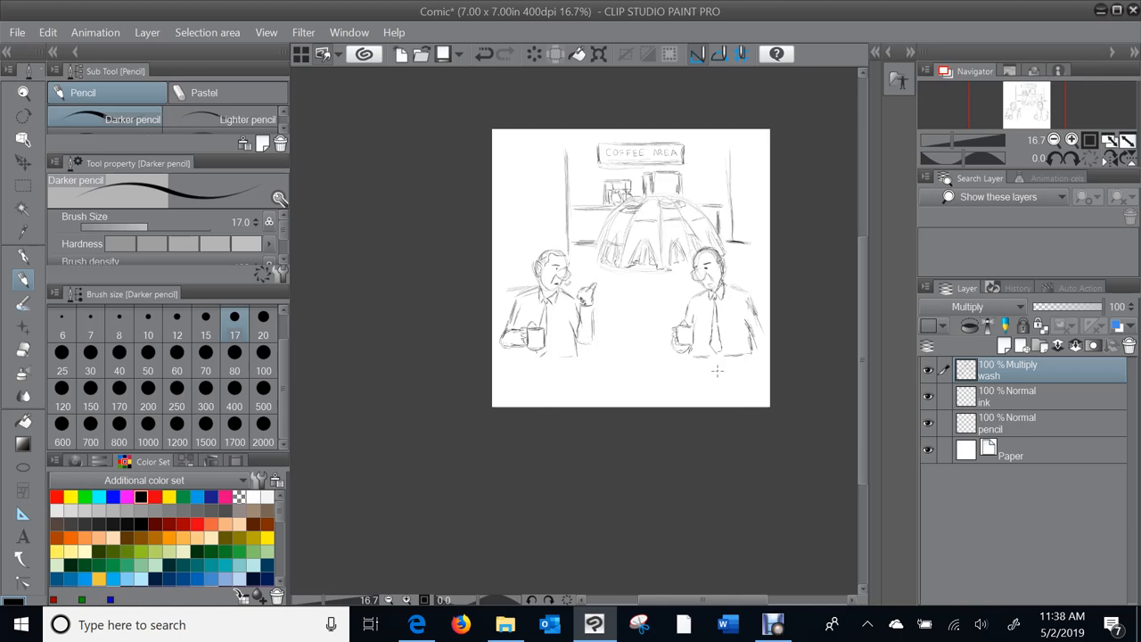
pyautogui.moveTo(730, 370)
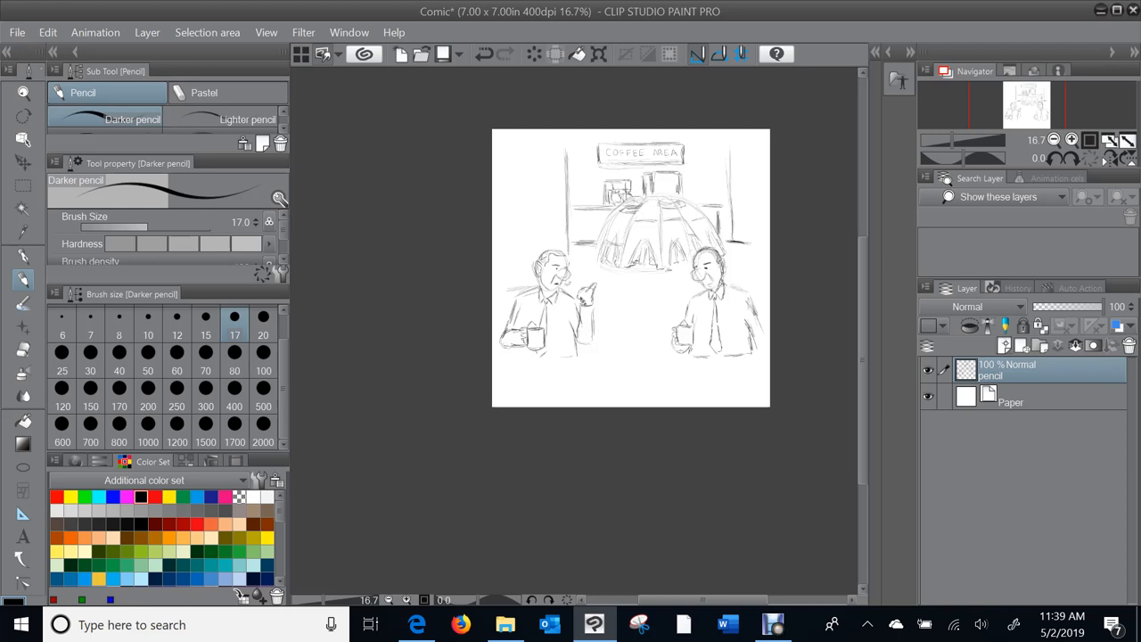
# Step: Add a new 'wash' layer above the sketch and set its blending mode to Multiply
pyautogui.click(1003, 344)
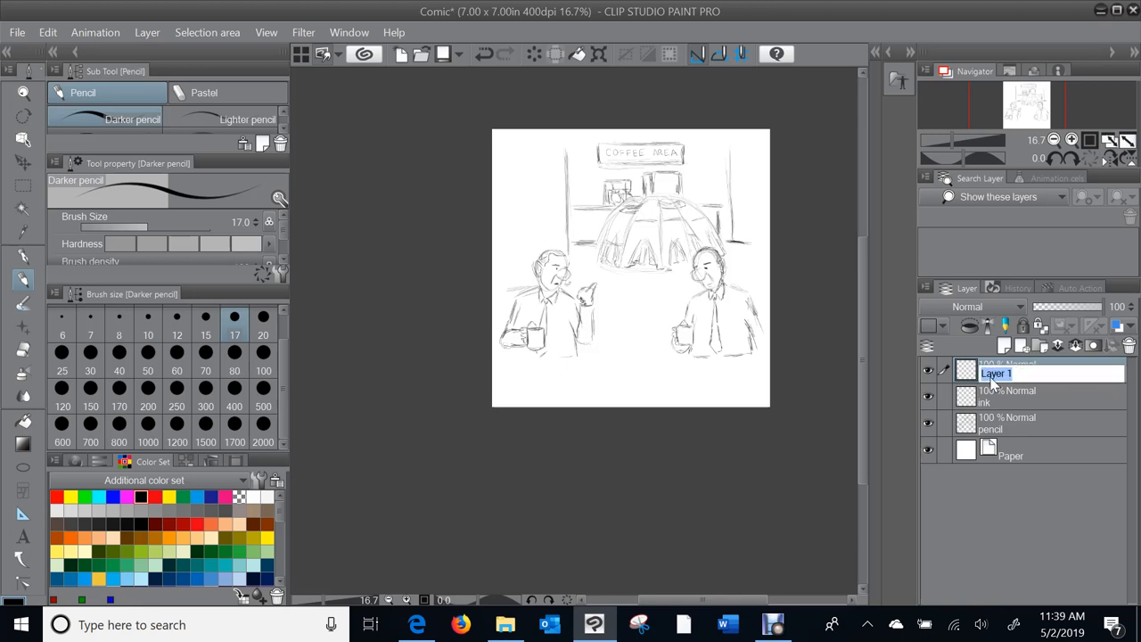
pyautogui.write('wash')
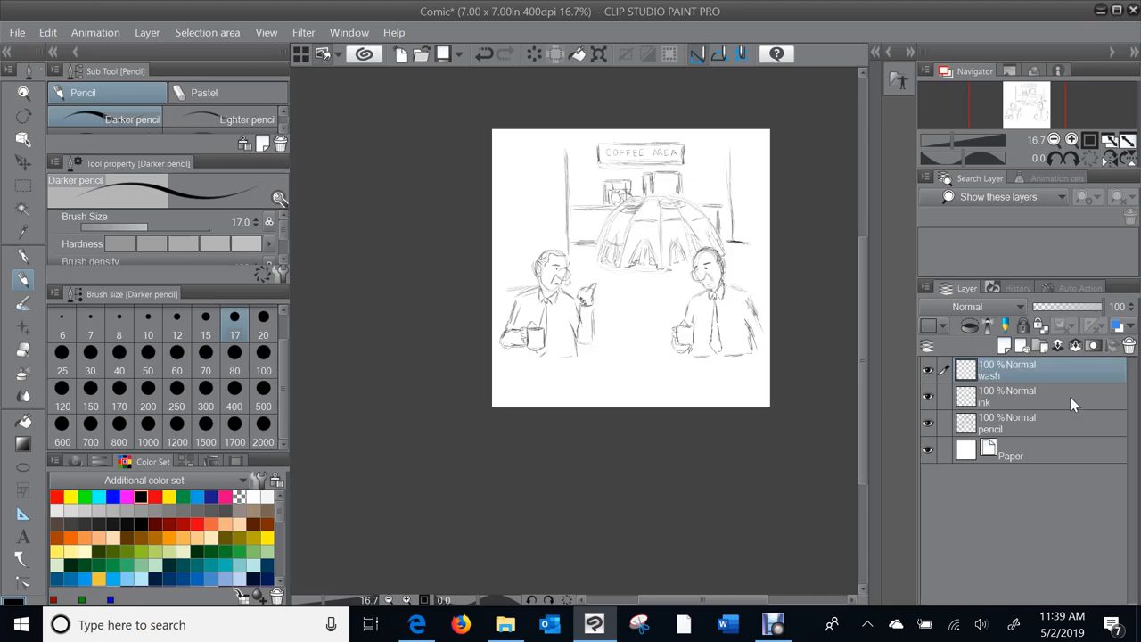
pyautogui.moveTo(1020, 306)
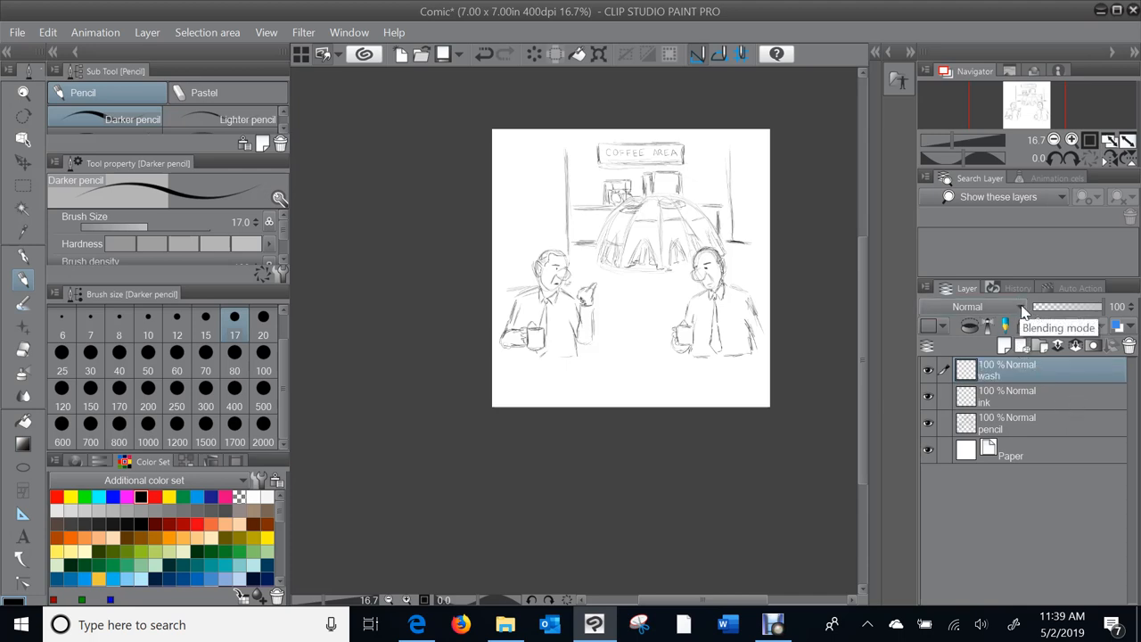
pyautogui.click(976, 307)
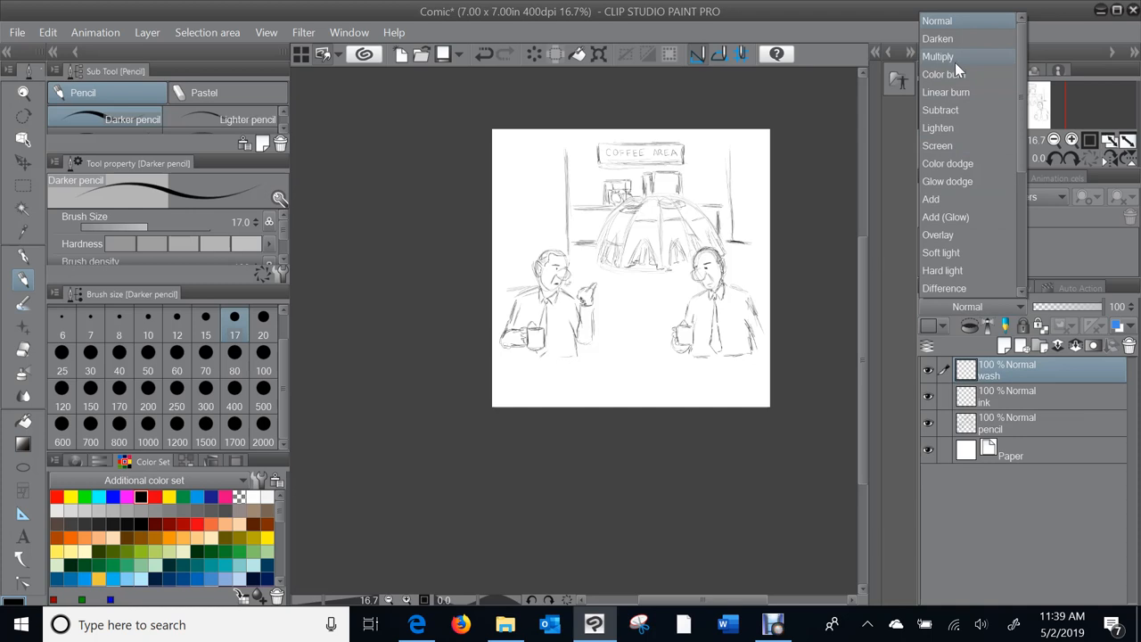
pyautogui.click(940, 57)
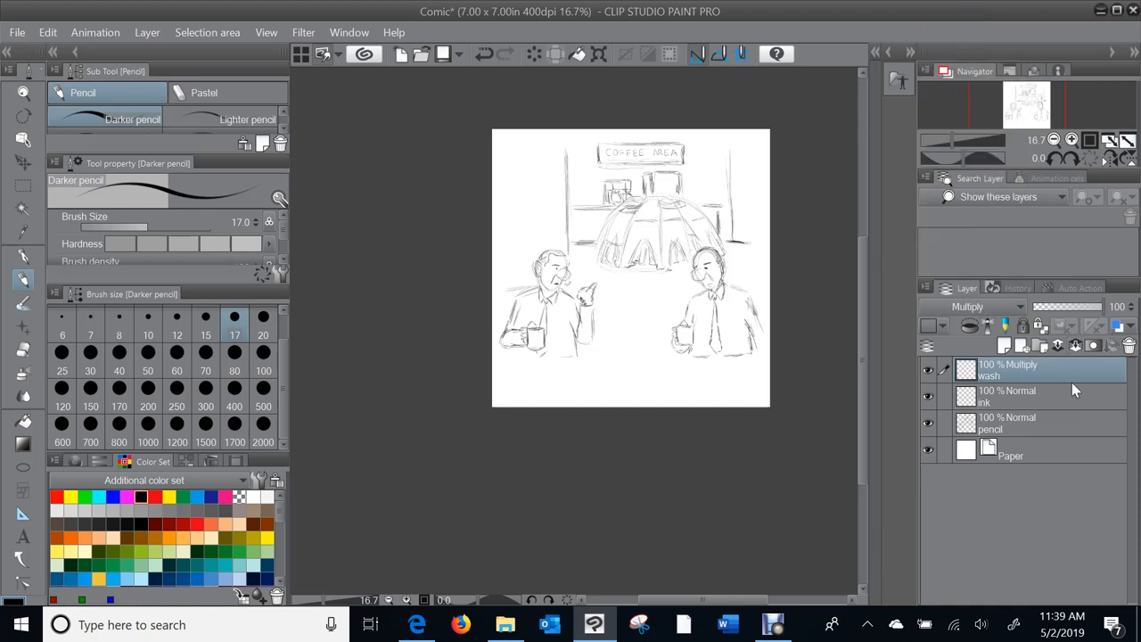
# Step: Make the ink layer active and switch to the G-pen for inking
pyautogui.click(1008, 396)
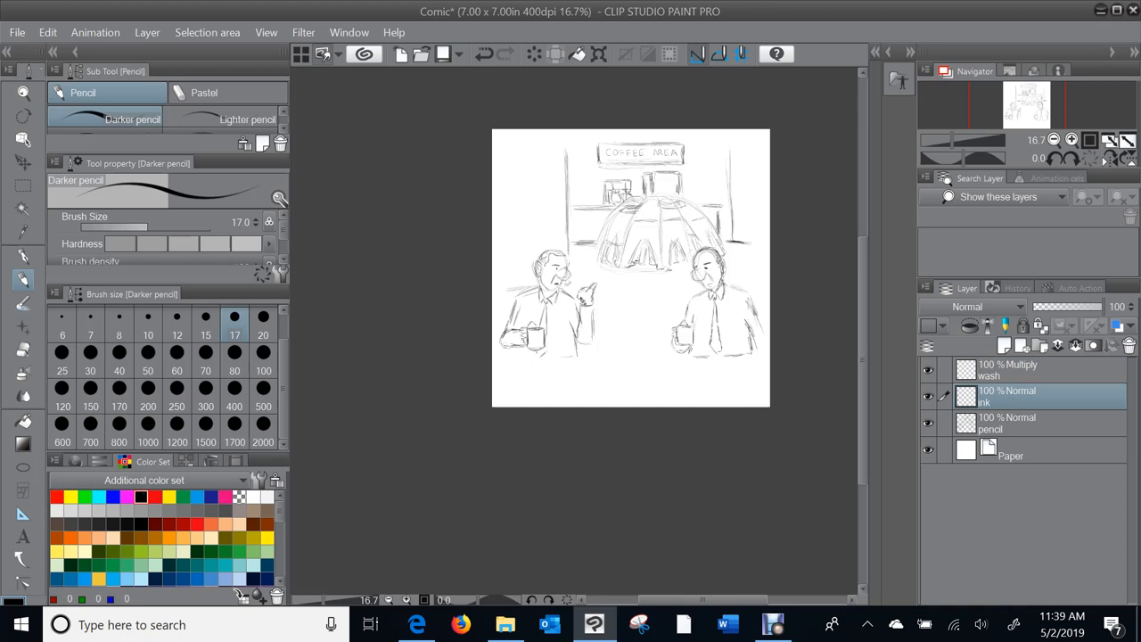
pyautogui.click(16, 256)
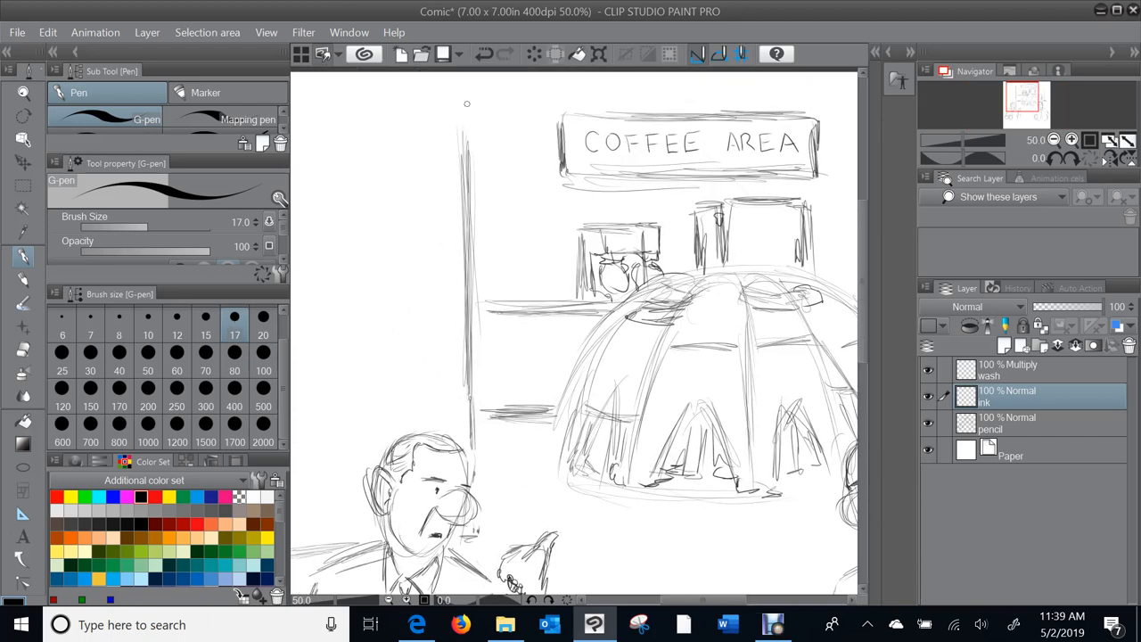
pyautogui.moveTo(463, 114)
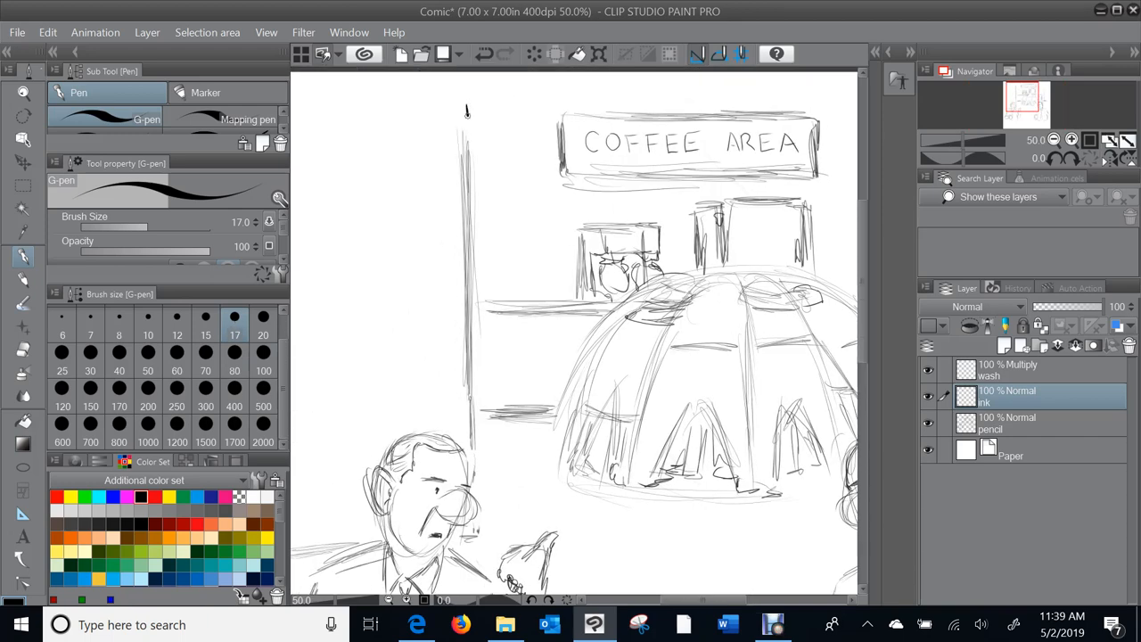
# Step: Ink the left wall edge and the counter's top and vertical lines beside the crowd
pyautogui.moveTo(468, 107); pyautogui.dragTo(470, 219)
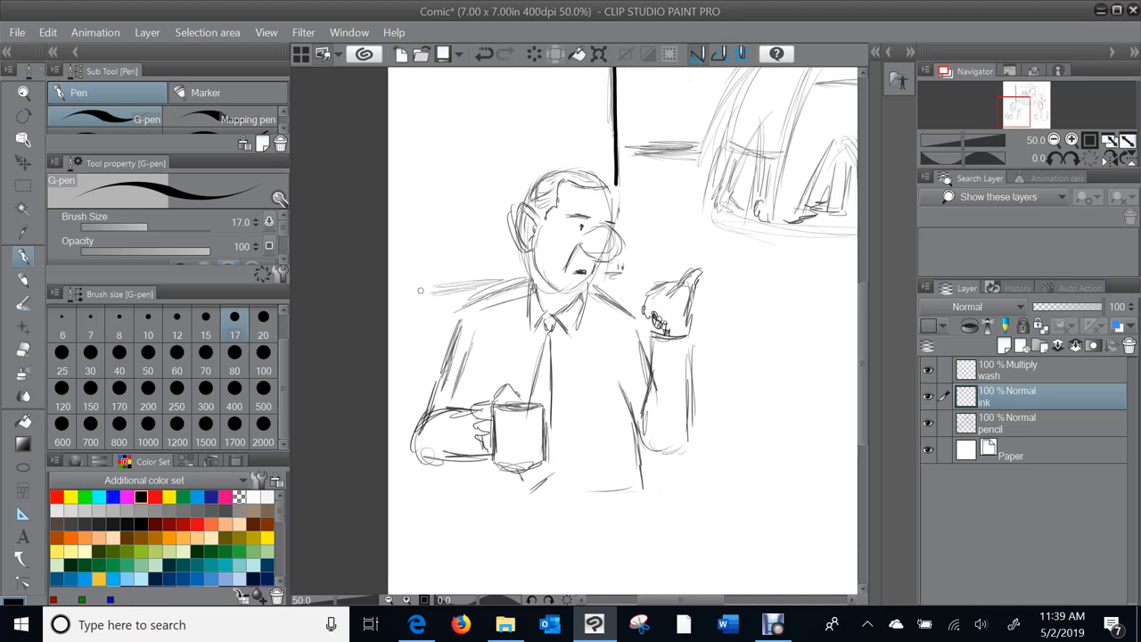
pyautogui.moveTo(424, 287); pyautogui.dragTo(495, 285)
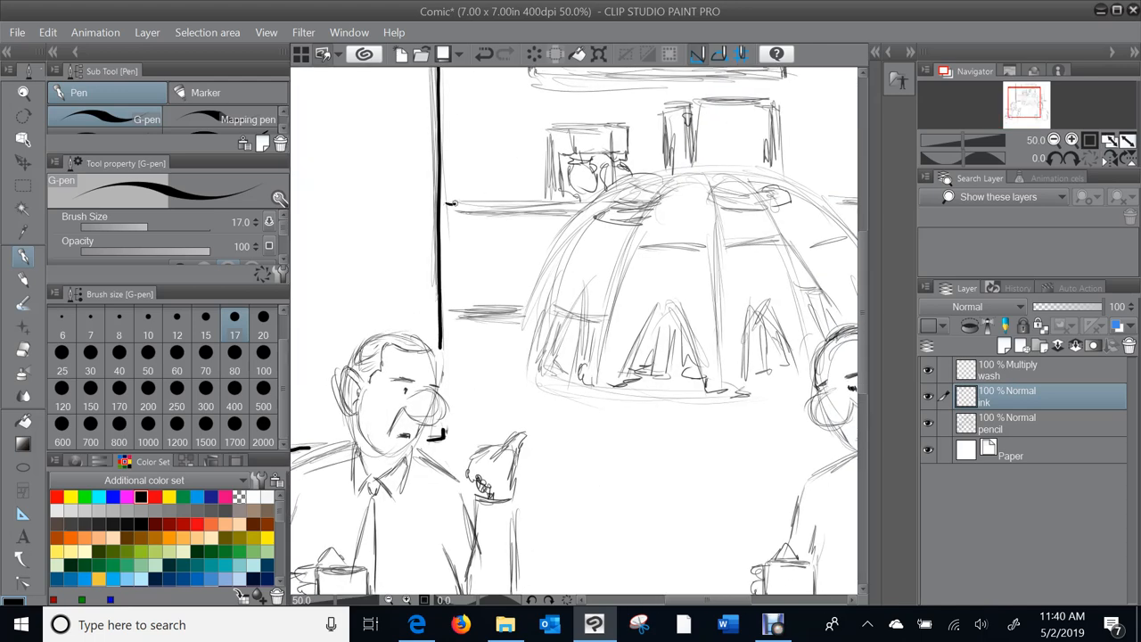
pyautogui.moveTo(451, 207); pyautogui.dragTo(562, 207)
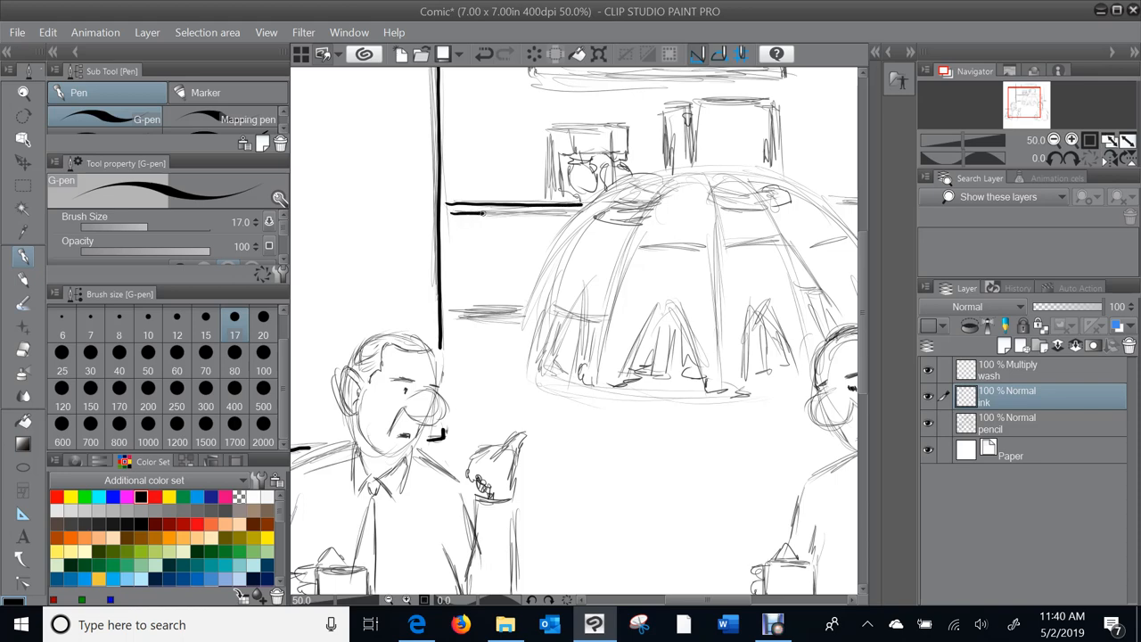
pyautogui.moveTo(455, 207); pyautogui.dragTo(579, 207)
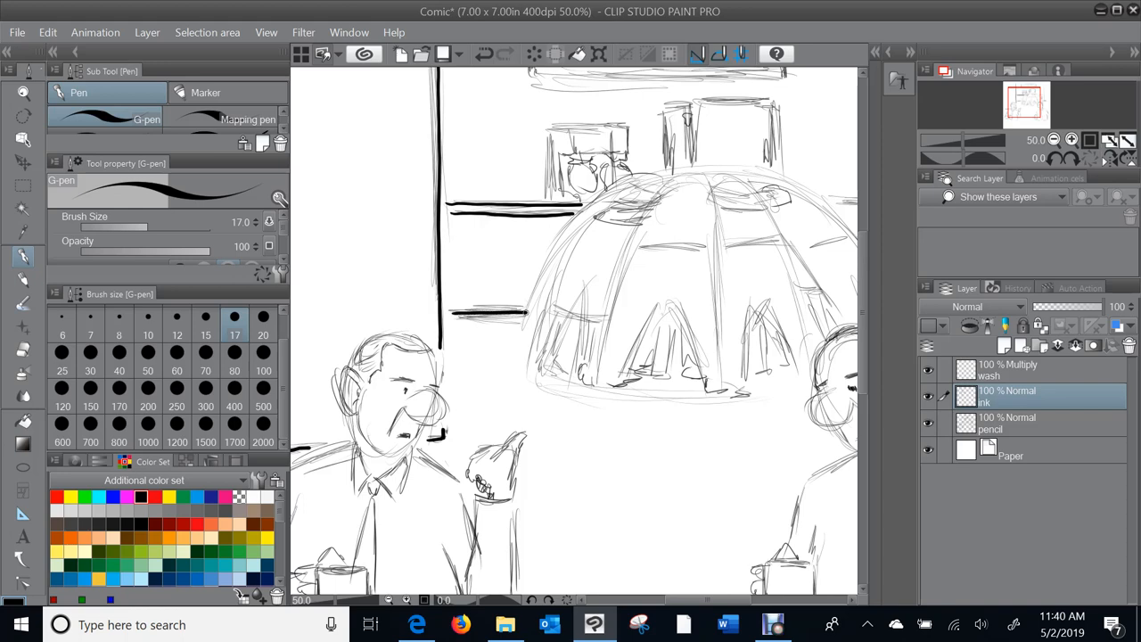
pyautogui.moveTo(456, 228); pyautogui.dragTo(459, 272)
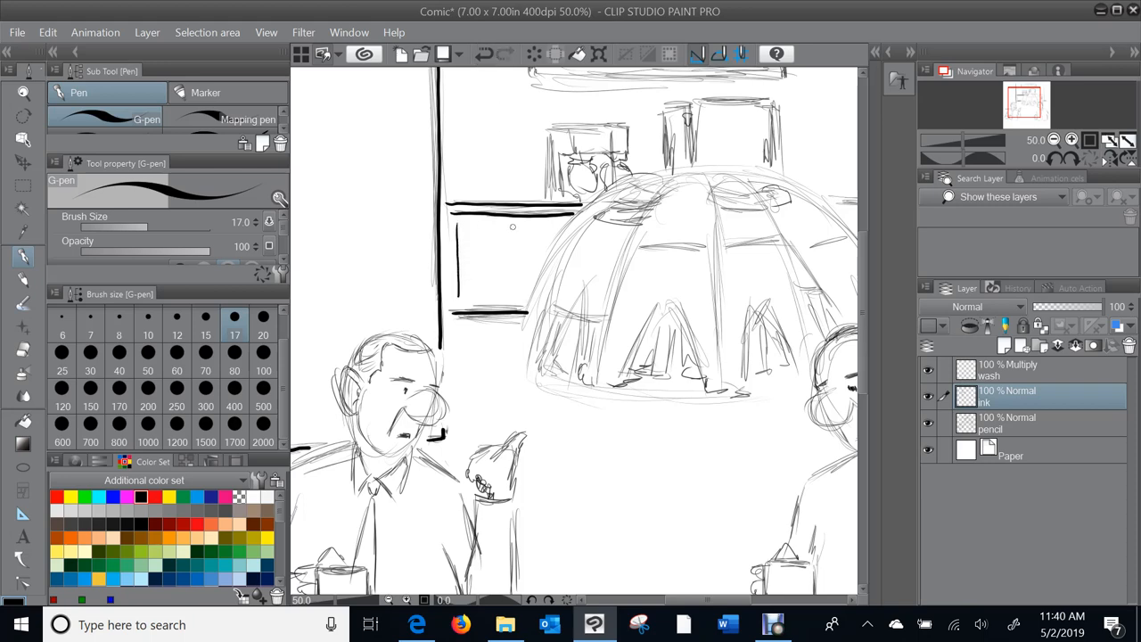
pyautogui.moveTo(519, 217); pyautogui.dragTo(519, 267)
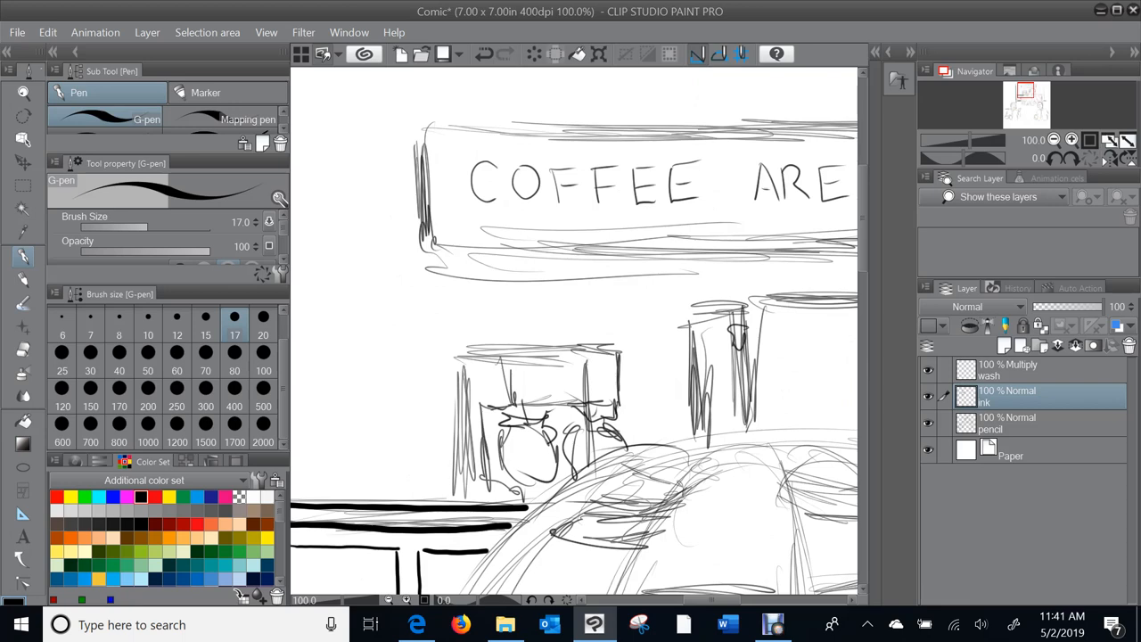
# Step: Ink the sign's heavy rectangular border and outline the letters of COFFEE
pyautogui.moveTo(423, 143); pyautogui.dragTo(424, 187)
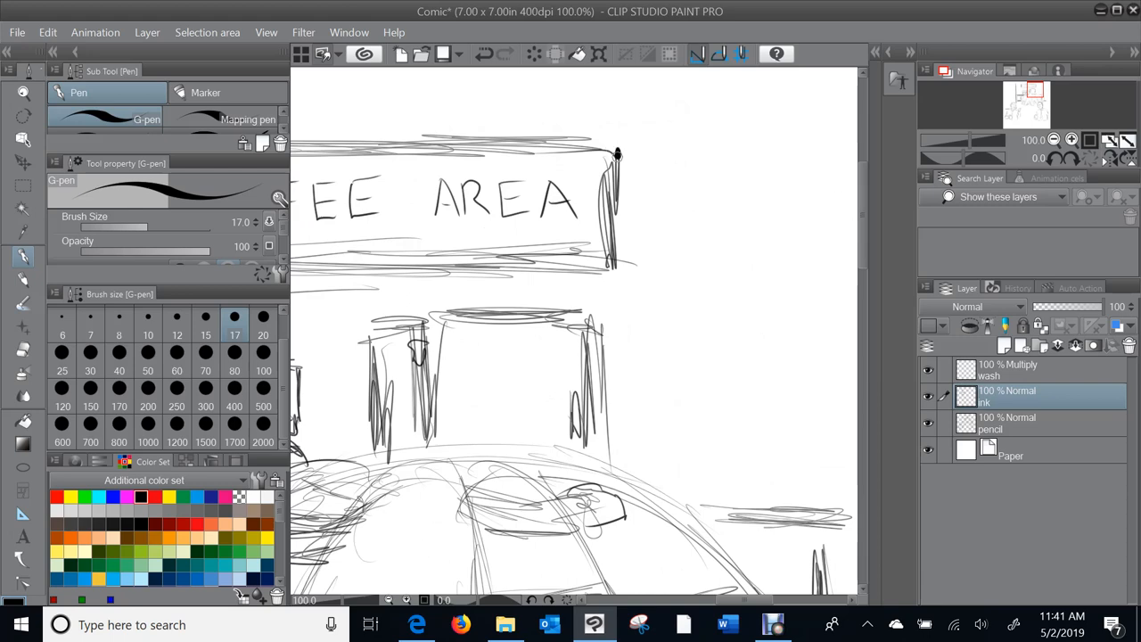
pyautogui.moveTo(616, 156); pyautogui.dragTo(615, 250)
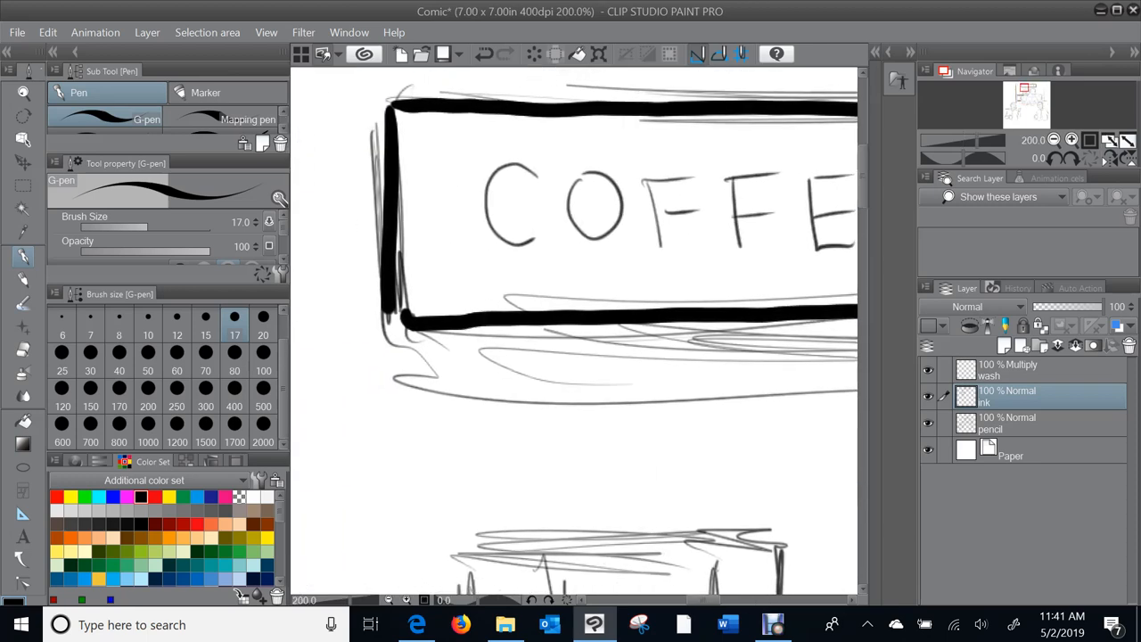
pyautogui.moveTo(533, 171)
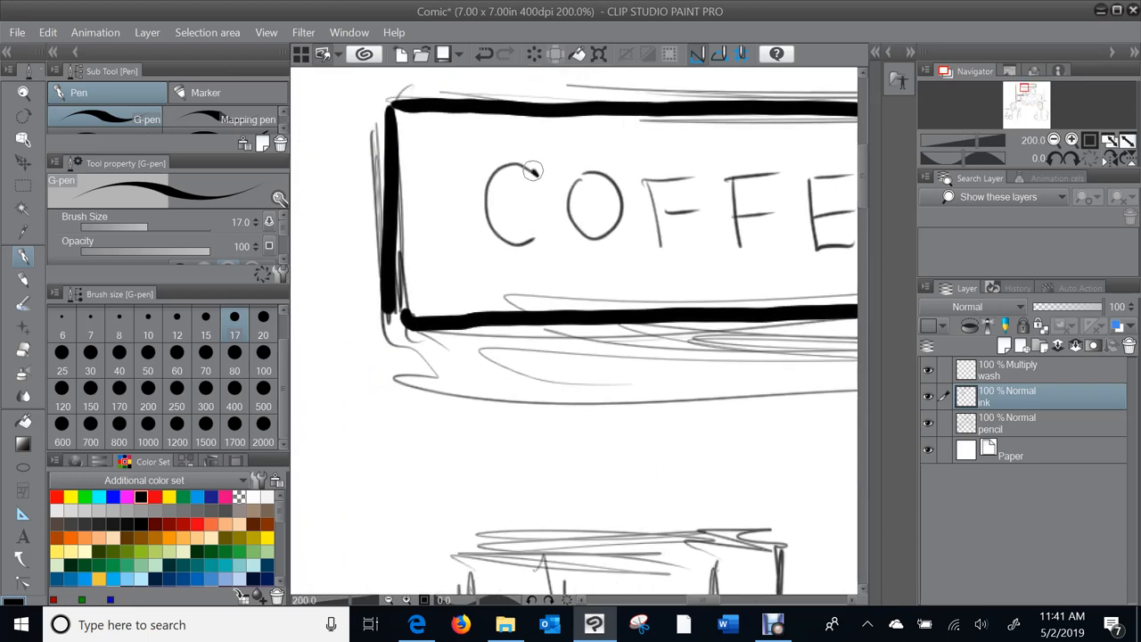
pyautogui.moveTo(535, 170); pyautogui.dragTo(495, 240)
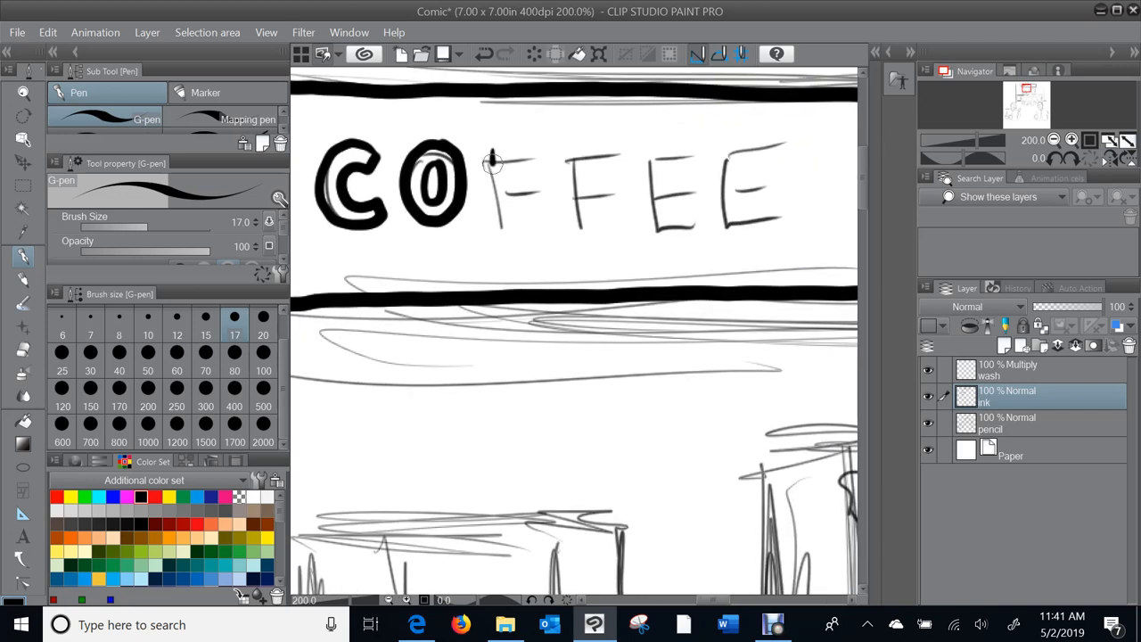
pyautogui.moveTo(490, 160); pyautogui.dragTo(499, 223)
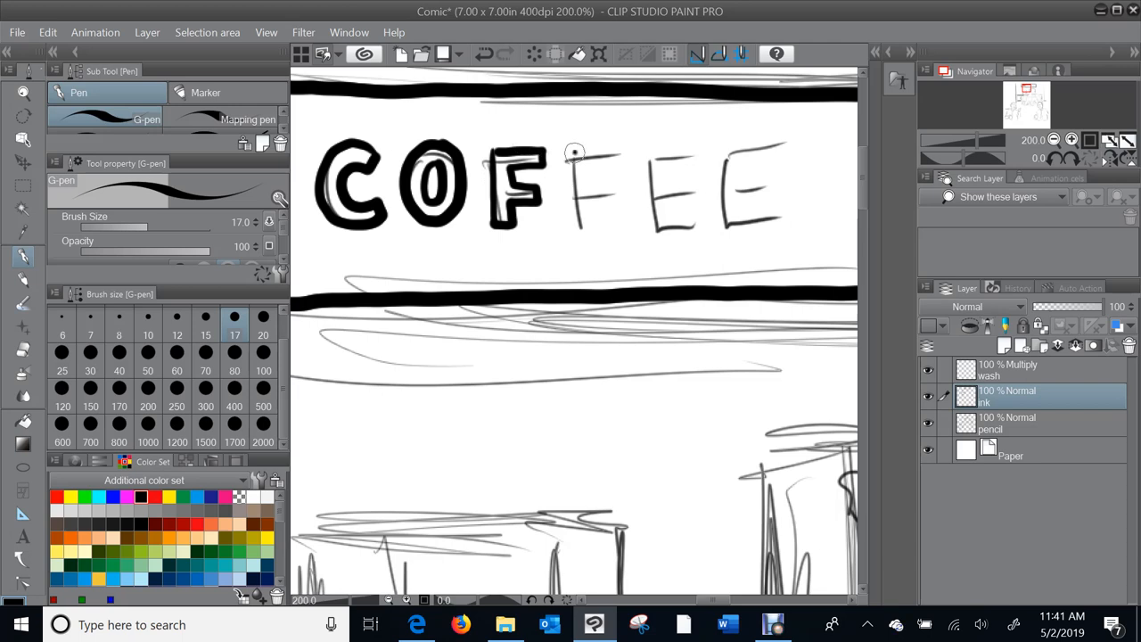
pyautogui.moveTo(575, 151); pyautogui.dragTo(579, 223)
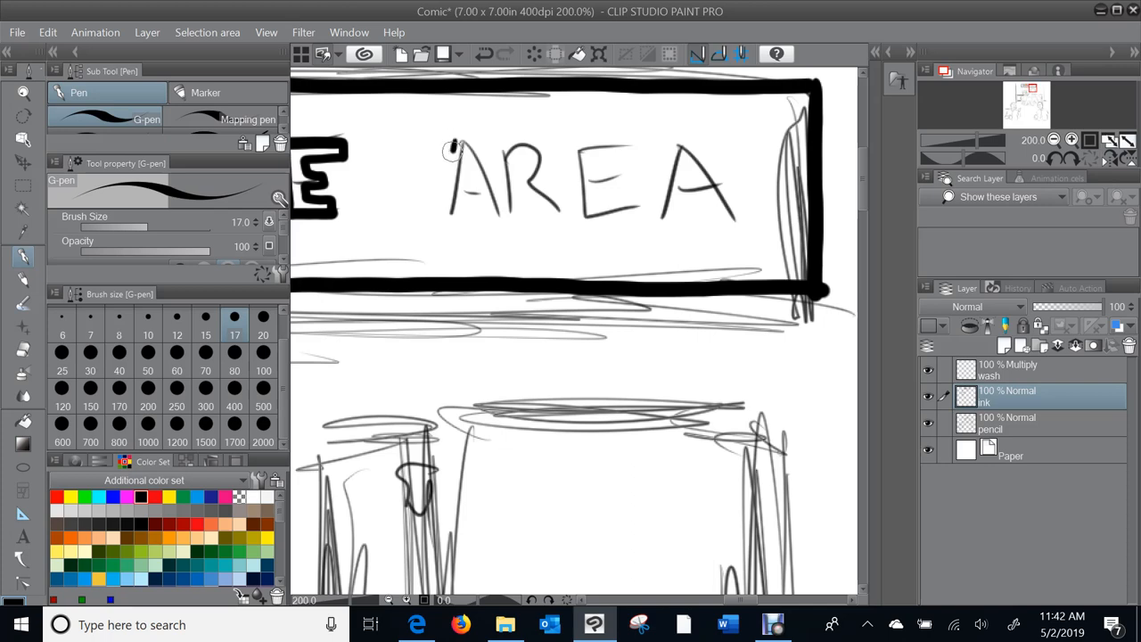
# Step: Outline the block letters A and R of AREA
pyautogui.moveTo(450, 147); pyautogui.dragTo(432, 210)
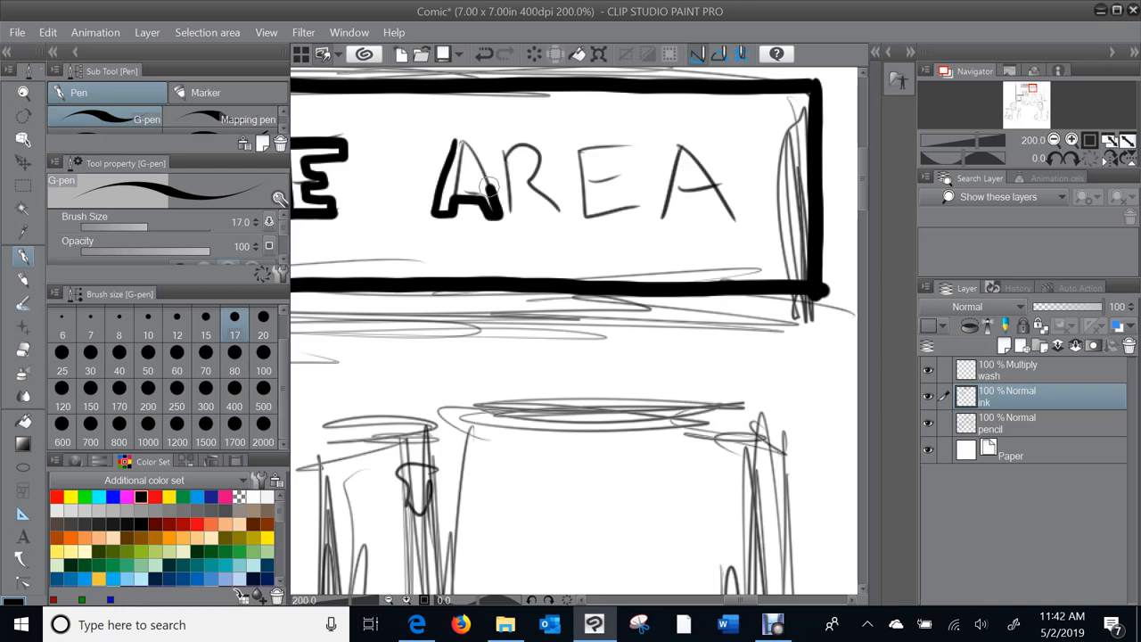
pyautogui.moveTo(446, 152); pyautogui.dragTo(486, 205)
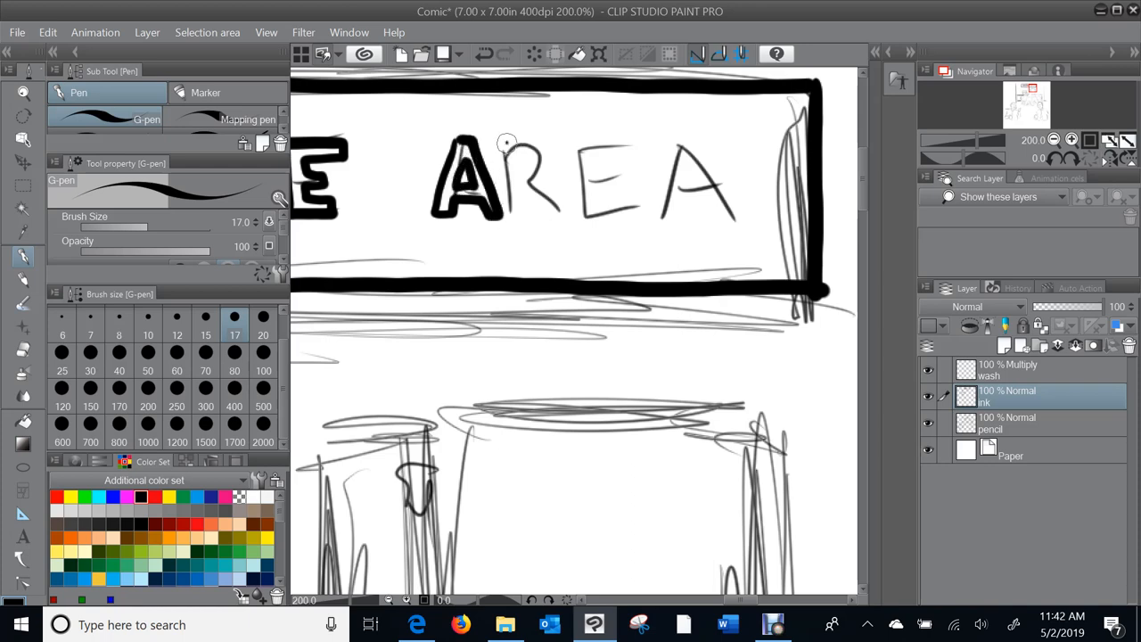
pyautogui.moveTo(512, 160); pyautogui.dragTo(535, 214)
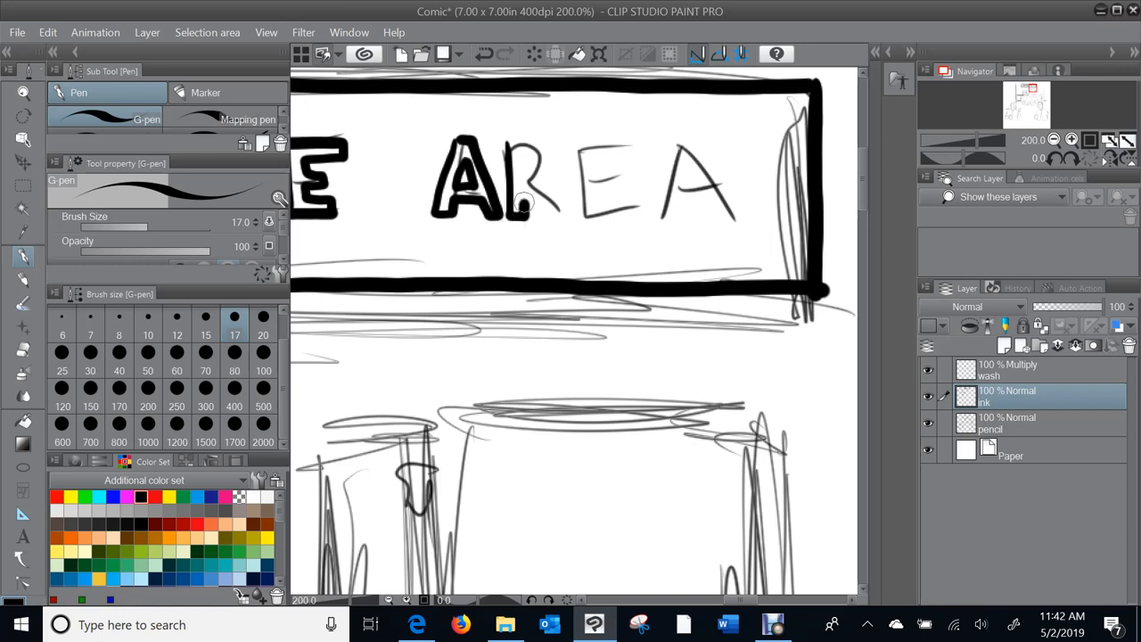
pyautogui.moveTo(522, 201); pyautogui.dragTo(513, 143)
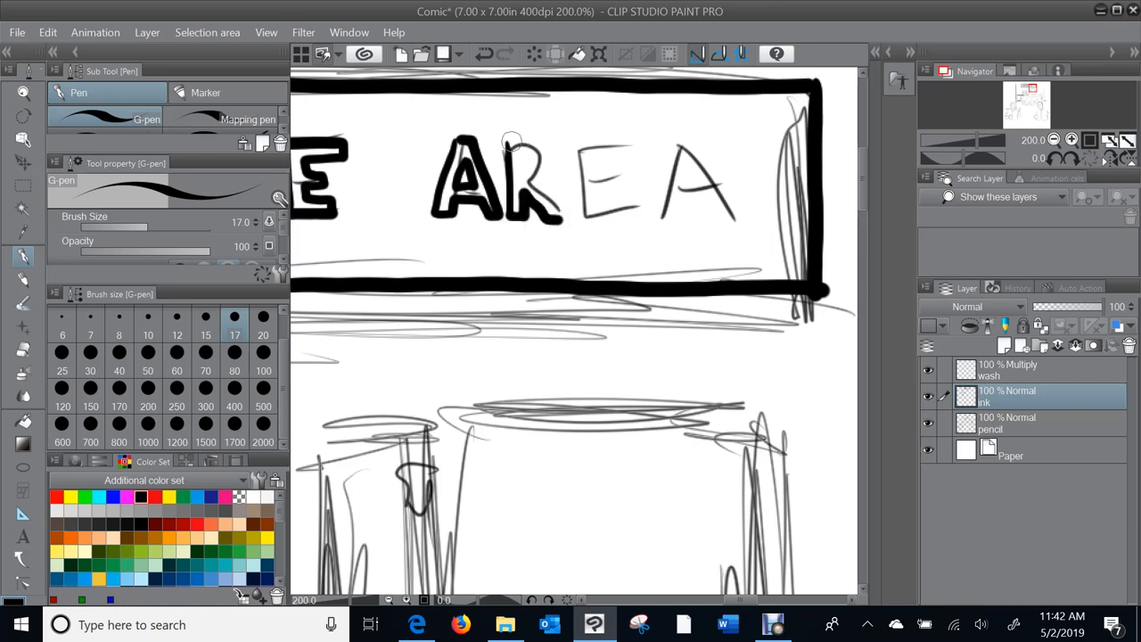
pyautogui.moveTo(512, 142); pyautogui.dragTo(549, 200)
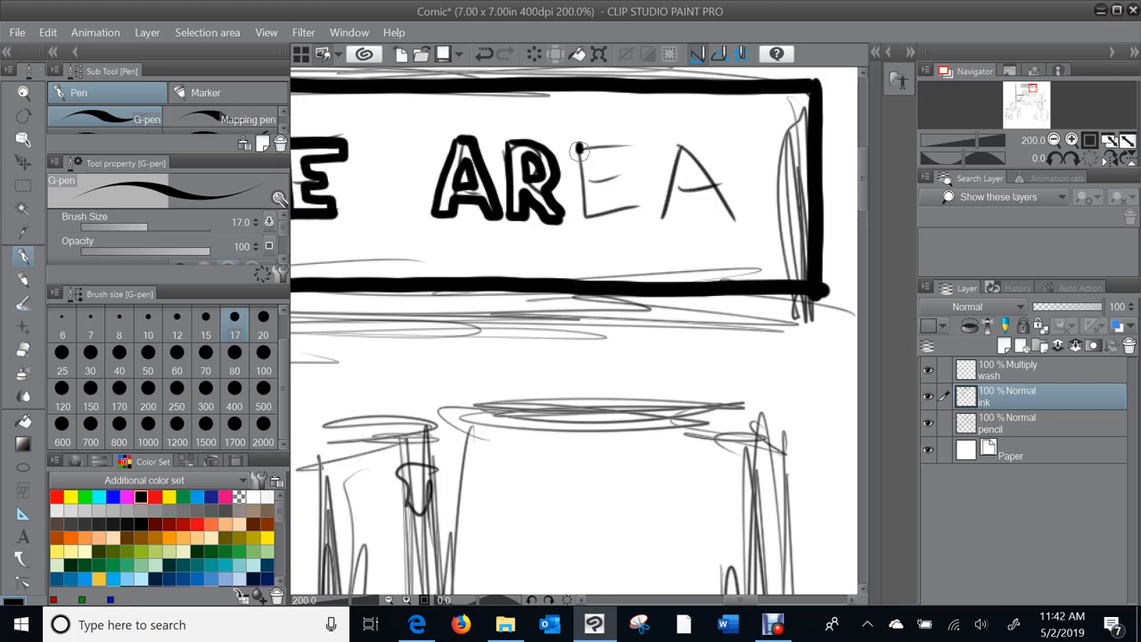
# Step: Outline the E and final A to complete the AREA lettering
pyautogui.moveTo(580, 152); pyautogui.dragTo(584, 218)
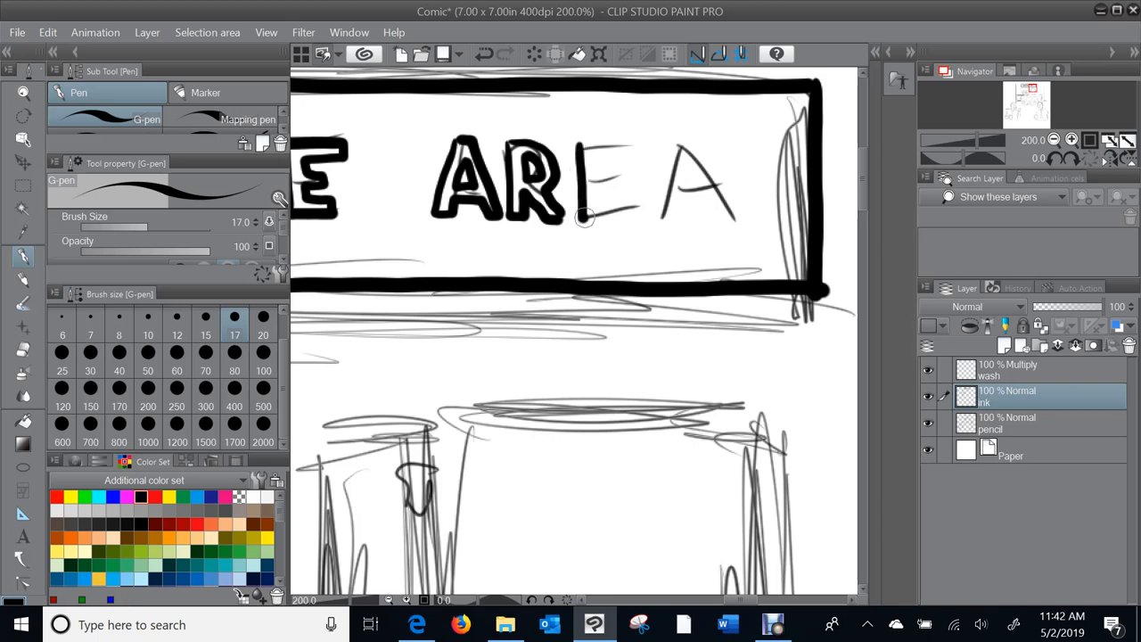
pyautogui.moveTo(588, 218); pyautogui.dragTo(628, 200)
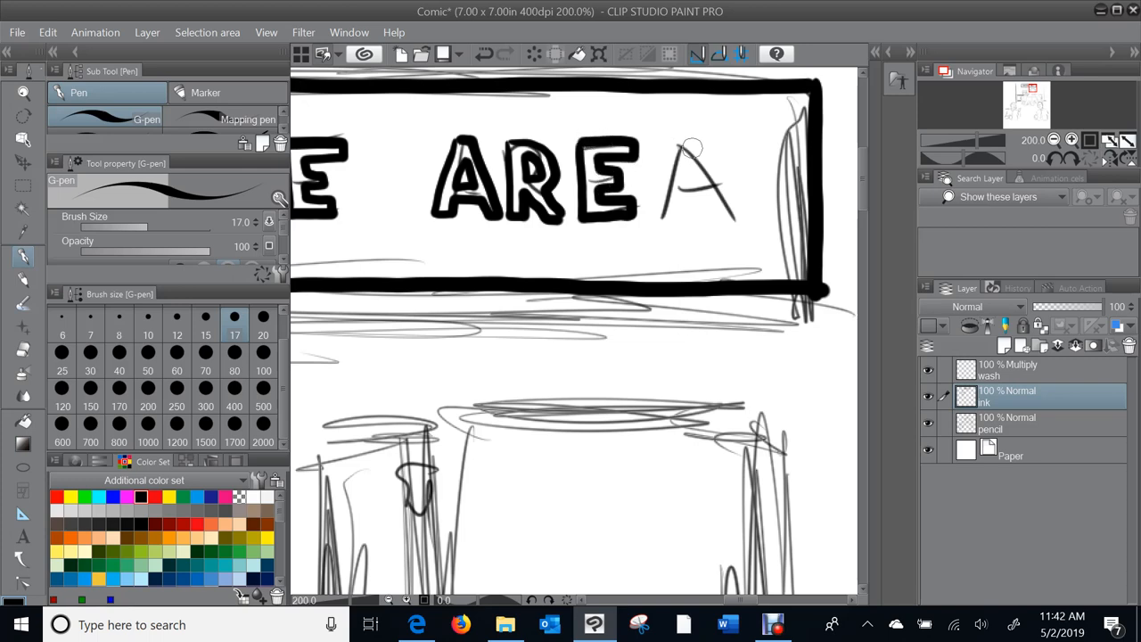
pyautogui.moveTo(687, 142); pyautogui.dragTo(664, 219)
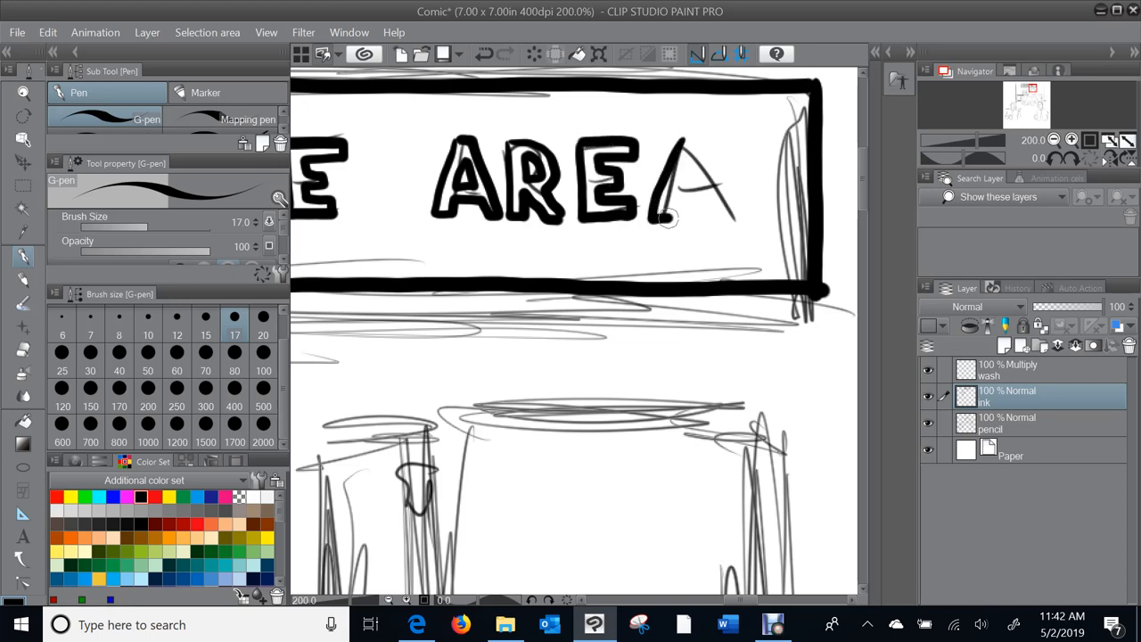
pyautogui.moveTo(664, 219); pyautogui.dragTo(713, 219)
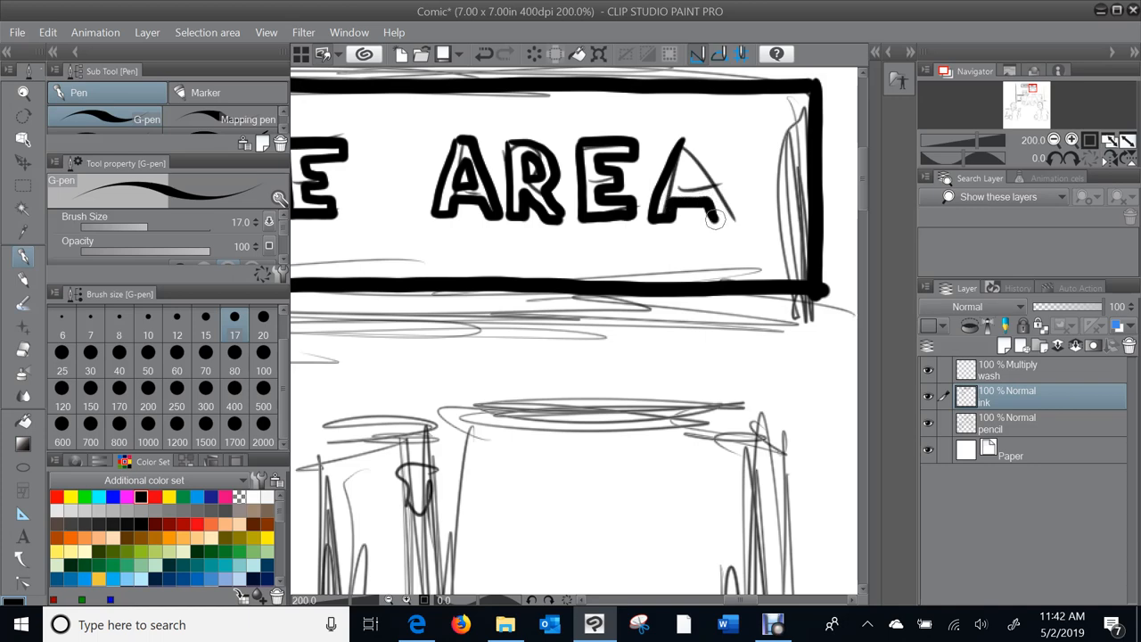
pyautogui.moveTo(714, 218); pyautogui.dragTo(691, 165)
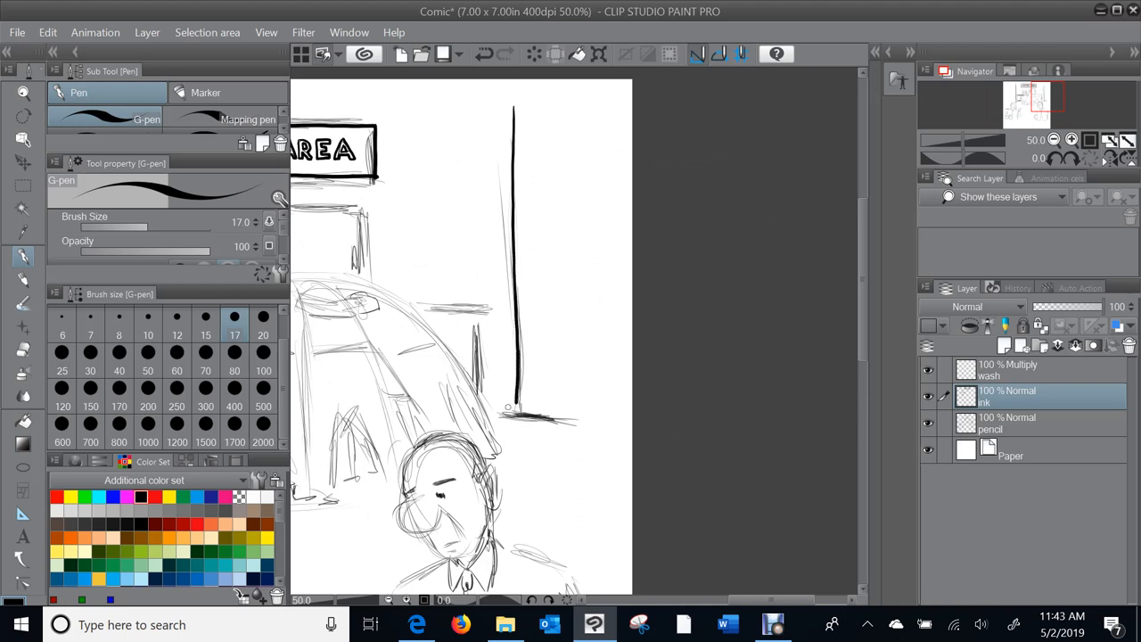
# Step: Ink the right wall's floor line and corner plus the counter edge lines
pyautogui.moveTo(504, 406); pyautogui.dragTo(522, 410)
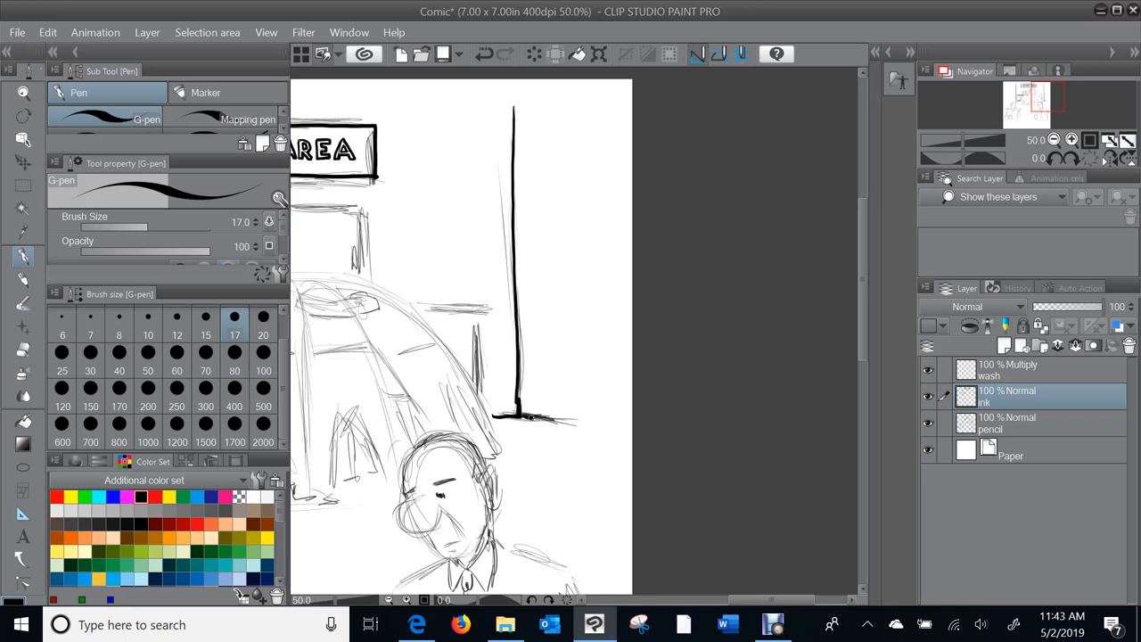
pyautogui.moveTo(522, 419); pyautogui.dragTo(588, 428)
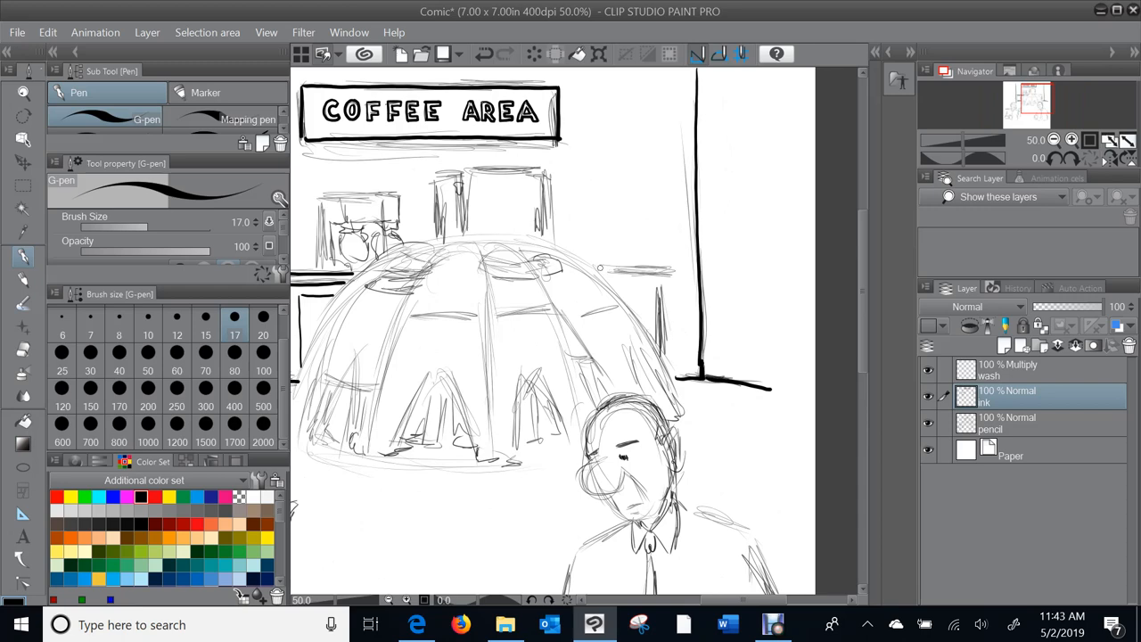
pyautogui.moveTo(606, 270); pyautogui.dragTo(665, 269)
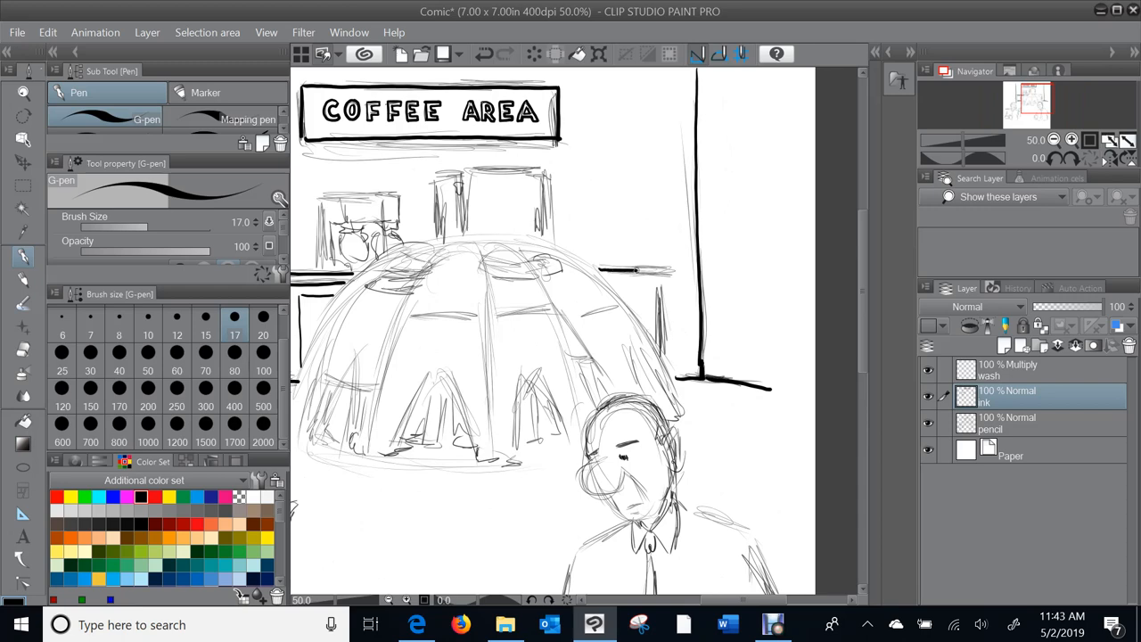
pyautogui.moveTo(606, 273); pyautogui.dragTo(677, 274)
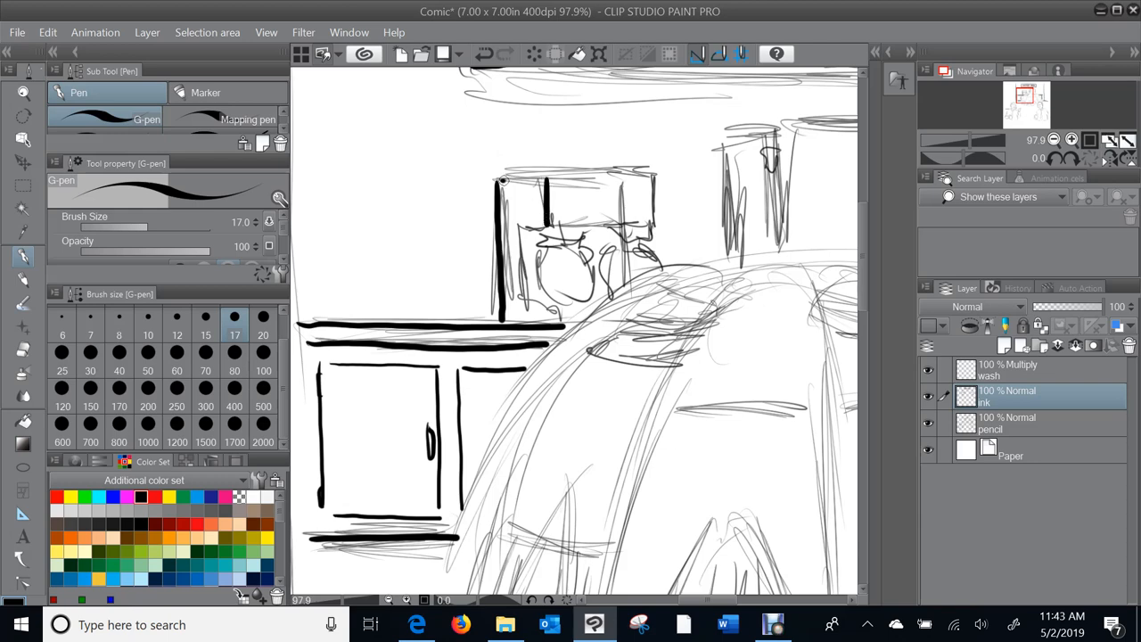
# Step: Ink the coffee machine's top edge and full outline with carafe and buttons
pyautogui.moveTo(498, 174); pyautogui.dragTo(553, 174)
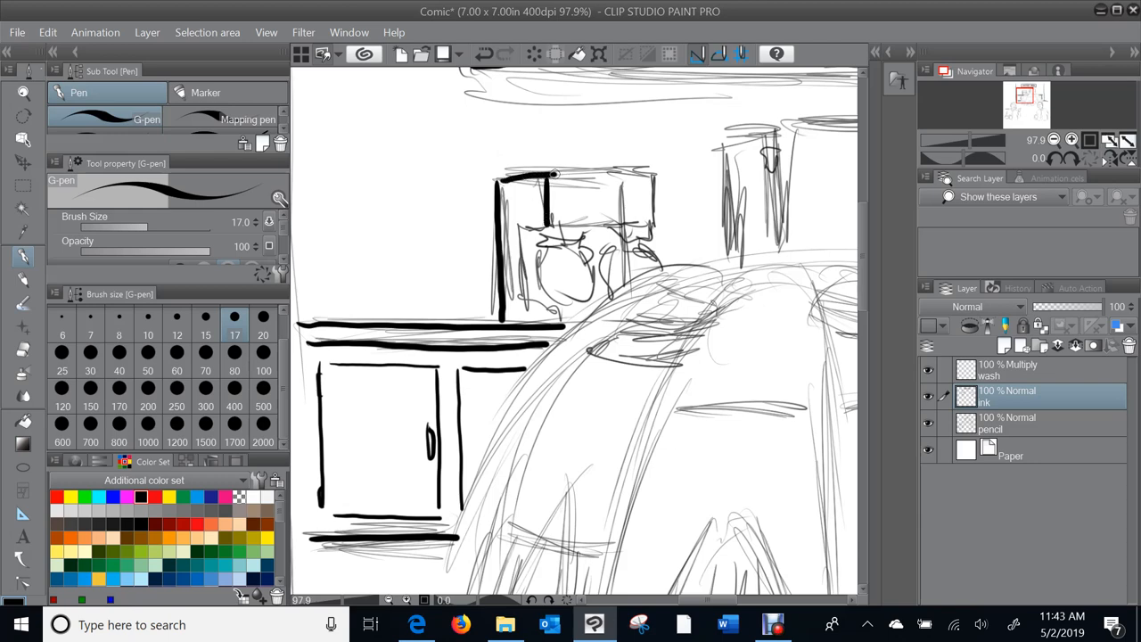
pyautogui.moveTo(535, 178); pyautogui.dragTo(656, 179)
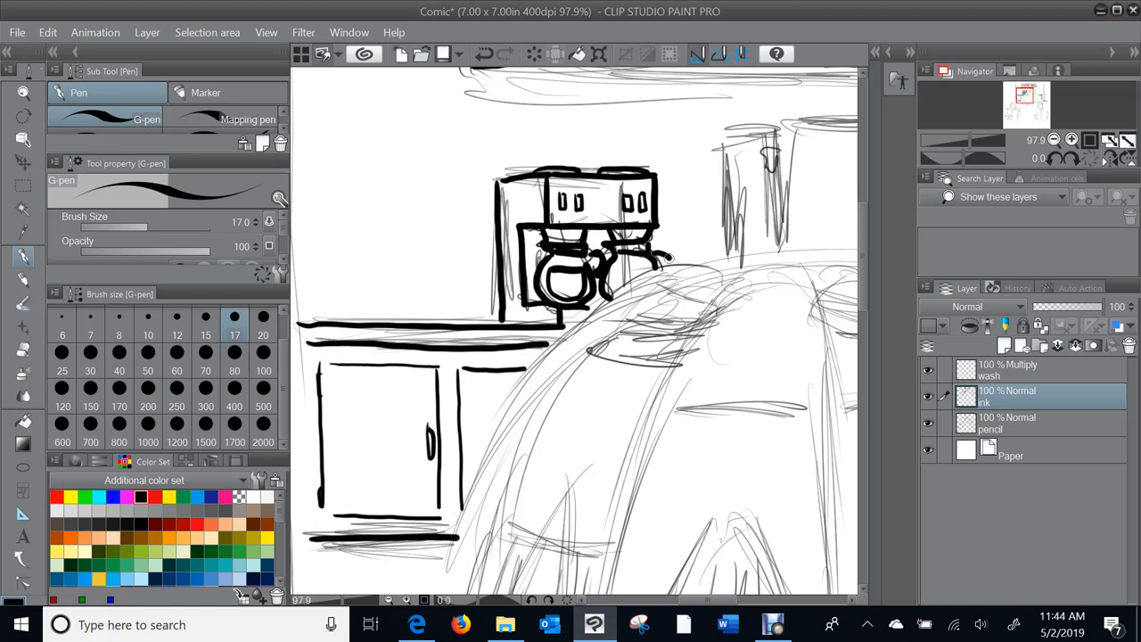
pyautogui.scroll(-3)
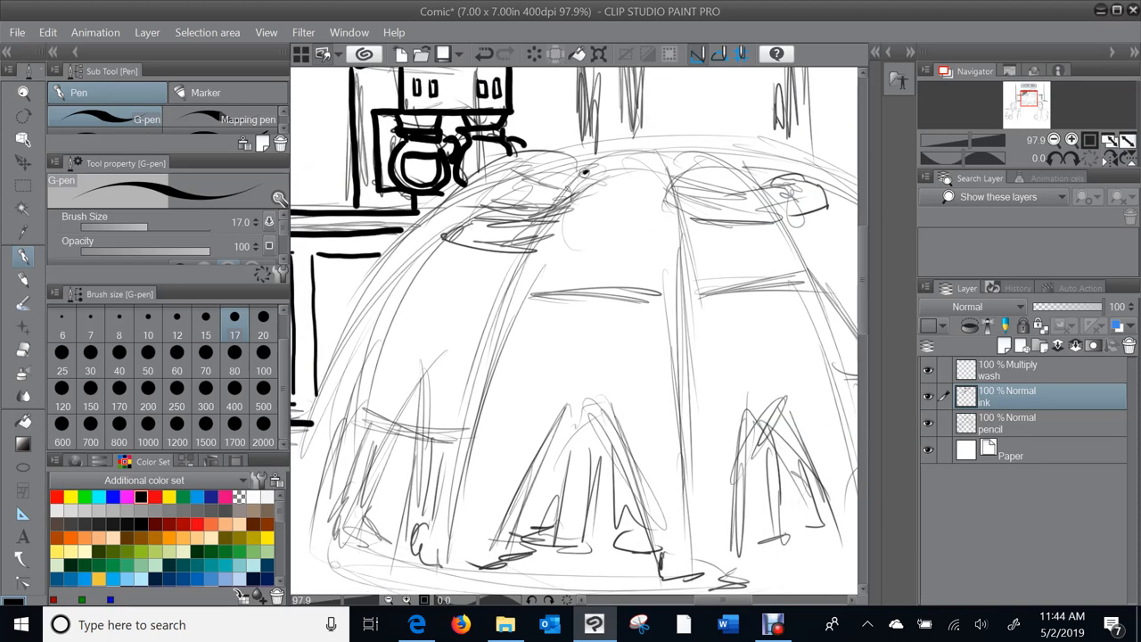
# Step: Ink the first huddled man's head, shoulder, arm, sleeve and back contour
pyautogui.moveTo(522, 201); pyautogui.dragTo(579, 174)
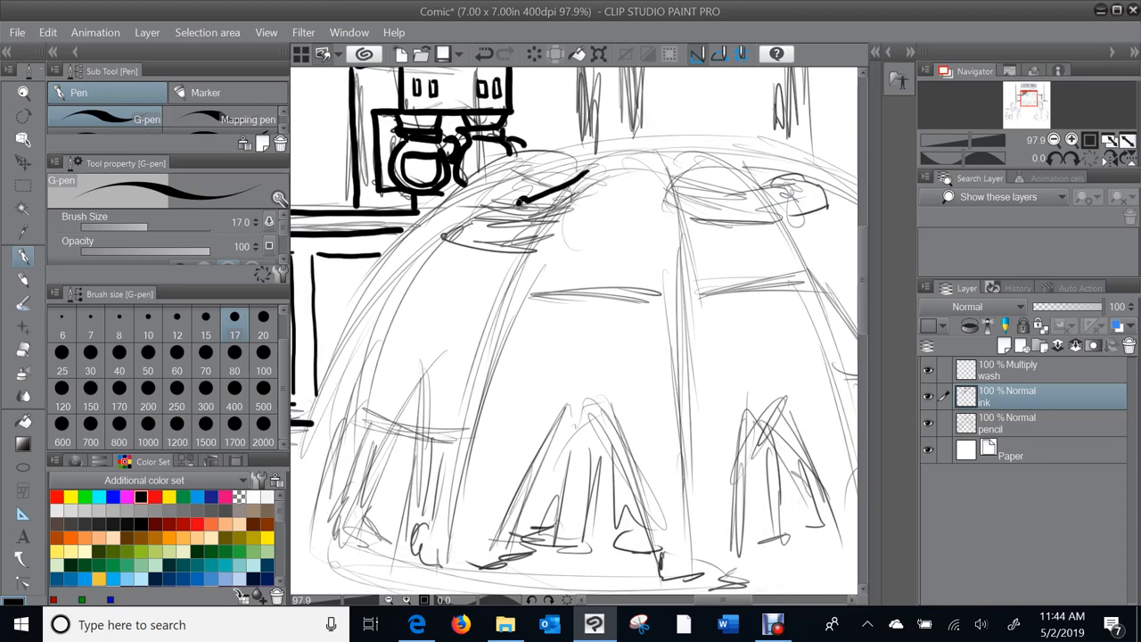
pyautogui.moveTo(526, 197); pyautogui.dragTo(464, 218)
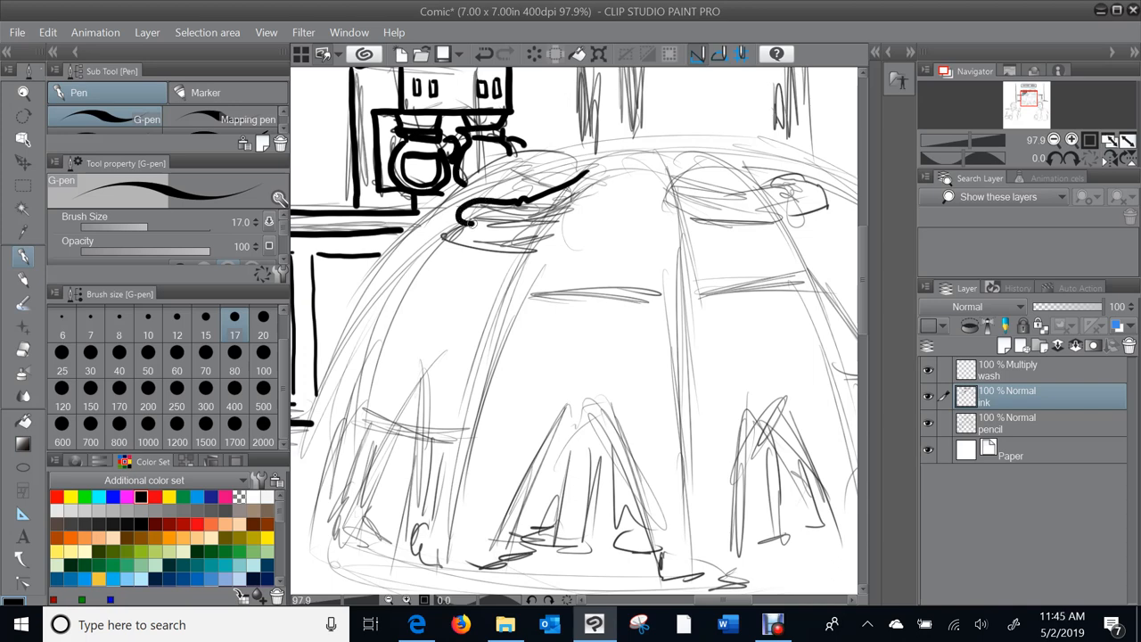
pyautogui.moveTo(468, 210); pyautogui.dragTo(548, 214)
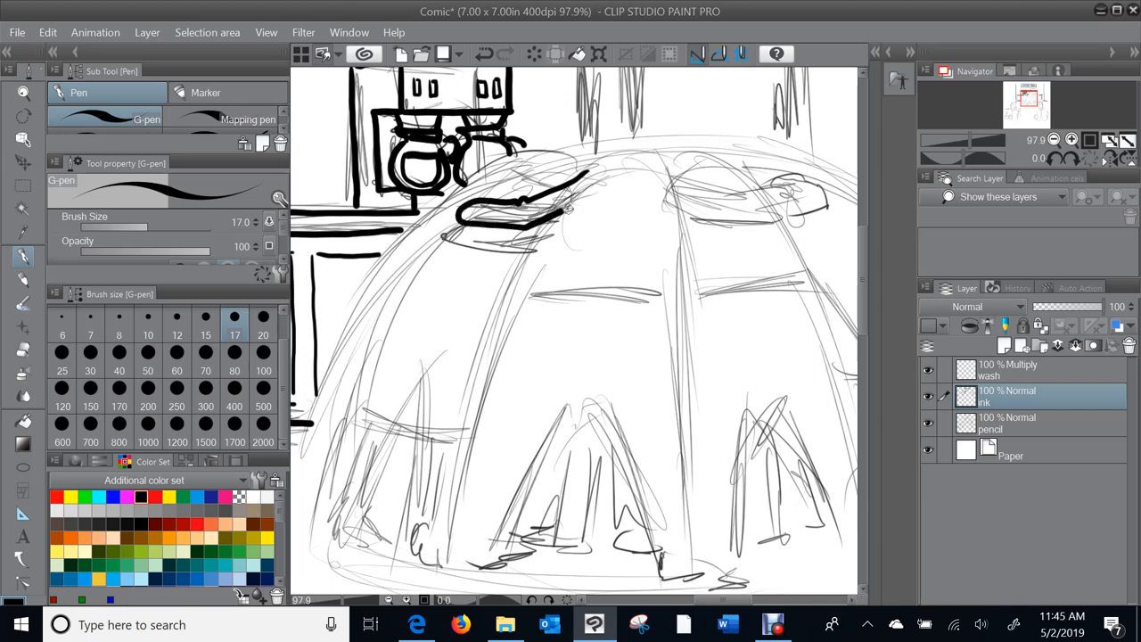
pyautogui.moveTo(571, 209); pyautogui.dragTo(544, 286)
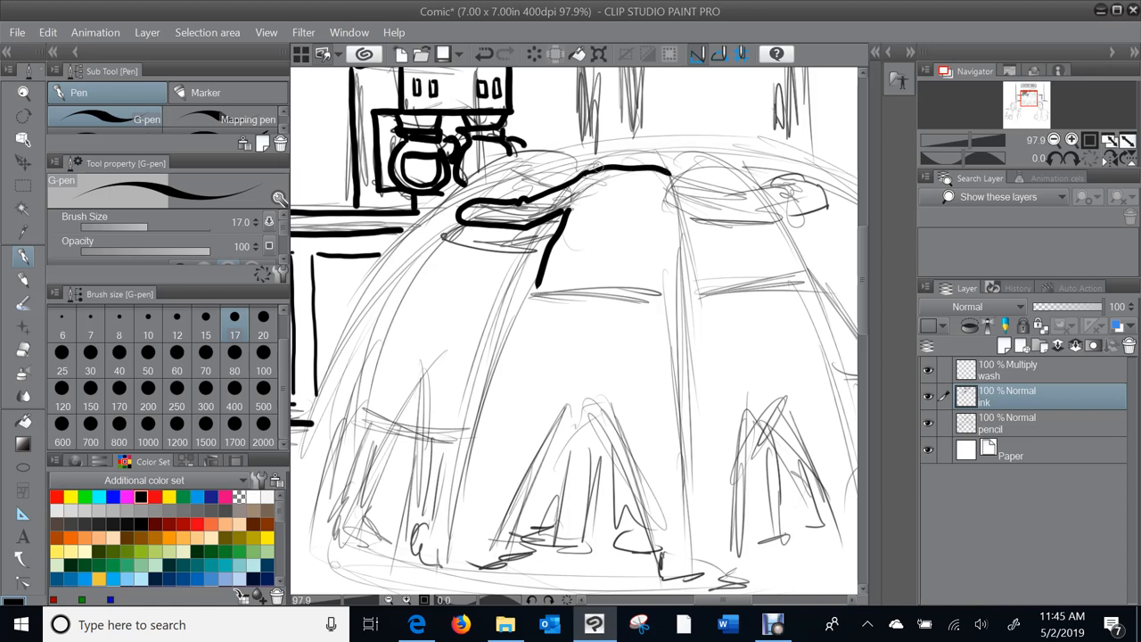
pyautogui.moveTo(589, 174); pyautogui.dragTo(669, 165)
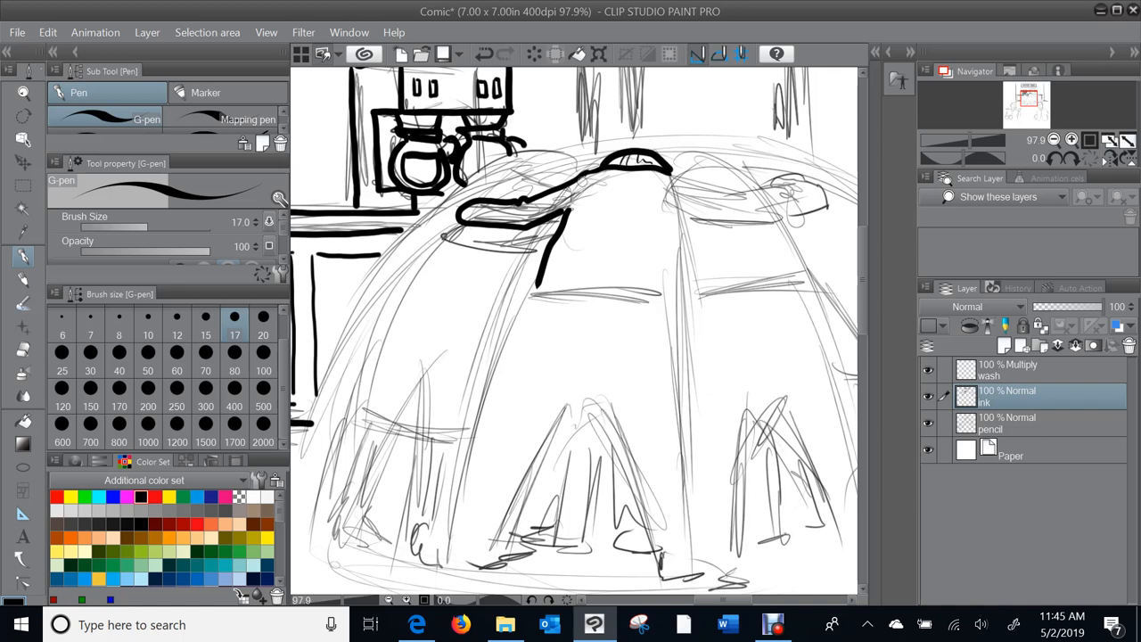
pyautogui.moveTo(499, 192); pyautogui.dragTo(606, 174)
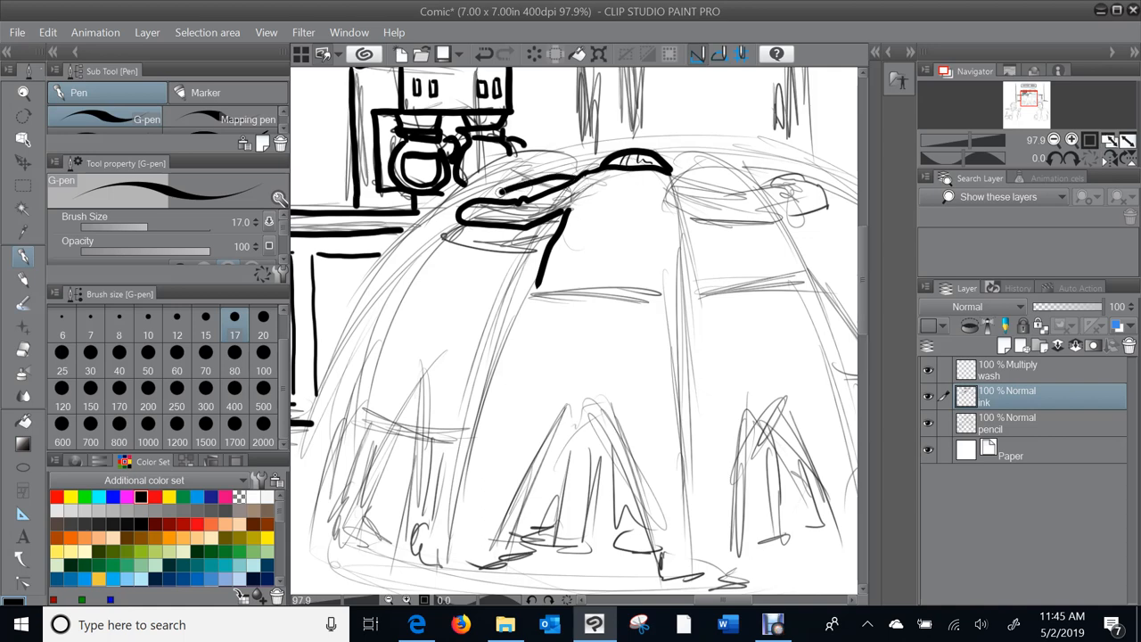
pyautogui.moveTo(436, 240); pyautogui.dragTo(499, 254)
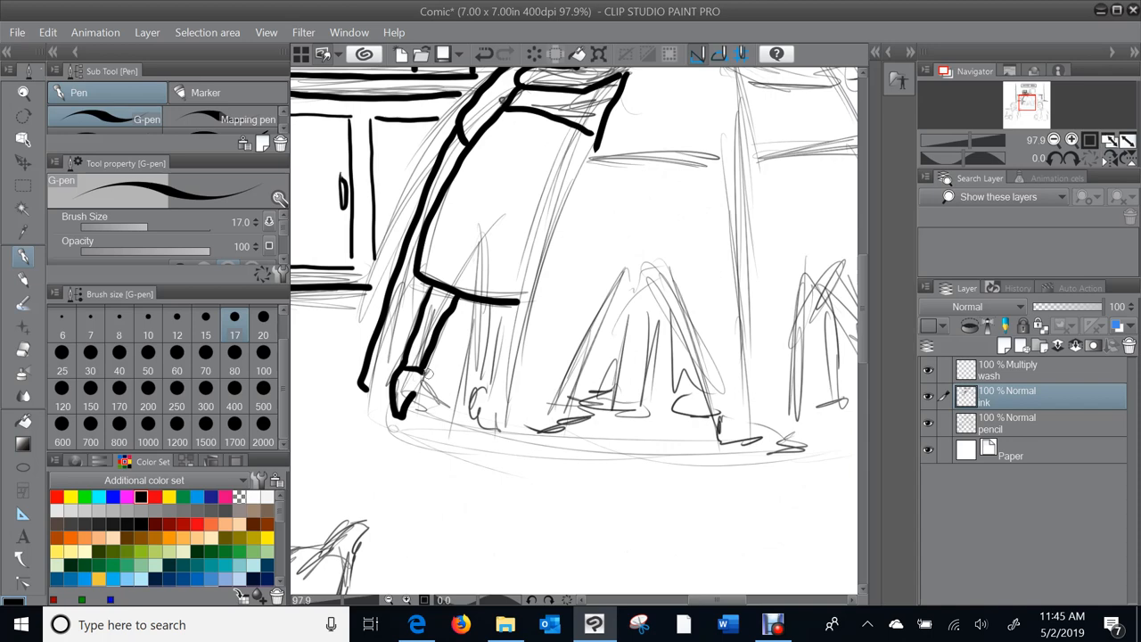
# Step: Ink the man's shoes, right body edge and legs down into the huddle
pyautogui.moveTo(406, 388); pyautogui.dragTo(423, 415)
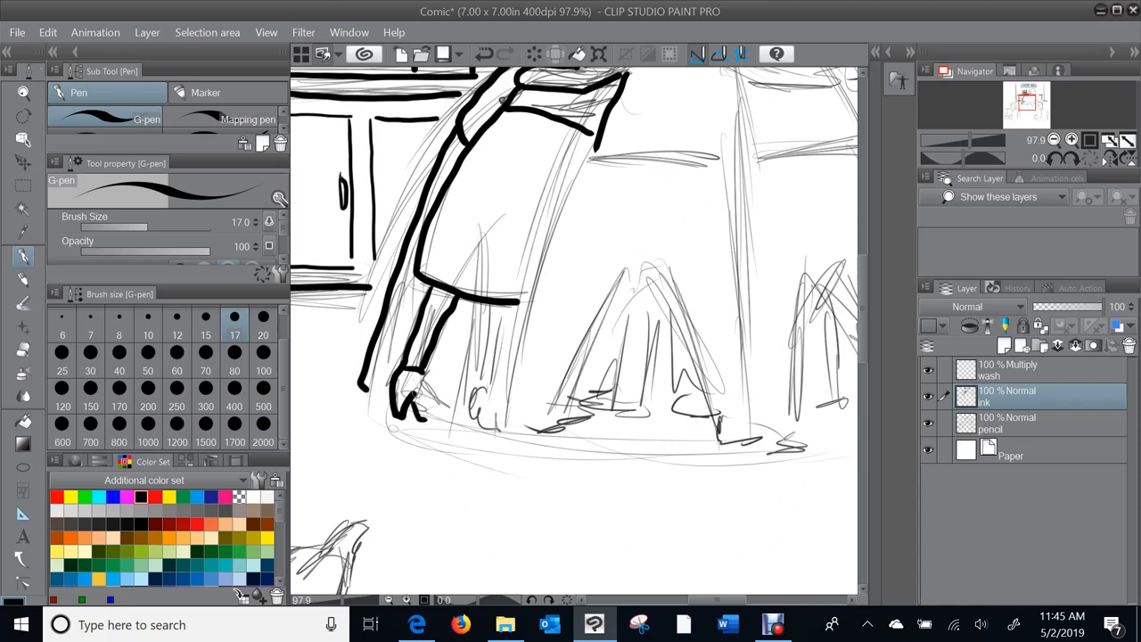
pyautogui.moveTo(402, 384); pyautogui.dragTo(437, 410)
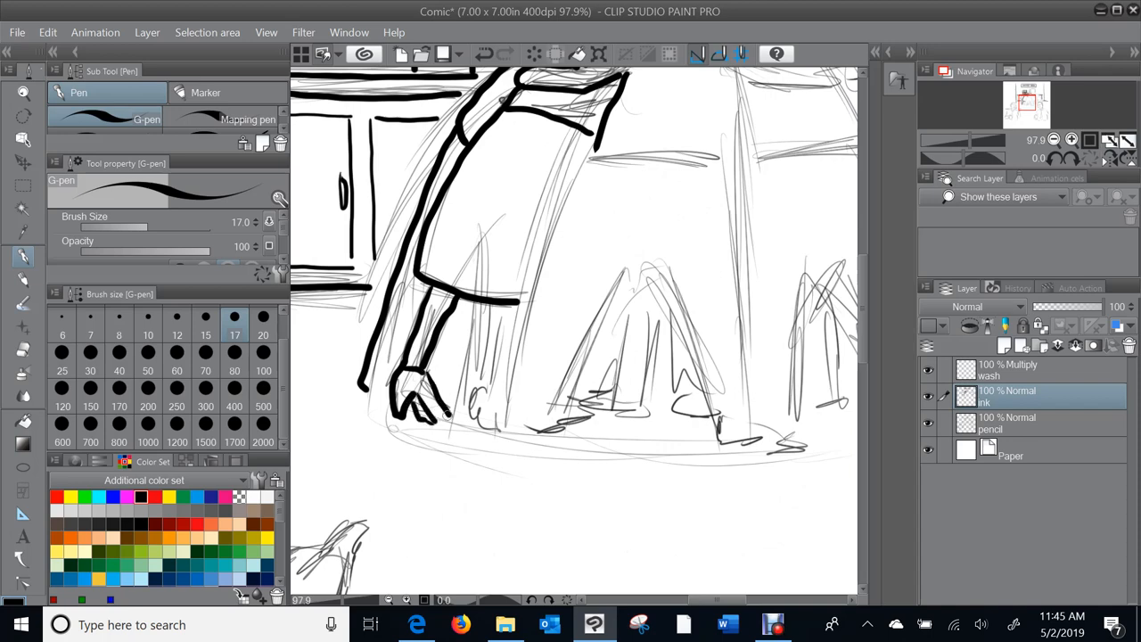
pyautogui.moveTo(488, 308); pyautogui.dragTo(489, 383)
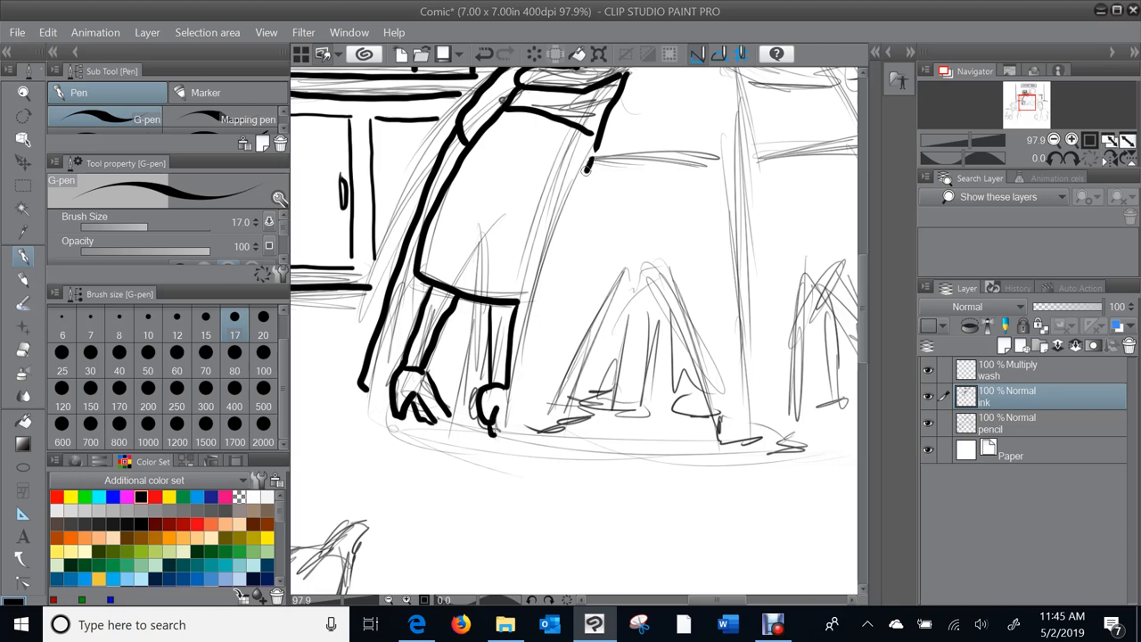
pyautogui.moveTo(589, 165); pyautogui.dragTo(548, 285)
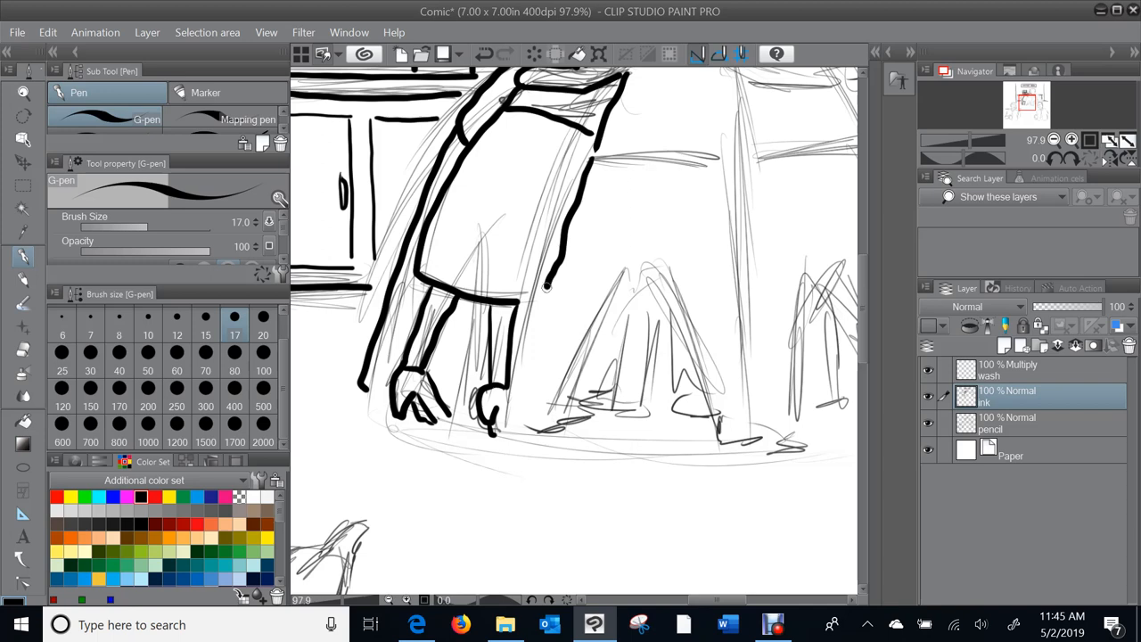
pyautogui.moveTo(548, 285); pyautogui.dragTo(517, 433)
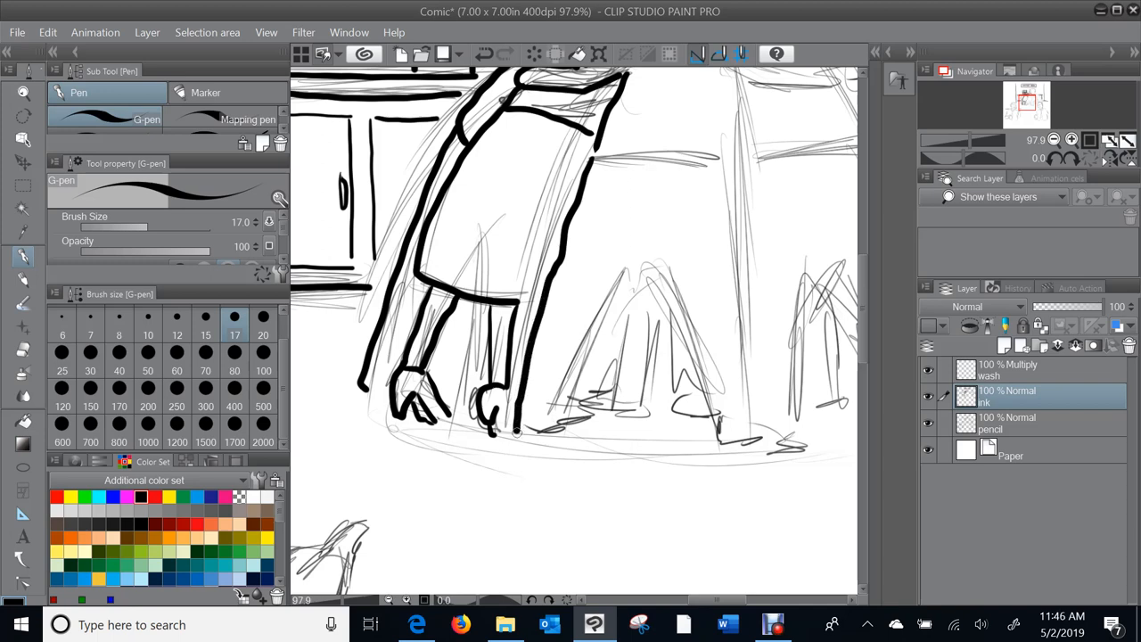
pyautogui.moveTo(521, 432); pyautogui.dragTo(593, 419)
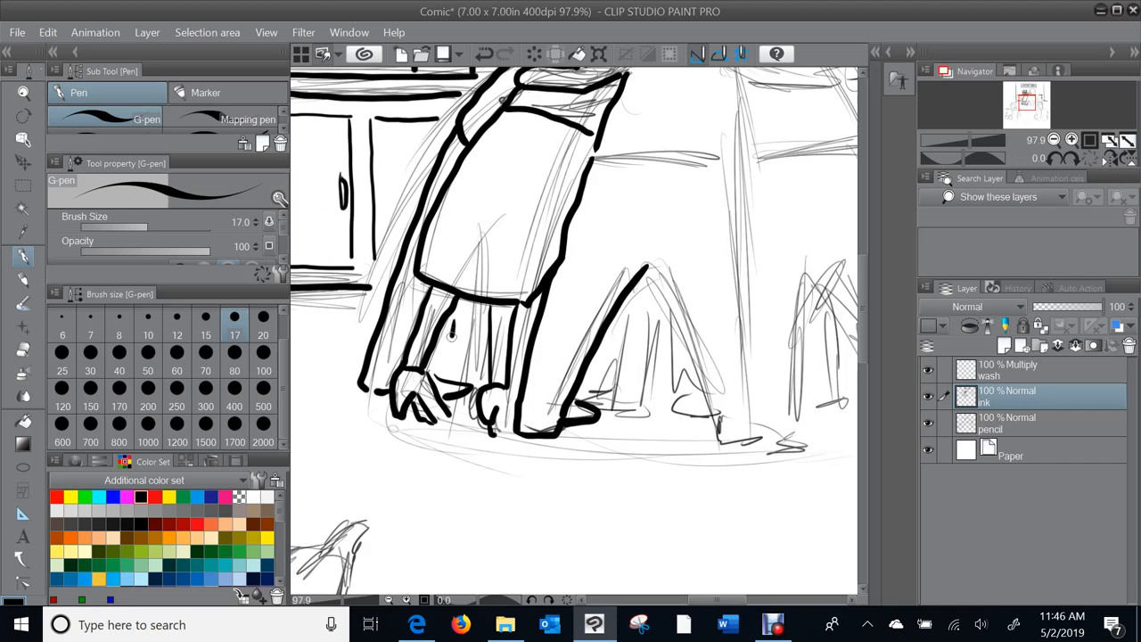
pyautogui.moveTo(442, 347); pyautogui.dragTo(477, 384)
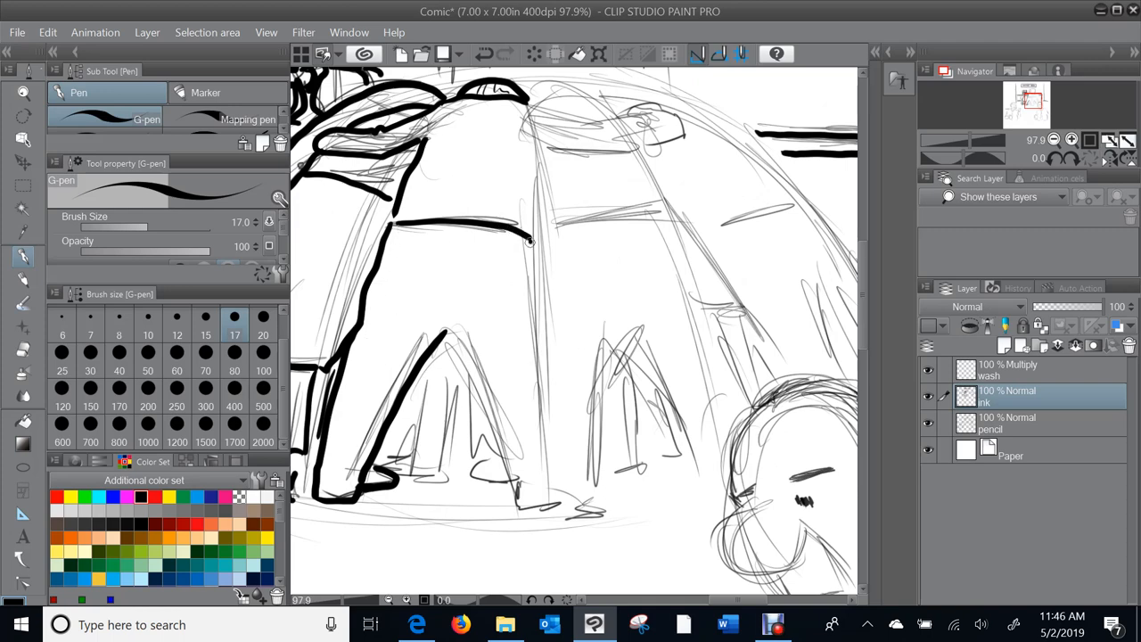
# Step: Ink the next figures' legs and the arm linked across their shoulders
pyautogui.moveTo(535, 232); pyautogui.dragTo(543, 463)
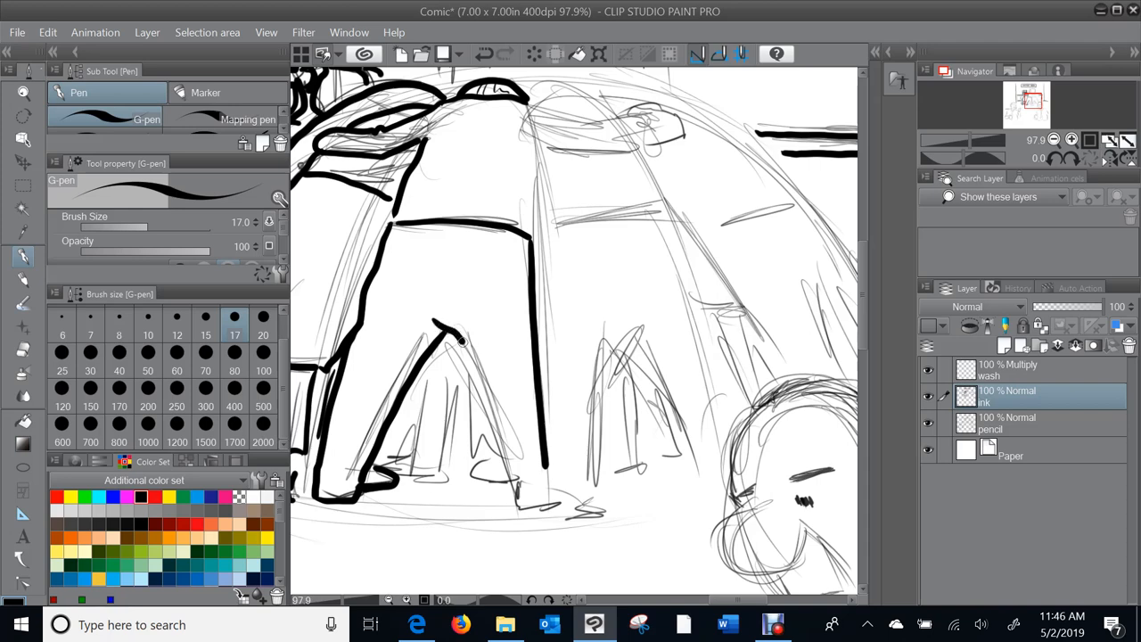
pyautogui.moveTo(437, 330); pyautogui.dragTo(517, 481)
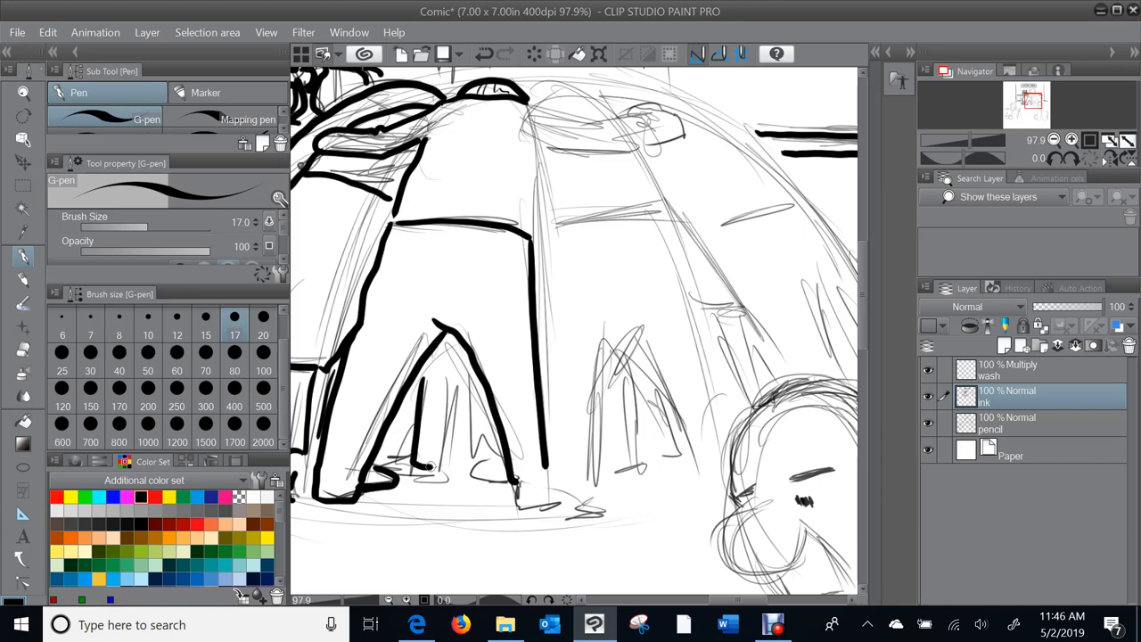
pyautogui.moveTo(446, 357); pyautogui.dragTo(446, 454)
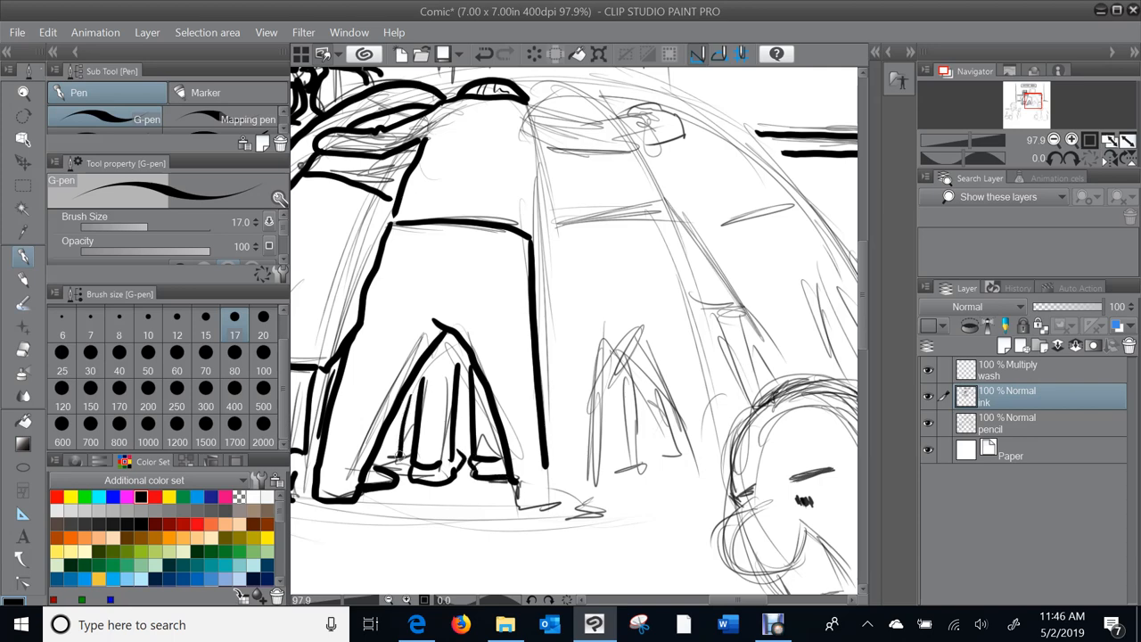
pyautogui.moveTo(526, 116); pyautogui.dragTo(580, 120)
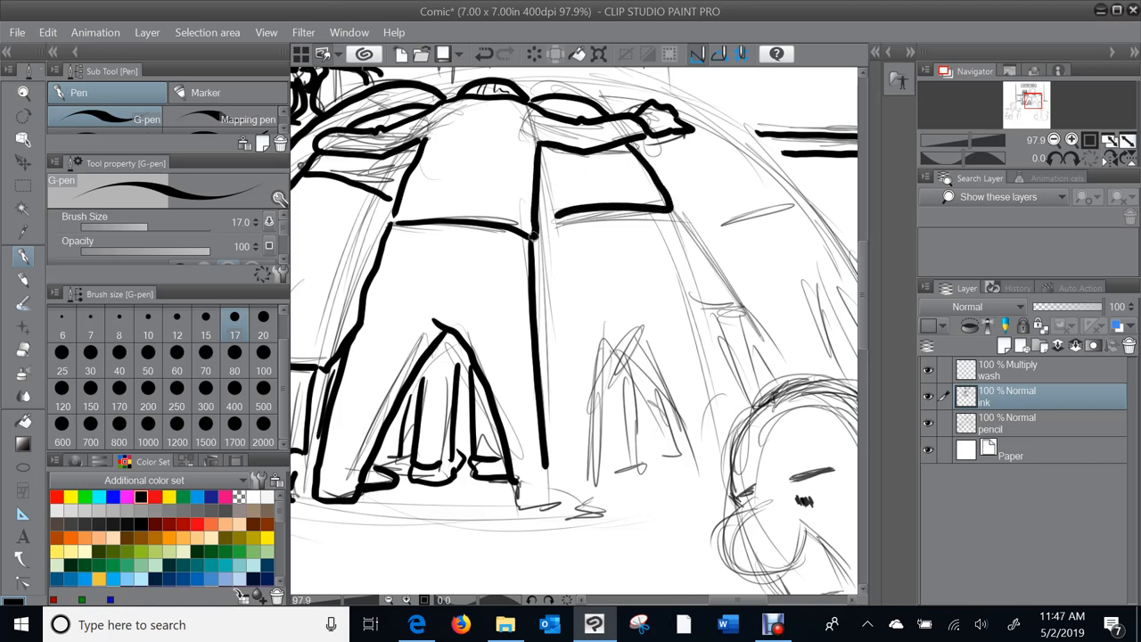
# Step: Ink another figure's leg, the feet and floor line, and the table at right
pyautogui.moveTo(624, 321); pyautogui.dragTo(607, 410)
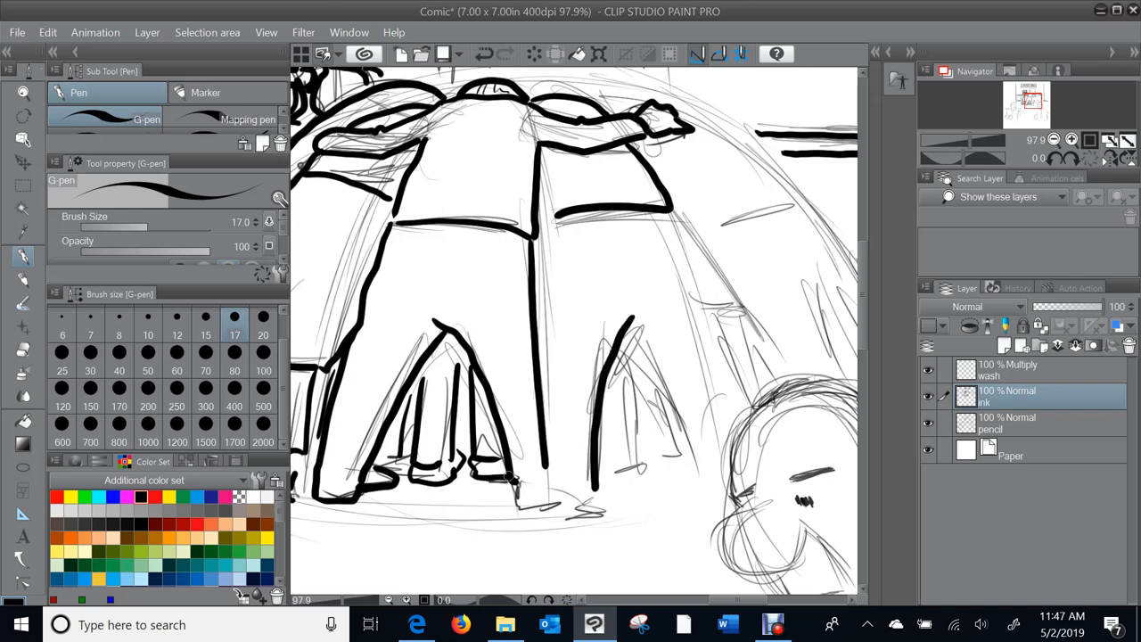
pyautogui.moveTo(508, 482); pyautogui.dragTo(561, 499)
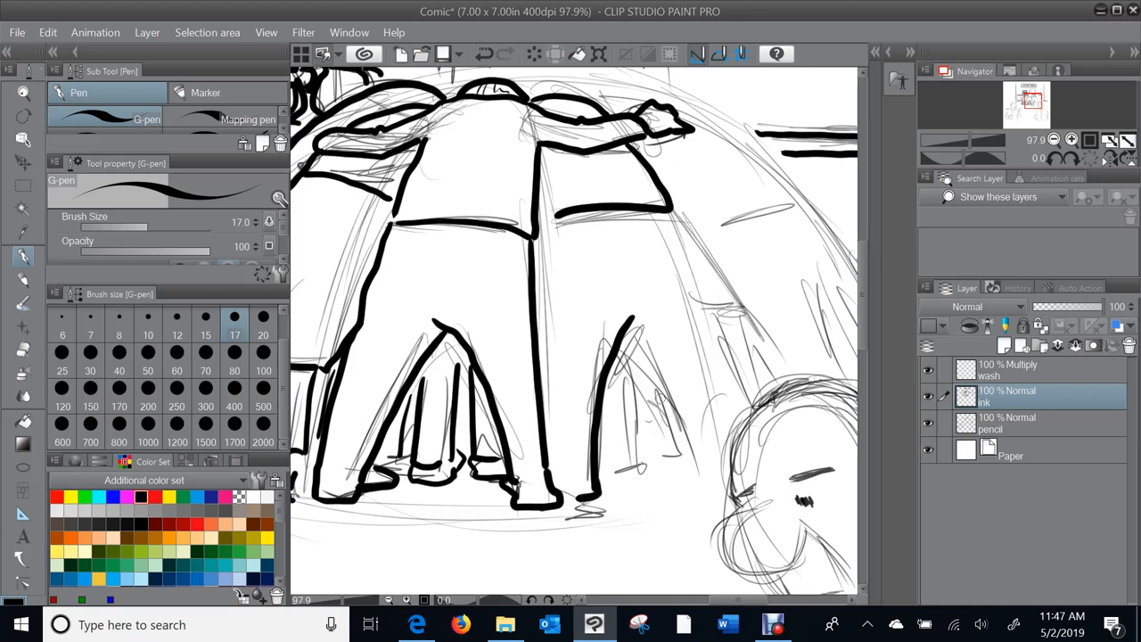
pyautogui.moveTo(633, 348); pyautogui.dragTo(687, 463)
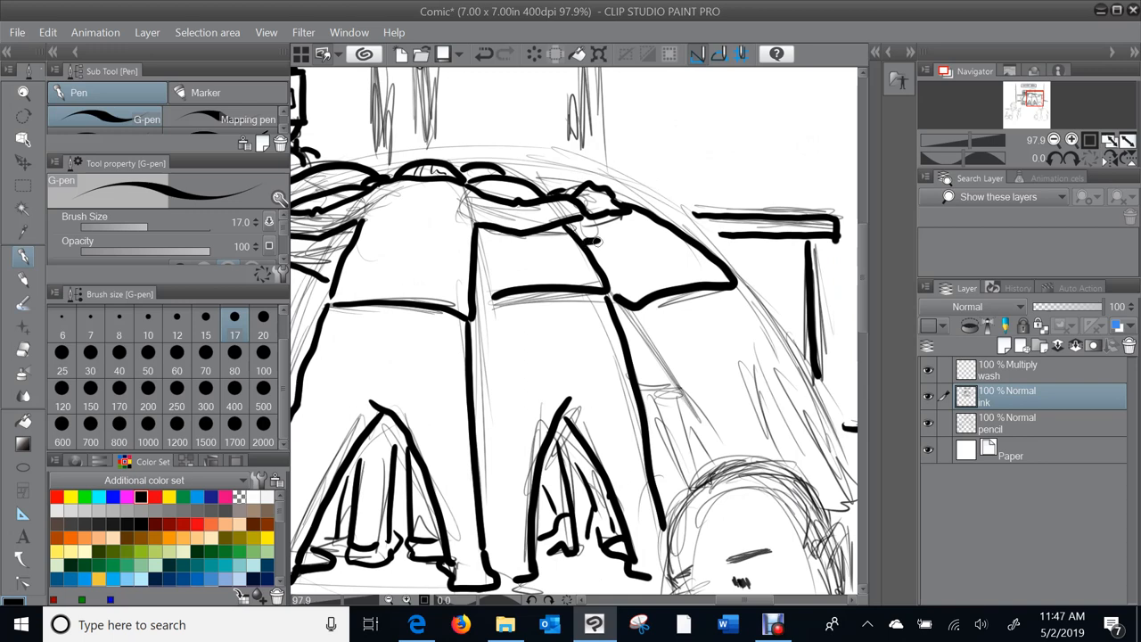
# Step: Ink the rightmost huddled figure's leg and the line beside the table
pyautogui.scroll(-3)
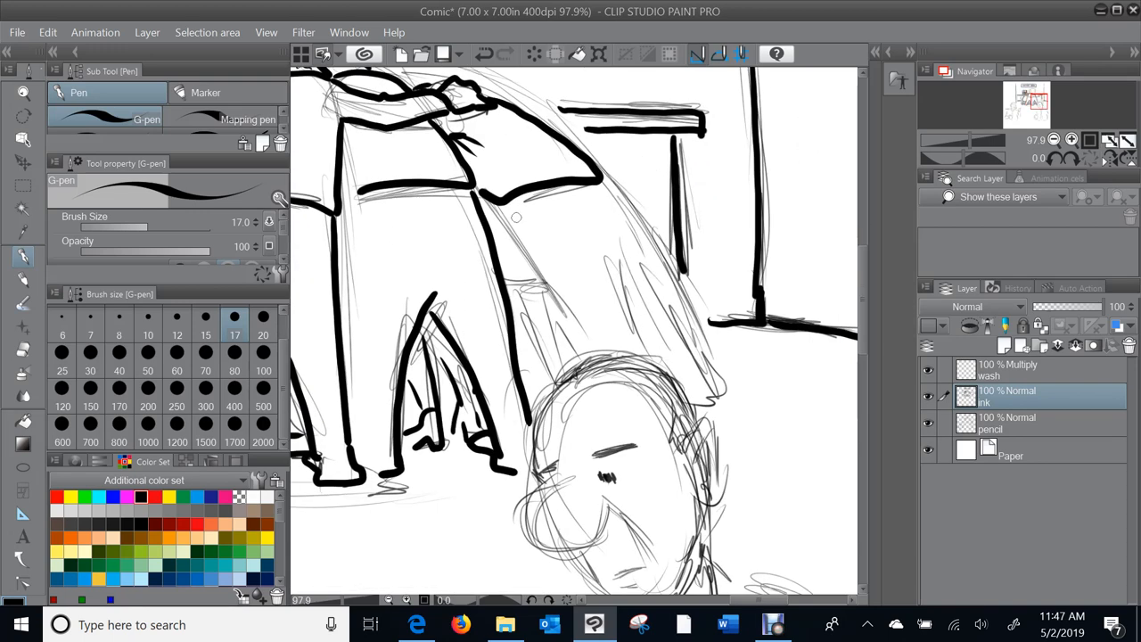
pyautogui.moveTo(507, 214); pyautogui.dragTo(593, 348)
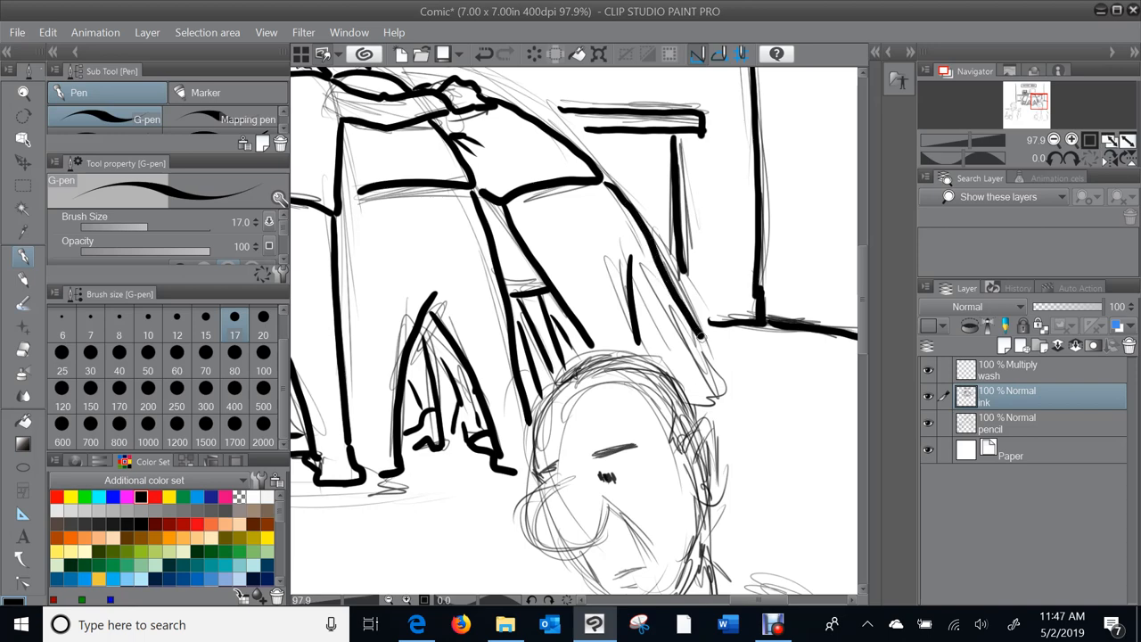
pyautogui.moveTo(709, 343); pyautogui.dragTo(713, 401)
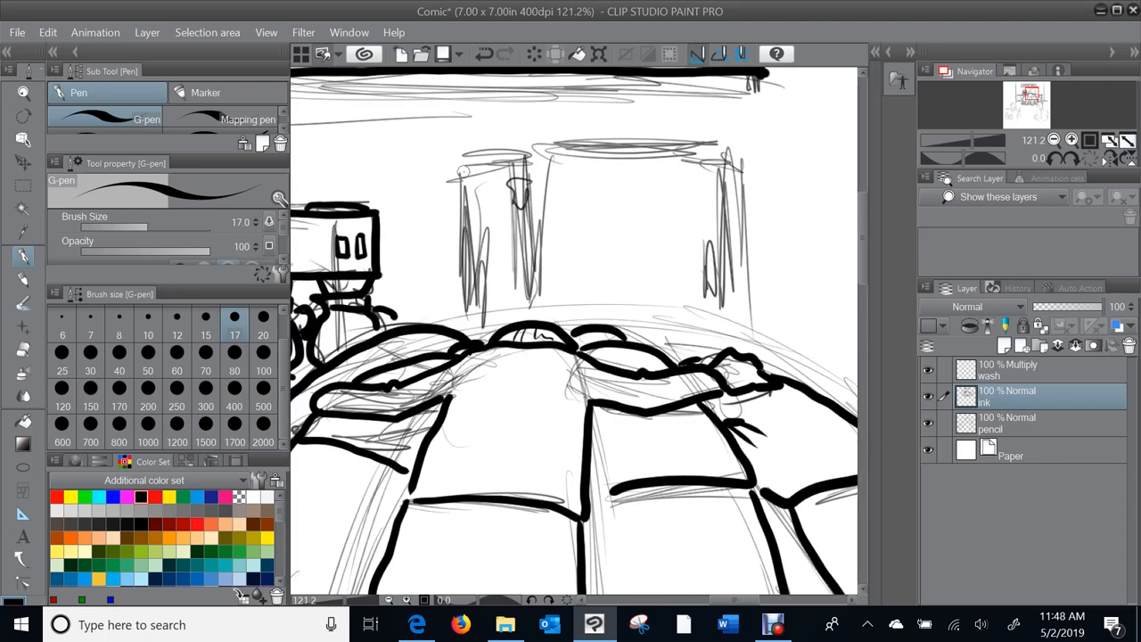
# Step: Ink the background doorway's sides and the back wall's top edge across the panel
pyautogui.moveTo(465, 165); pyautogui.dragTo(470, 290)
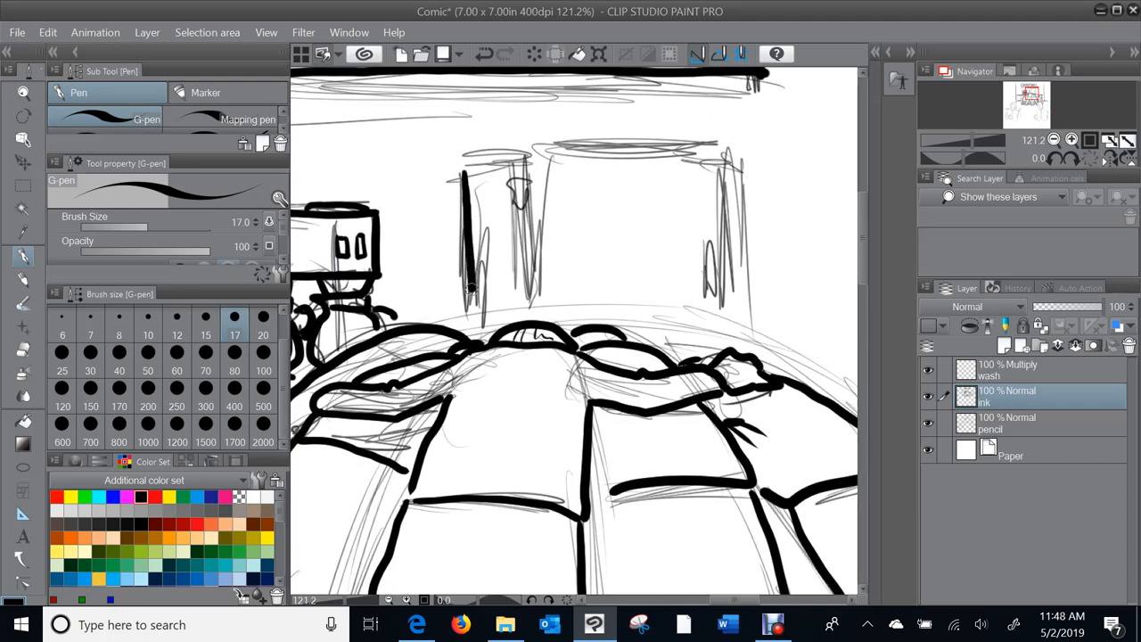
pyautogui.moveTo(517, 165); pyautogui.dragTo(531, 205)
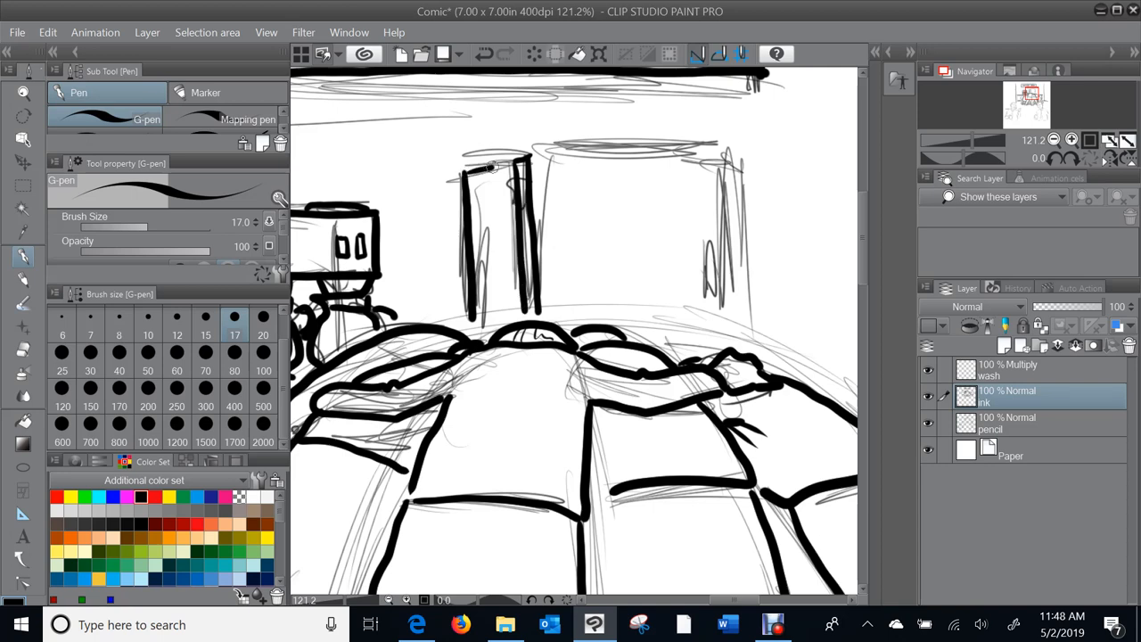
pyautogui.moveTo(463, 156); pyautogui.dragTo(567, 153)
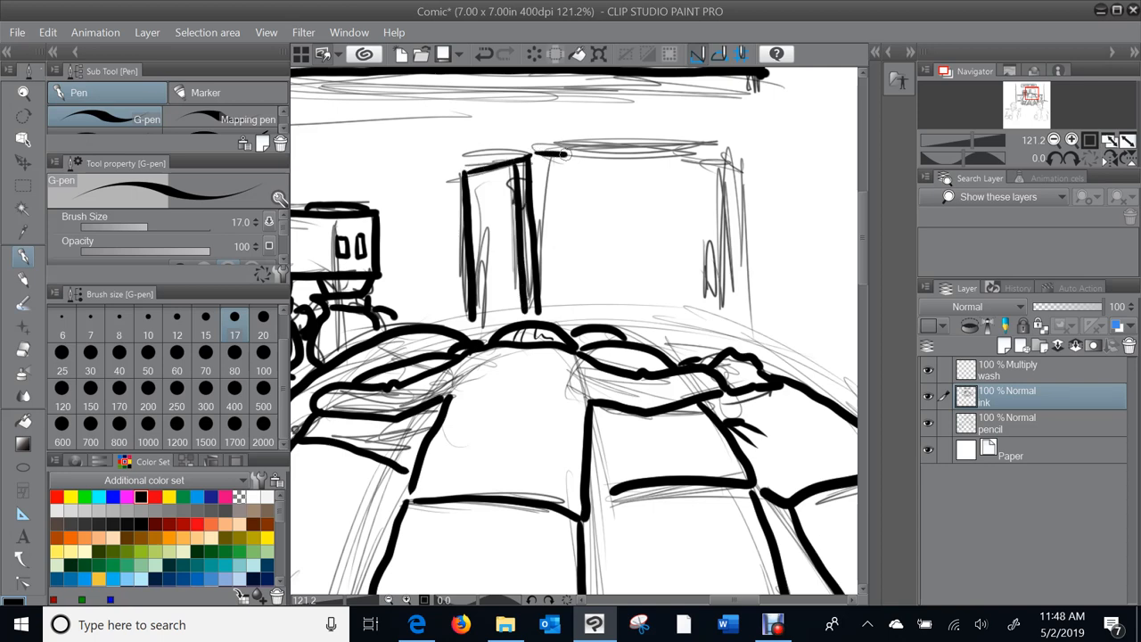
pyautogui.moveTo(535, 152); pyautogui.dragTo(722, 153)
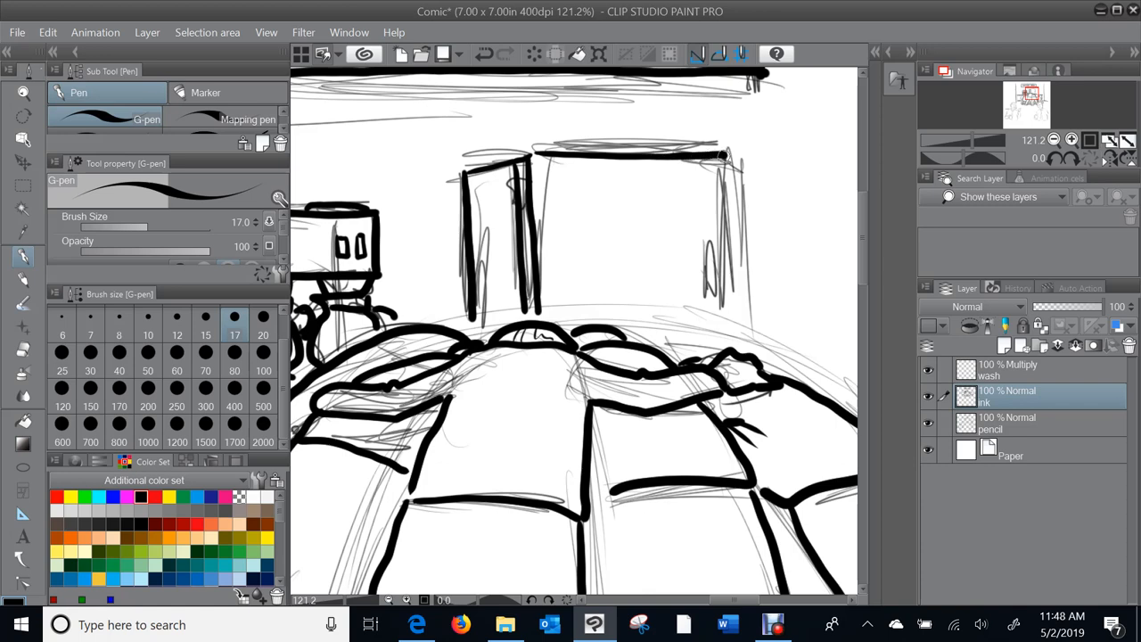
pyautogui.moveTo(731, 156); pyautogui.dragTo(731, 338)
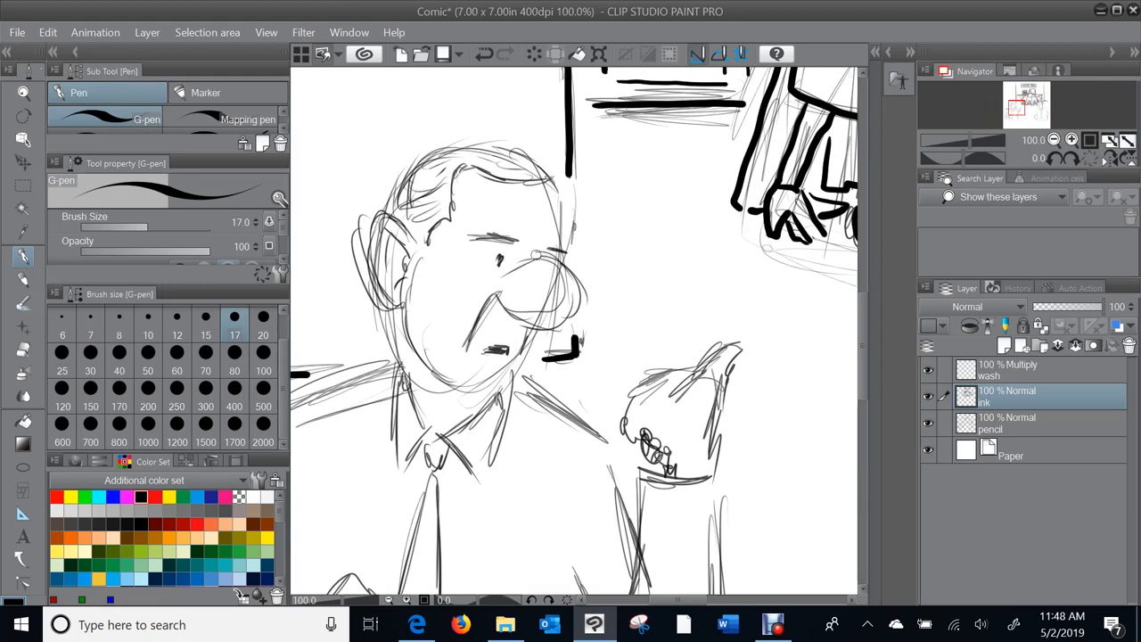
# Step: Ink the first man's nose, eyebrow, head, ear, mustache and shirt collar
pyautogui.moveTo(549, 268); pyautogui.dragTo(580, 294)
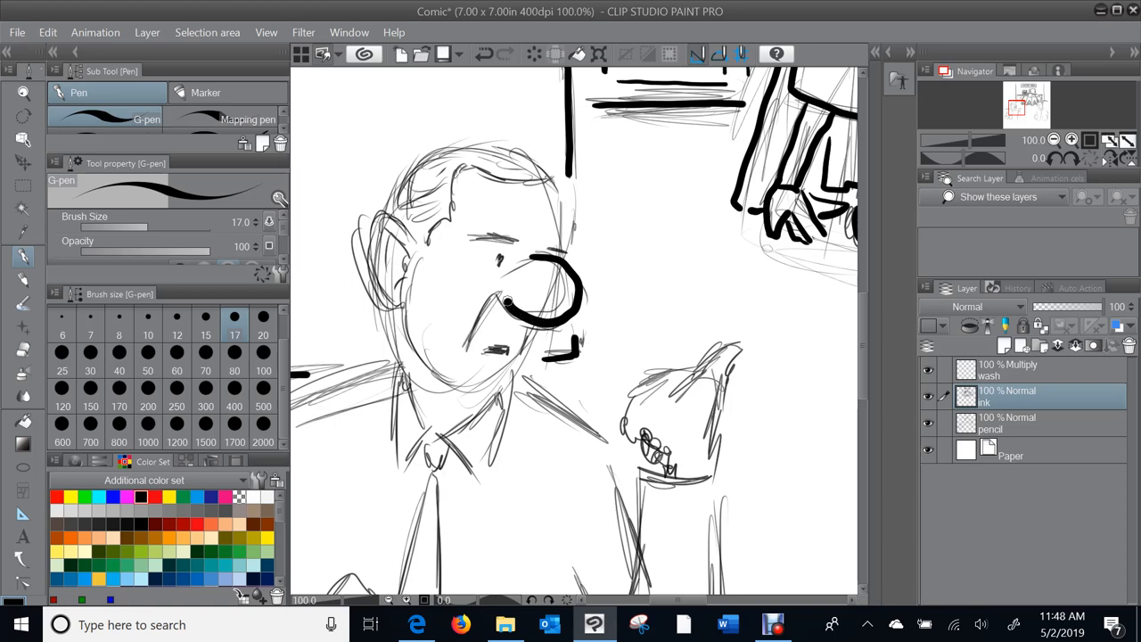
pyautogui.moveTo(472, 241); pyautogui.dragTo(521, 234)
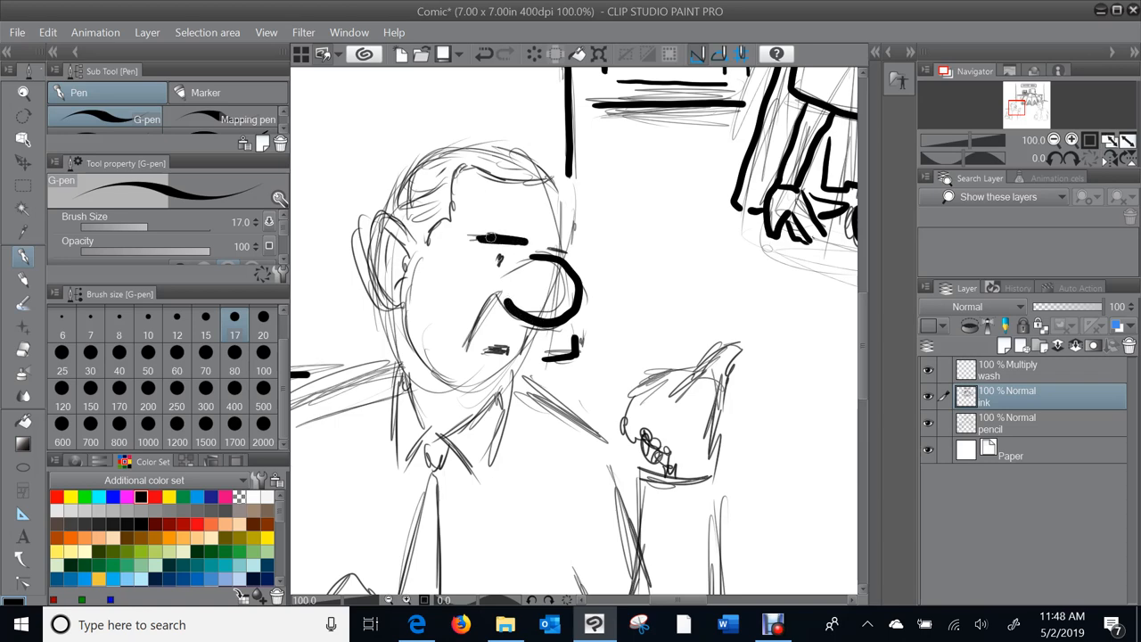
pyautogui.moveTo(477, 237); pyautogui.dragTo(526, 241)
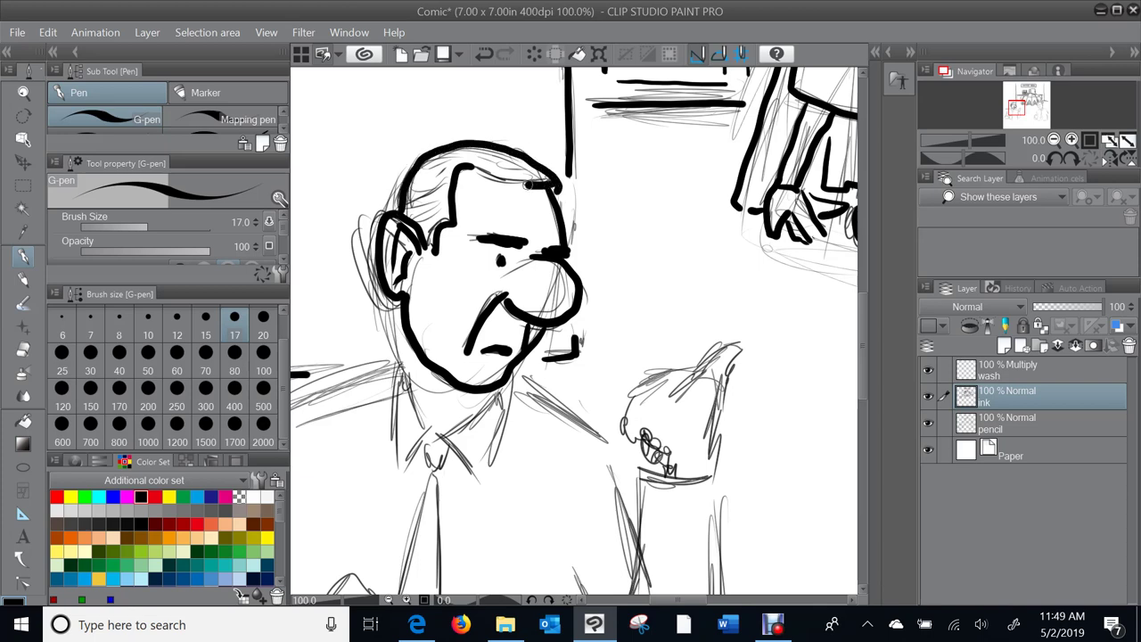
pyautogui.moveTo(437, 156); pyautogui.dragTo(543, 188)
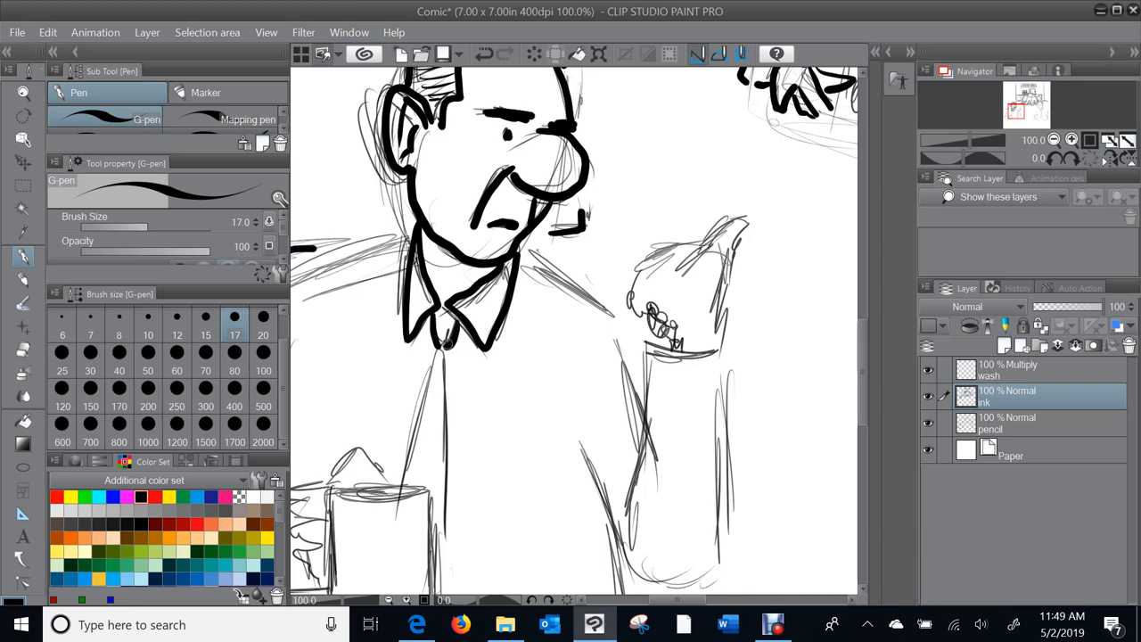
# Step: Ink his shoulder line and the raised arm holding the mug
pyautogui.moveTo(500, 259); pyautogui.dragTo(575, 285)
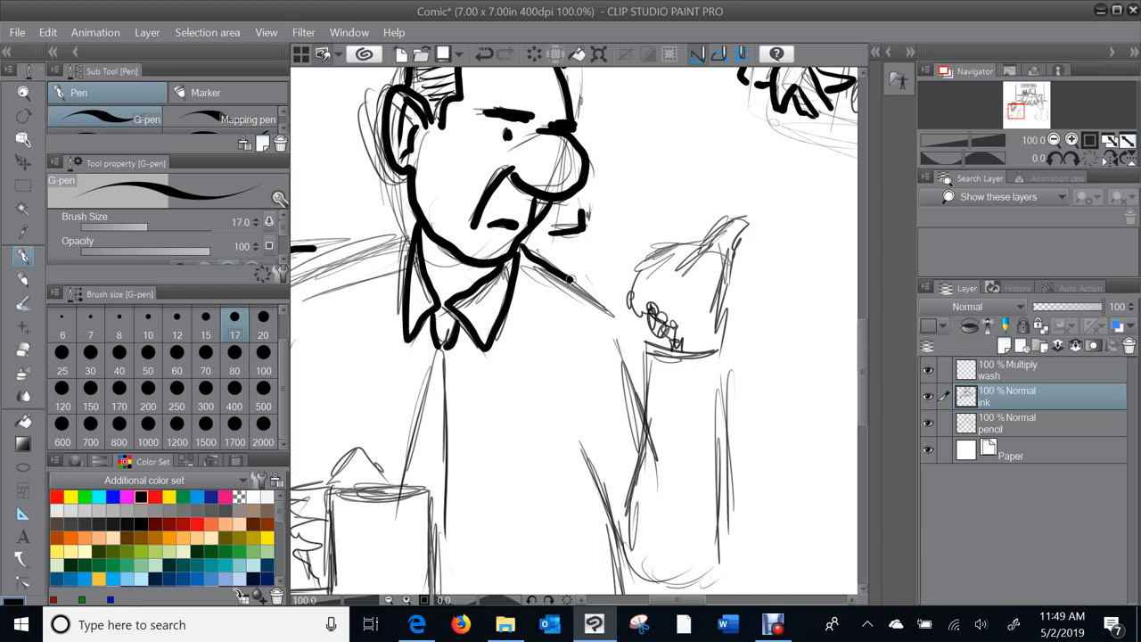
pyautogui.moveTo(579, 277); pyautogui.dragTo(633, 410)
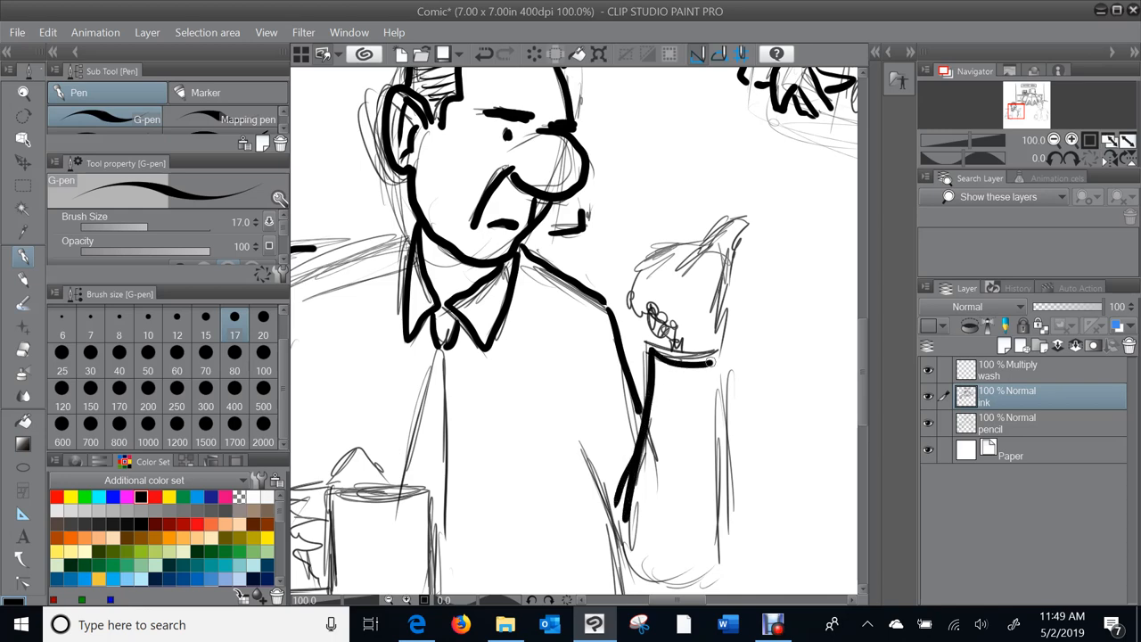
pyautogui.scroll(-3)
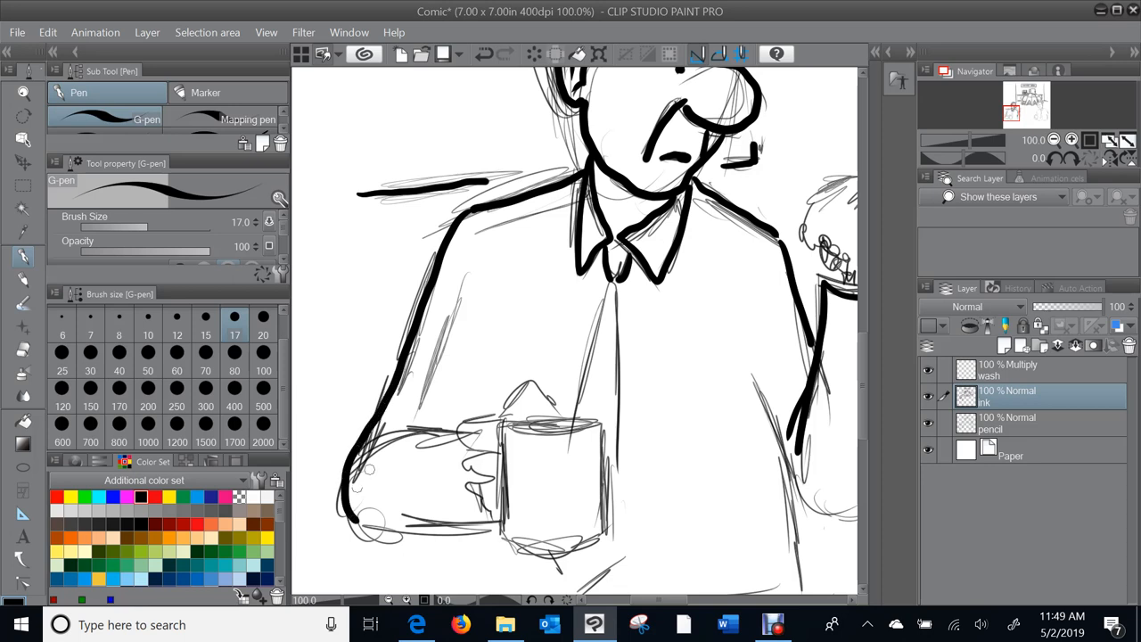
pyautogui.moveTo(415, 434); pyautogui.dragTo(463, 433)
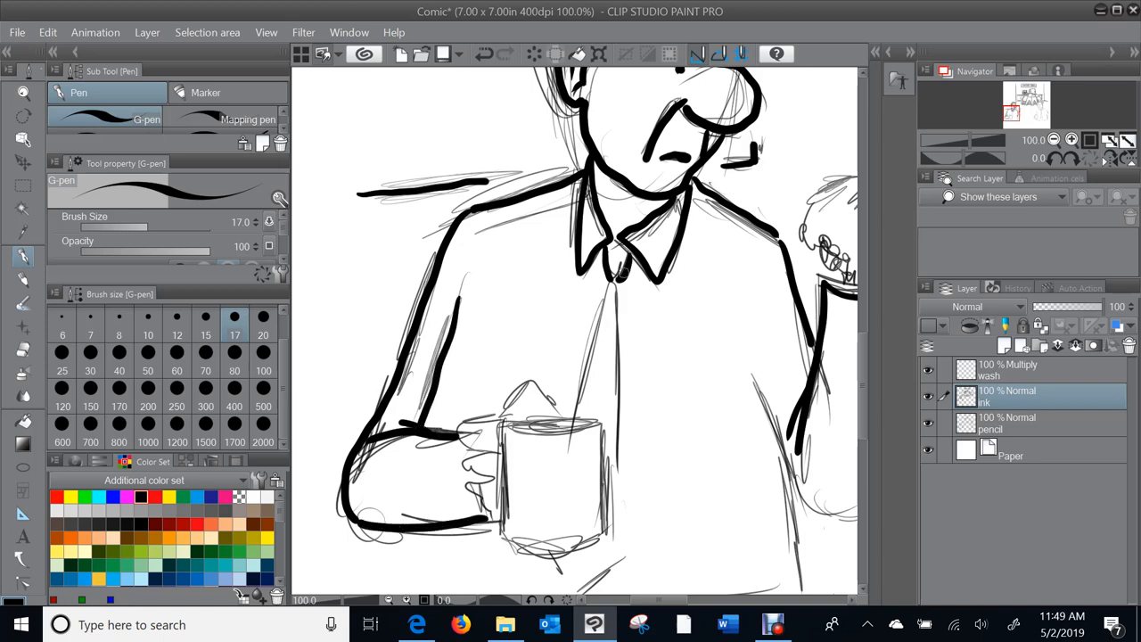
# Step: Ink the fingers around the mug, the shirt front and hem, the raised sleeve and the small hand detail
pyautogui.scroll(-3)
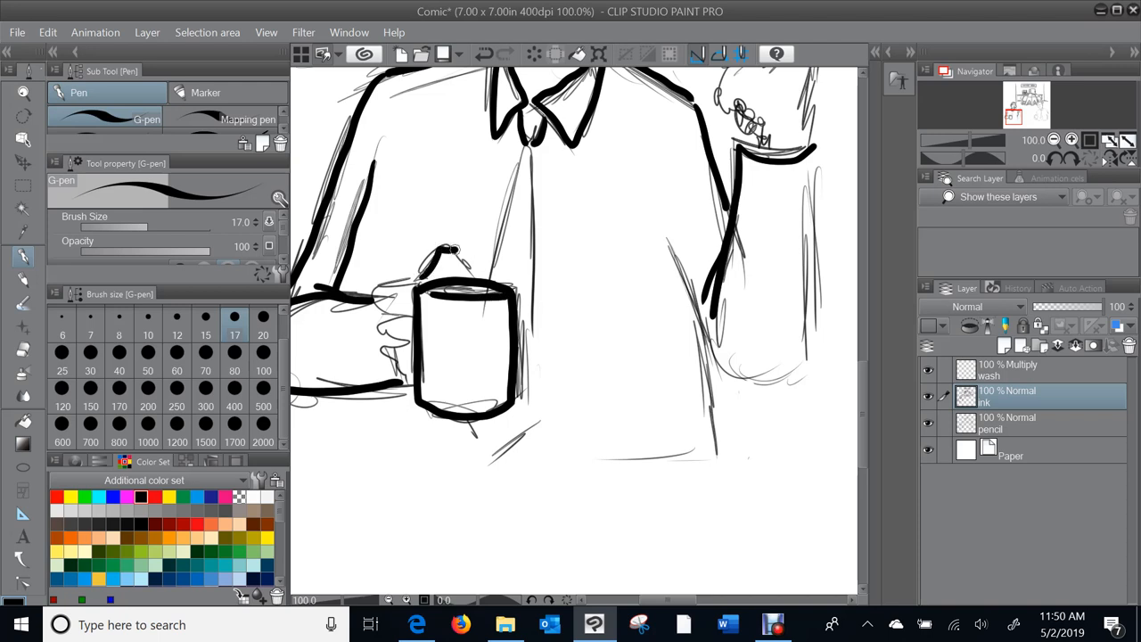
pyautogui.moveTo(432, 267); pyautogui.dragTo(486, 258)
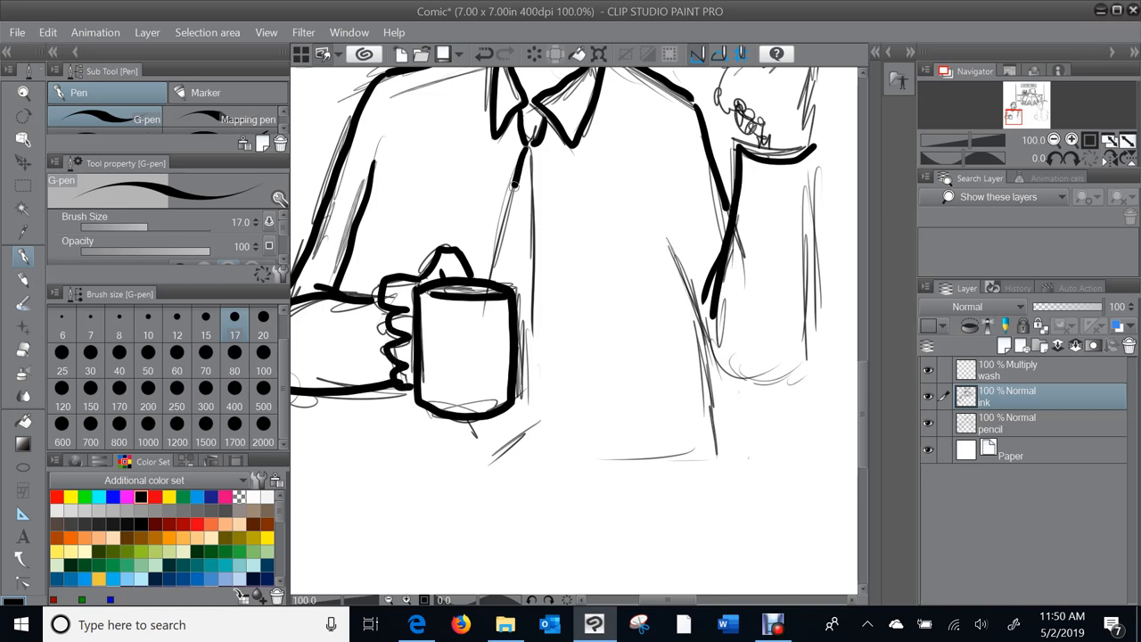
pyautogui.moveTo(538, 156); pyautogui.dragTo(539, 326)
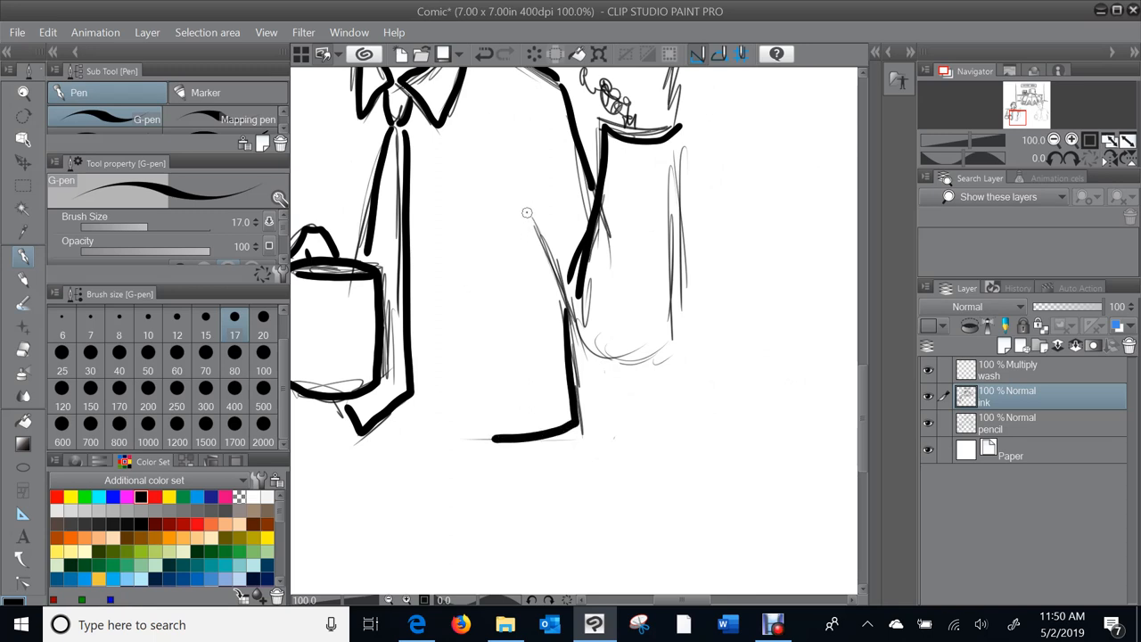
pyautogui.moveTo(535, 214); pyautogui.dragTo(642, 357)
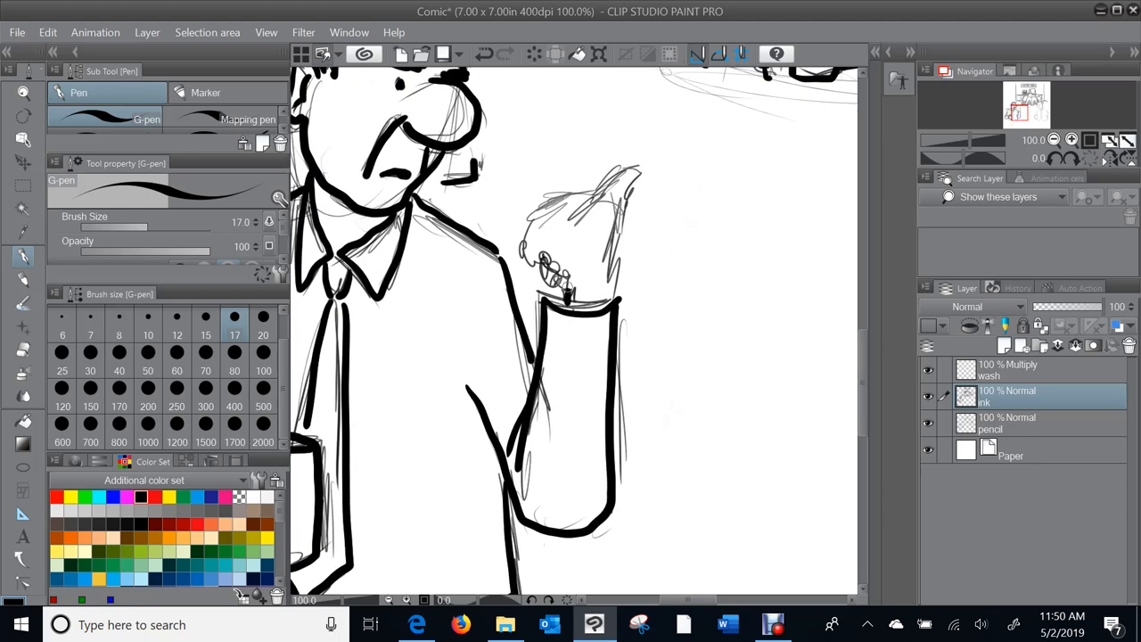
pyautogui.moveTo(544, 259); pyautogui.dragTo(557, 276)
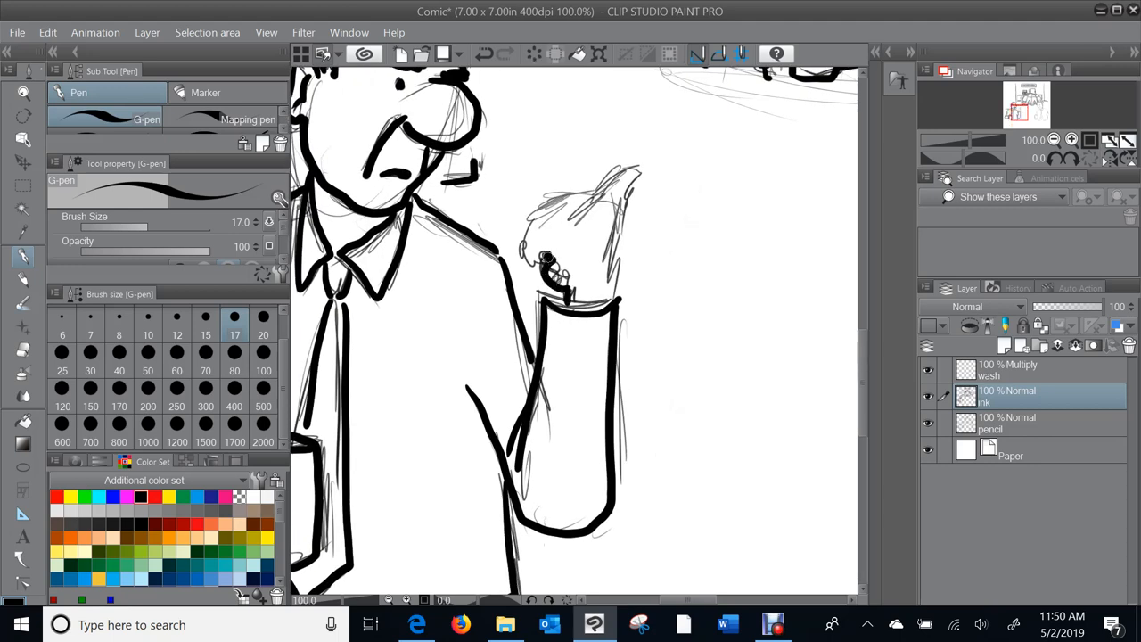
pyautogui.moveTo(535, 214); pyautogui.dragTo(548, 267)
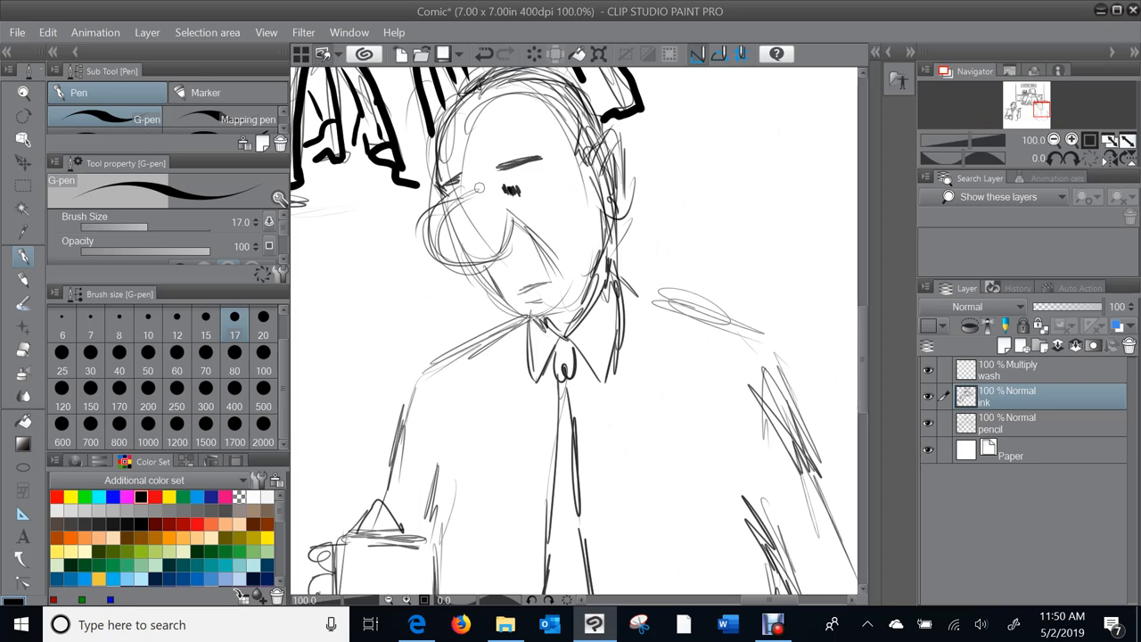
# Step: Ink the second man's nose and brow, face and ear outline, frowning mouth, chin, neck and collar
pyautogui.moveTo(455, 182); pyautogui.dragTo(432, 246)
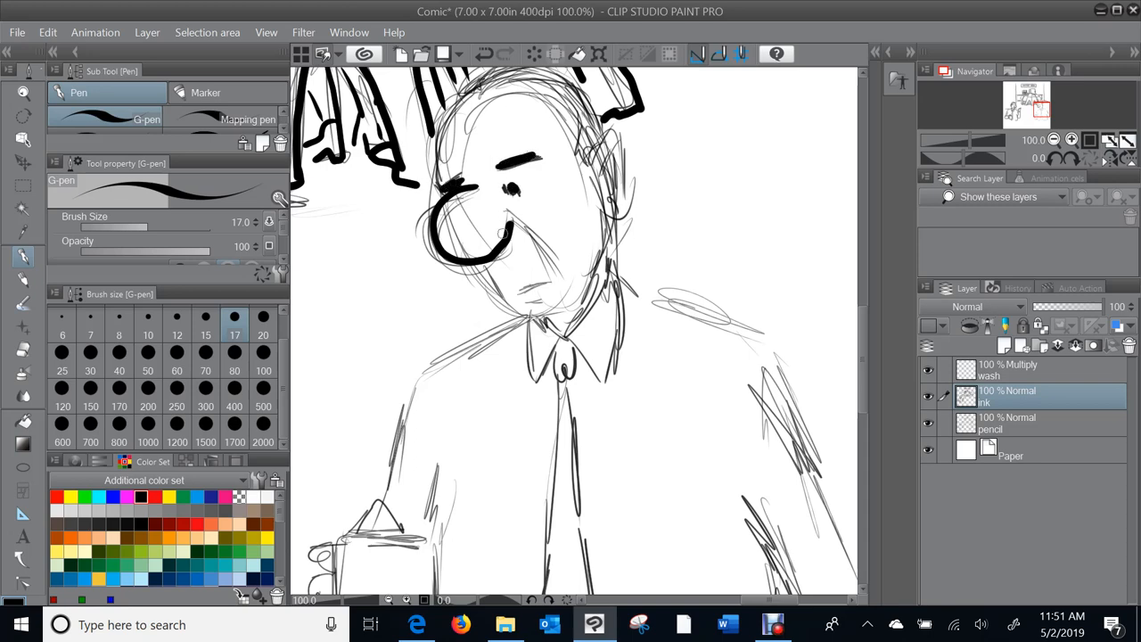
pyautogui.moveTo(482, 267); pyautogui.dragTo(495, 294)
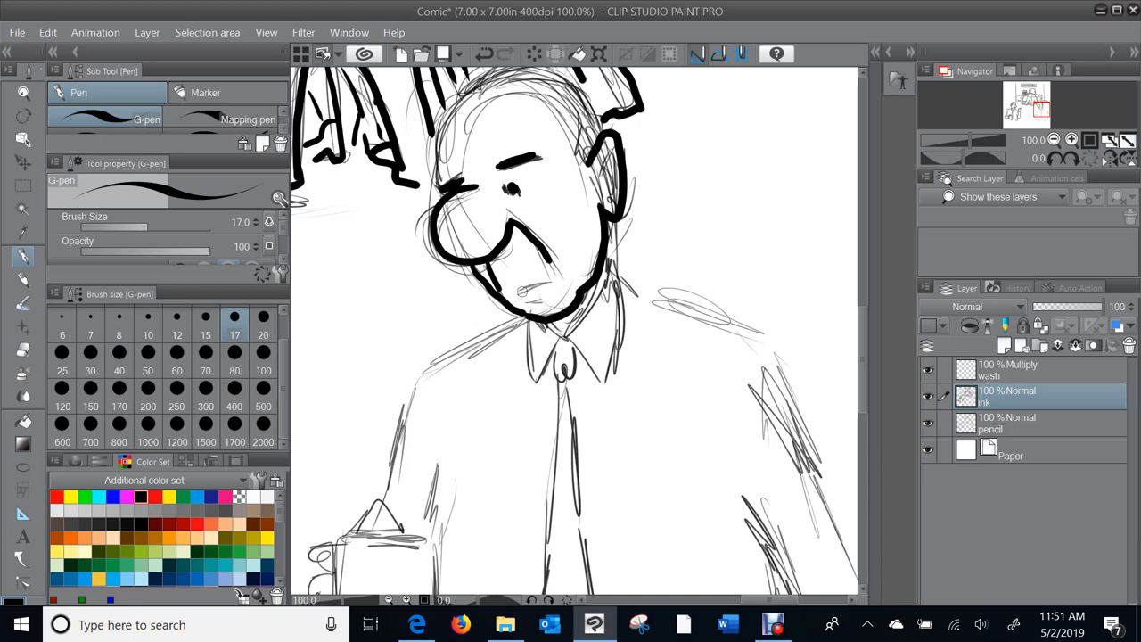
pyautogui.moveTo(517, 294); pyautogui.dragTo(544, 299)
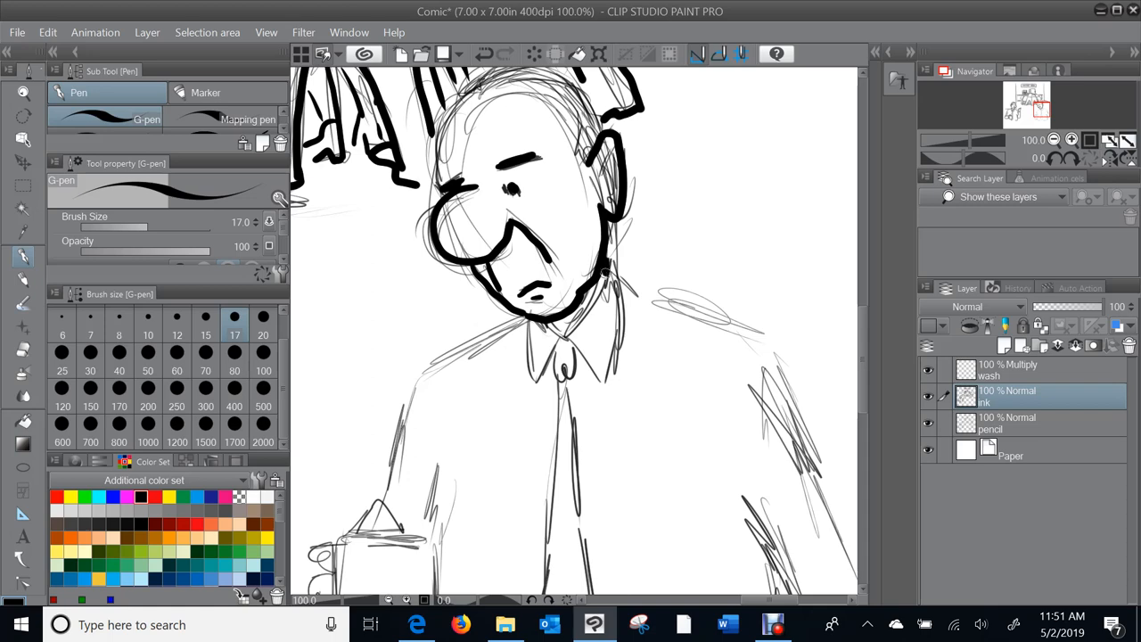
pyautogui.moveTo(611, 276); pyautogui.dragTo(552, 334)
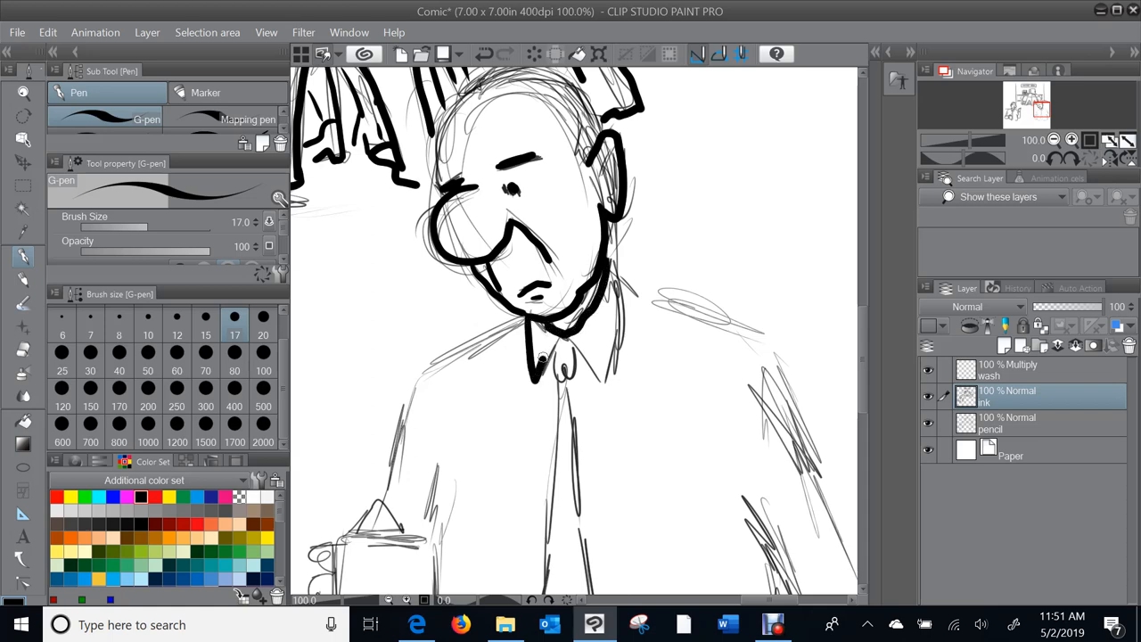
pyautogui.moveTo(553, 366); pyautogui.dragTo(606, 384)
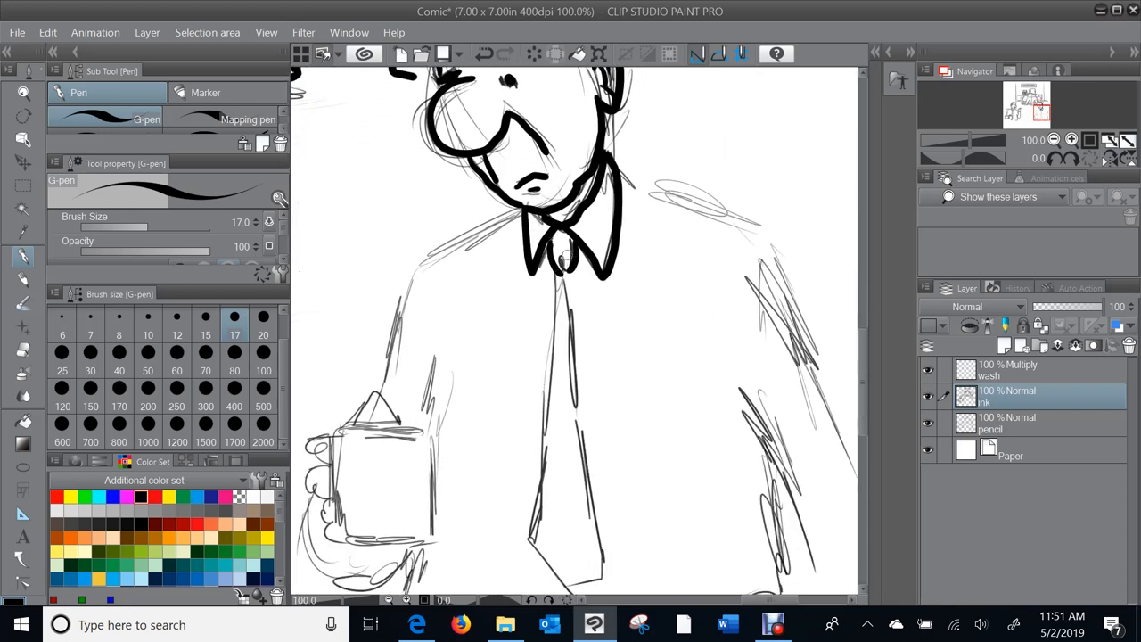
# Step: Ink the glum man's left shoulder and arm down to the mug, then his mug, fingers and necktie
pyautogui.scroll(-3)
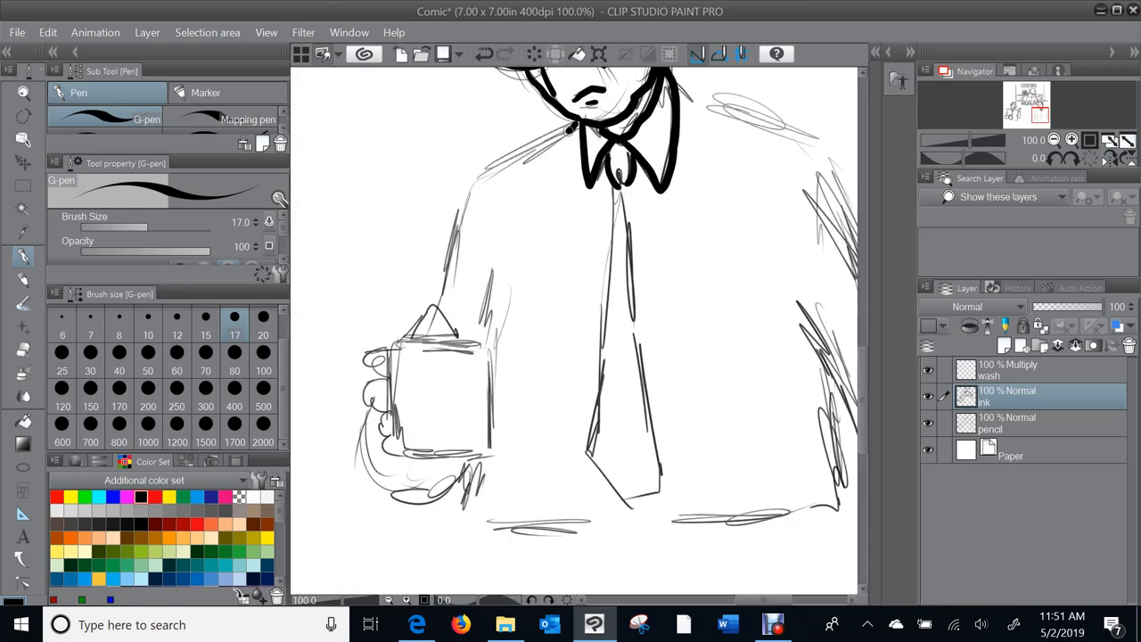
pyautogui.moveTo(544, 143); pyautogui.dragTo(460, 236)
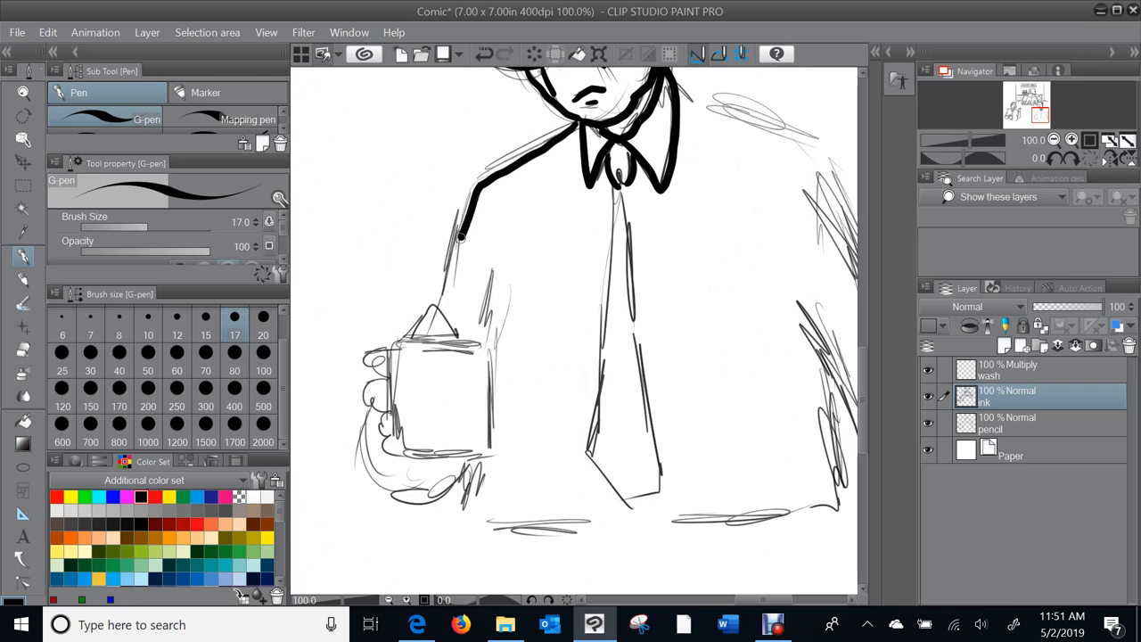
pyautogui.moveTo(459, 236); pyautogui.dragTo(424, 312)
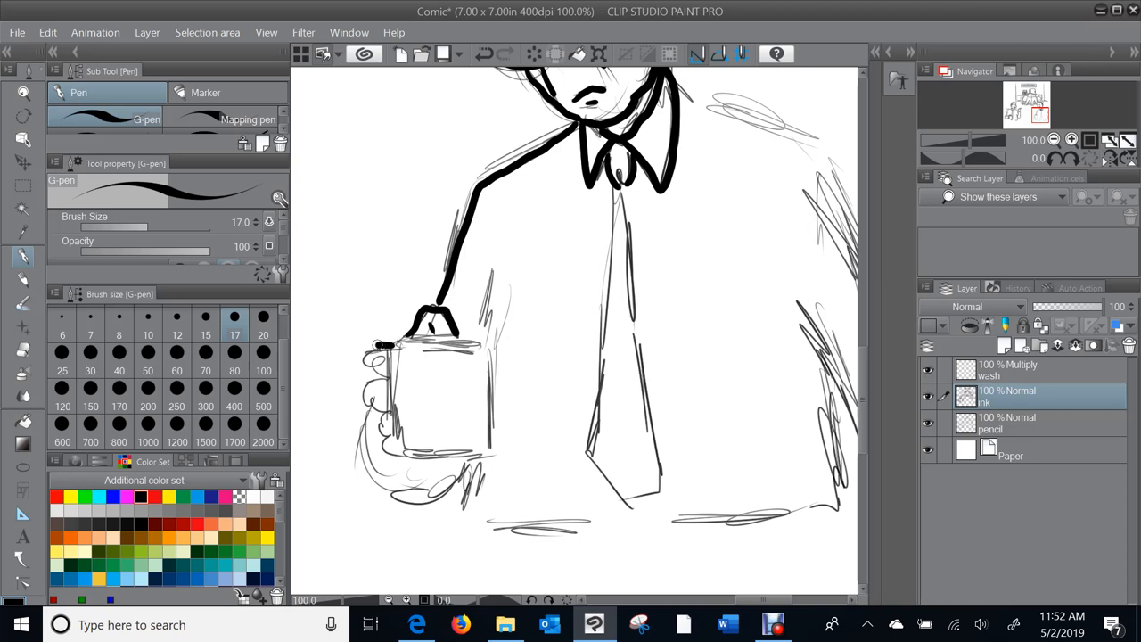
pyautogui.moveTo(383, 348); pyautogui.dragTo(383, 402)
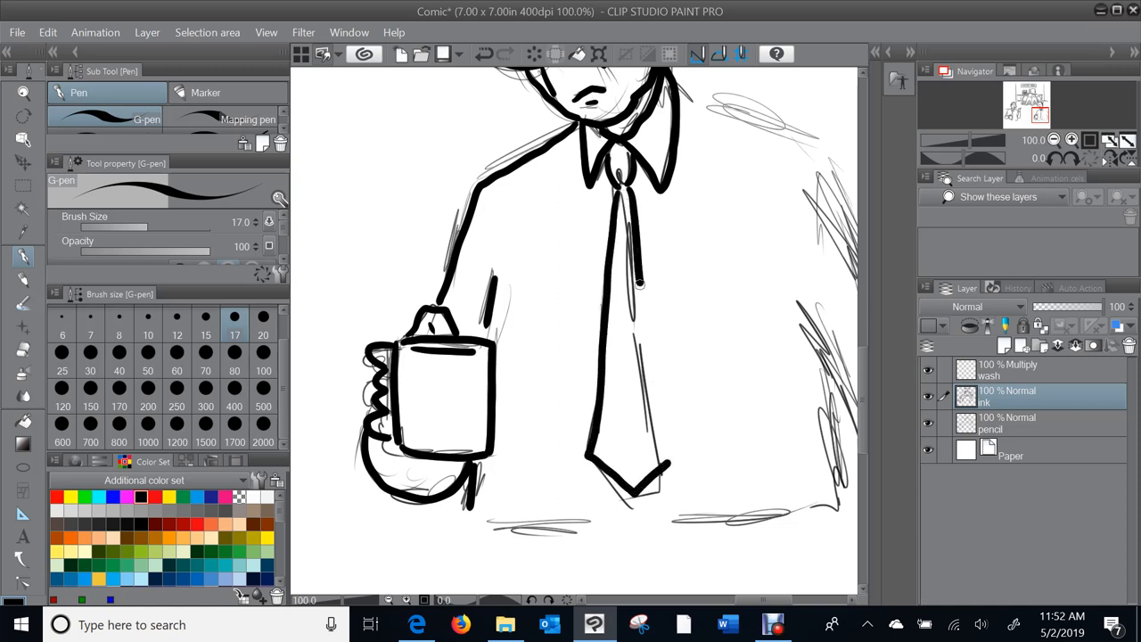
# Step: Ink the shirt's lower hem across, then the right shoulder, arm outline and sleeve line
pyautogui.scroll(-3)
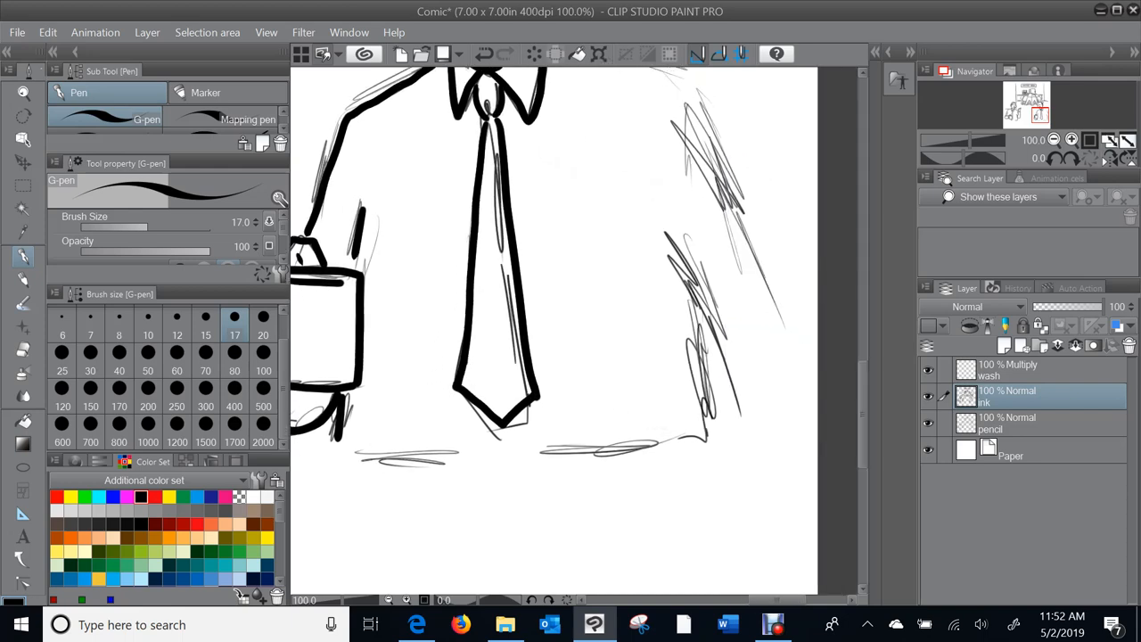
pyautogui.moveTo(348, 458); pyautogui.dragTo(462, 457)
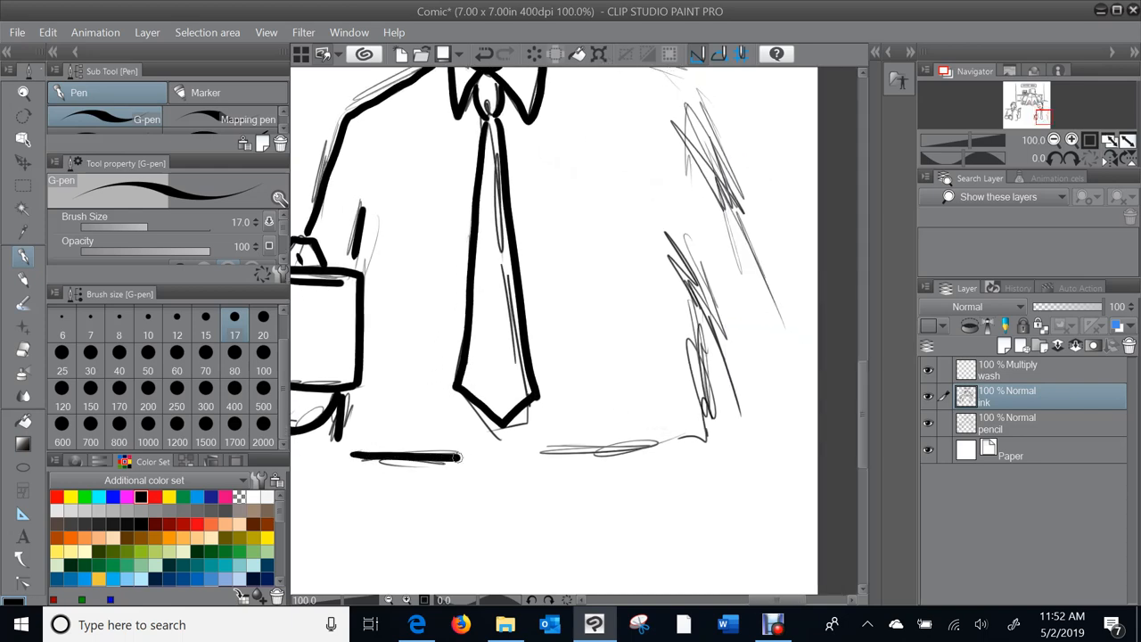
pyautogui.moveTo(535, 450); pyautogui.dragTo(673, 450)
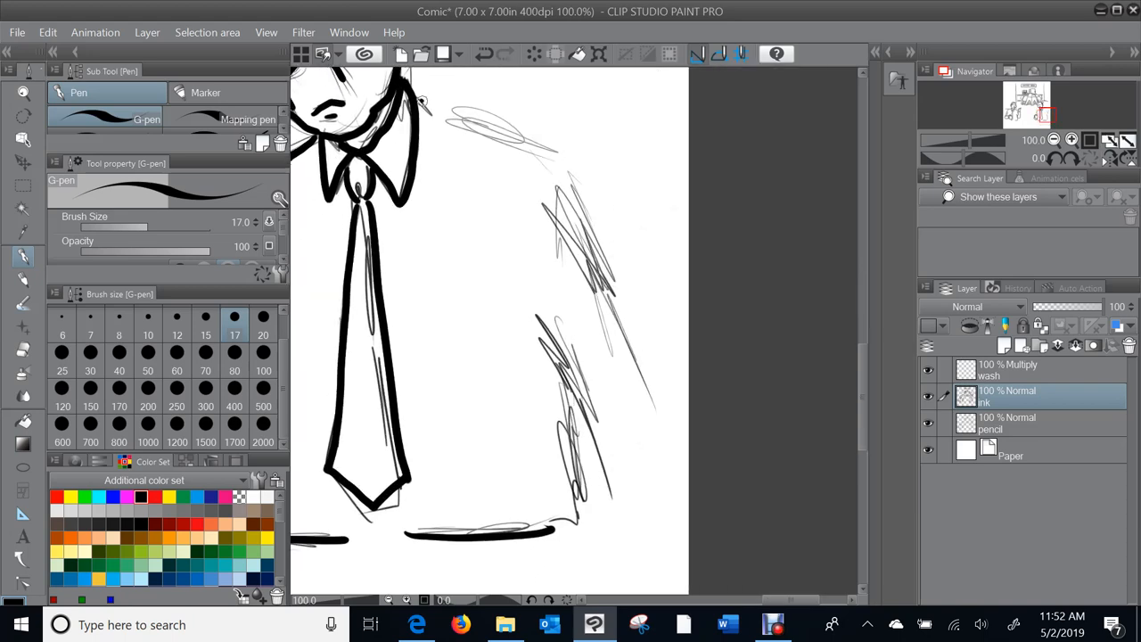
pyautogui.moveTo(406, 85); pyautogui.dragTo(544, 165)
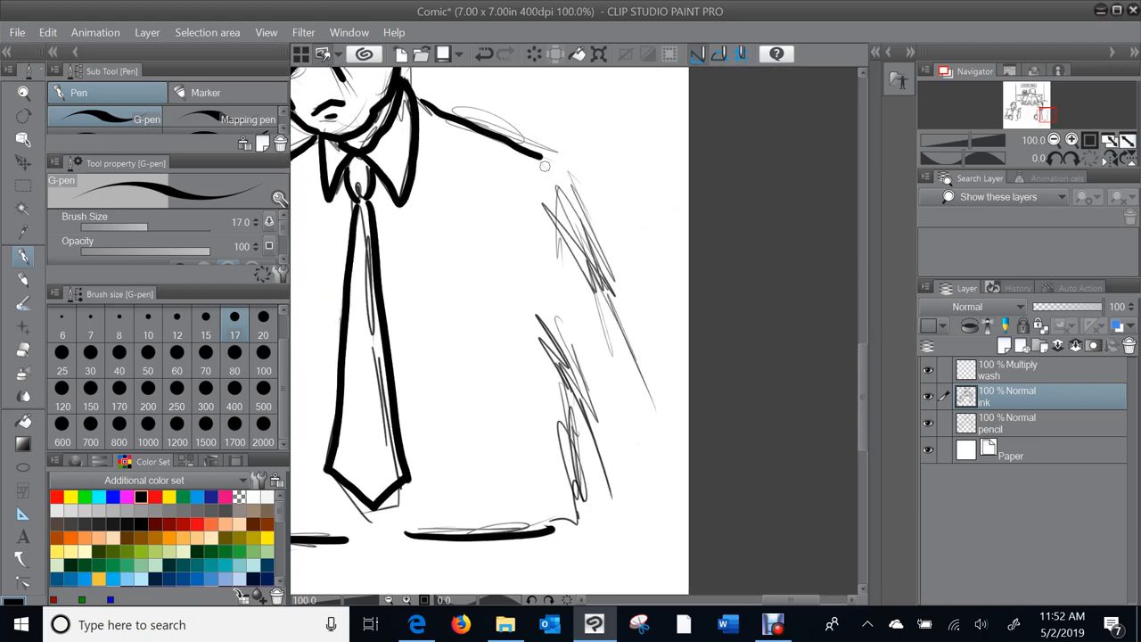
pyautogui.moveTo(544, 156); pyautogui.dragTo(633, 392)
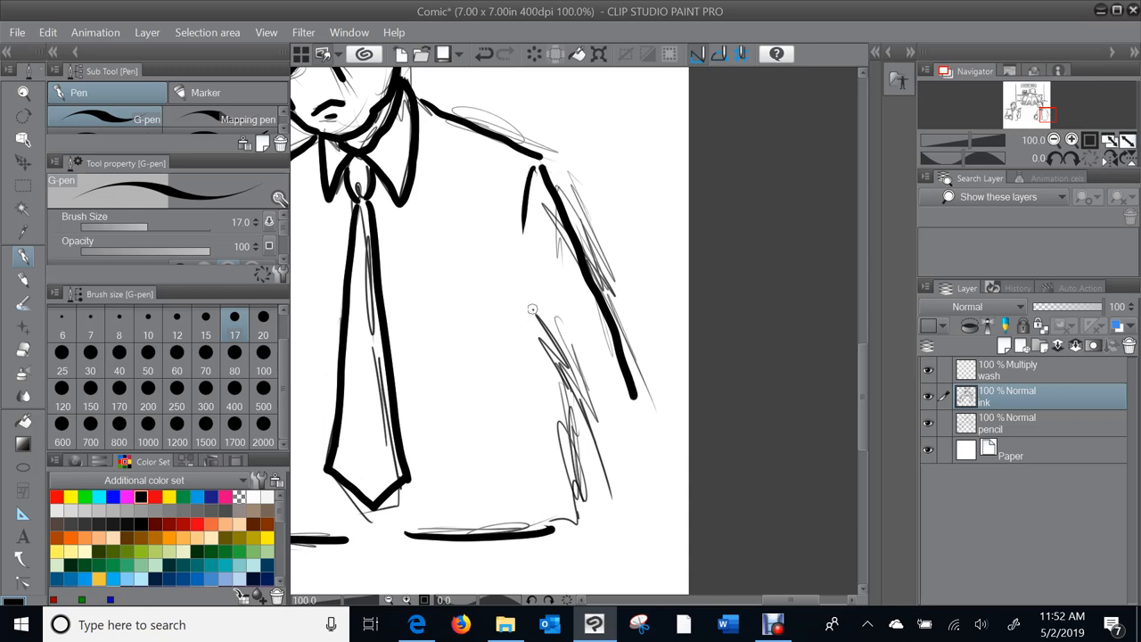
pyautogui.moveTo(552, 321); pyautogui.dragTo(593, 486)
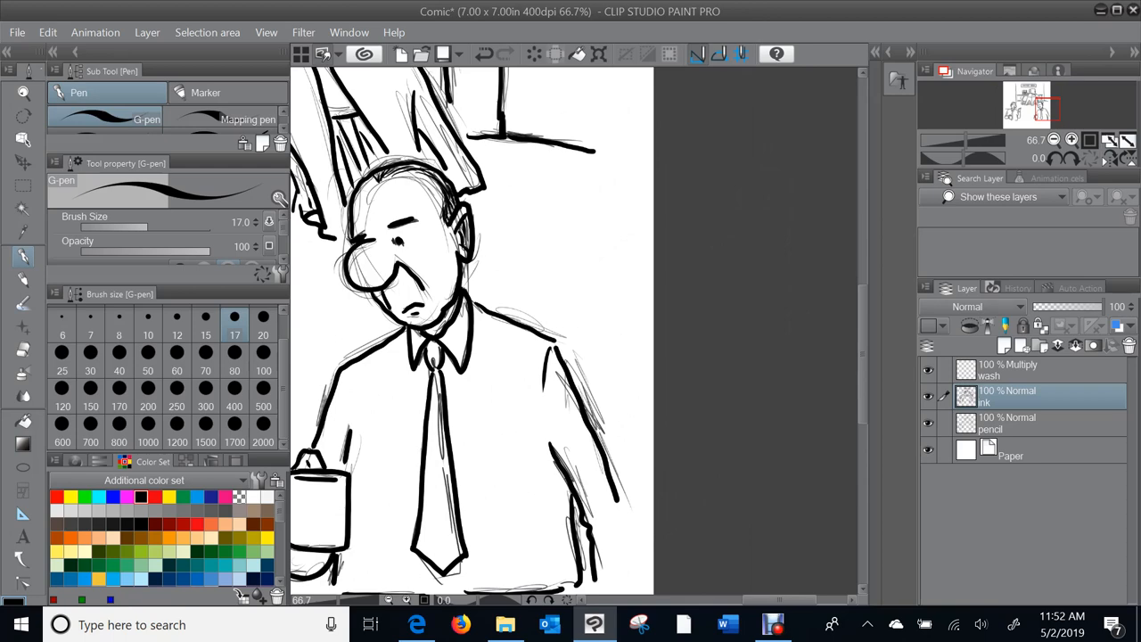
pyautogui.moveTo(509, 244)
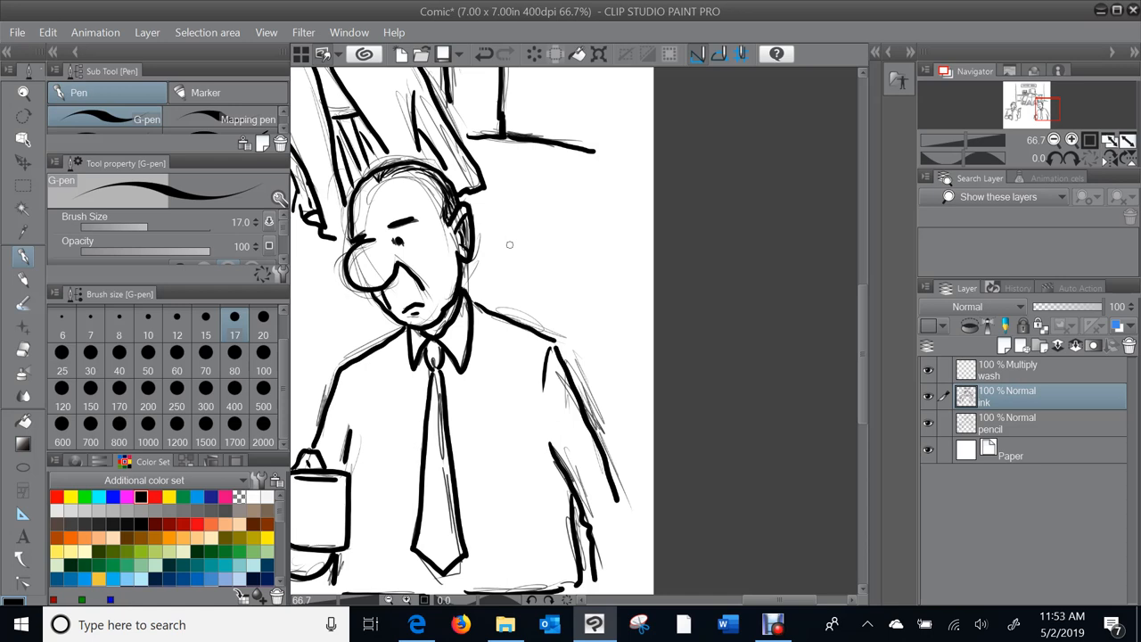
# Step: Write 'Bill' in bold ink beside the downcast man's head
pyautogui.moveTo(513, 227); pyautogui.dragTo(517, 268)
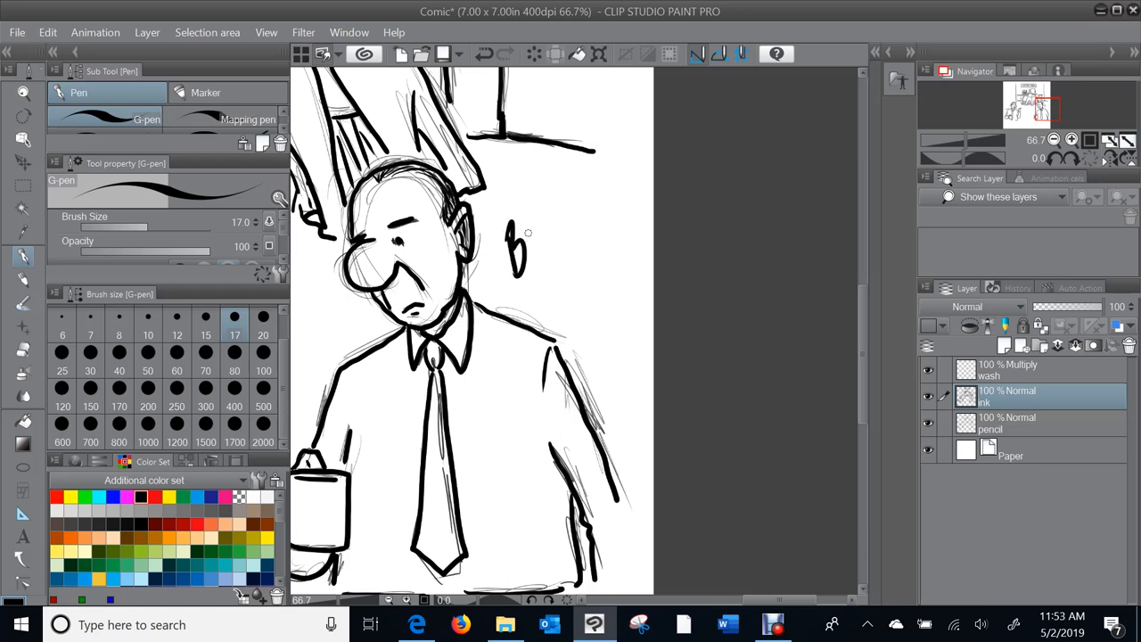
pyautogui.moveTo(513, 241); pyautogui.dragTo(553, 268)
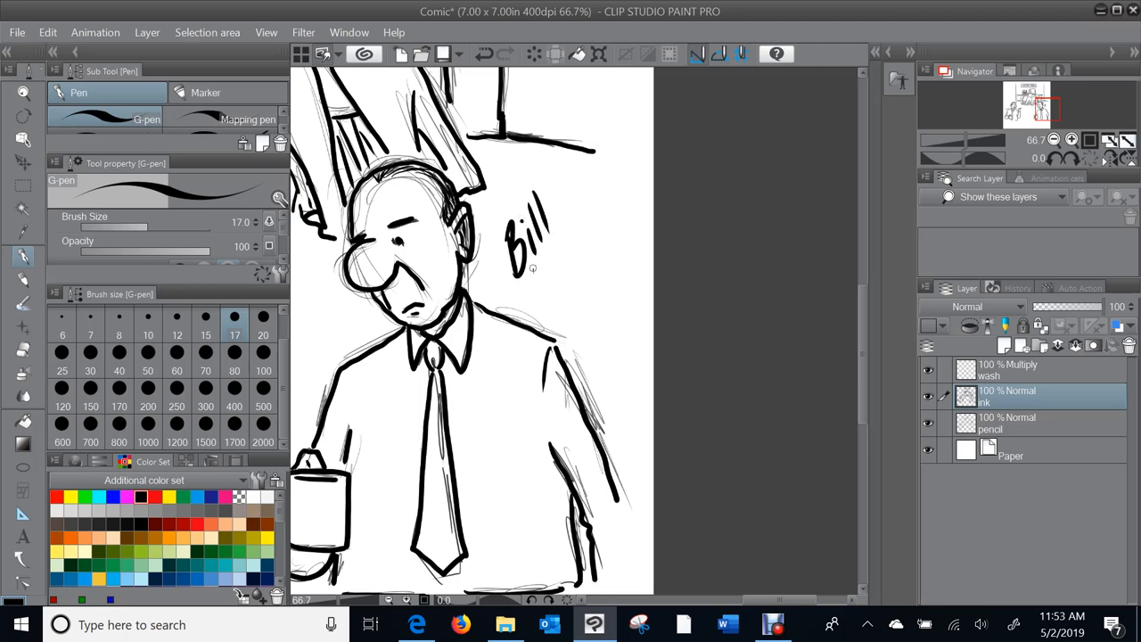
pyautogui.moveTo(535, 267); pyautogui.dragTo(567, 303)
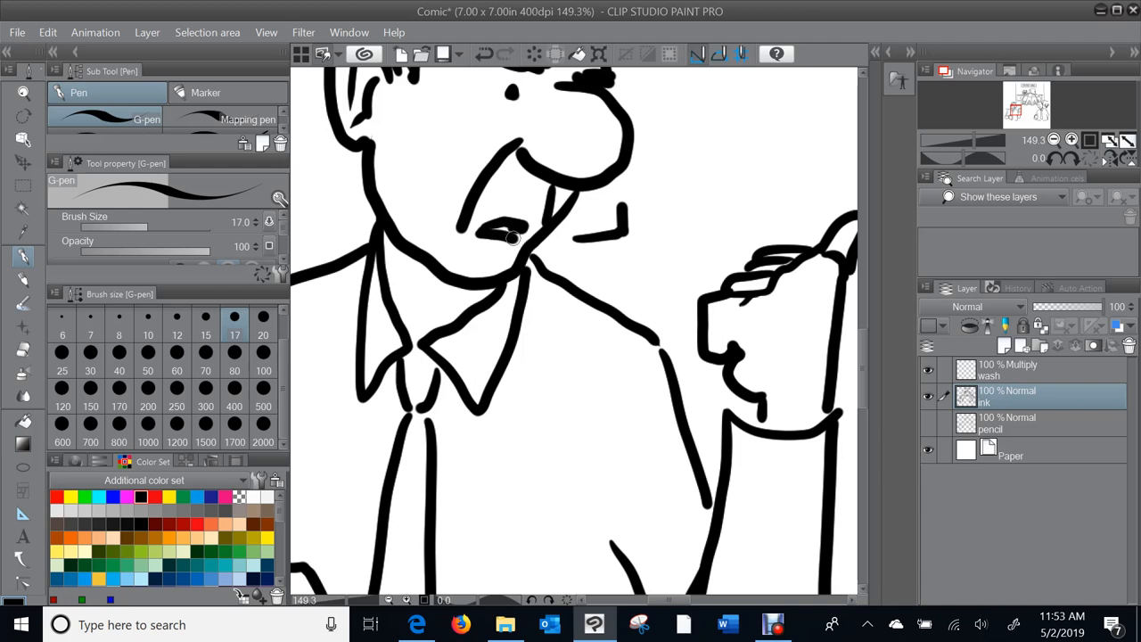
pyautogui.moveTo(500, 226)
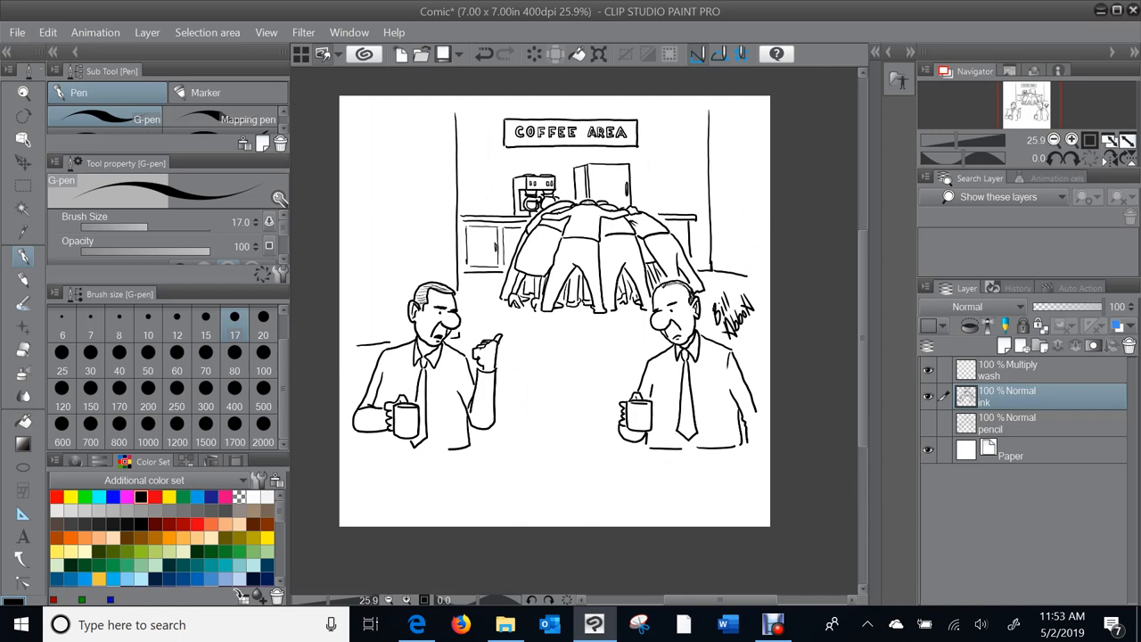
# Step: On the Multiply wash layer, brush grey Smooth watercolor down the left background wall beside the sign
pyautogui.click(1021, 370)
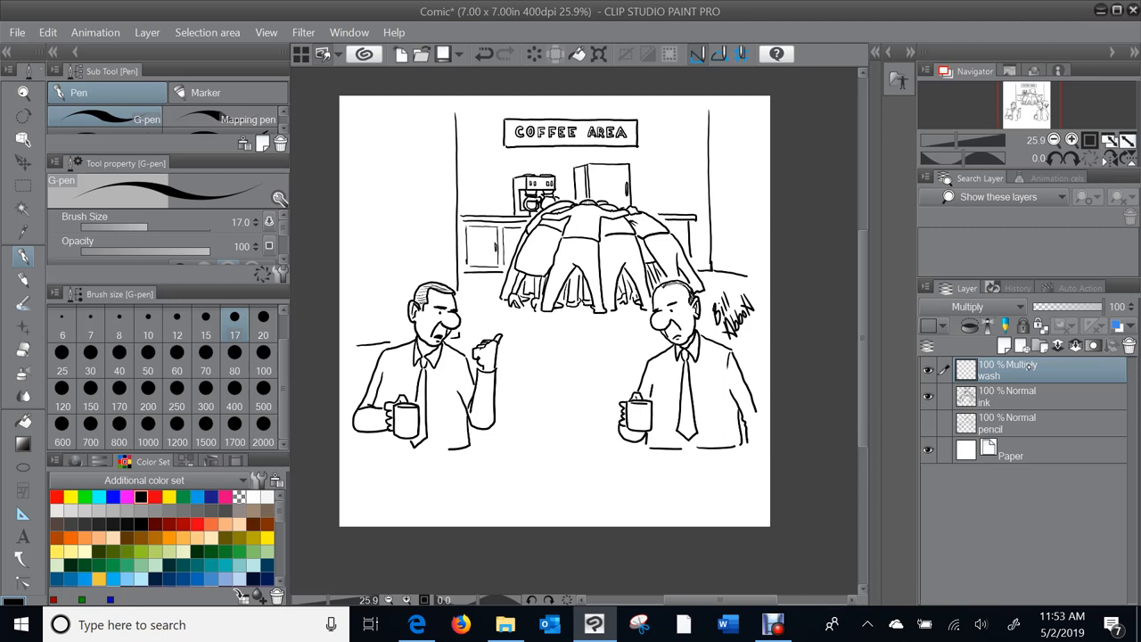
pyautogui.moveTo(14, 256)
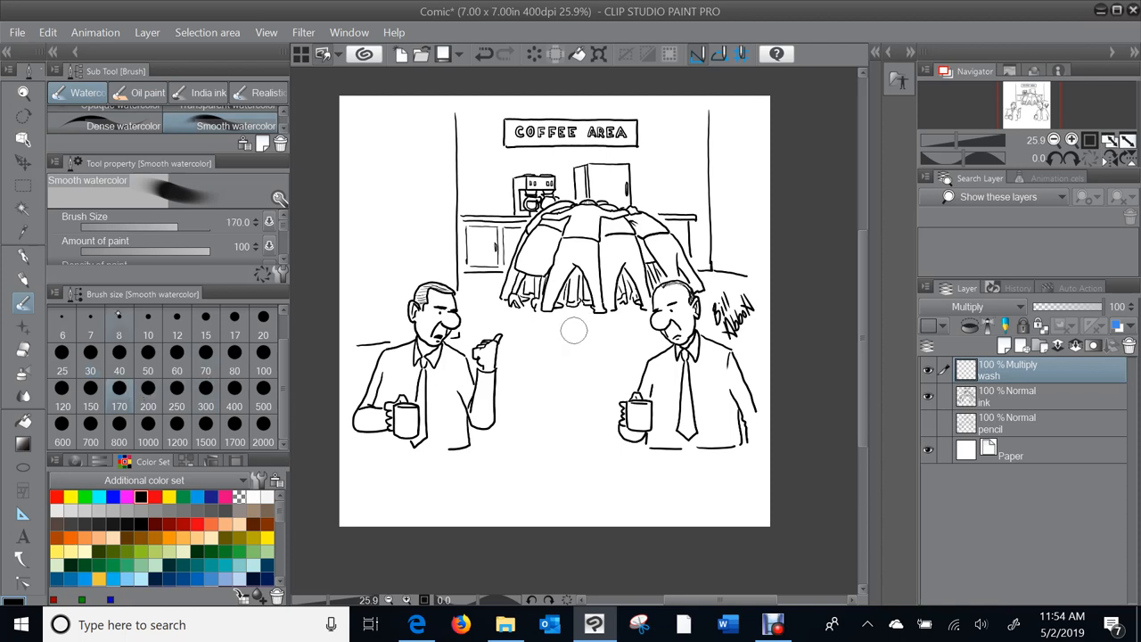
pyautogui.moveTo(418, 199)
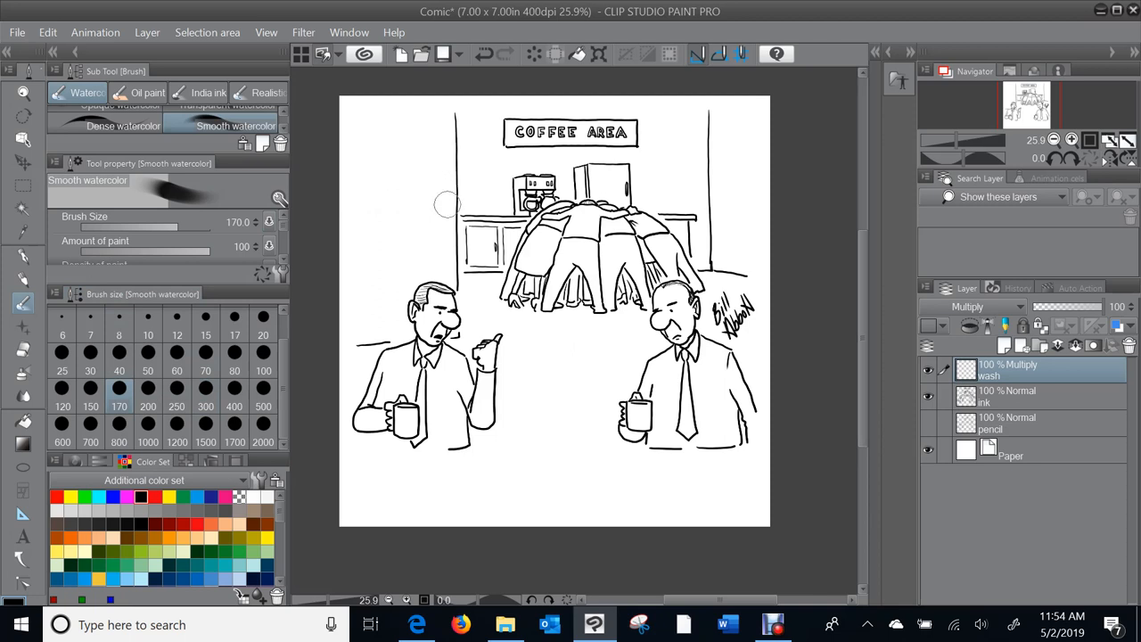
pyautogui.moveTo(433, 254)
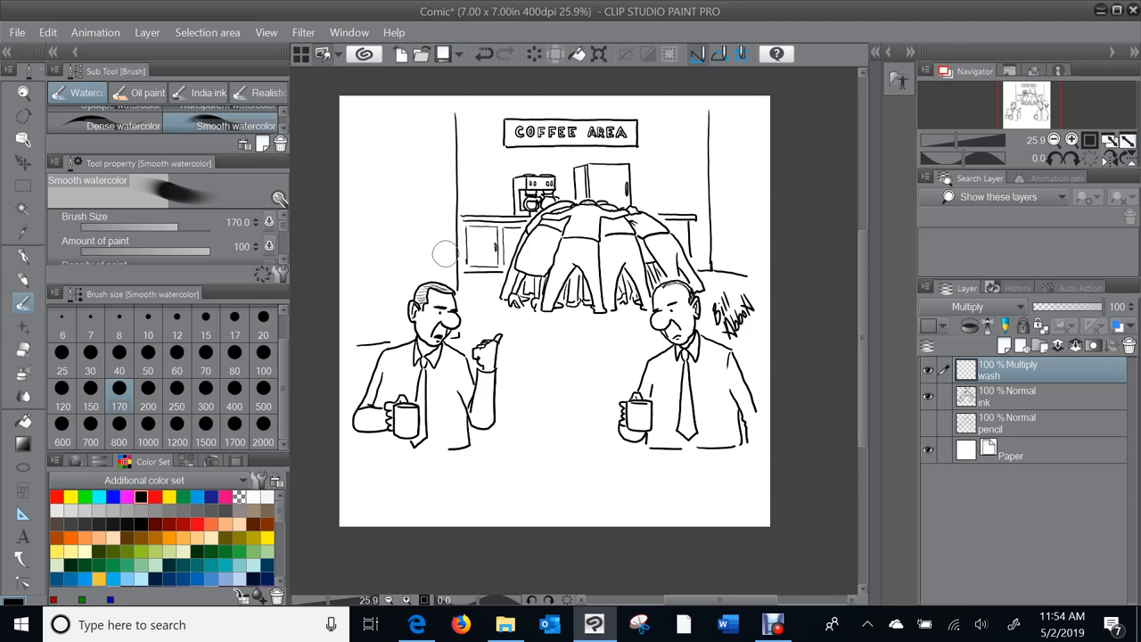
pyautogui.moveTo(439, 225)
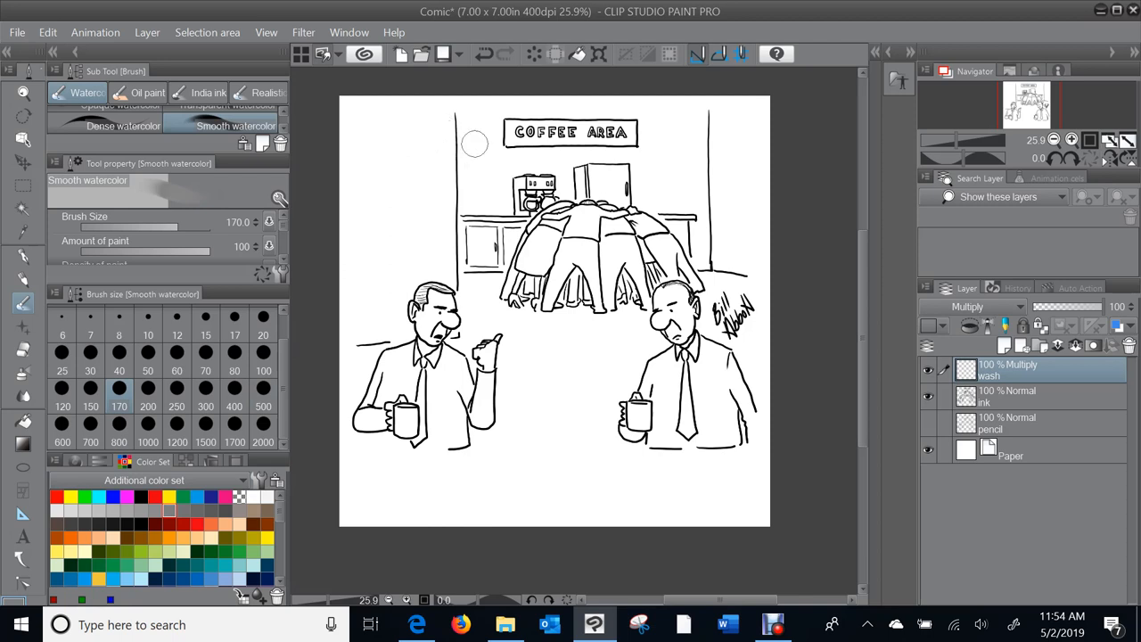
pyautogui.moveTo(438, 132)
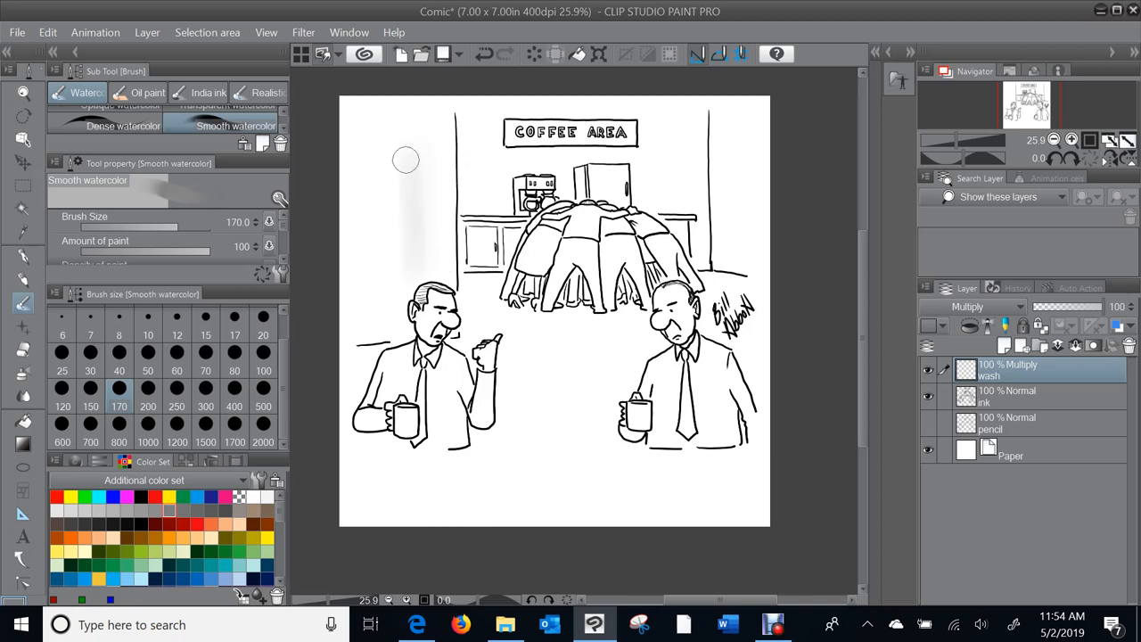
pyautogui.moveTo(406, 160); pyautogui.dragTo(375, 312)
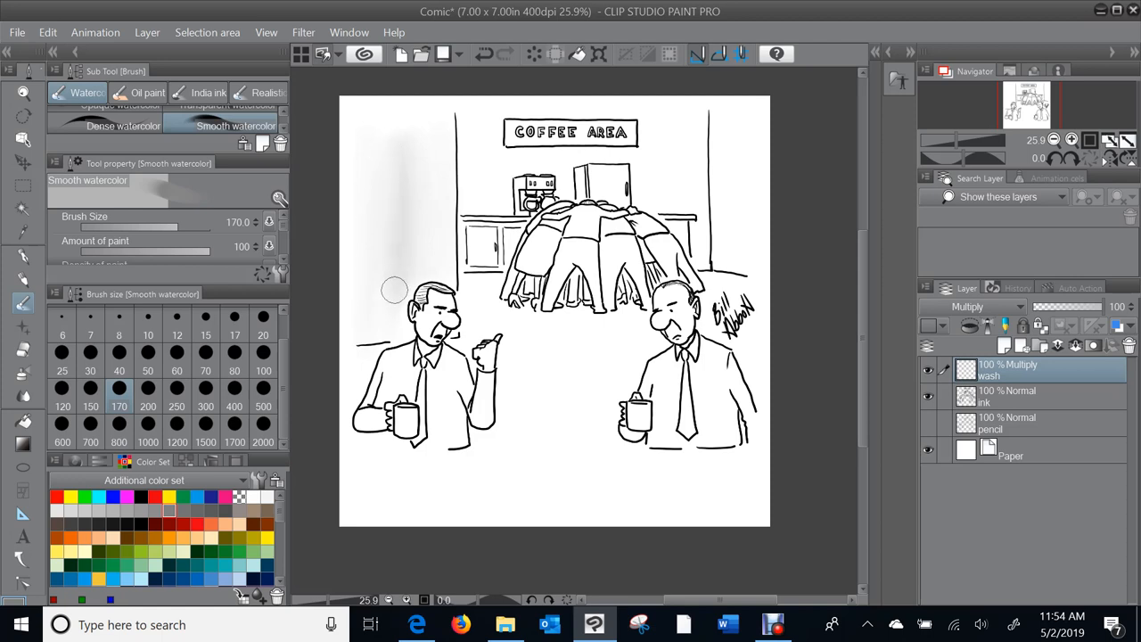
pyautogui.moveTo(432, 228)
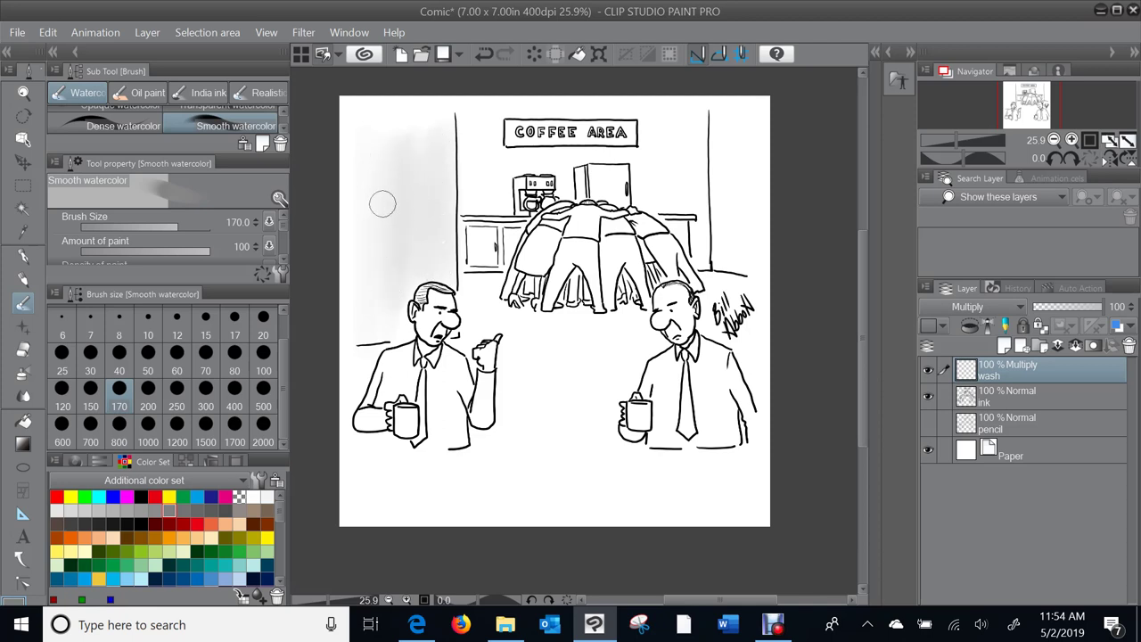
pyautogui.moveTo(364, 199)
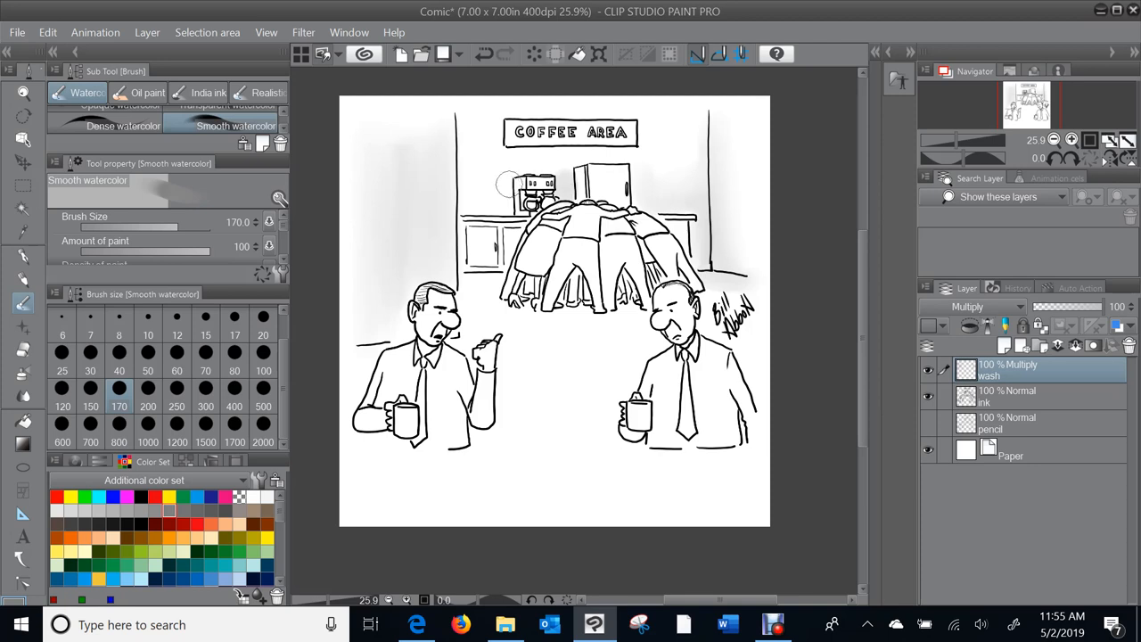
pyautogui.moveTo(471, 179)
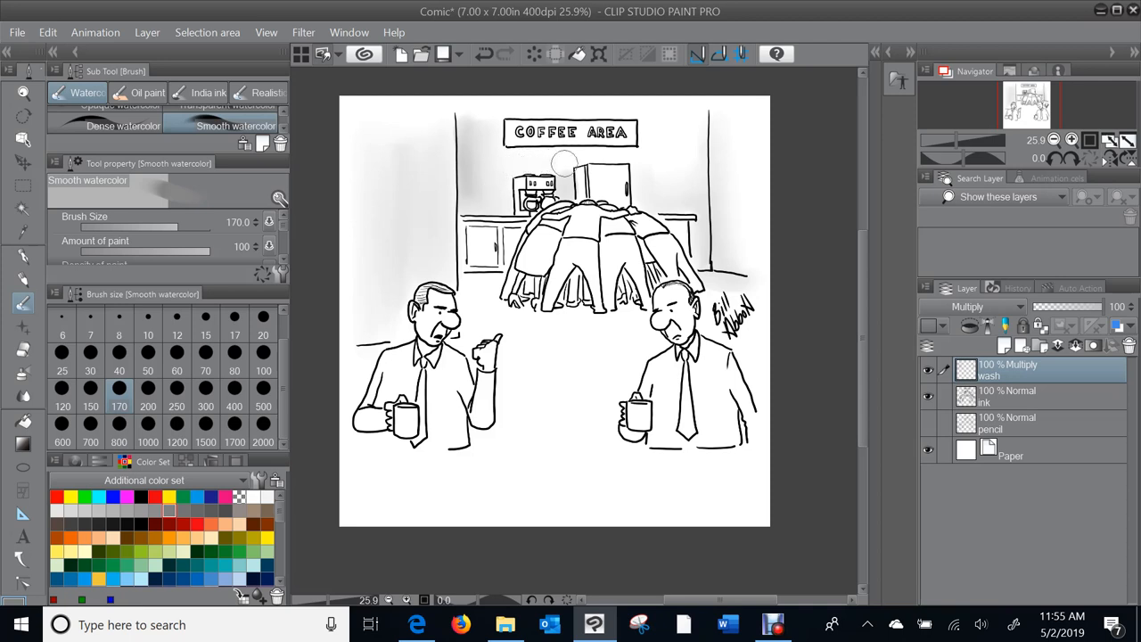
pyautogui.moveTo(650, 151)
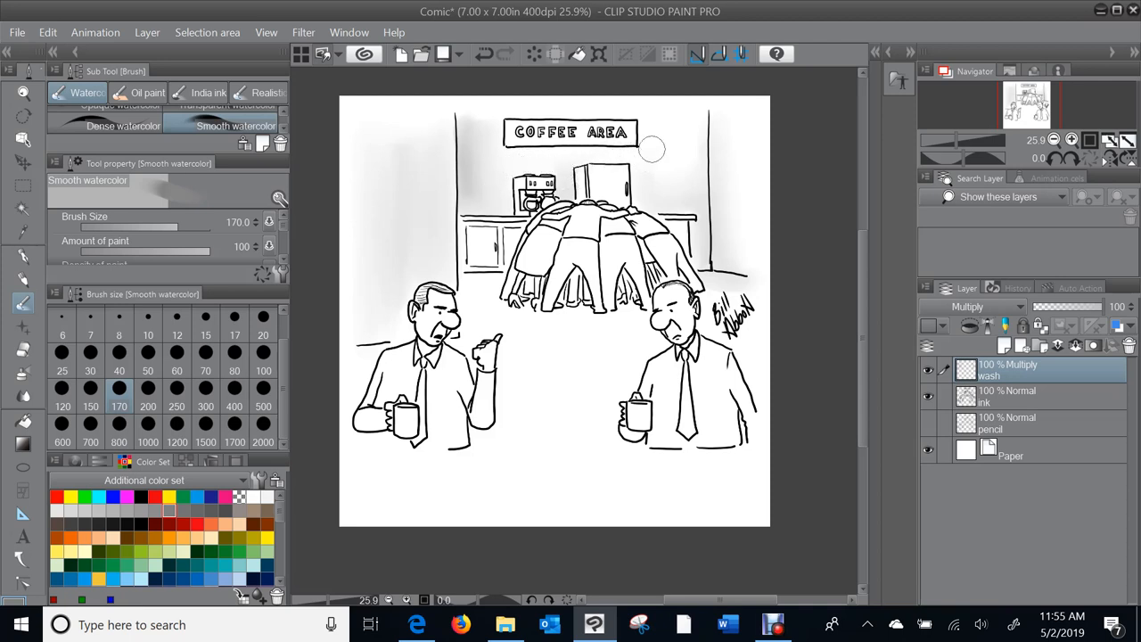
pyautogui.moveTo(664, 133)
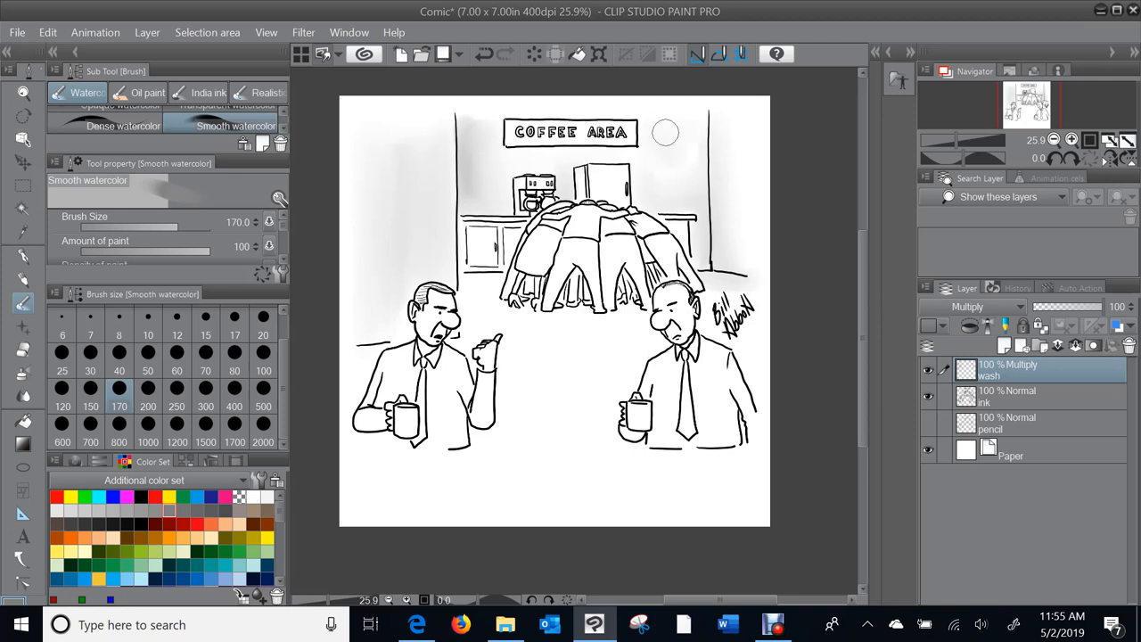
pyautogui.moveTo(713, 245)
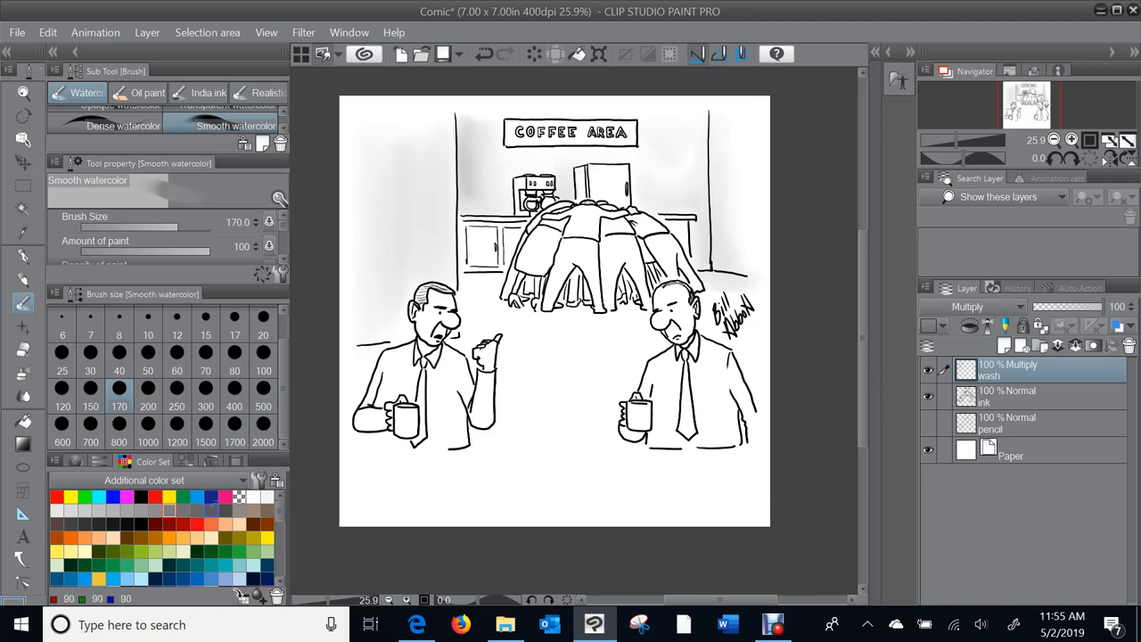
# Step: With a smaller watercolor brush, paint a floor shadow under the huddle and grey on the wall beside the fridge
pyautogui.click(234, 371)
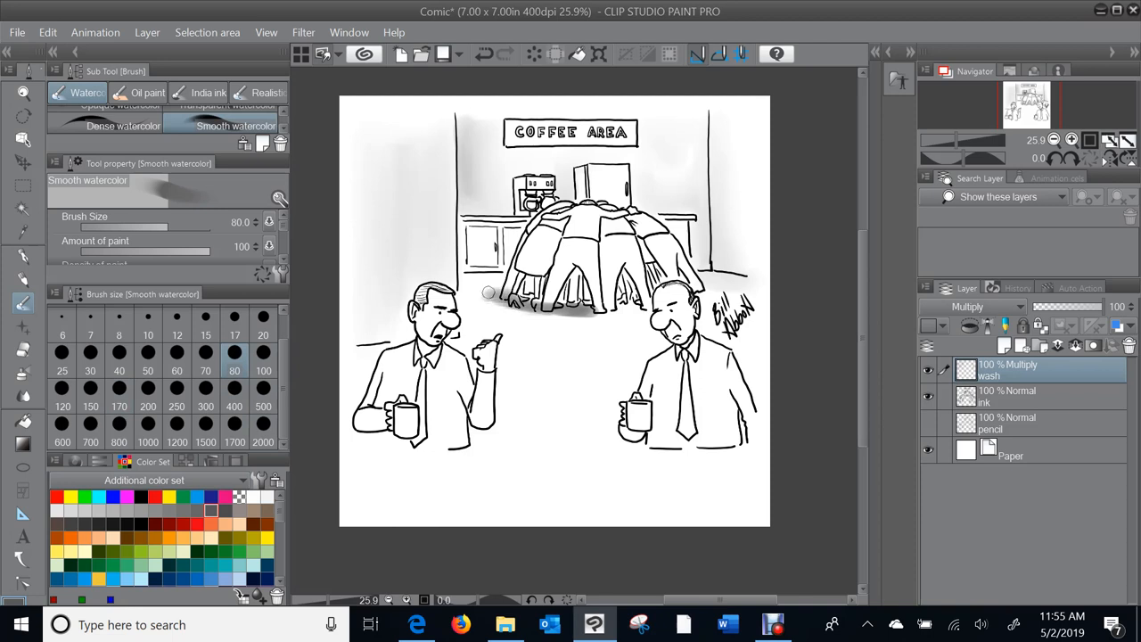
pyautogui.moveTo(488, 292); pyautogui.dragTo(579, 308)
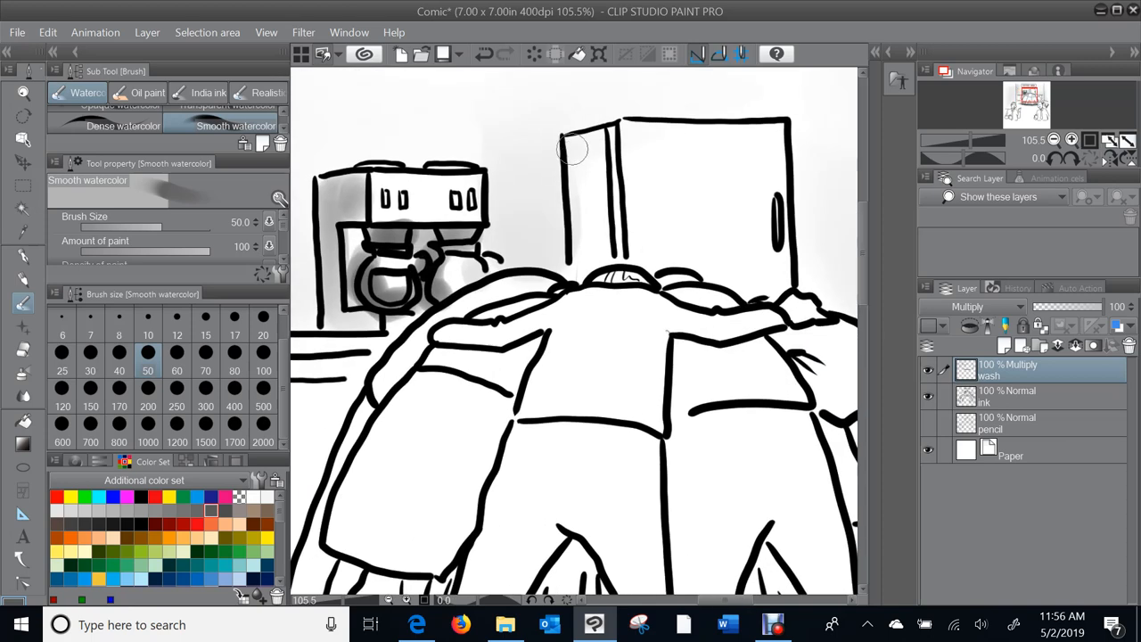
pyautogui.moveTo(571, 143); pyautogui.dragTo(606, 250)
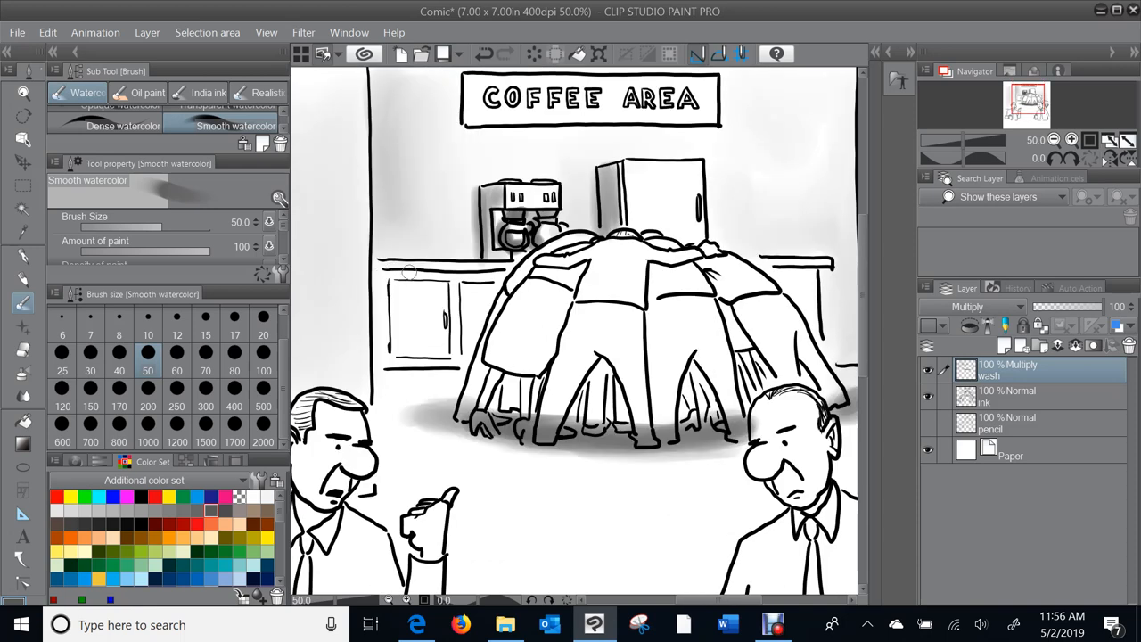
pyautogui.moveTo(381, 273)
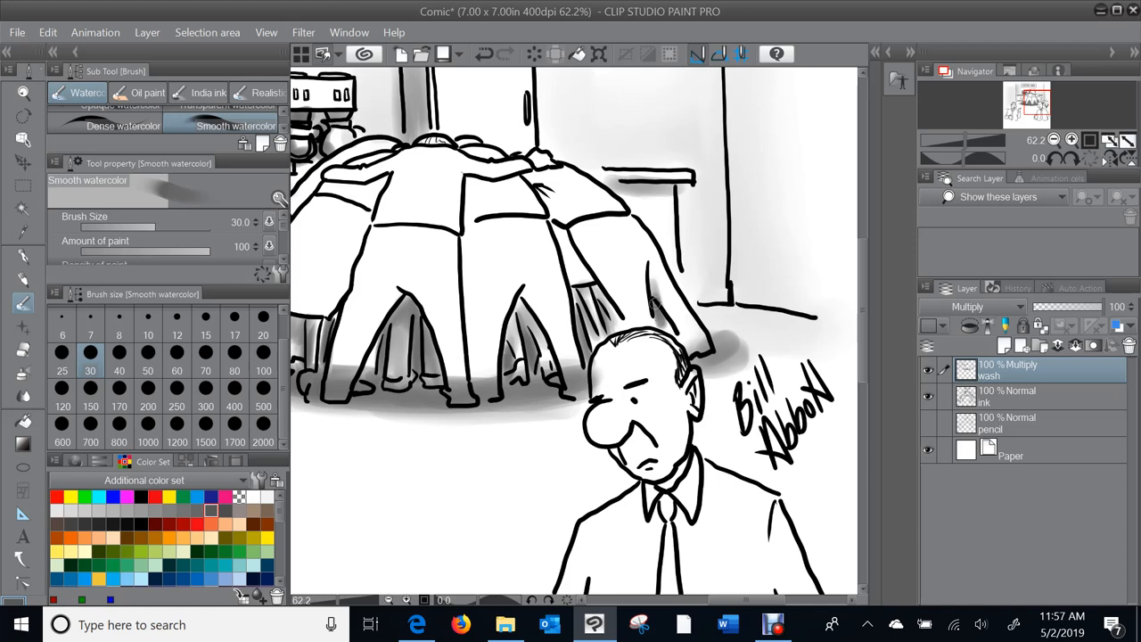
pyautogui.moveTo(645, 257)
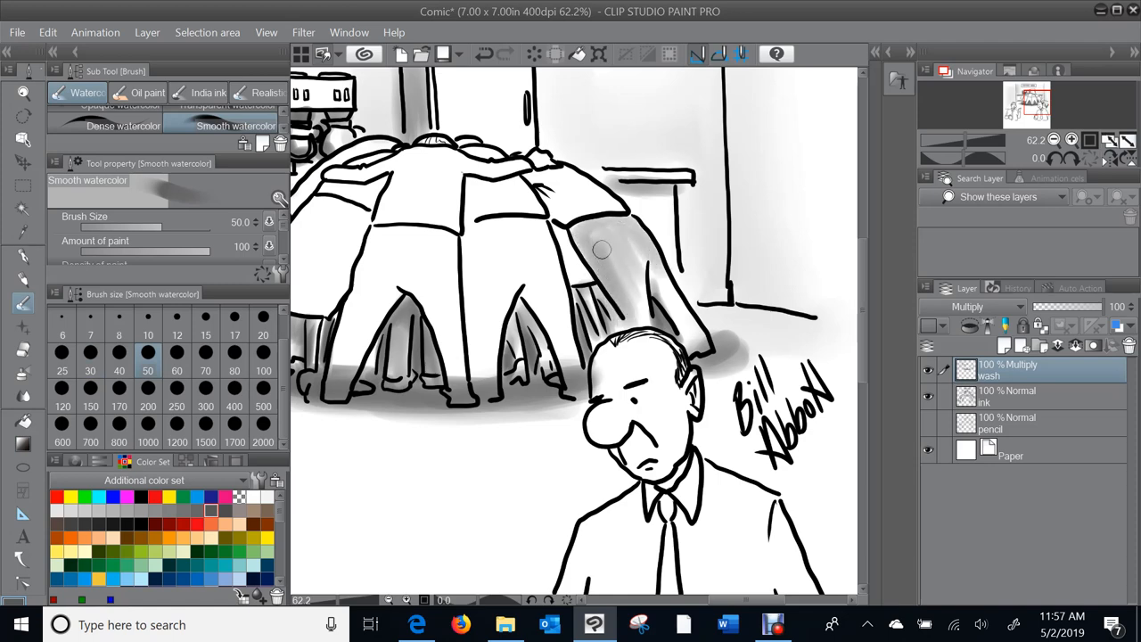
# Step: Wash grey over the huddled figures' bodies, trousers and legs, deepening the right-hand figures and the floor beneath
pyautogui.moveTo(607, 241); pyautogui.dragTo(624, 276)
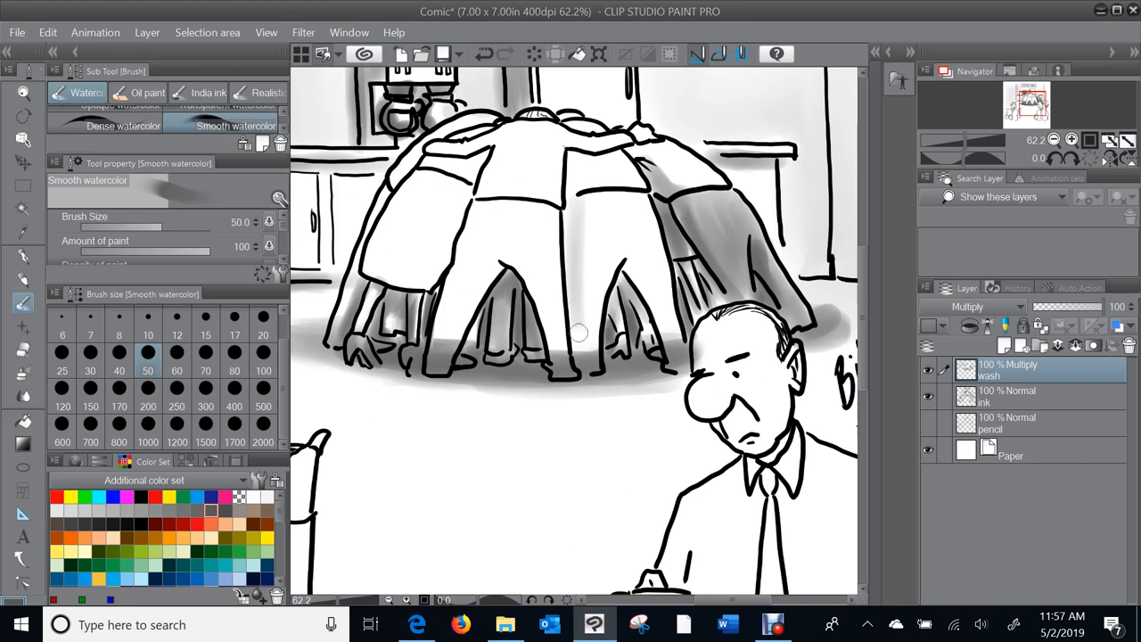
pyautogui.moveTo(578, 334); pyautogui.dragTo(582, 216)
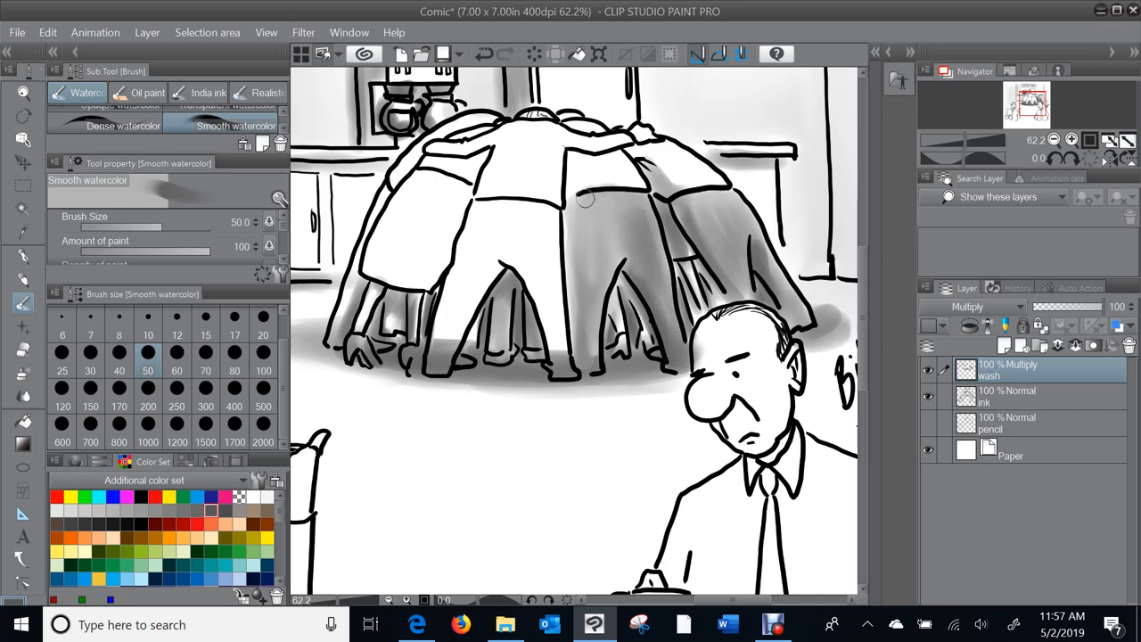
pyautogui.moveTo(584, 200); pyautogui.dragTo(571, 303)
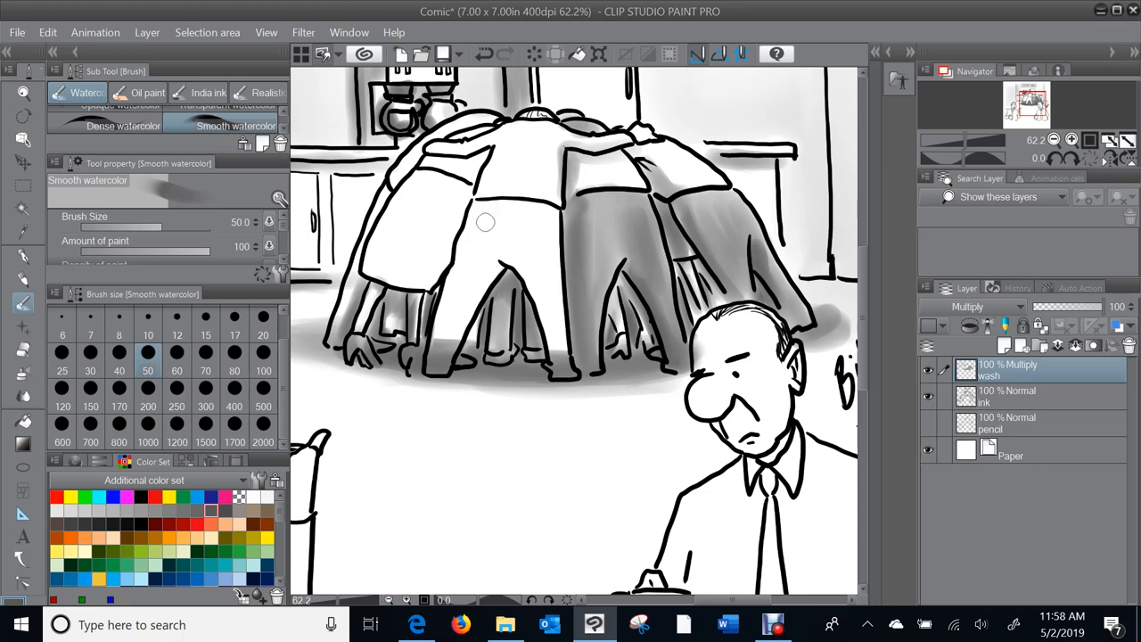
pyautogui.moveTo(486, 223); pyautogui.dragTo(446, 308)
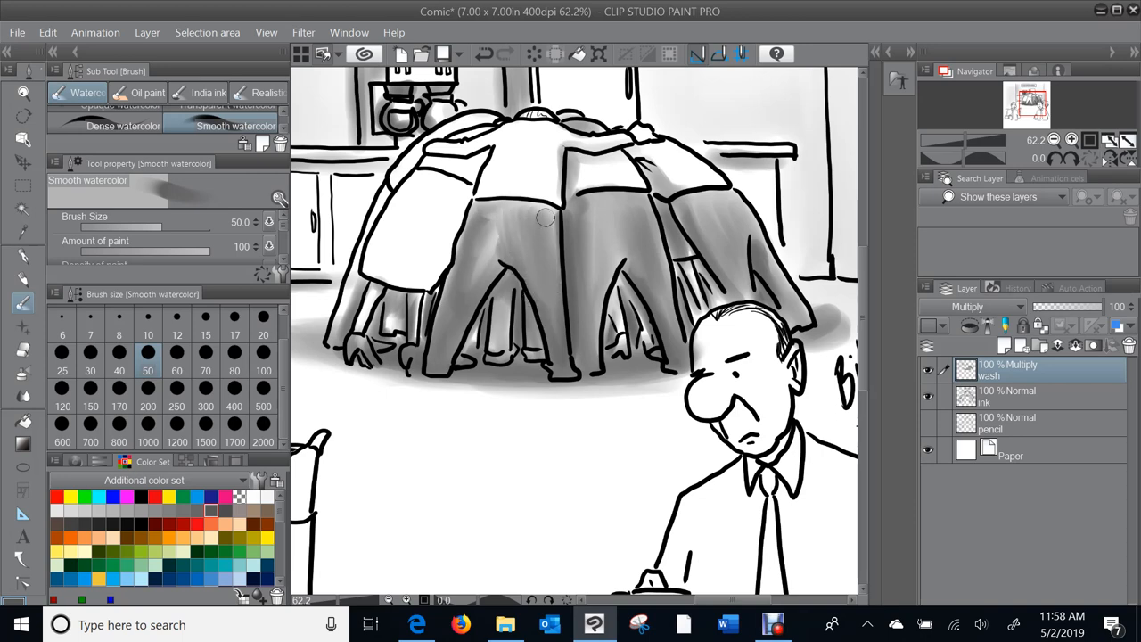
pyautogui.moveTo(548, 219); pyautogui.dragTo(482, 285)
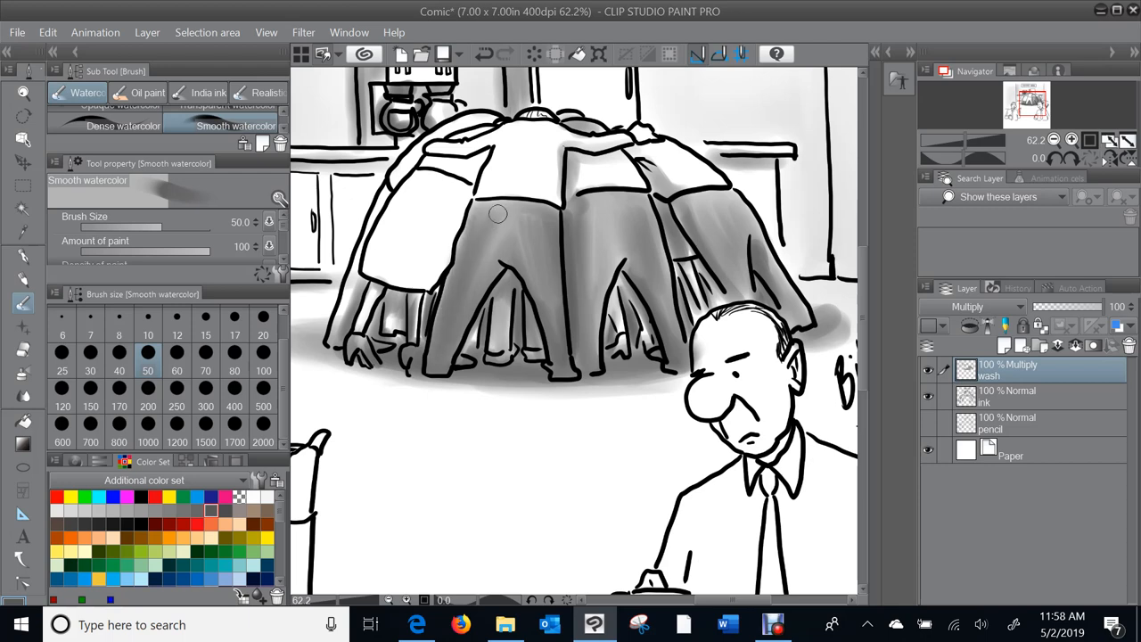
pyautogui.moveTo(498, 214); pyautogui.dragTo(482, 285)
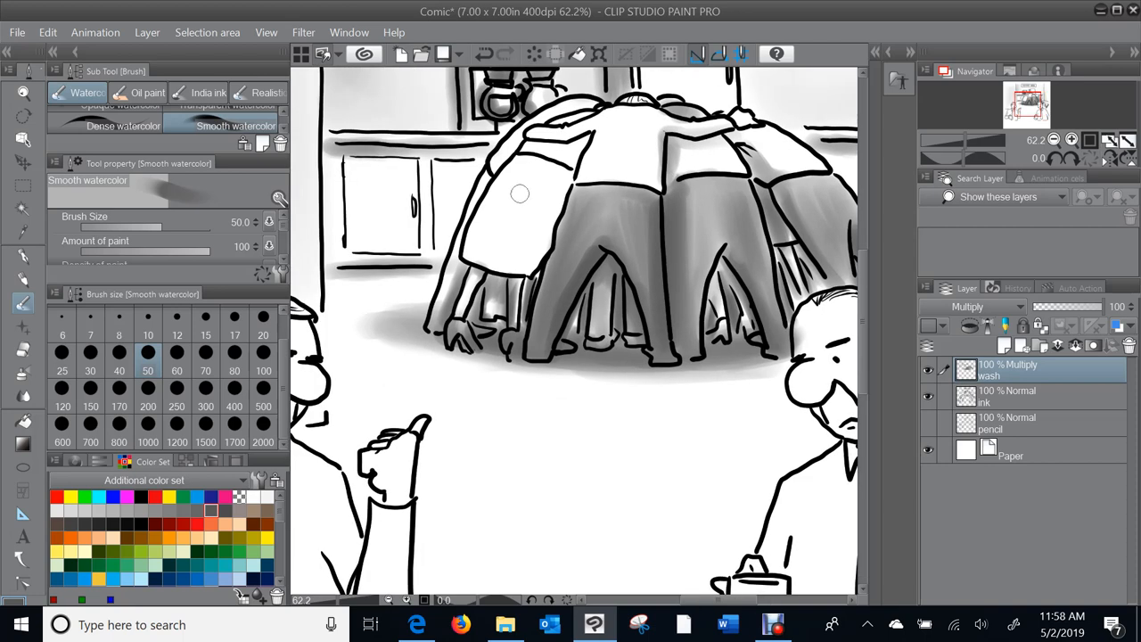
pyautogui.moveTo(520, 194); pyautogui.dragTo(450, 277)
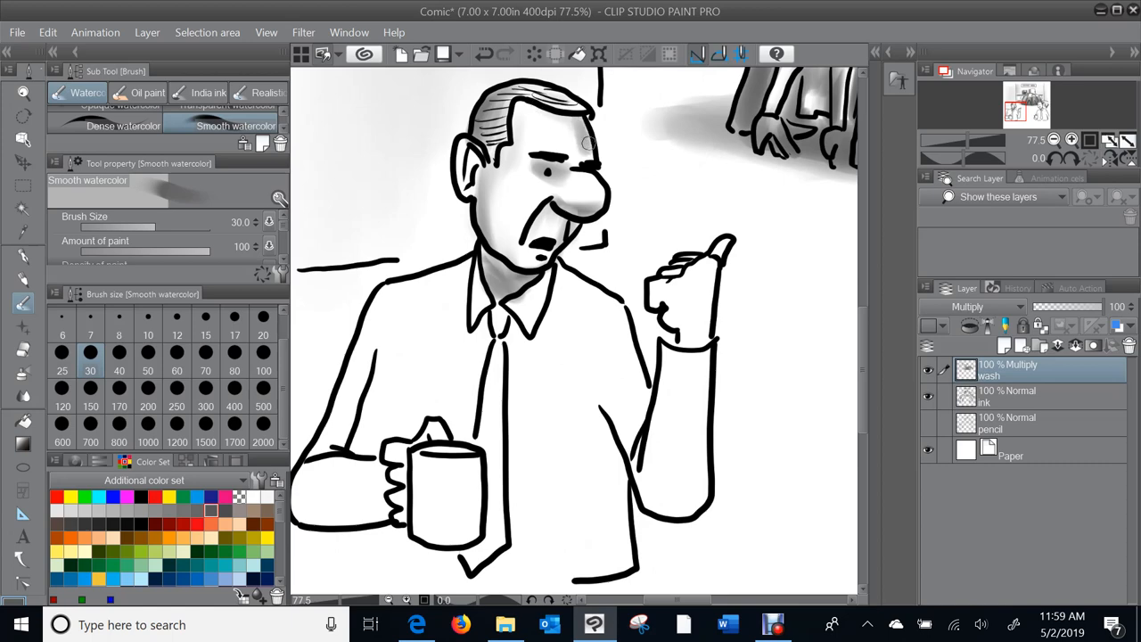
# Step: Shade the left man's forearm and mug, the shirt under his raised arm and near the collar in grey wash
pyautogui.scroll(-3)
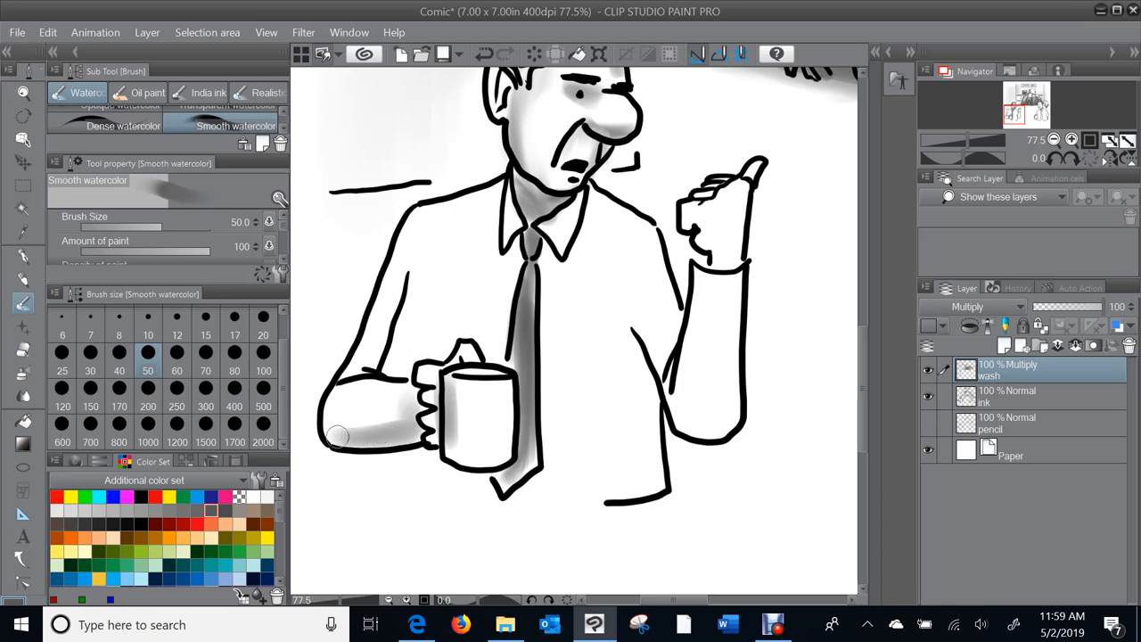
pyautogui.moveTo(357, 437); pyautogui.dragTo(379, 348)
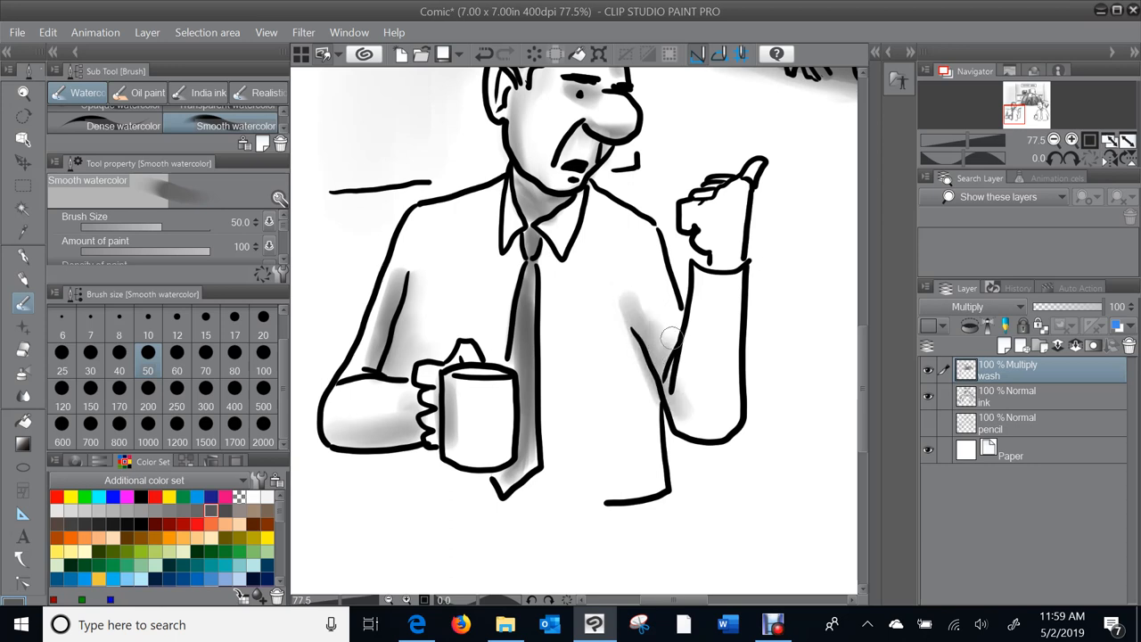
pyautogui.moveTo(673, 339); pyautogui.dragTo(683, 419)
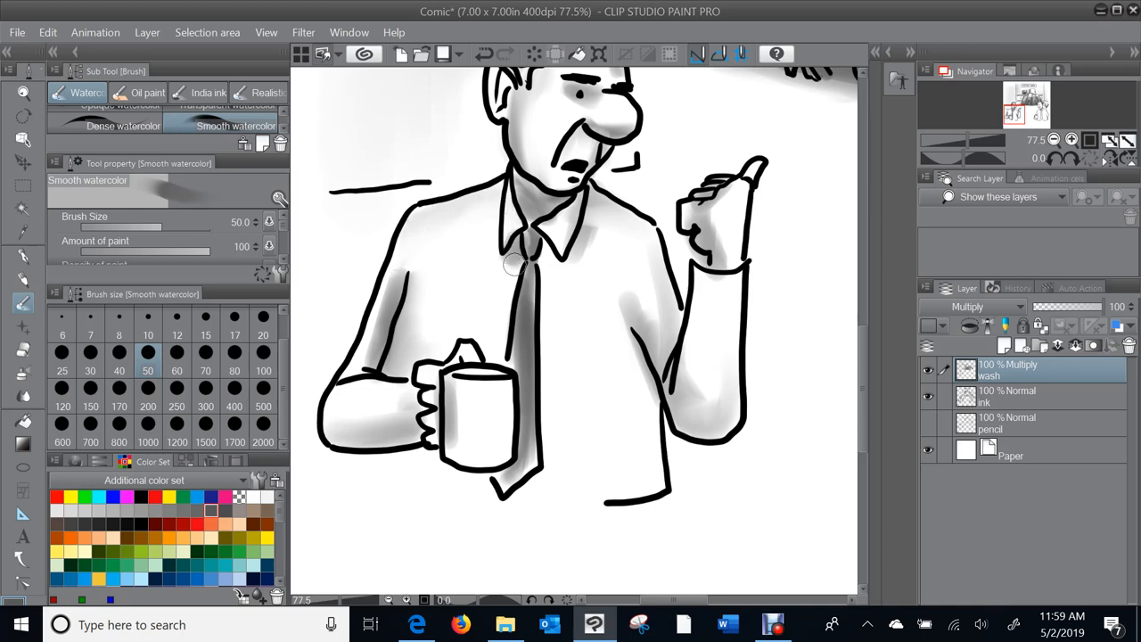
pyautogui.moveTo(522, 263); pyautogui.dragTo(646, 348)
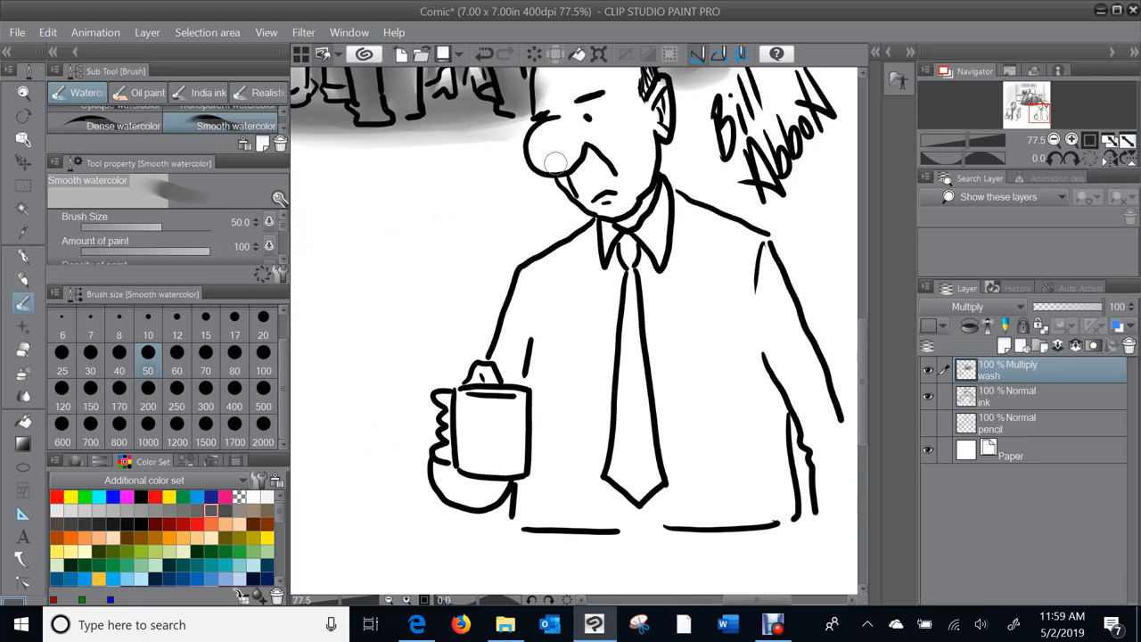
# Step: Shade the right man's face, then his shirt and mug in grey wash, completing the cartoon's shading
pyautogui.moveTo(548, 160); pyautogui.dragTo(575, 174)
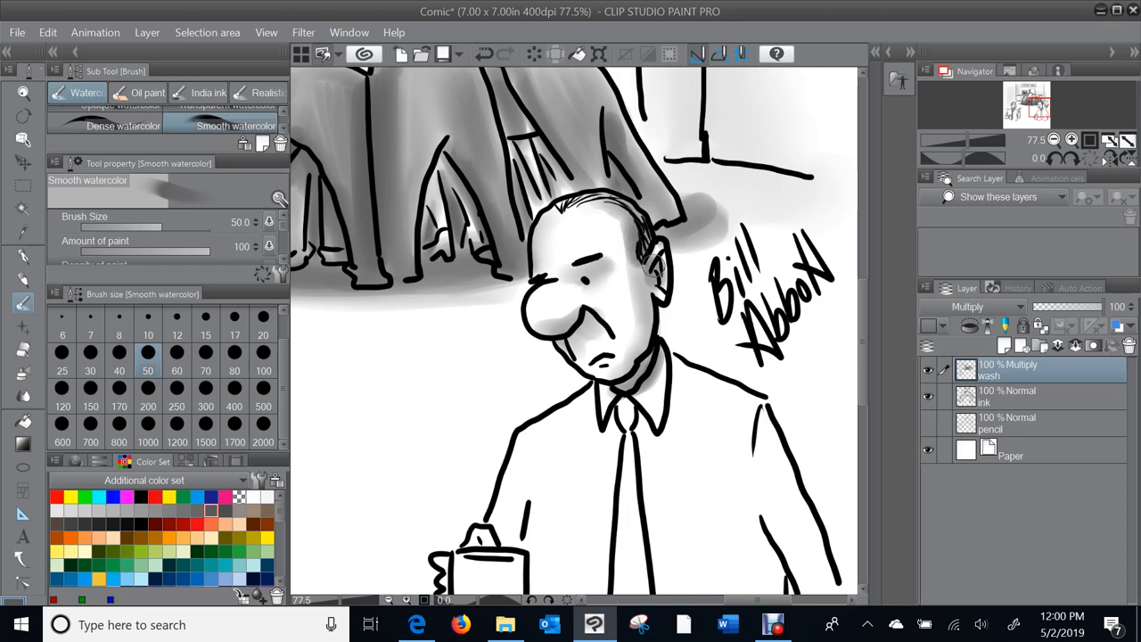
pyautogui.scroll(-3)
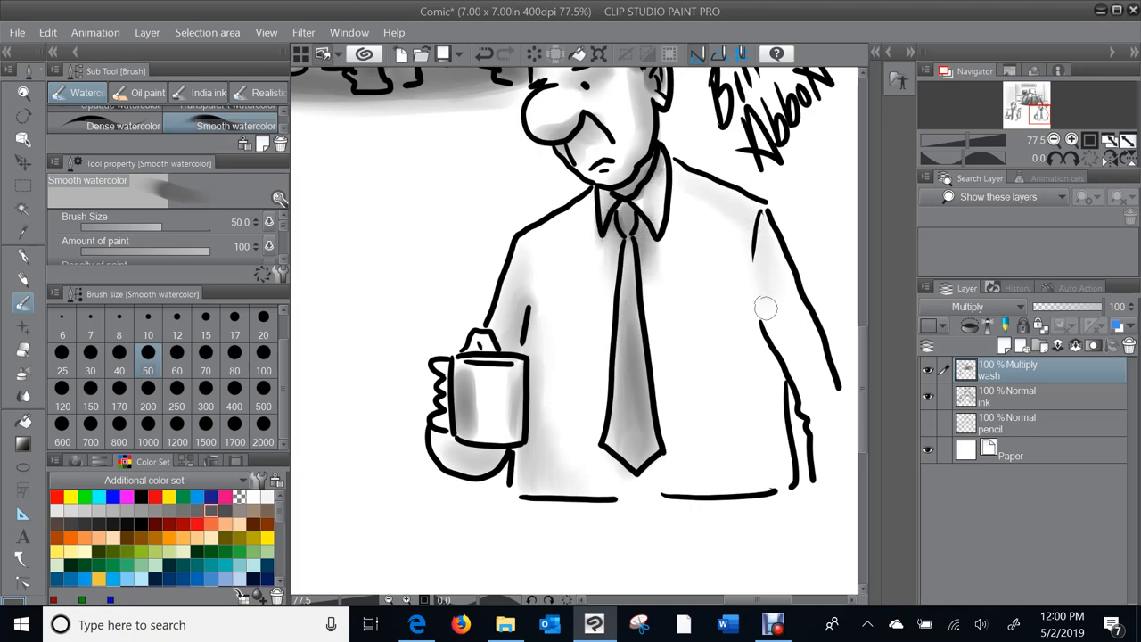
pyautogui.moveTo(766, 307); pyautogui.dragTo(781, 370)
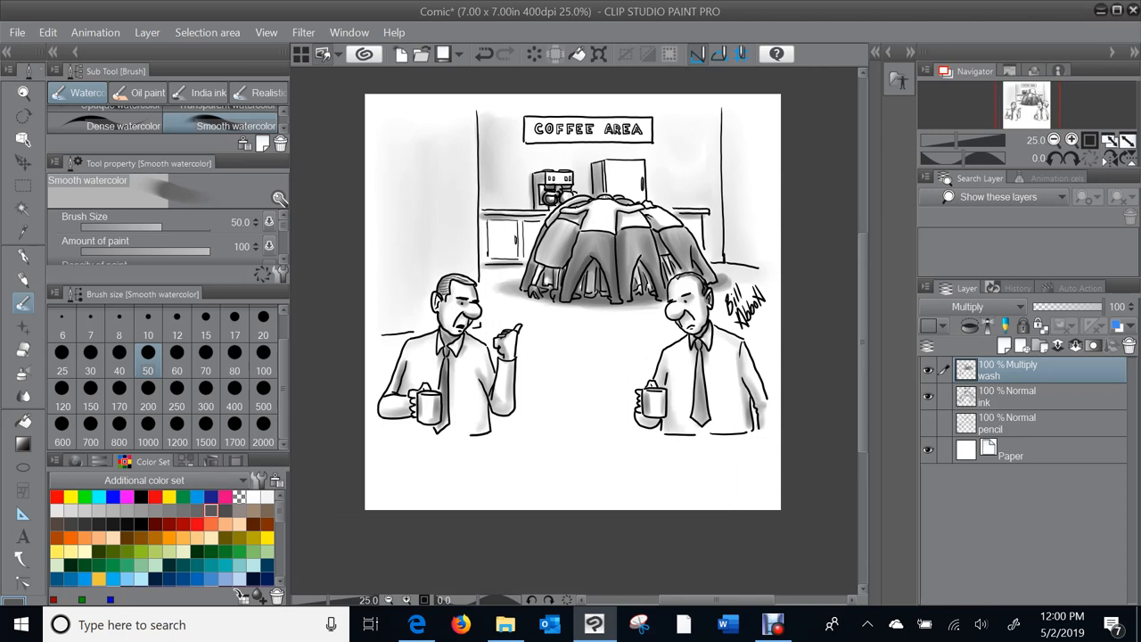
pyautogui.moveTo(21, 540)
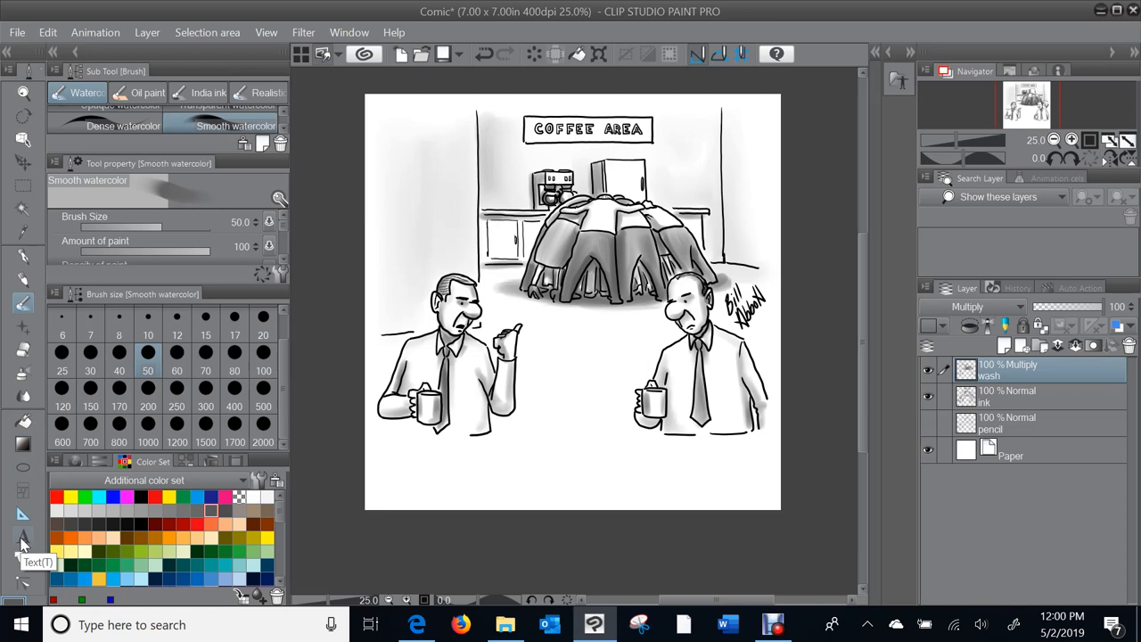
# Step: With the Text tool at size 23, start a caption box below the drawing and begin typing "We'd be"
pyautogui.click(22, 541)
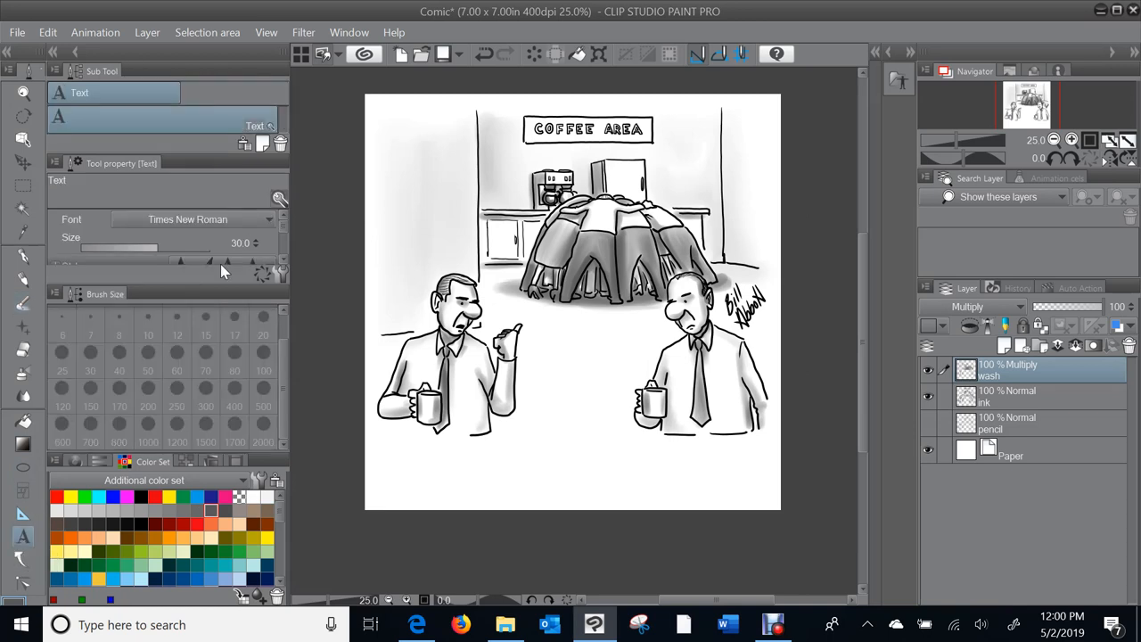
pyautogui.moveTo(232, 245)
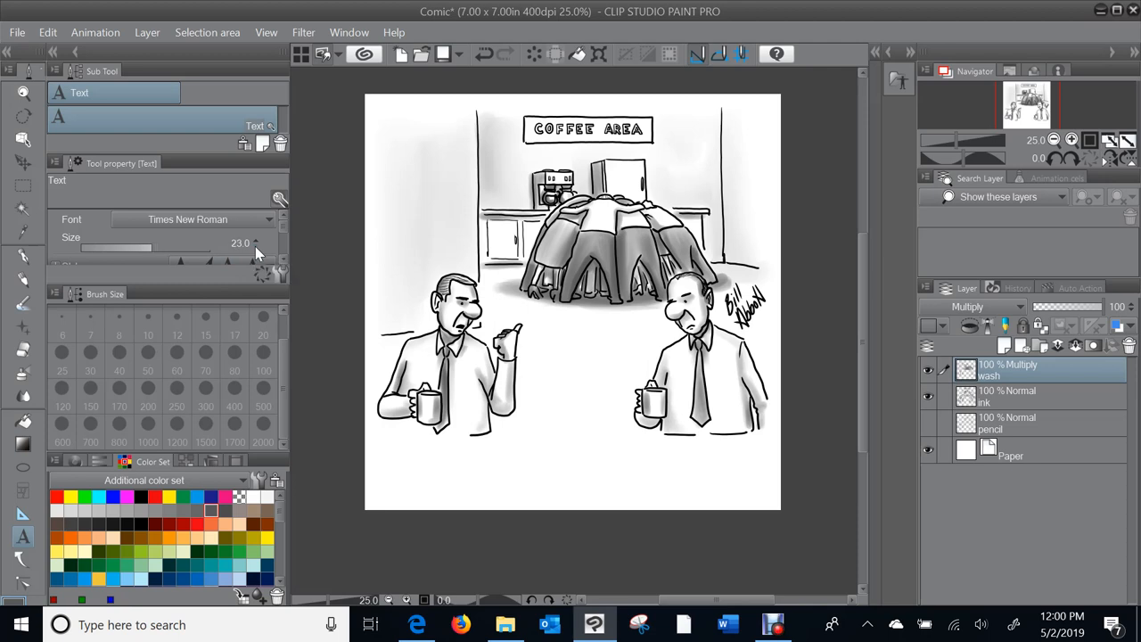
pyautogui.moveTo(178, 260); pyautogui.dragTo(143, 259)
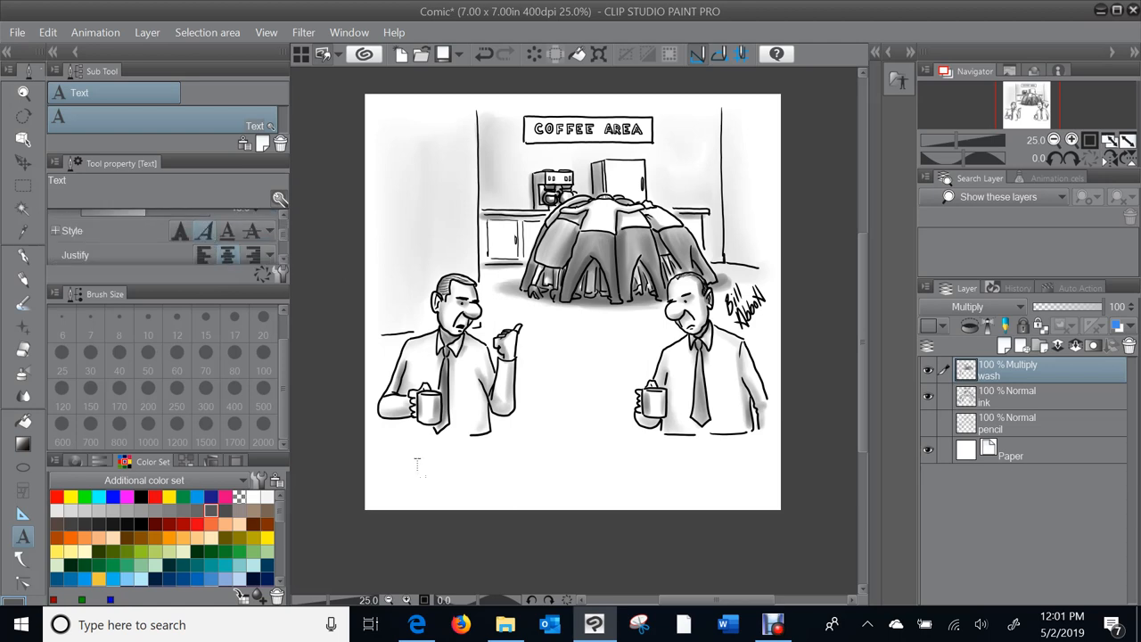
pyautogui.click(416, 469)
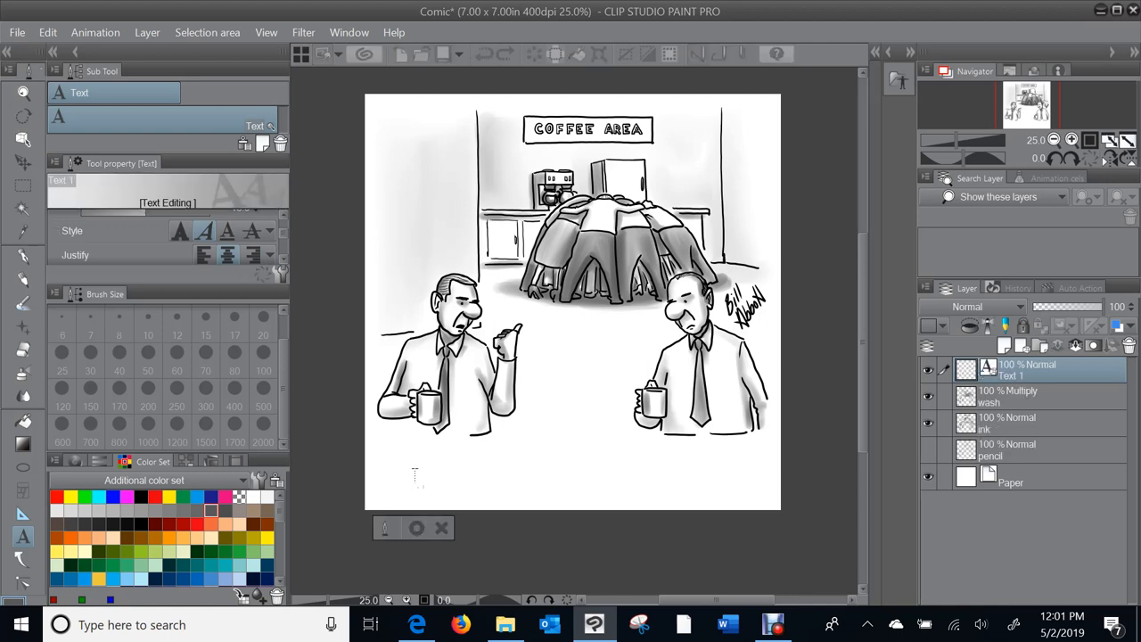
pyautogui.click(417, 481)
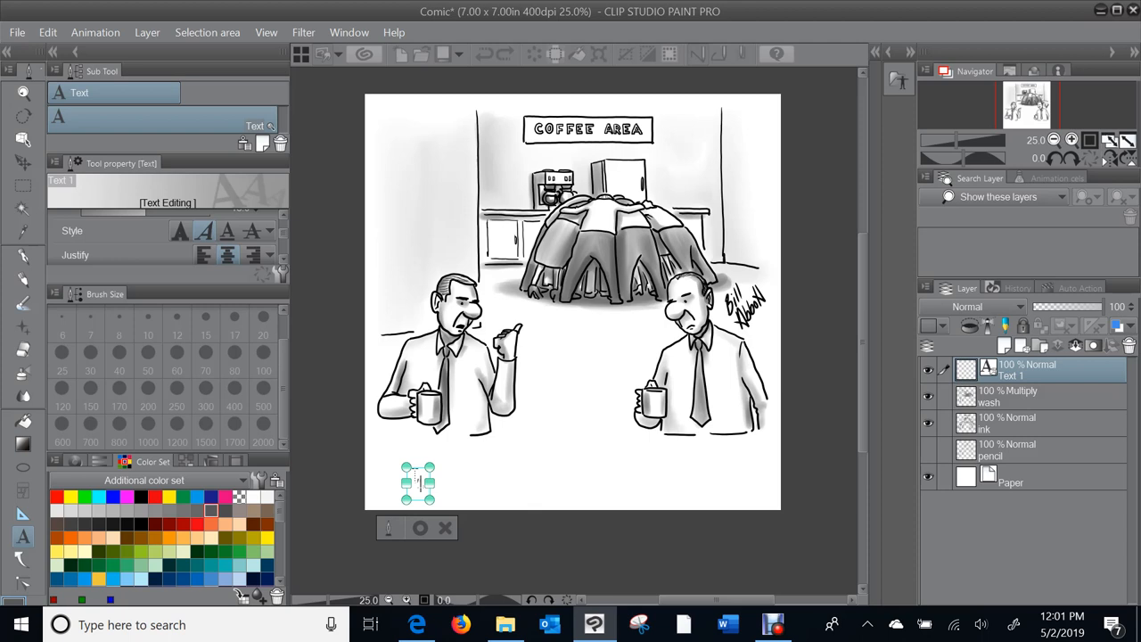
pyautogui.write('"We\'d be')
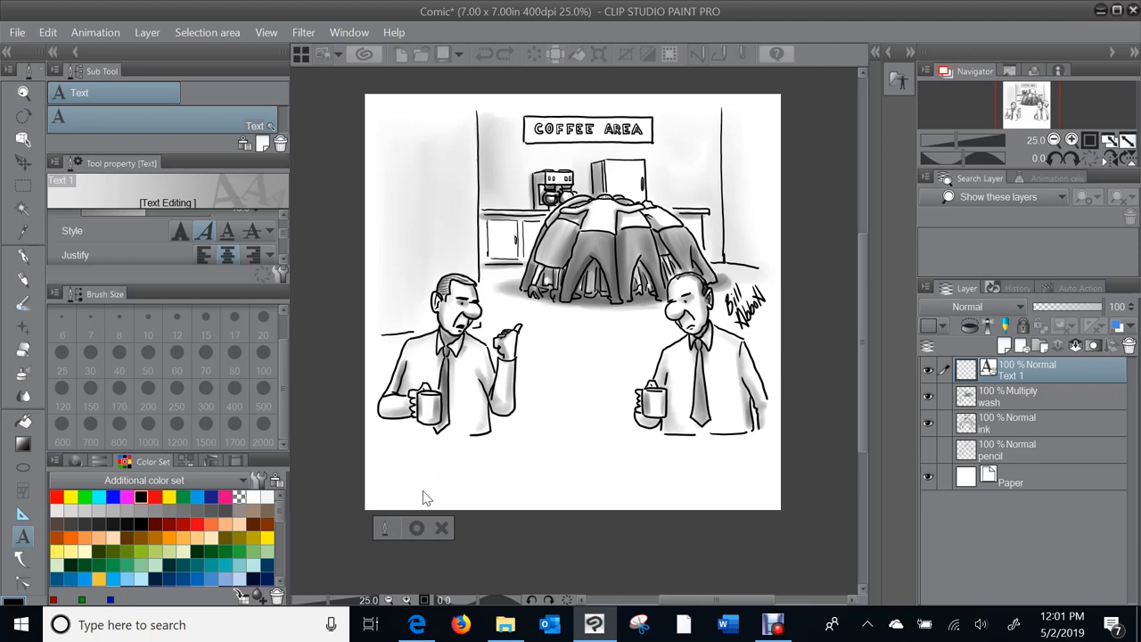
# Step: Type the caption "We'd better get over there. The morning coffee scrum has already started." into the text box
pyautogui.click(415, 483)
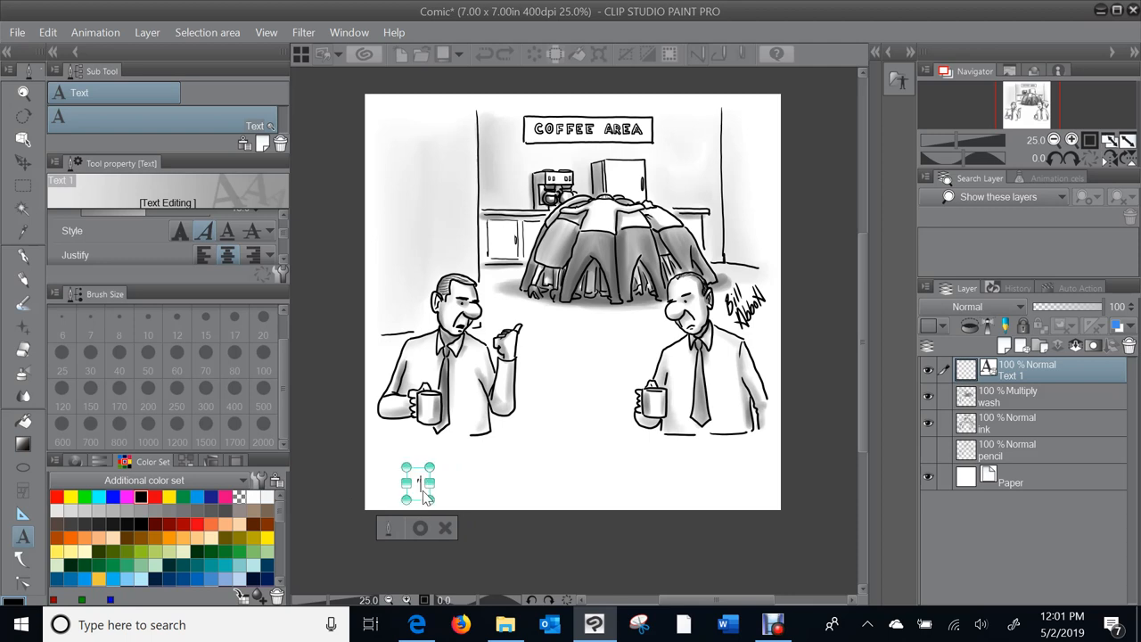
pyautogui.write('"We\'d better get over there. The')
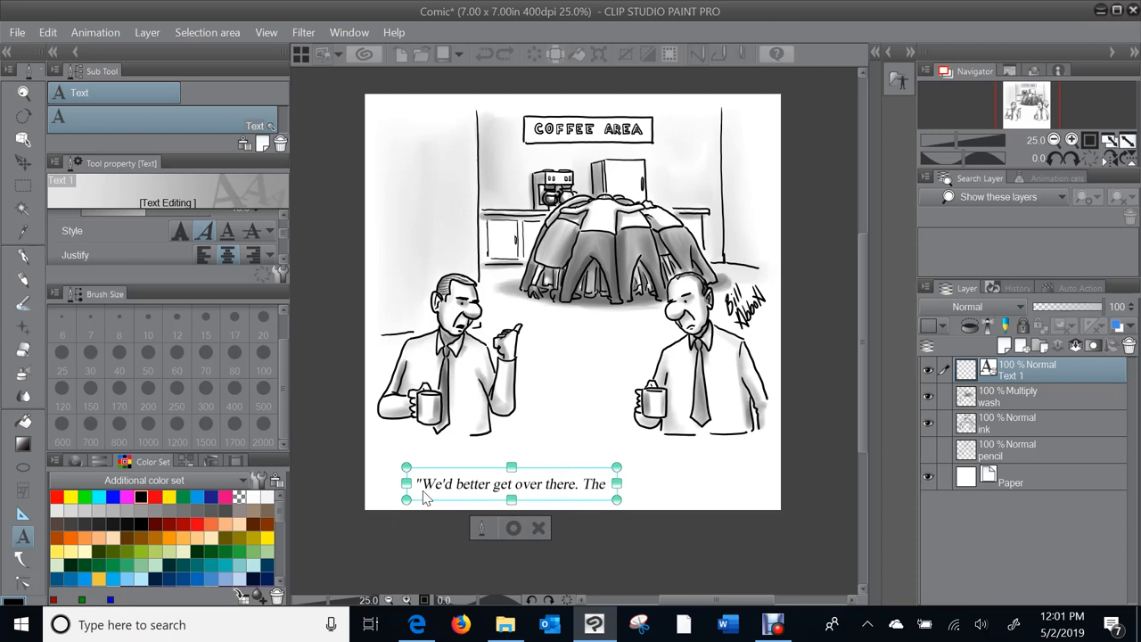
pyautogui.write('morning')
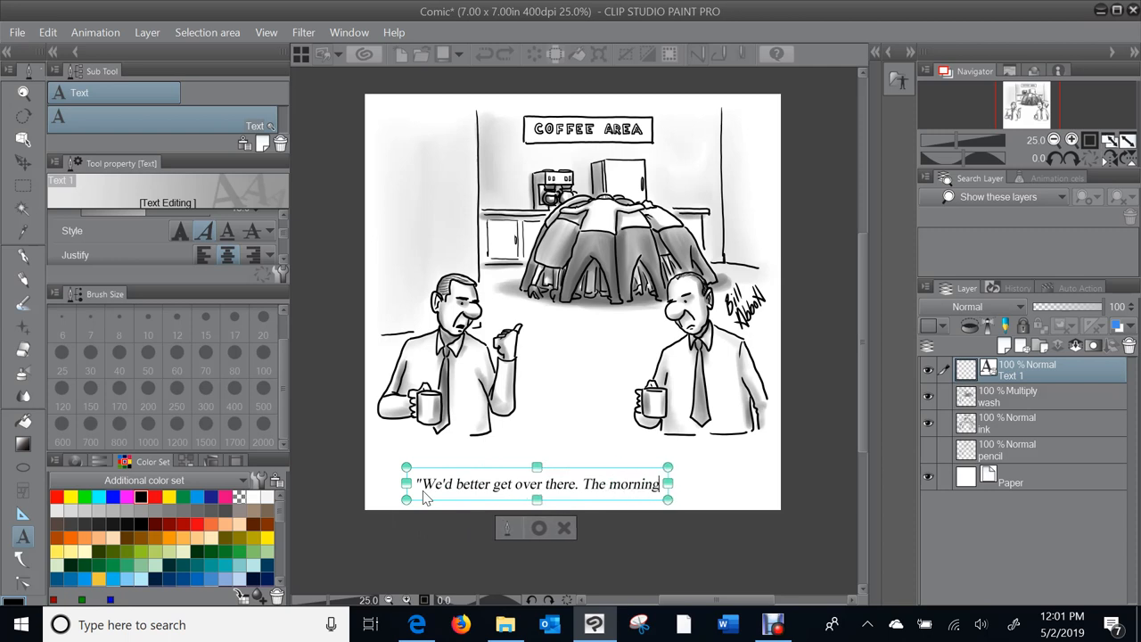
pyautogui.write('coff')
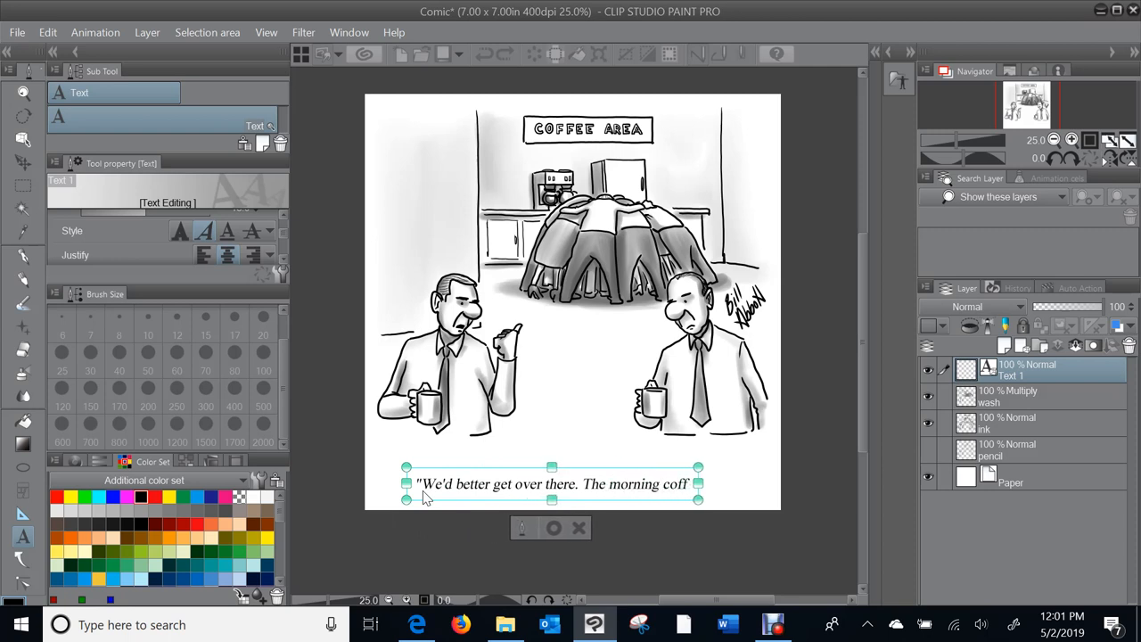
pyautogui.write('ee scrum')
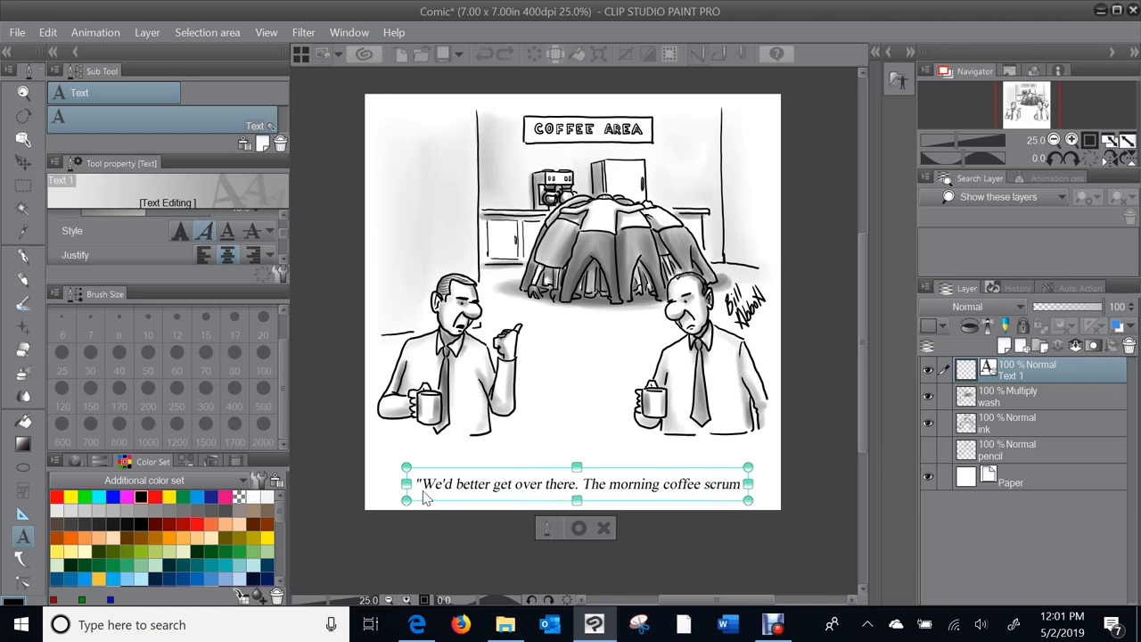
pyautogui.write('has already started')
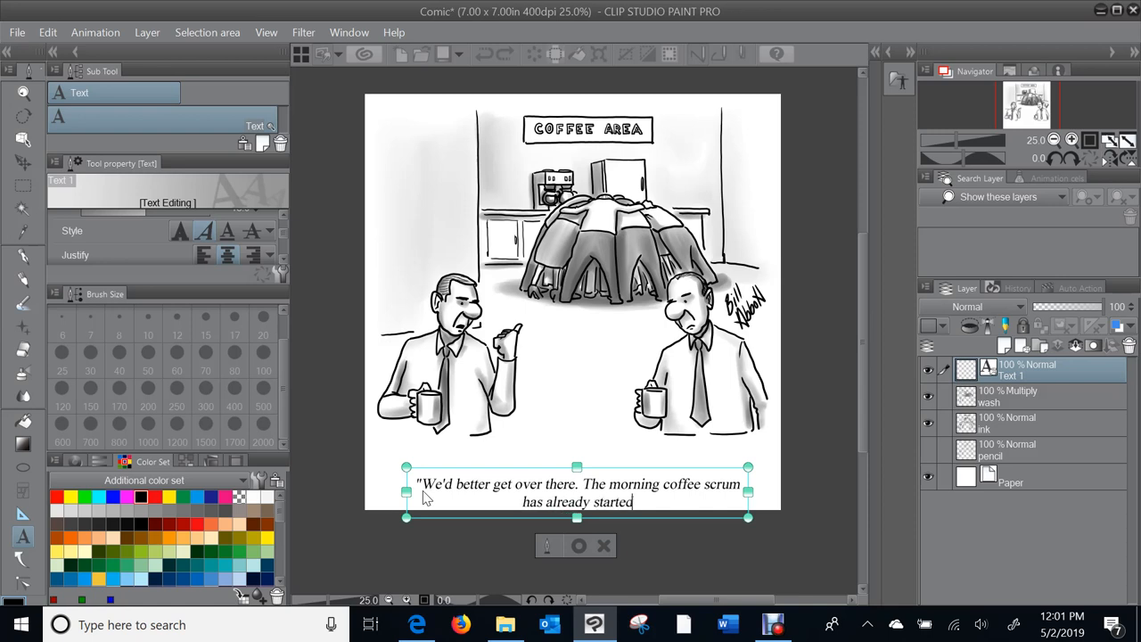
pyautogui.write('."')
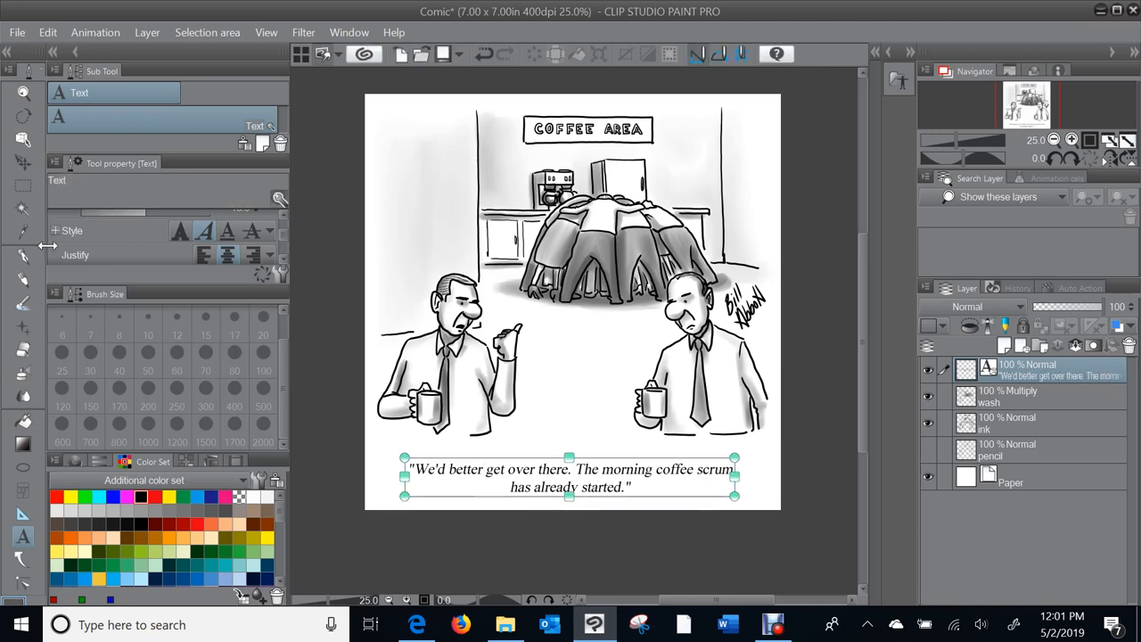
# Step: Commit the centred two-line caption and return to the G-pen for inking
pyautogui.click(15, 256)
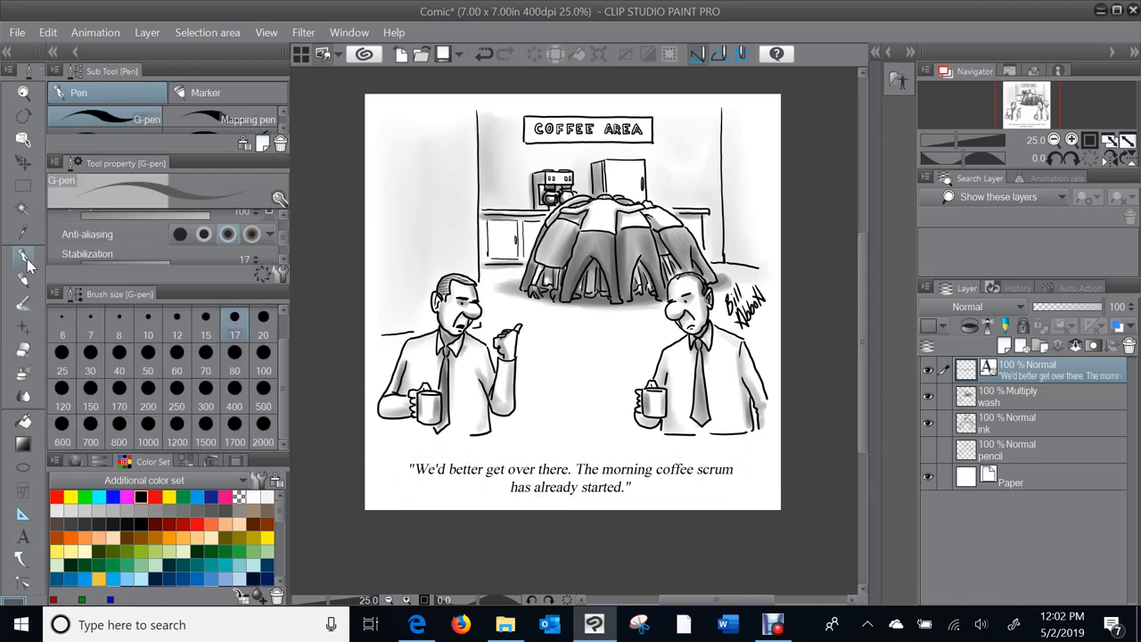